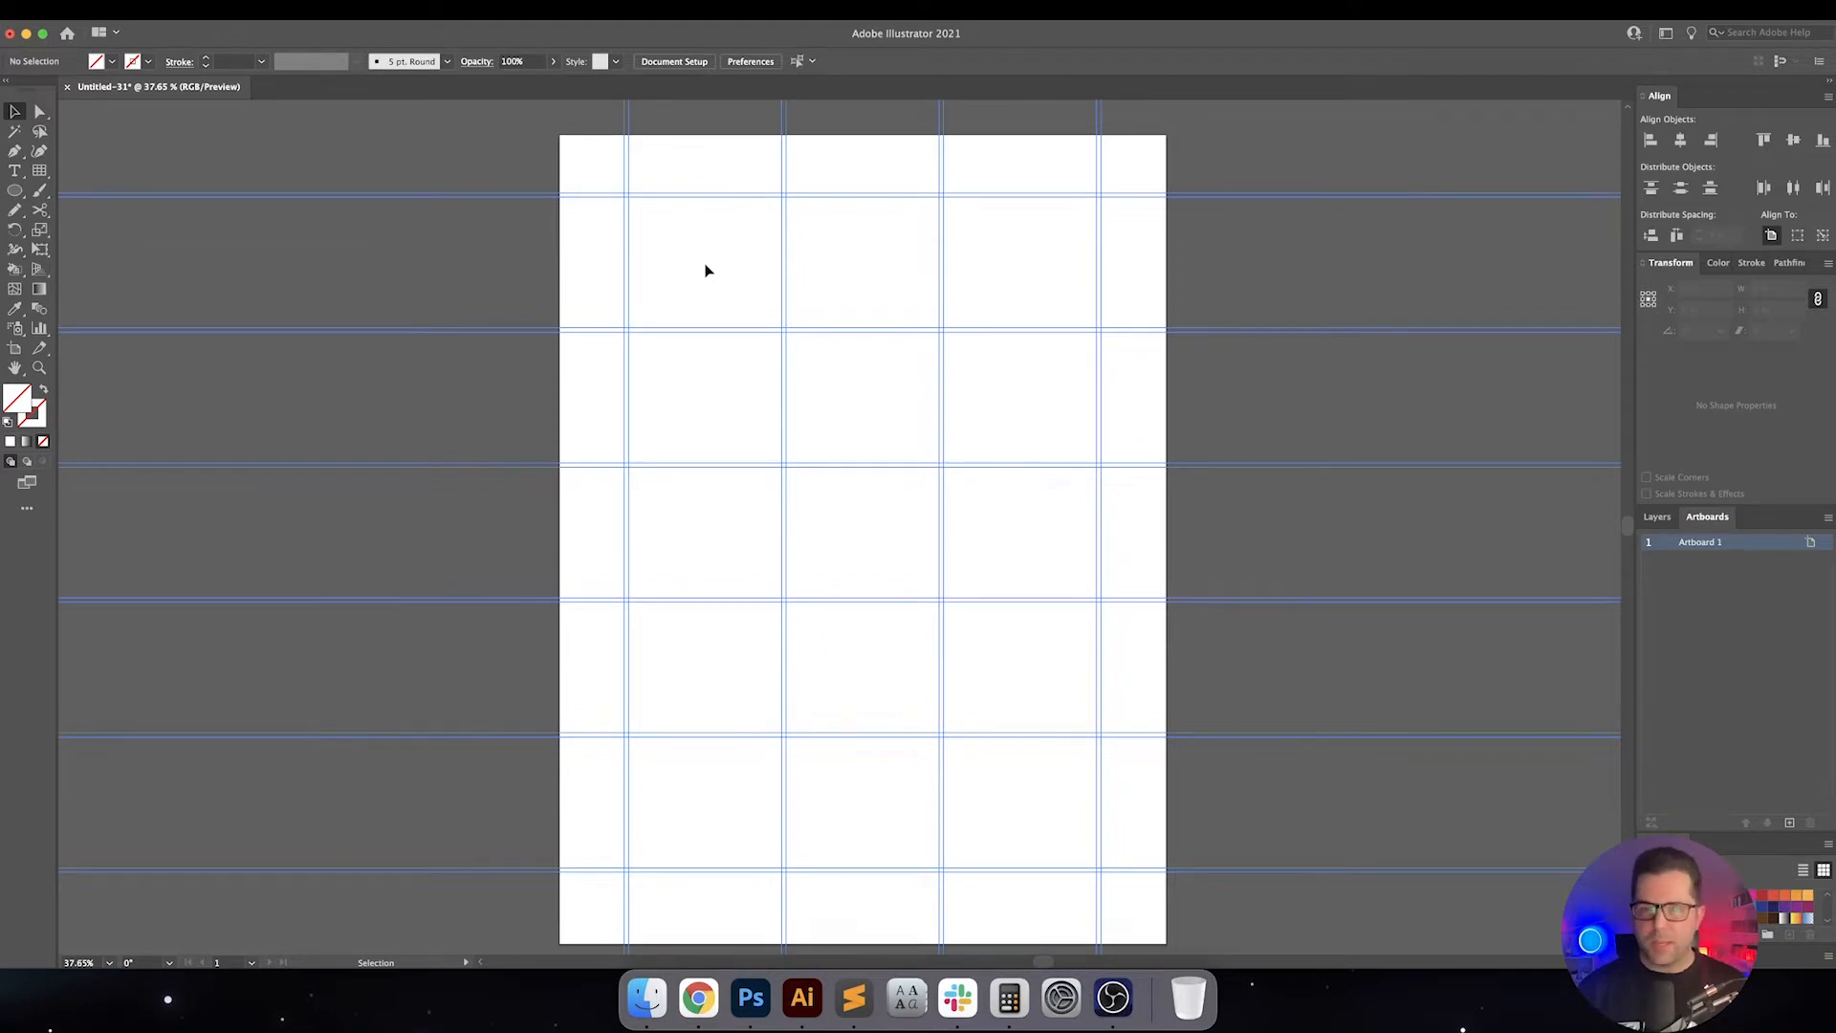
pyautogui.moveTo(764, 616)
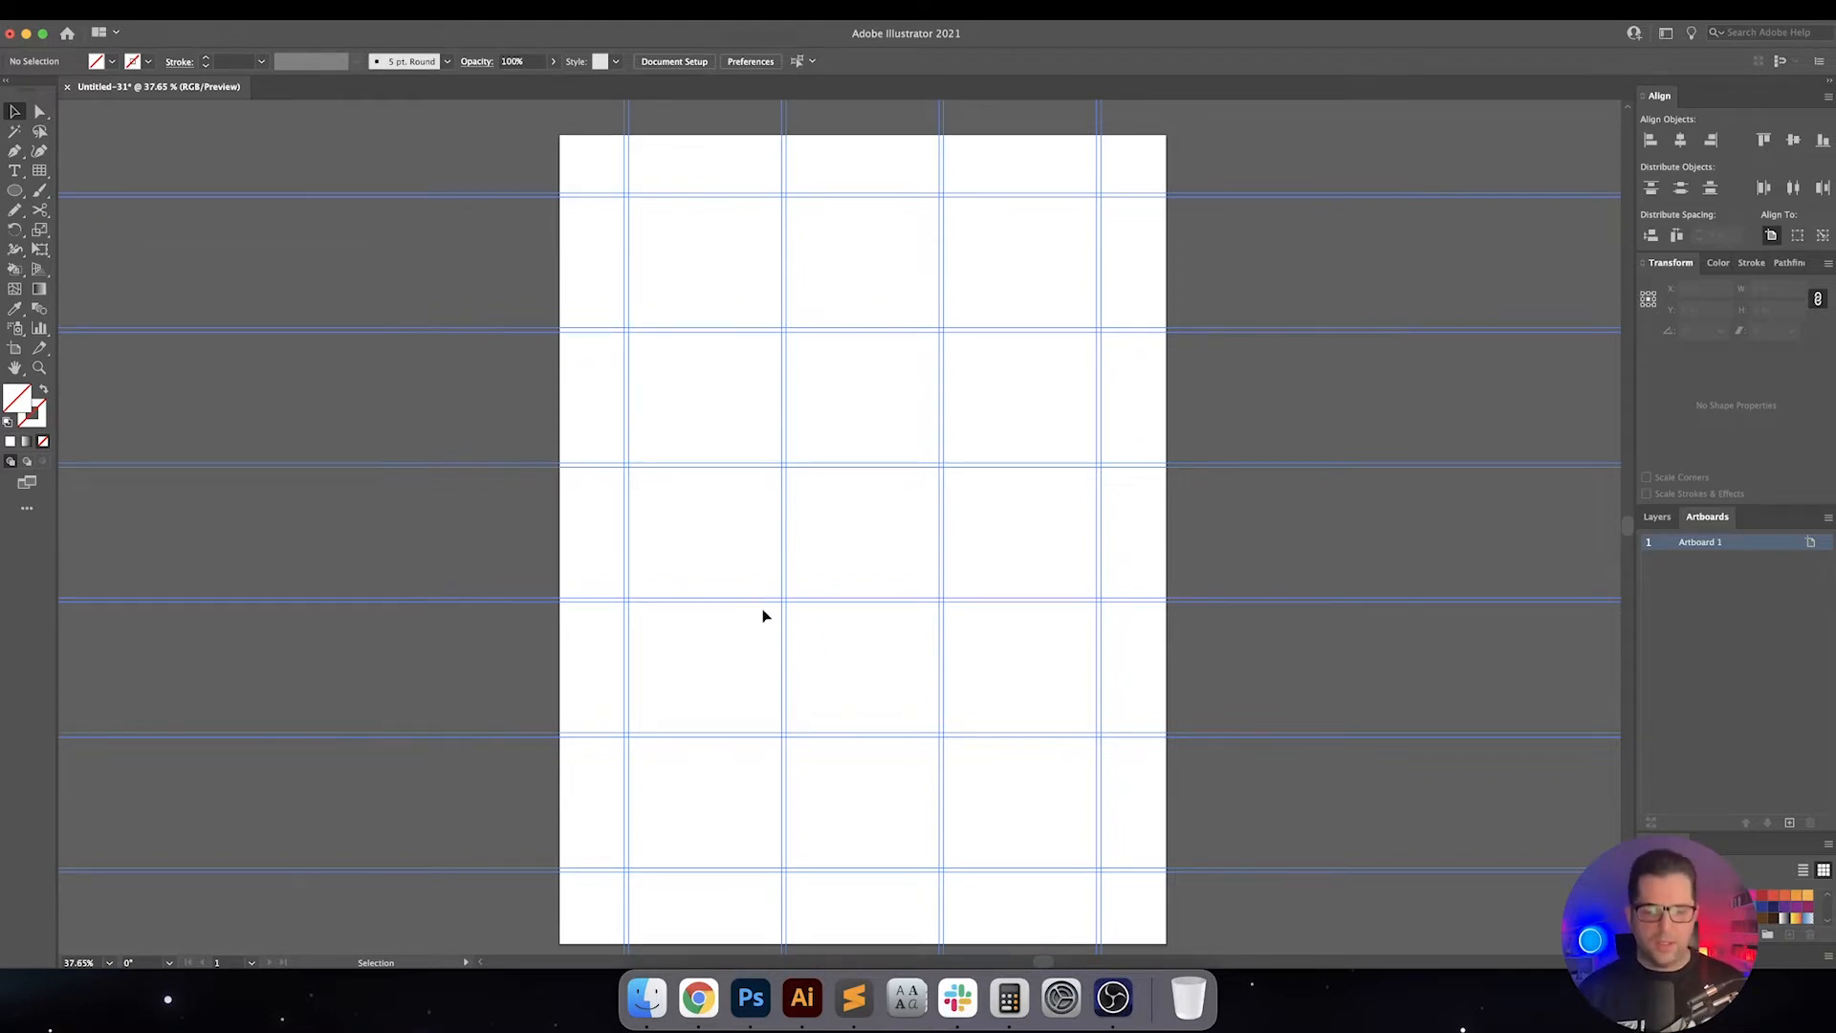
pyautogui.moveTo(700, 998)
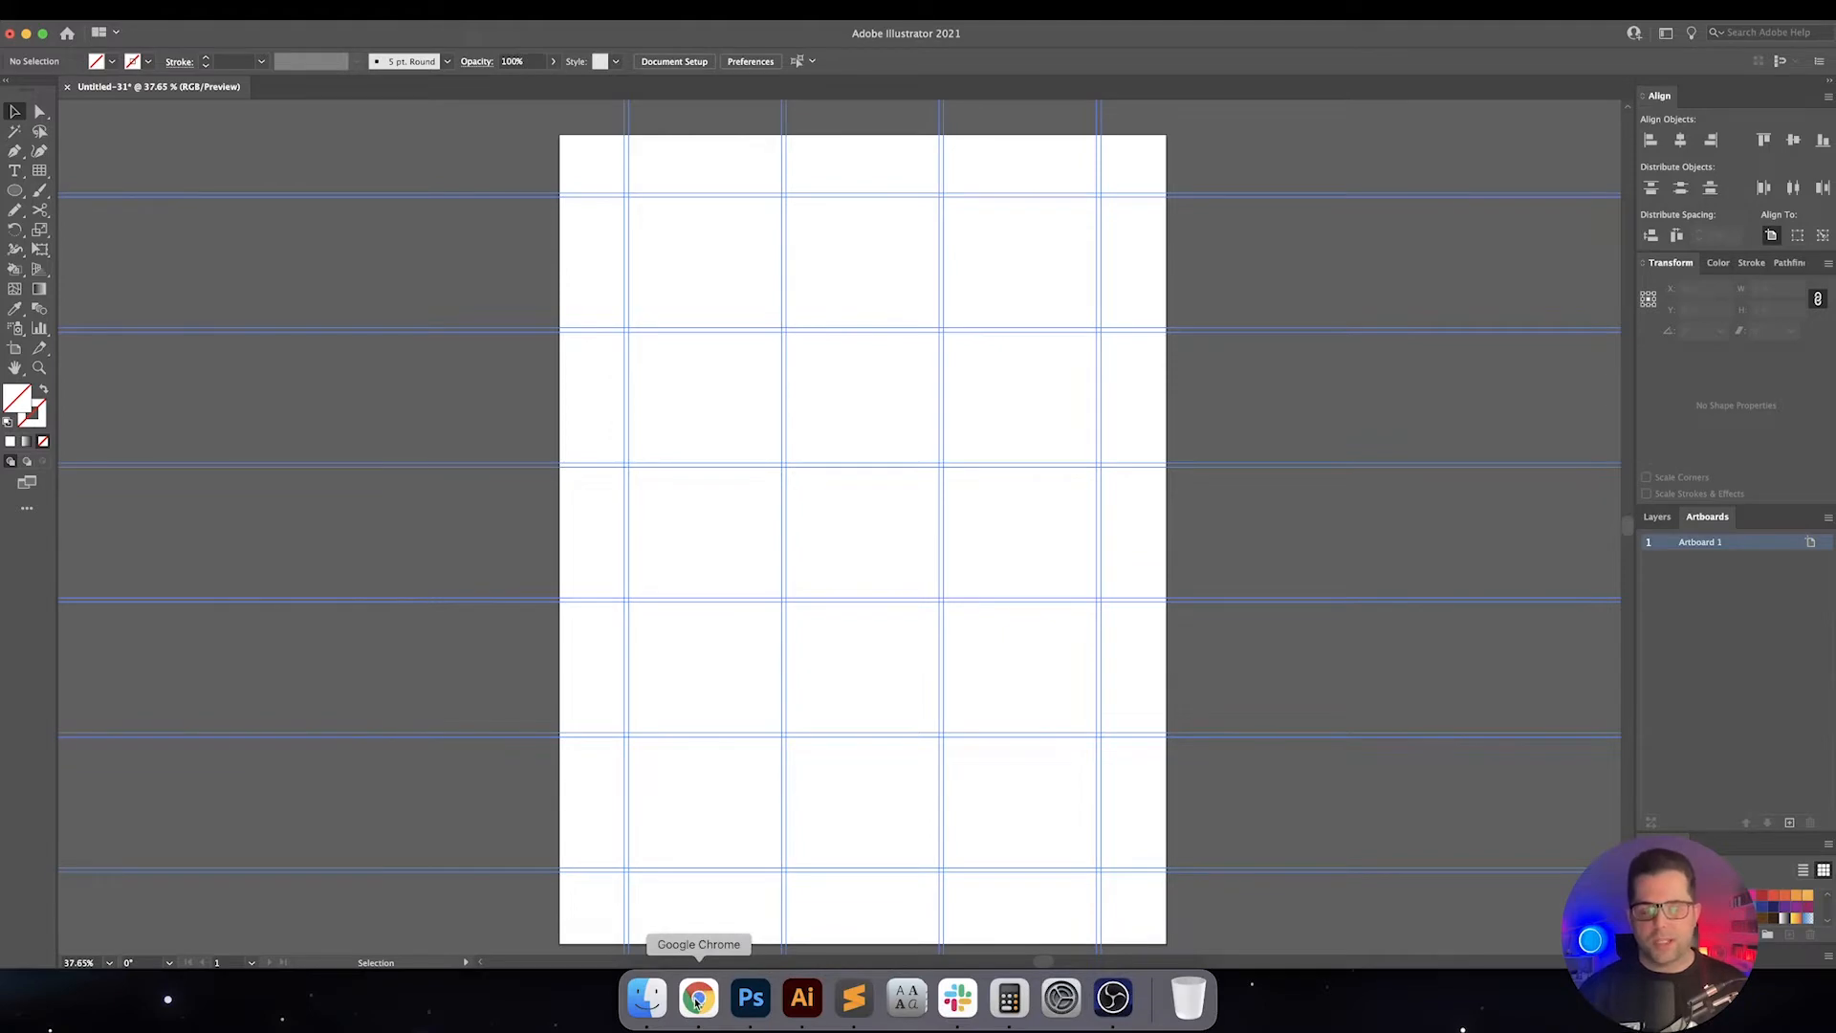
# Switch from the gridded Illustrator poster to Google Chrome via the Dock
pyautogui.click(698, 997)
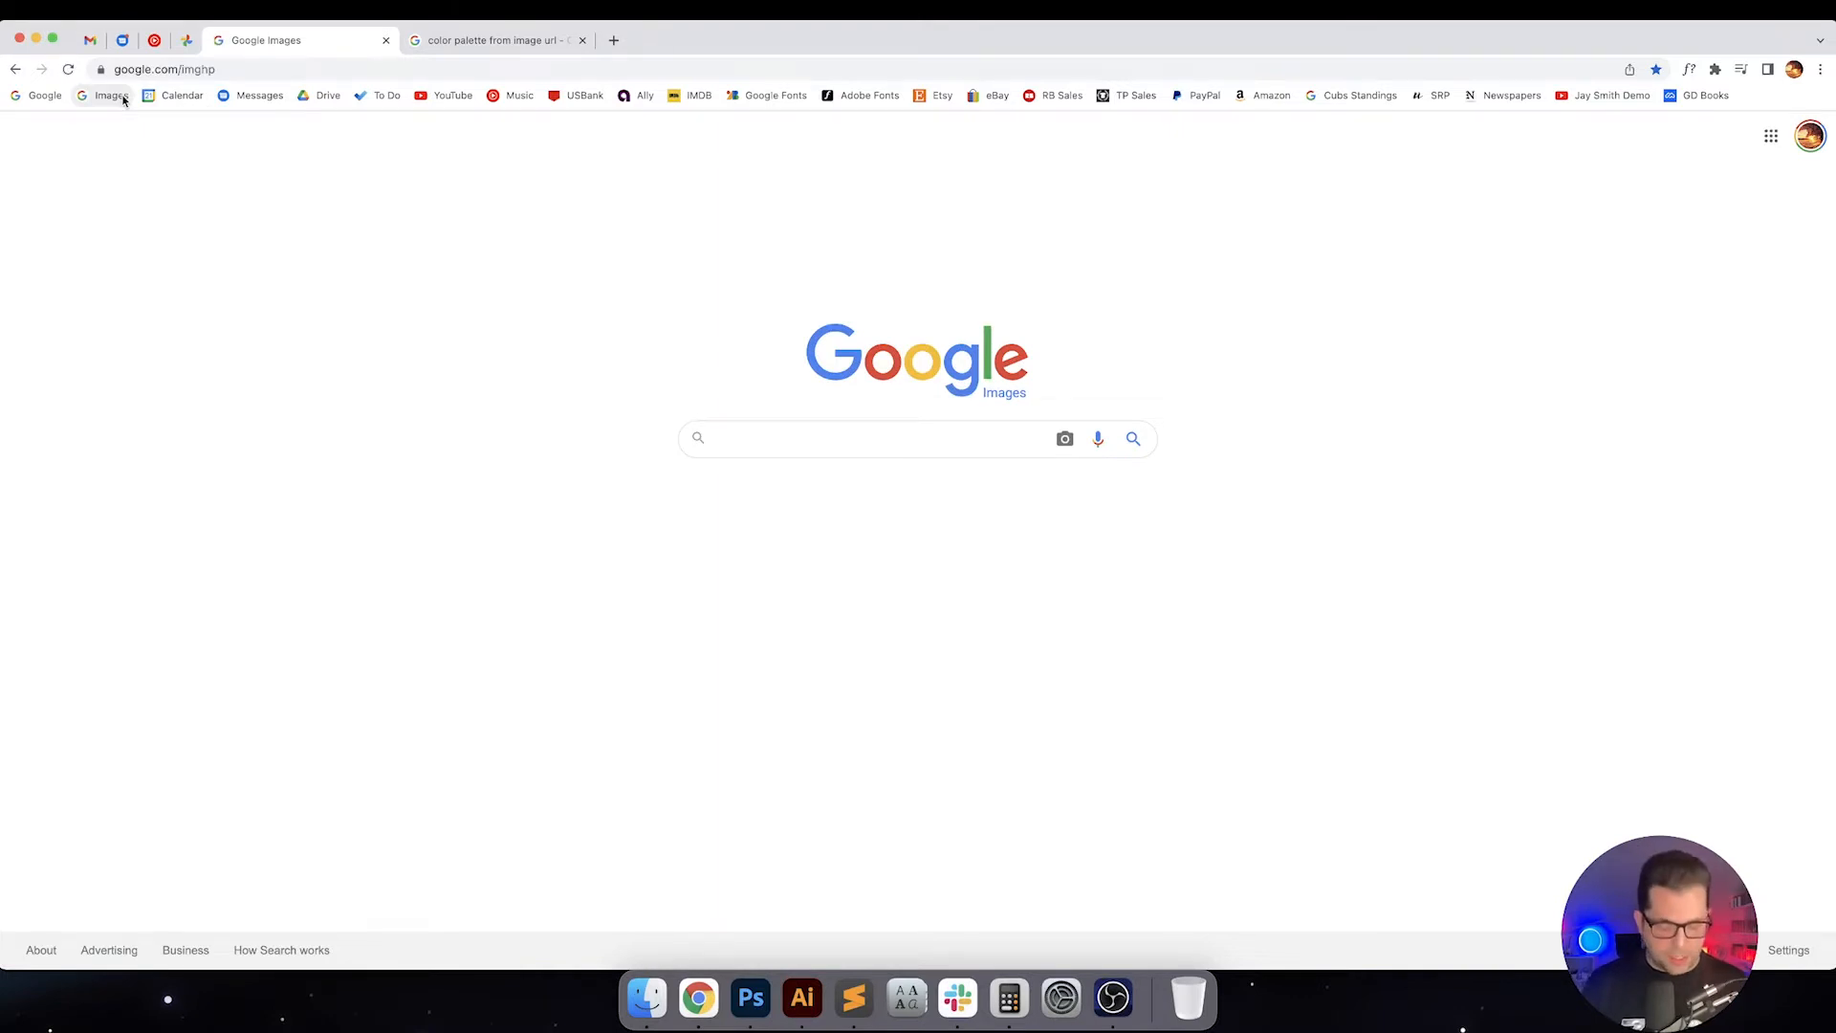
# Search 'queen night at the opera', filter to Large images and open a full-size album cover
pyautogui.write('queen night at the opera')
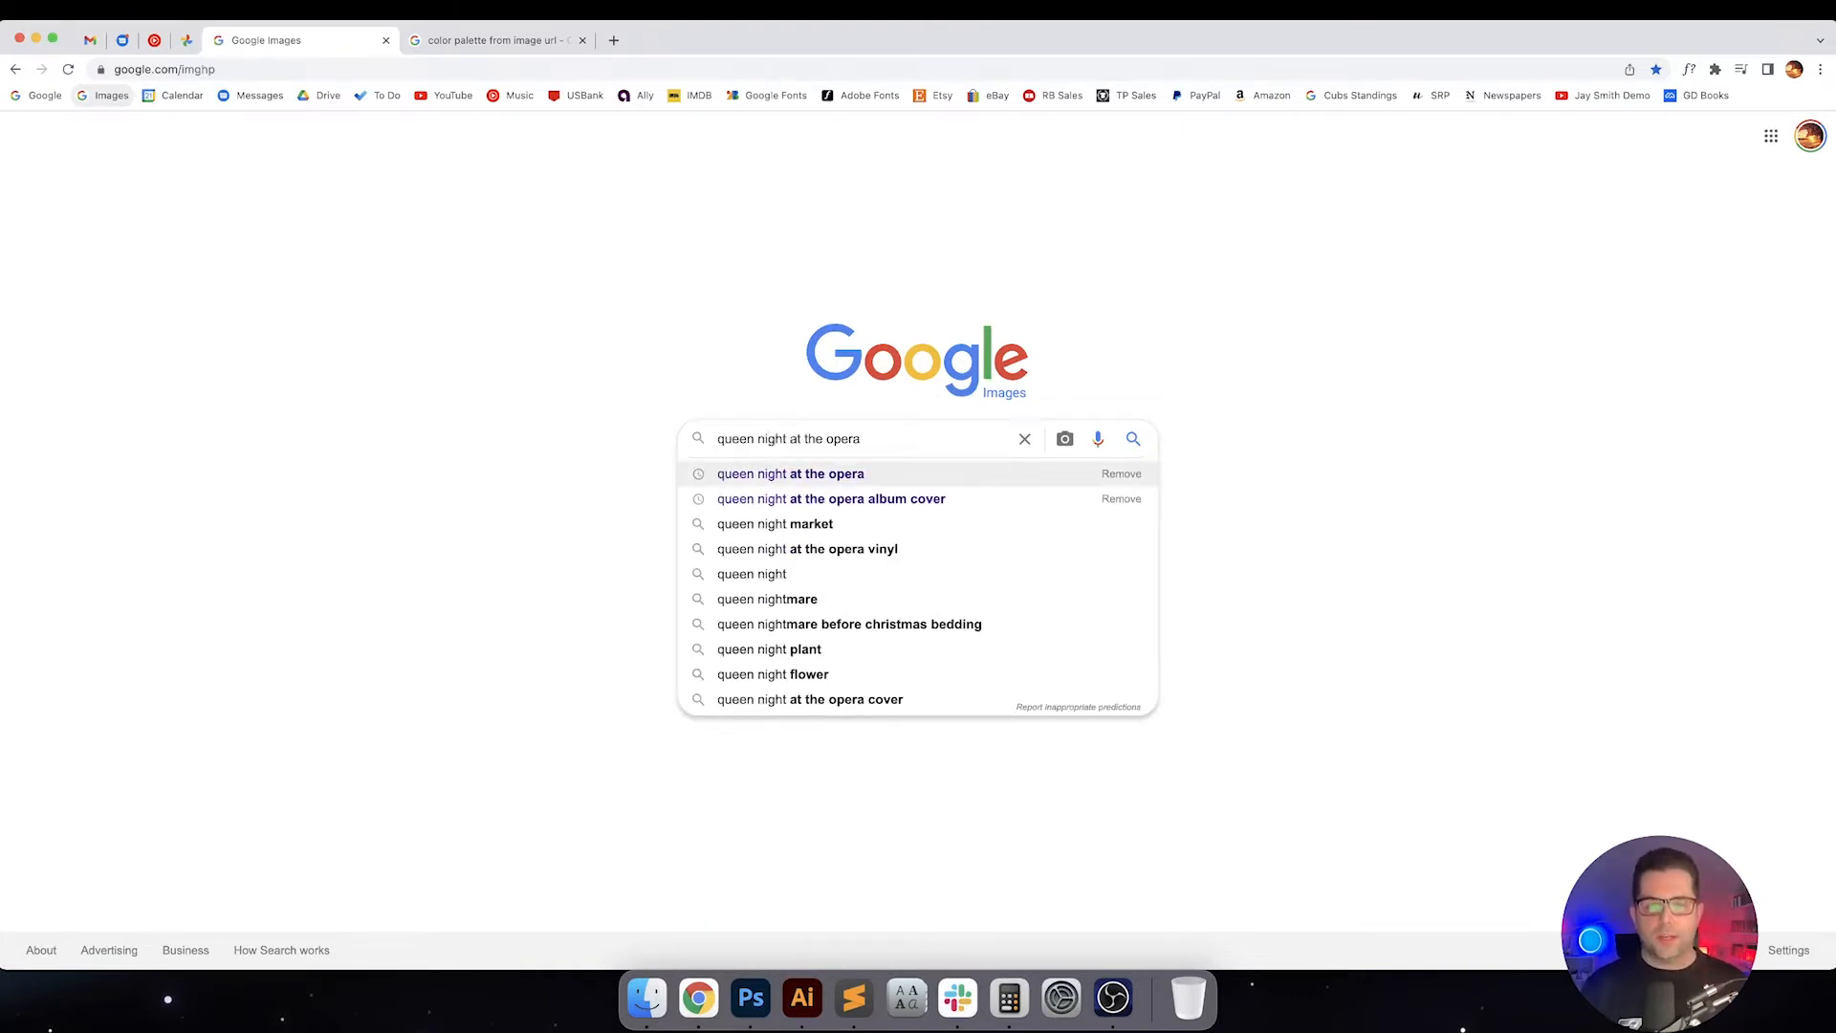
pyautogui.click(830, 497)
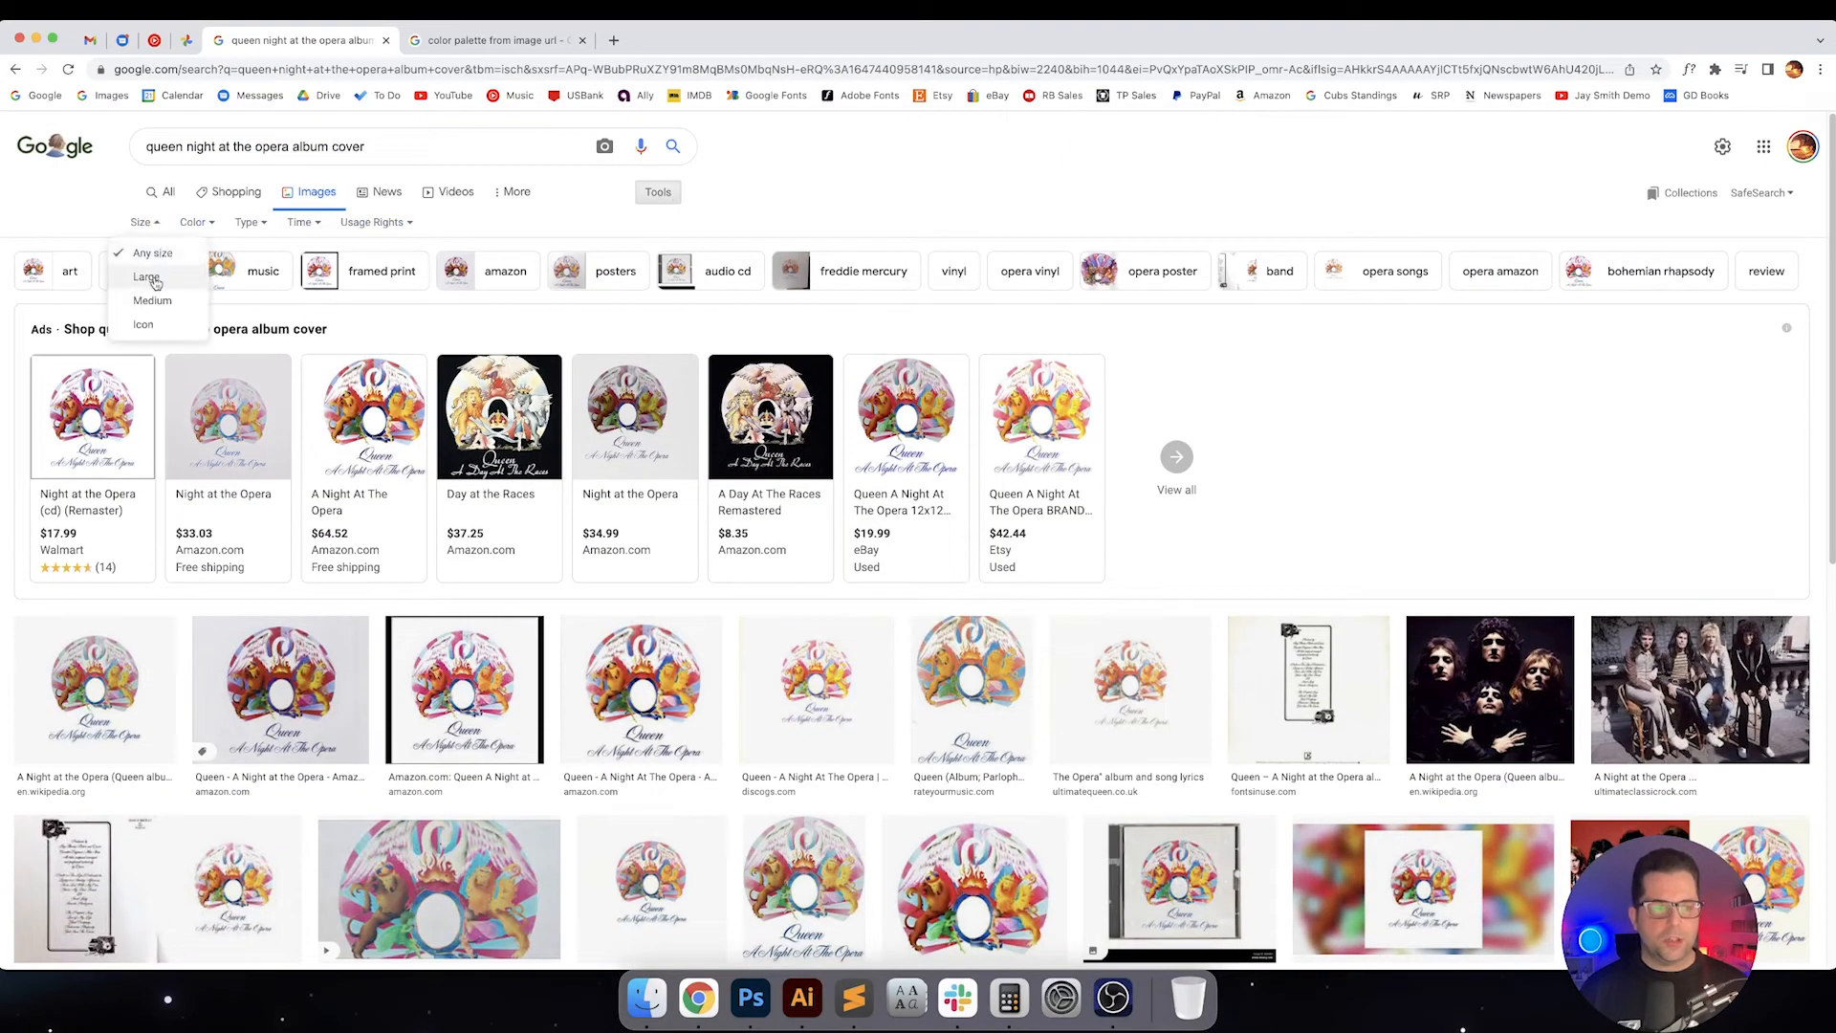
pyautogui.click(148, 275)
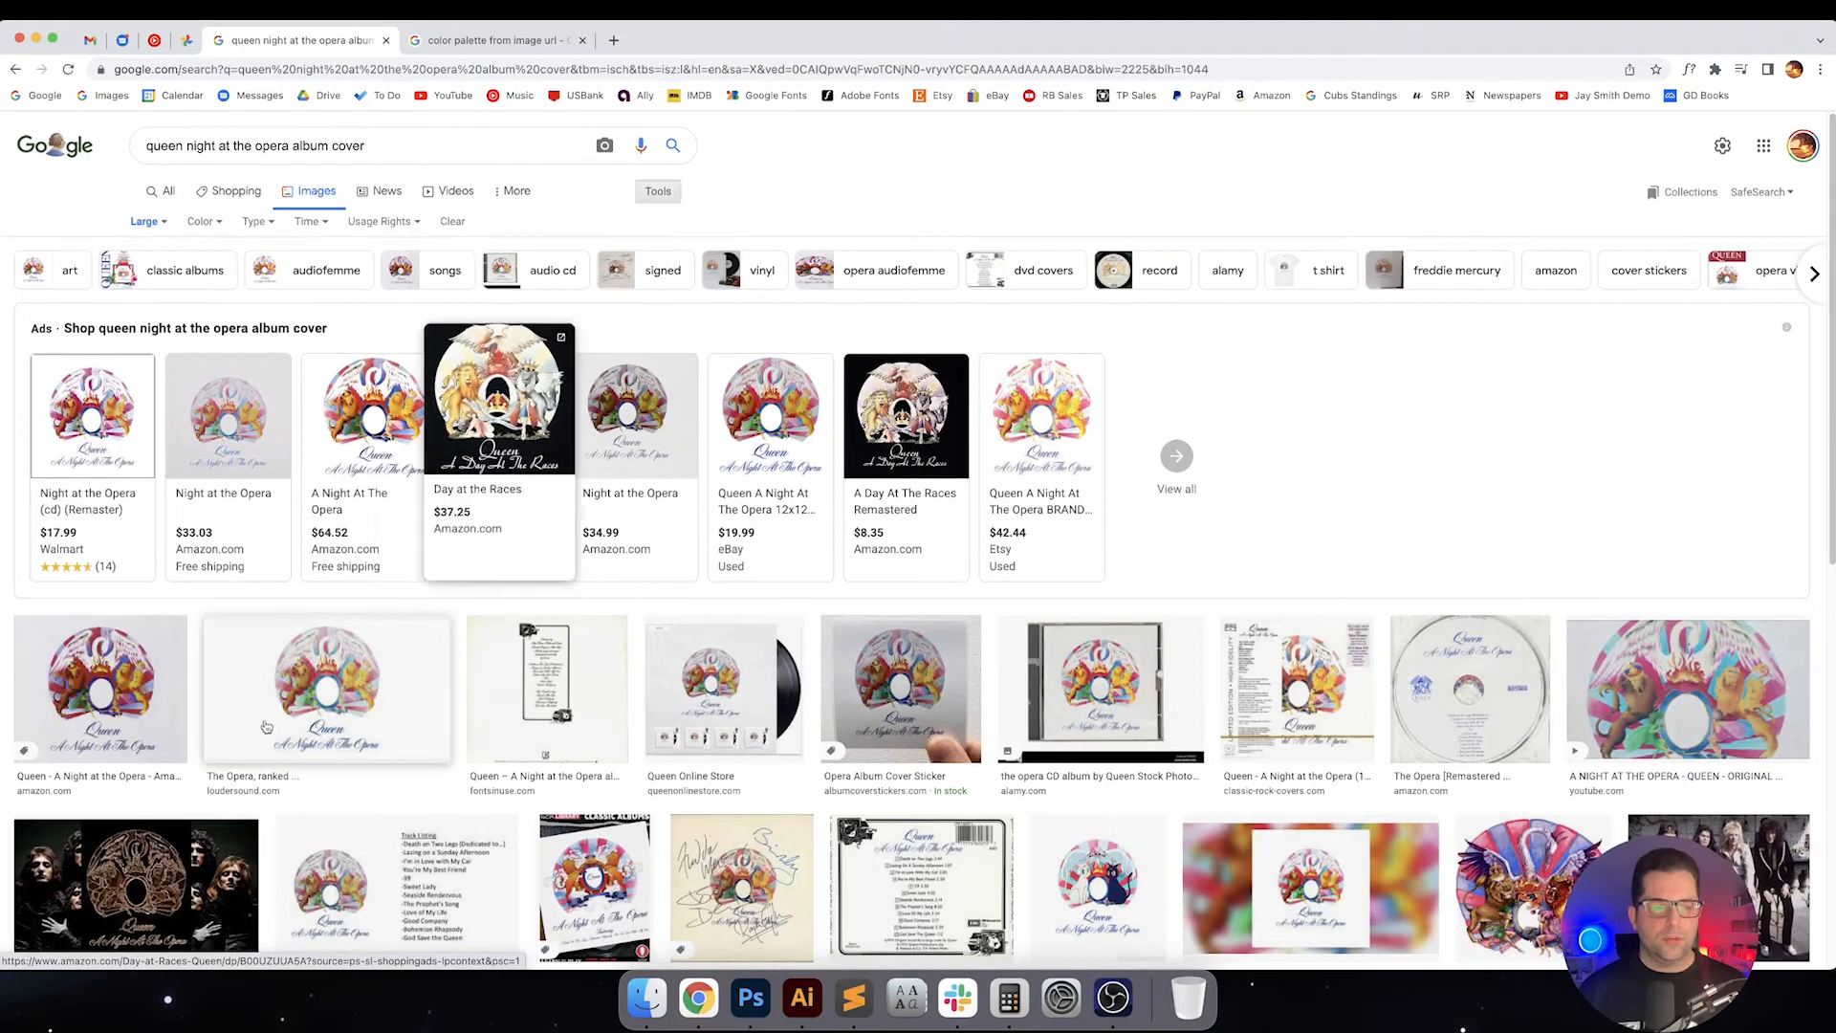
pyautogui.click(325, 687)
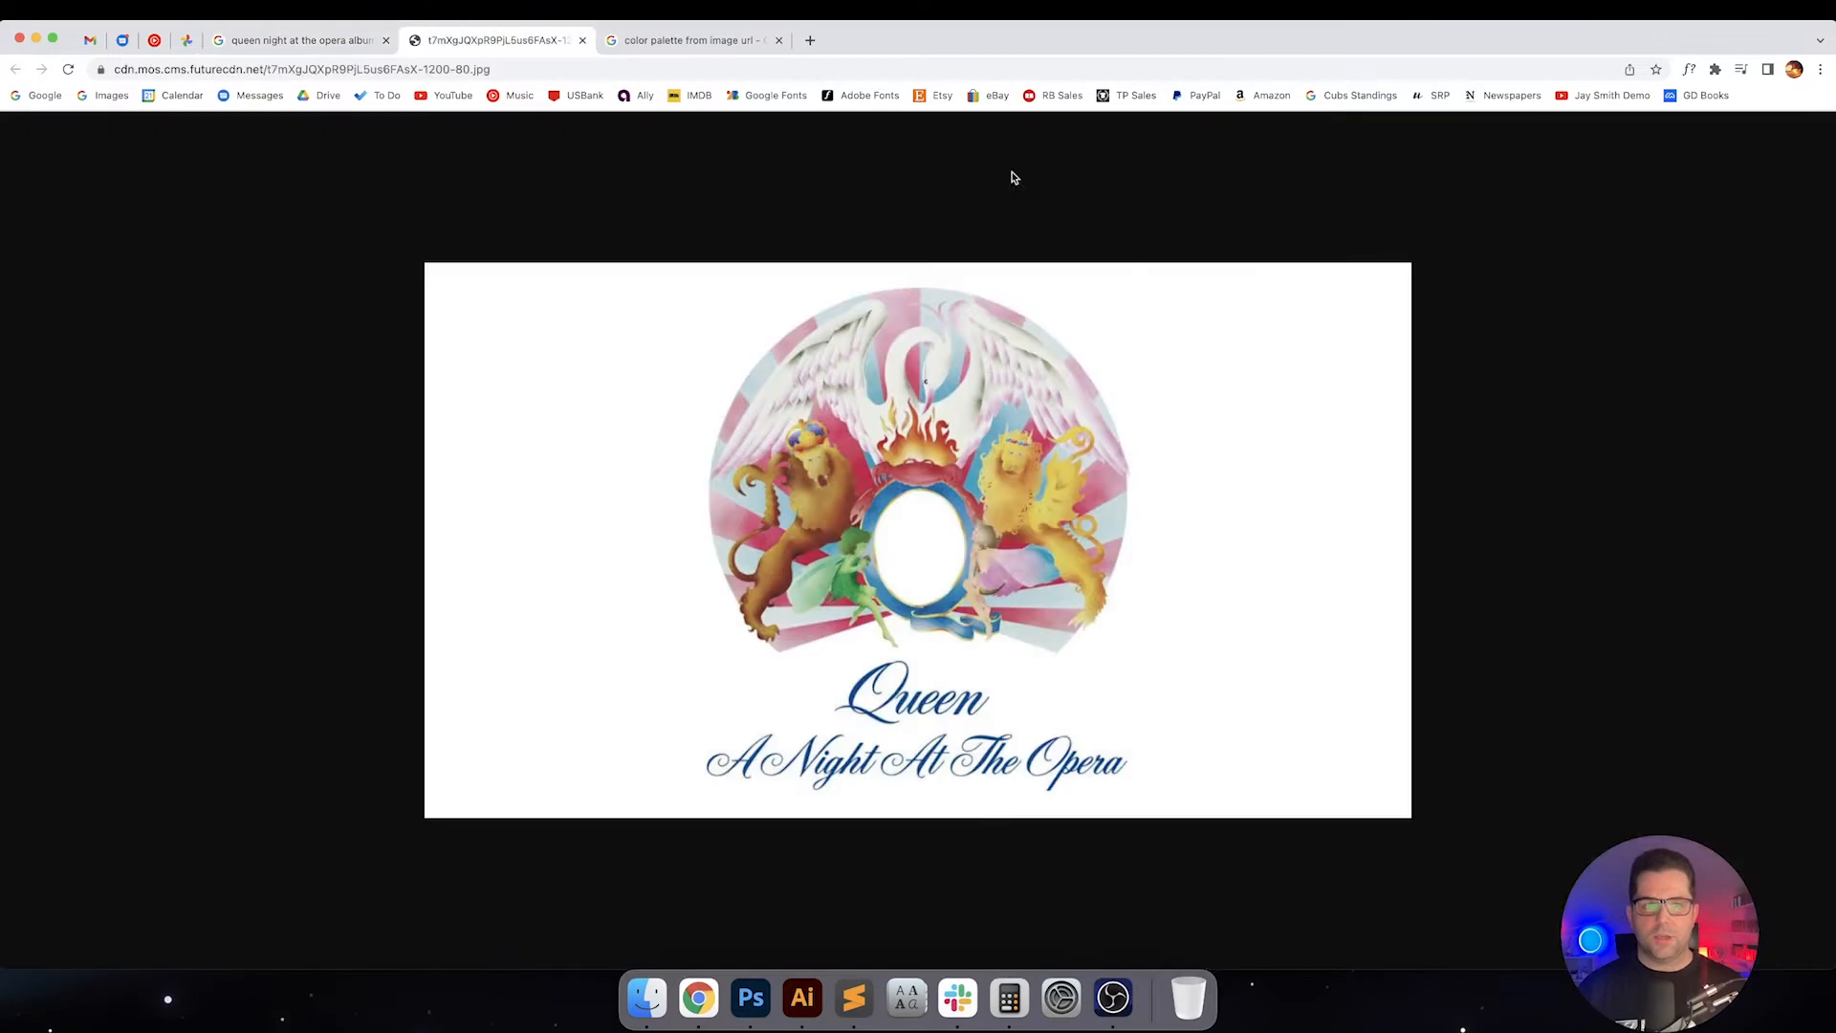
# Paste the album cover URL into CSS Drive's generator and get its colour palette
pyautogui.click(691, 40)
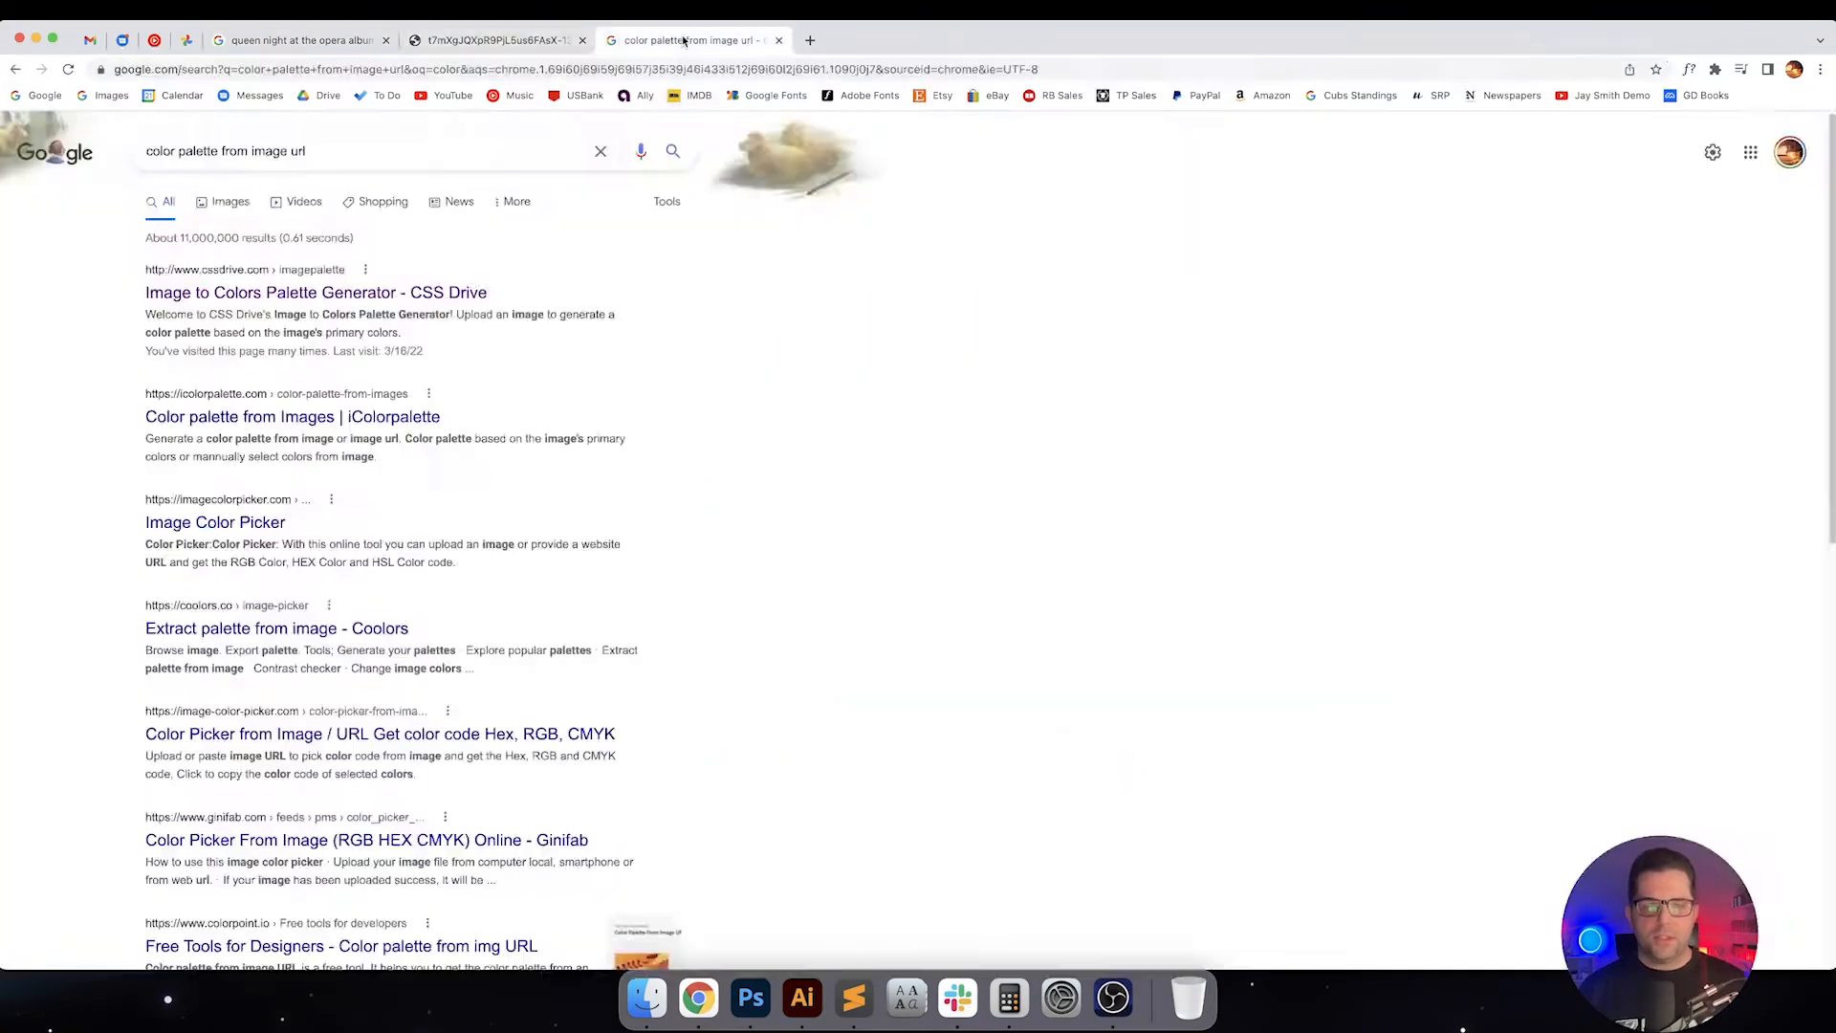
pyautogui.moveTo(315, 291)
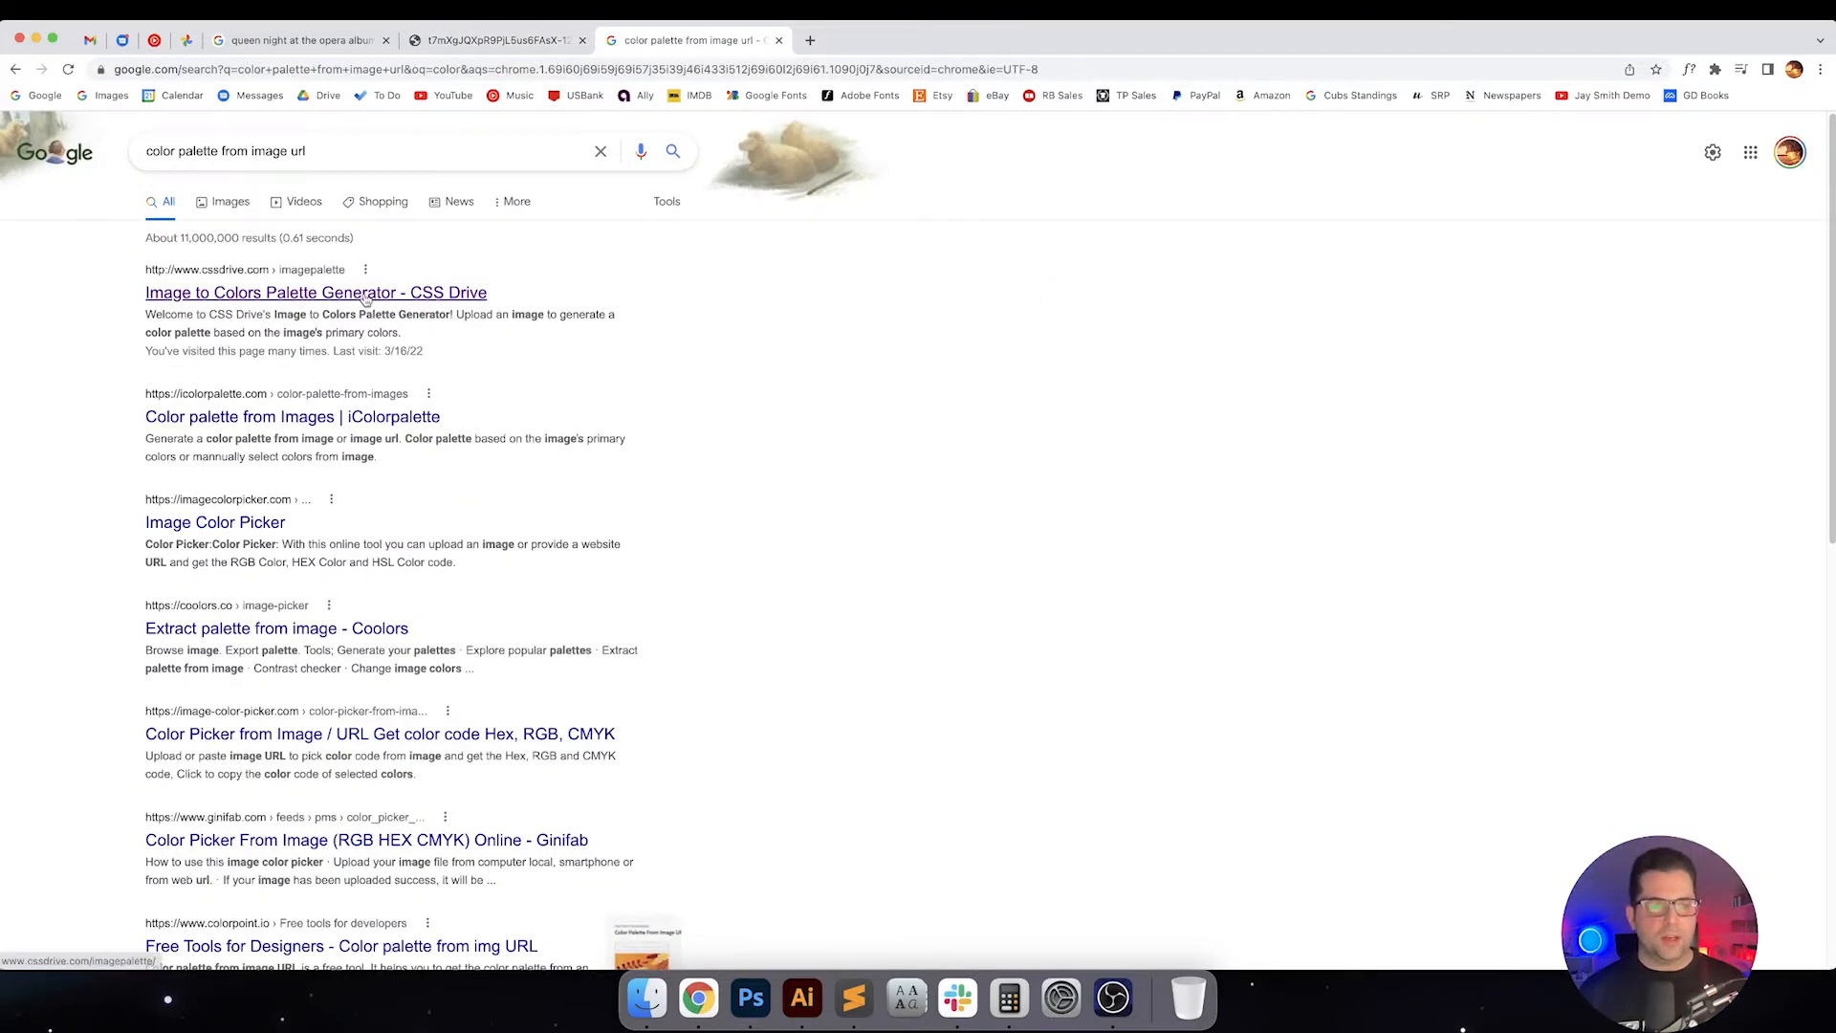
pyautogui.click(316, 290)
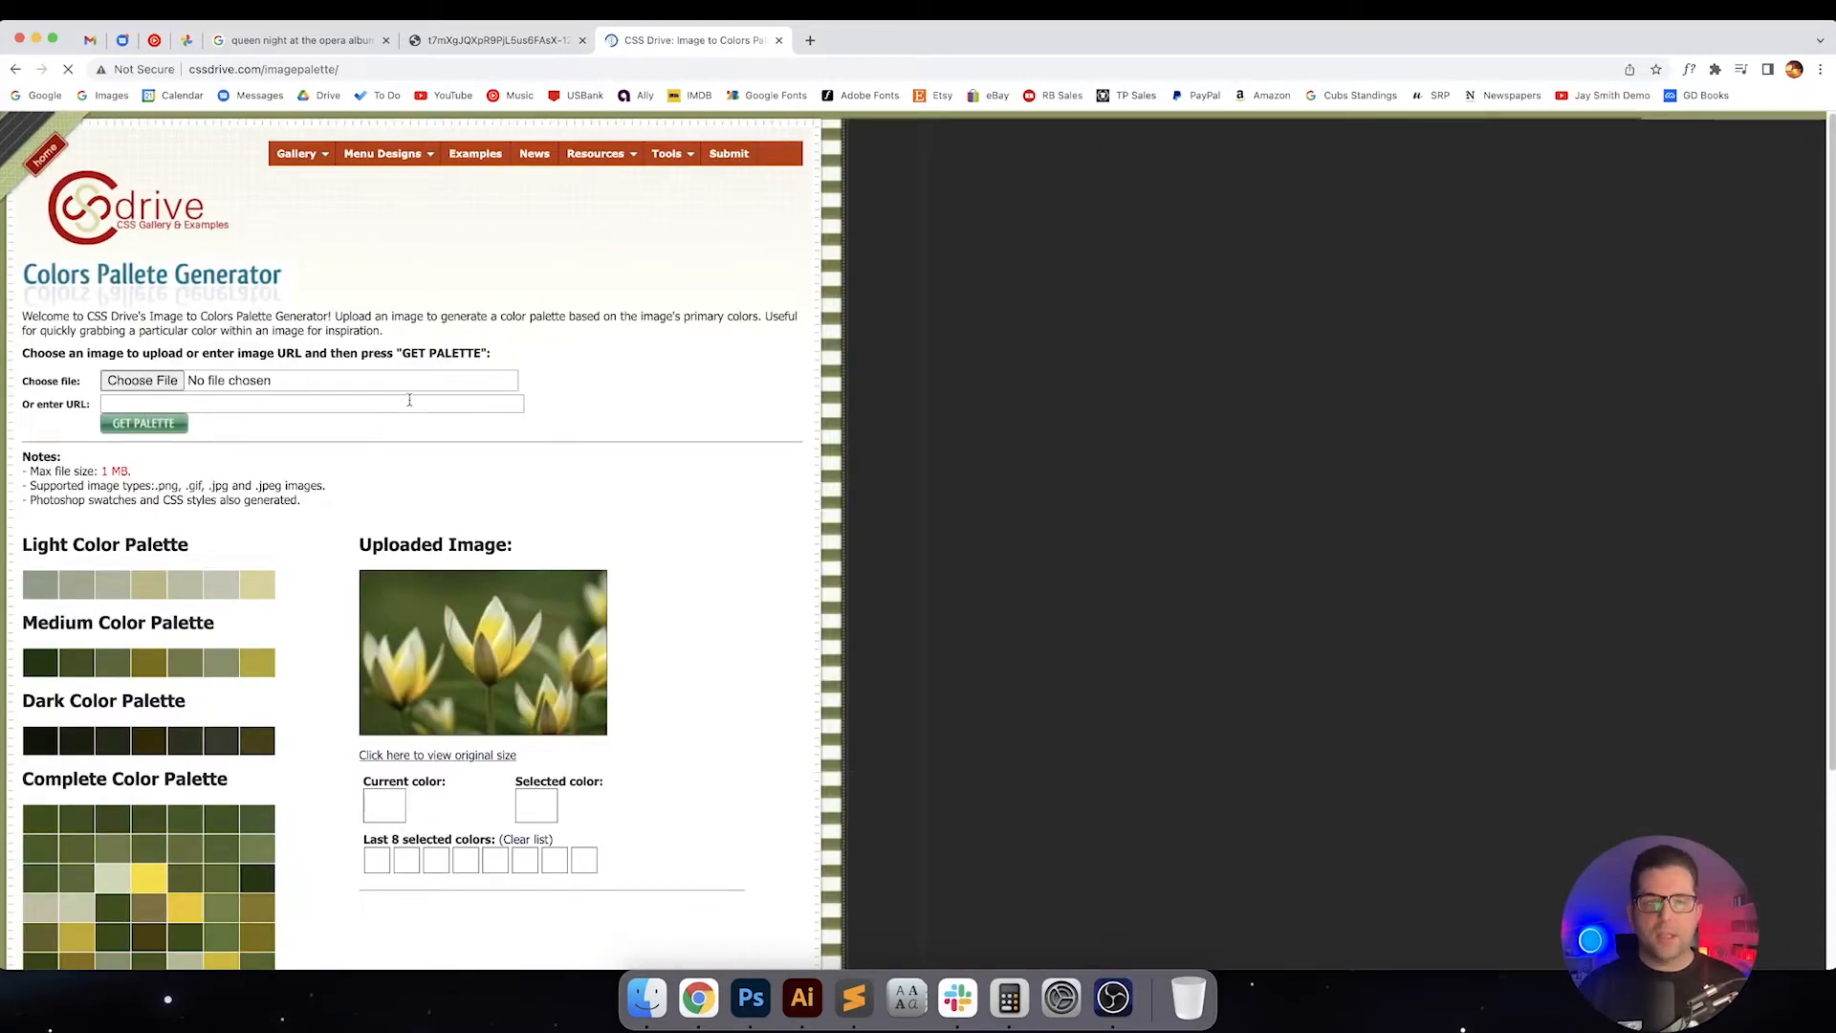
pyautogui.click(310, 404)
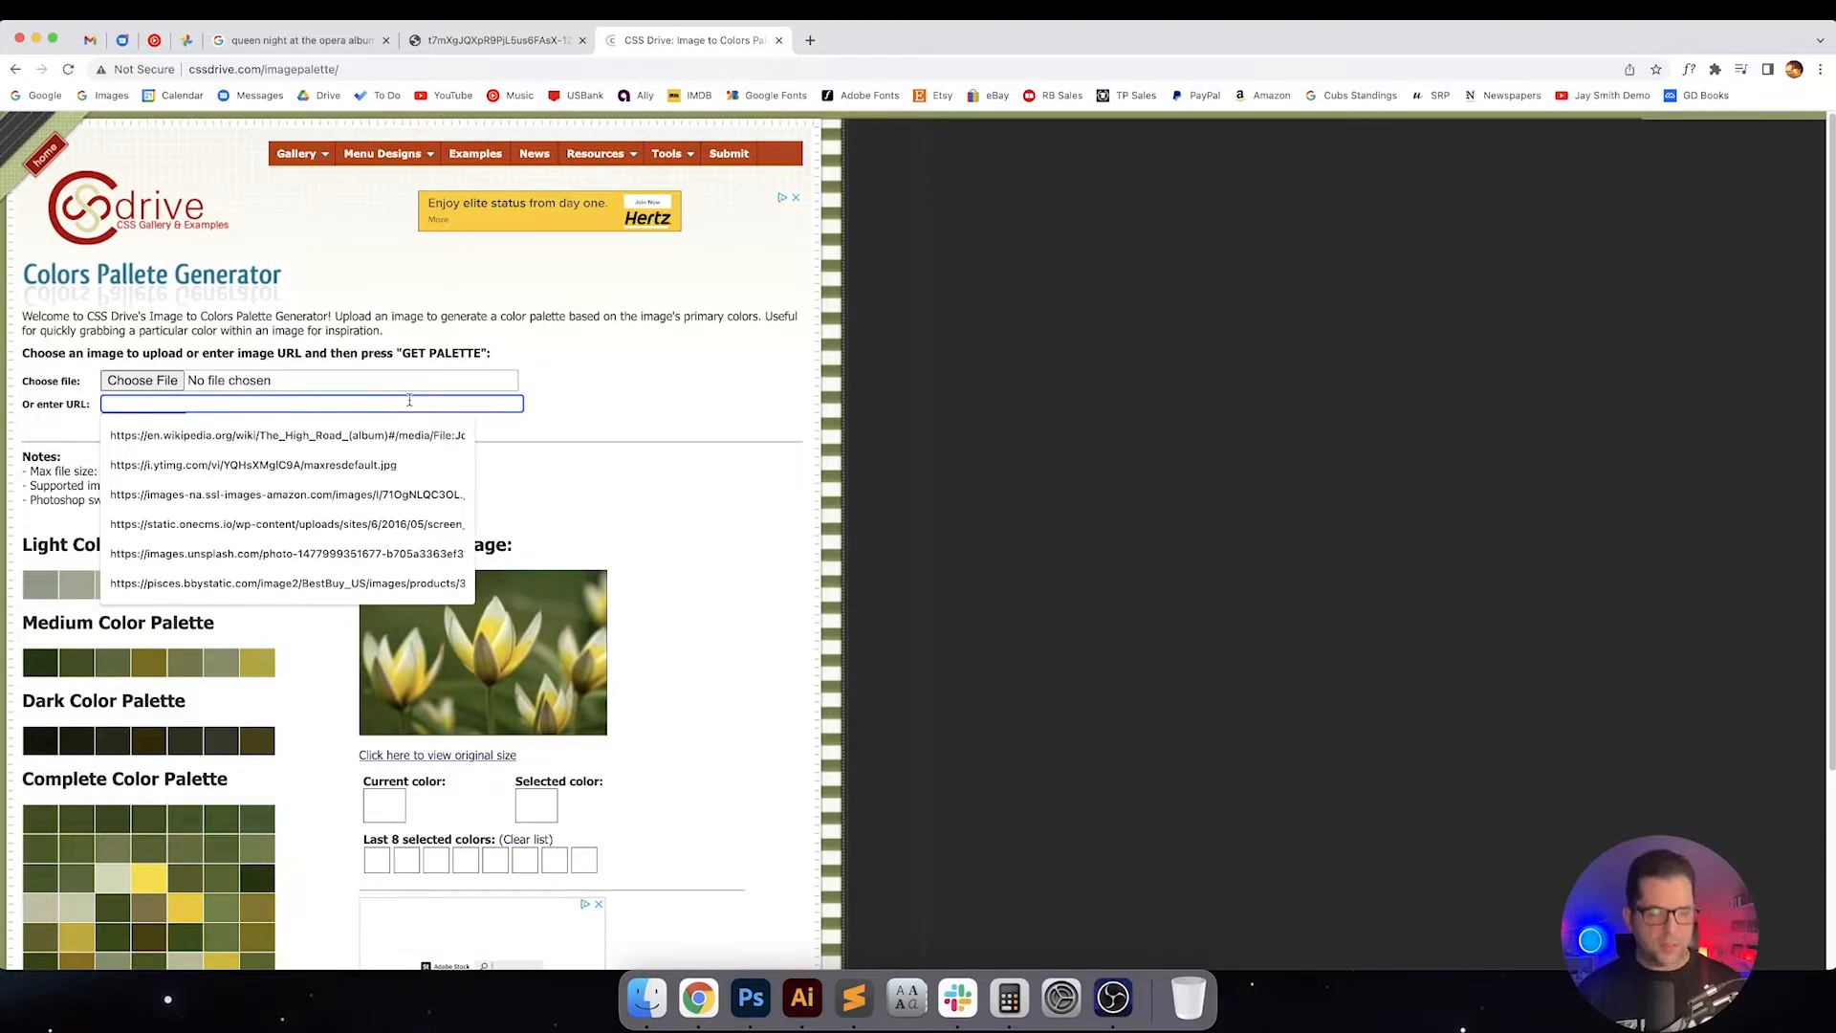
pyautogui.click(141, 388)
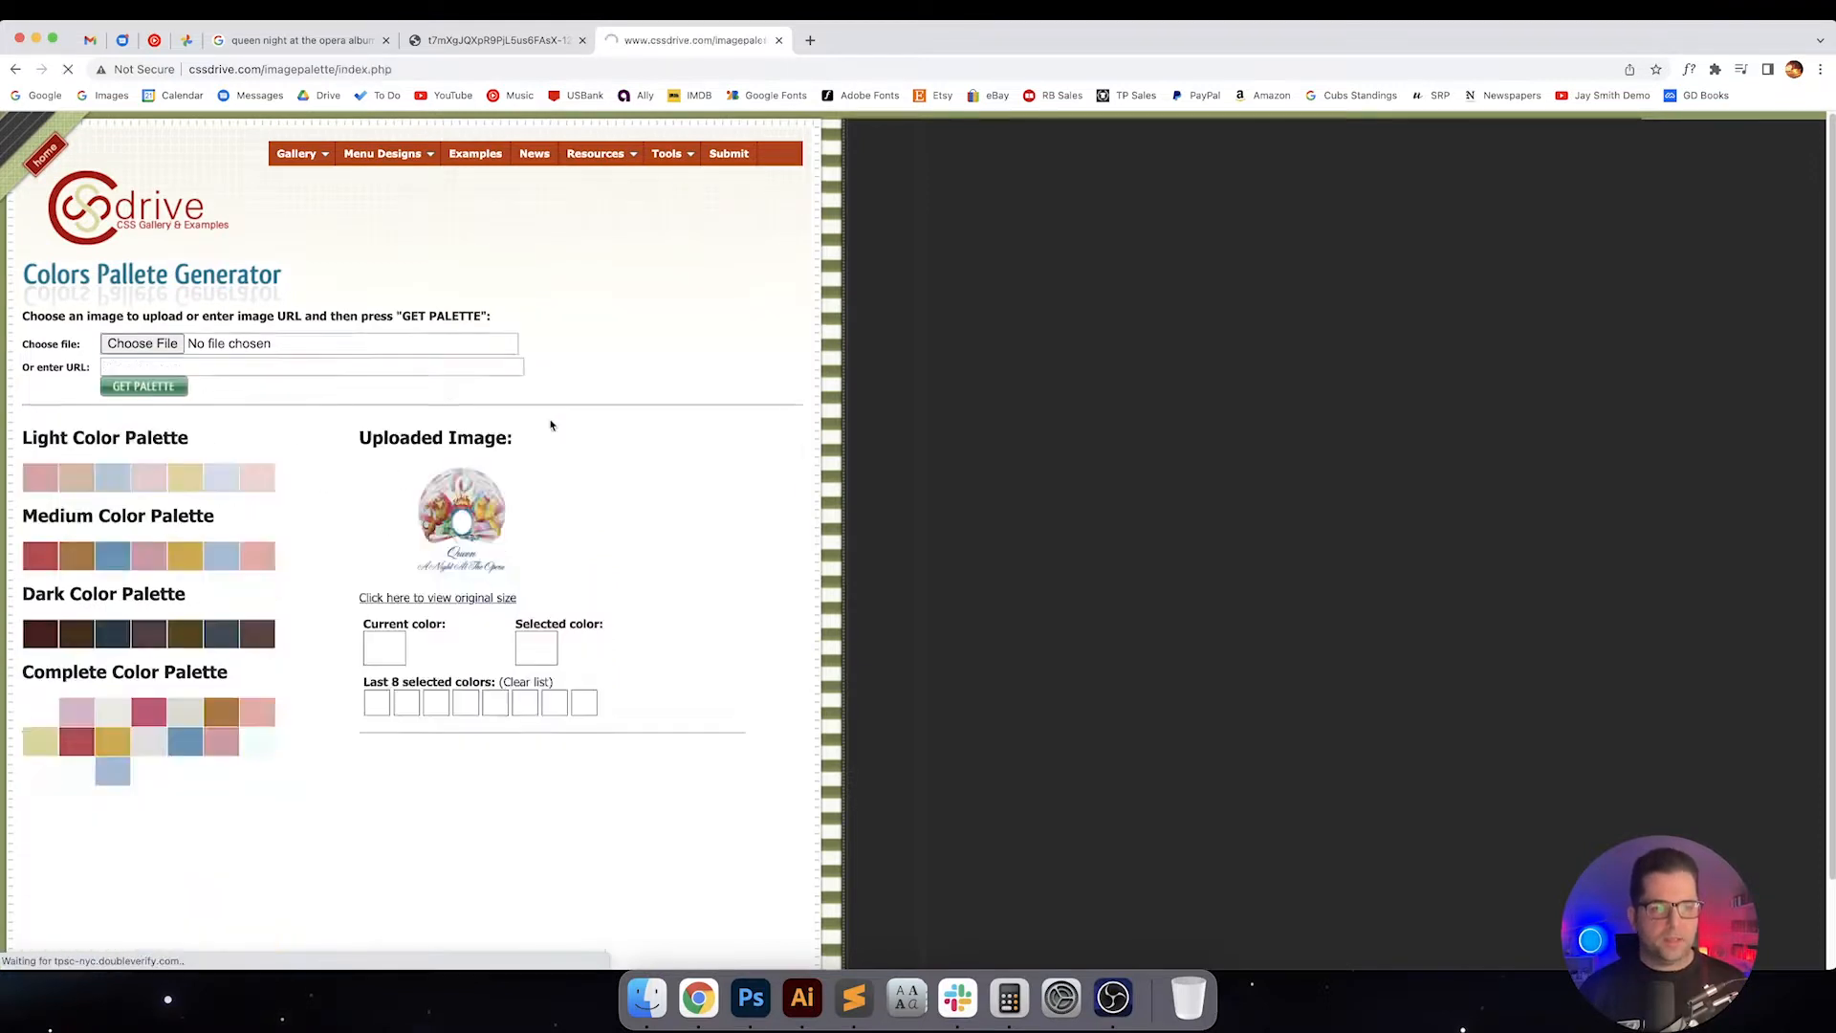
pyautogui.click(256, 712)
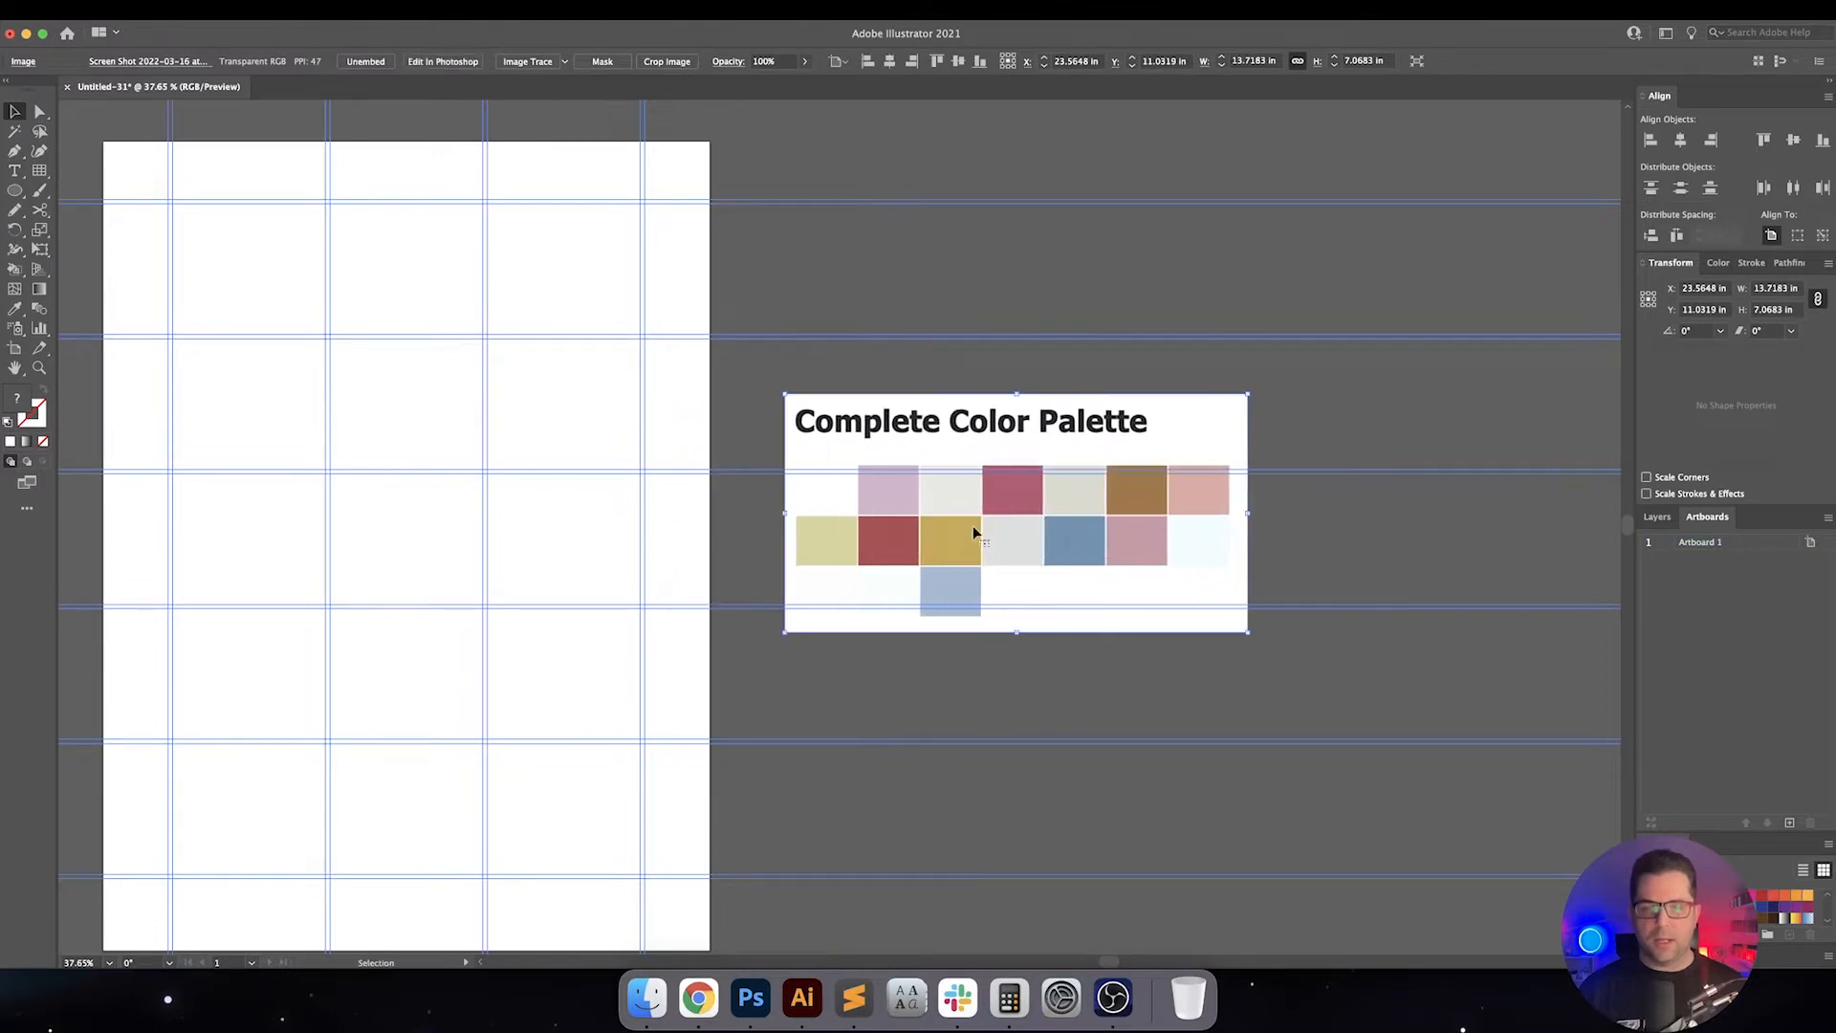
# Place the Complete Color Palette screenshot on the canvas beside the artboard
pyautogui.click(750, 410)
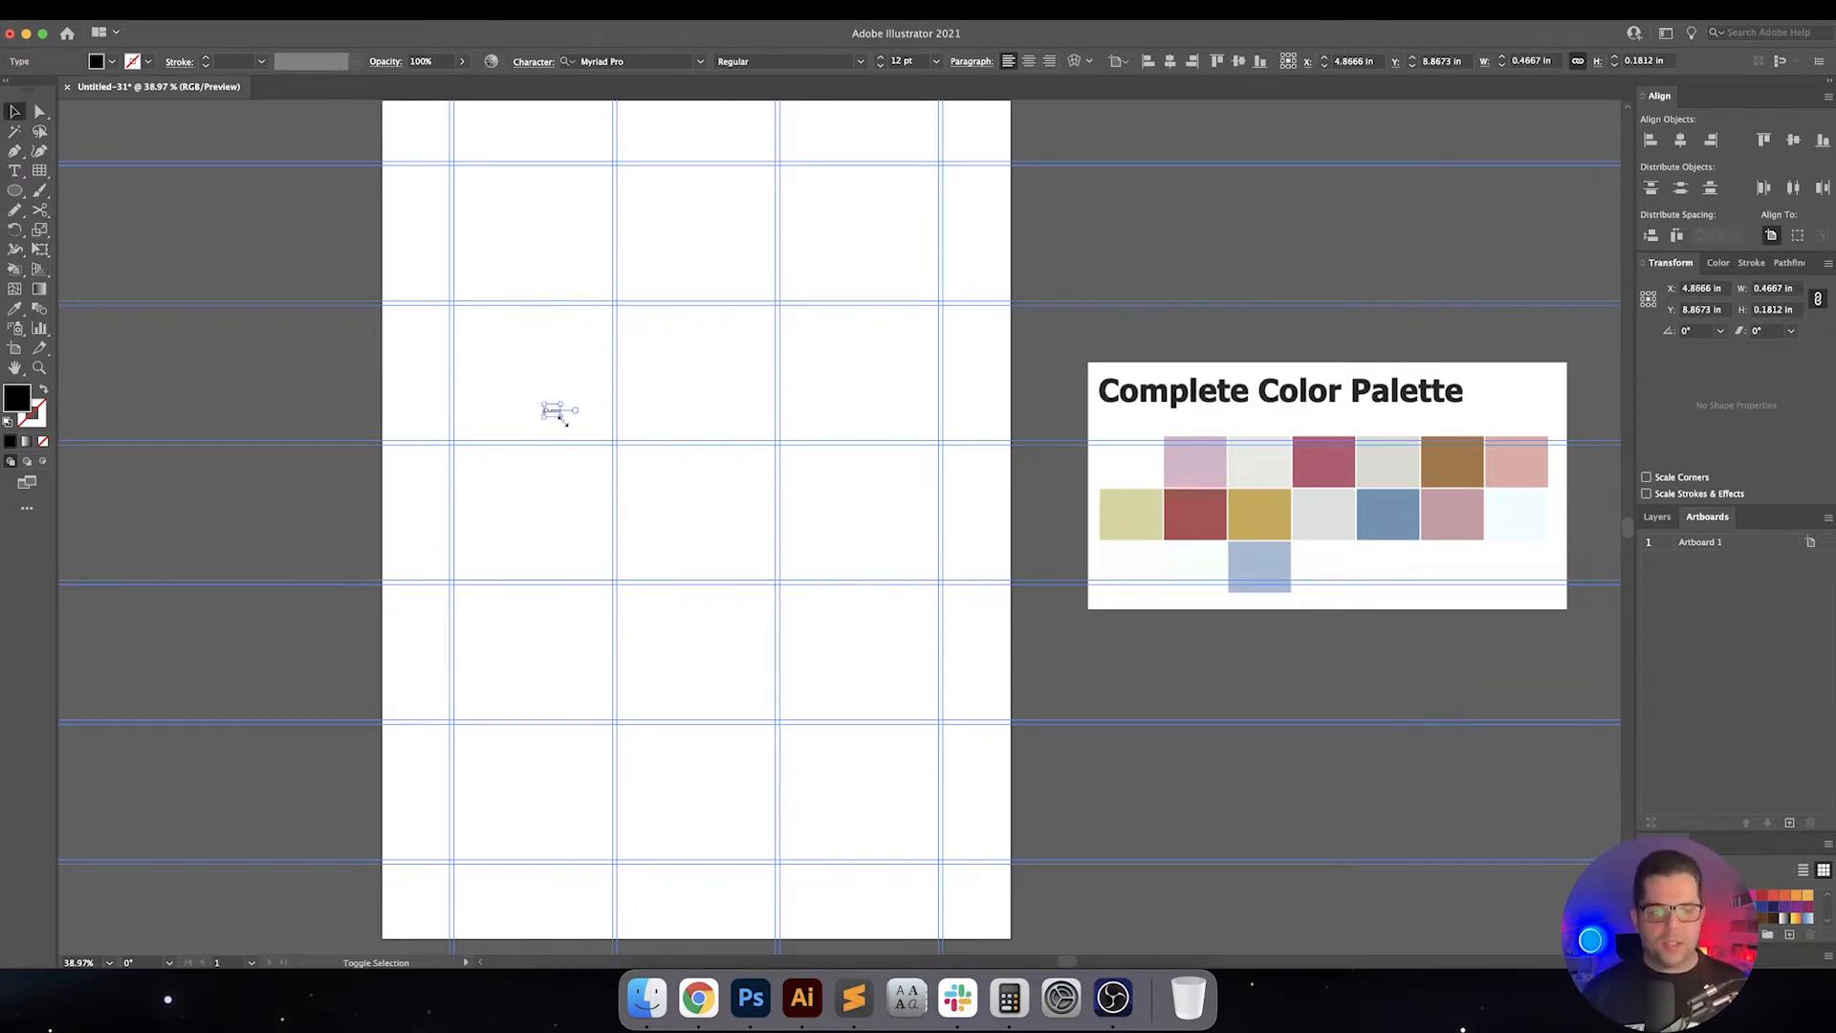
# Add a 'Queen' title set in Helvetica Bold on the poster
pyautogui.write('Queen')
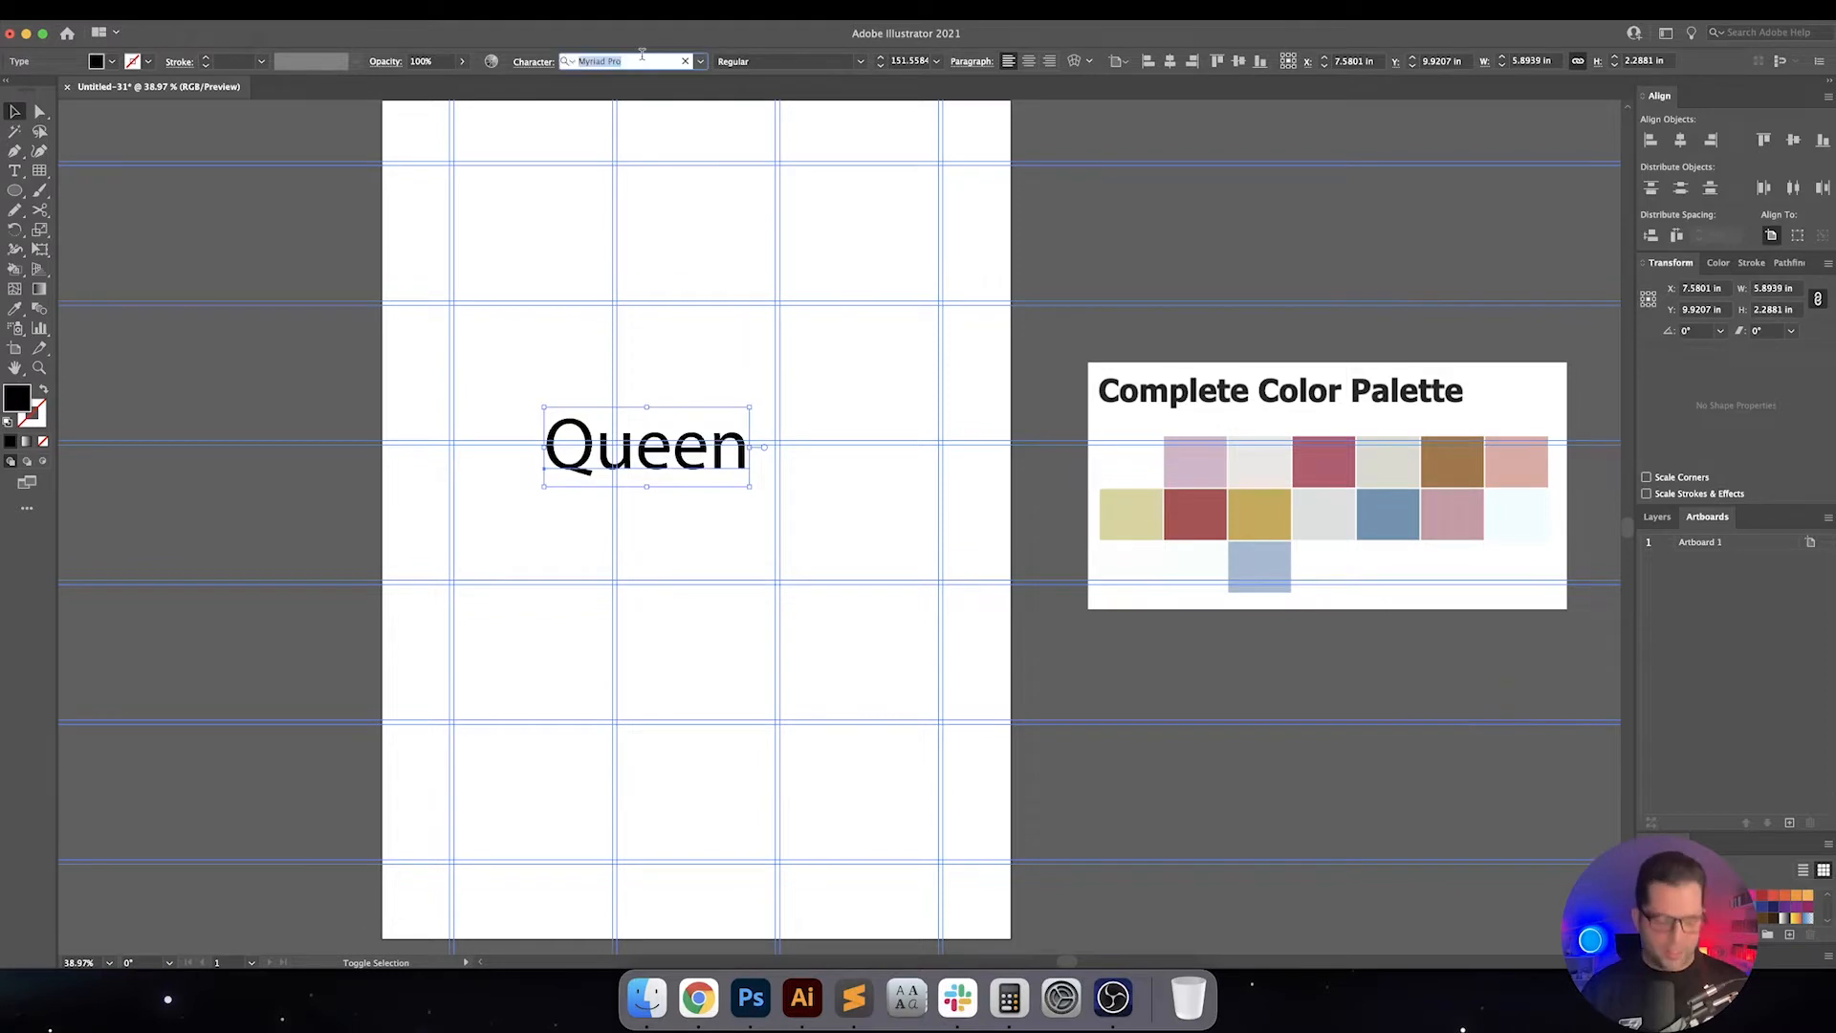
pyautogui.write('helvetica')
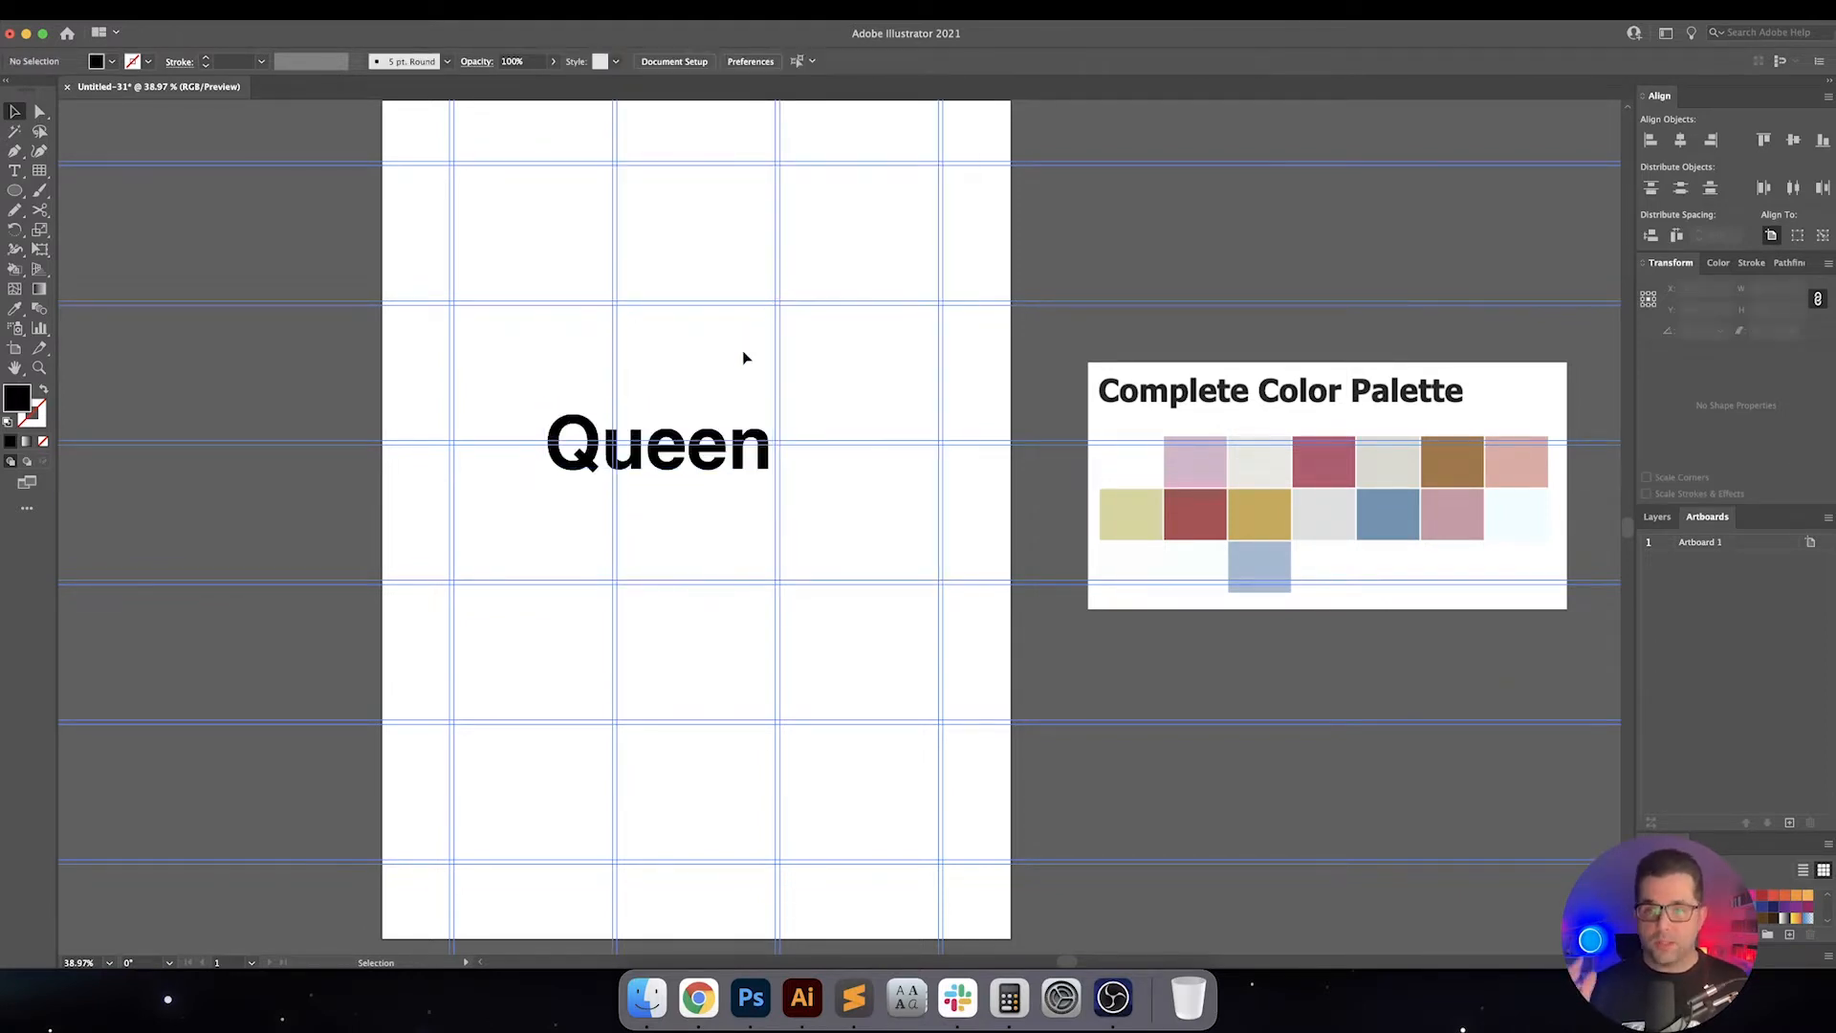
pyautogui.click(658, 441)
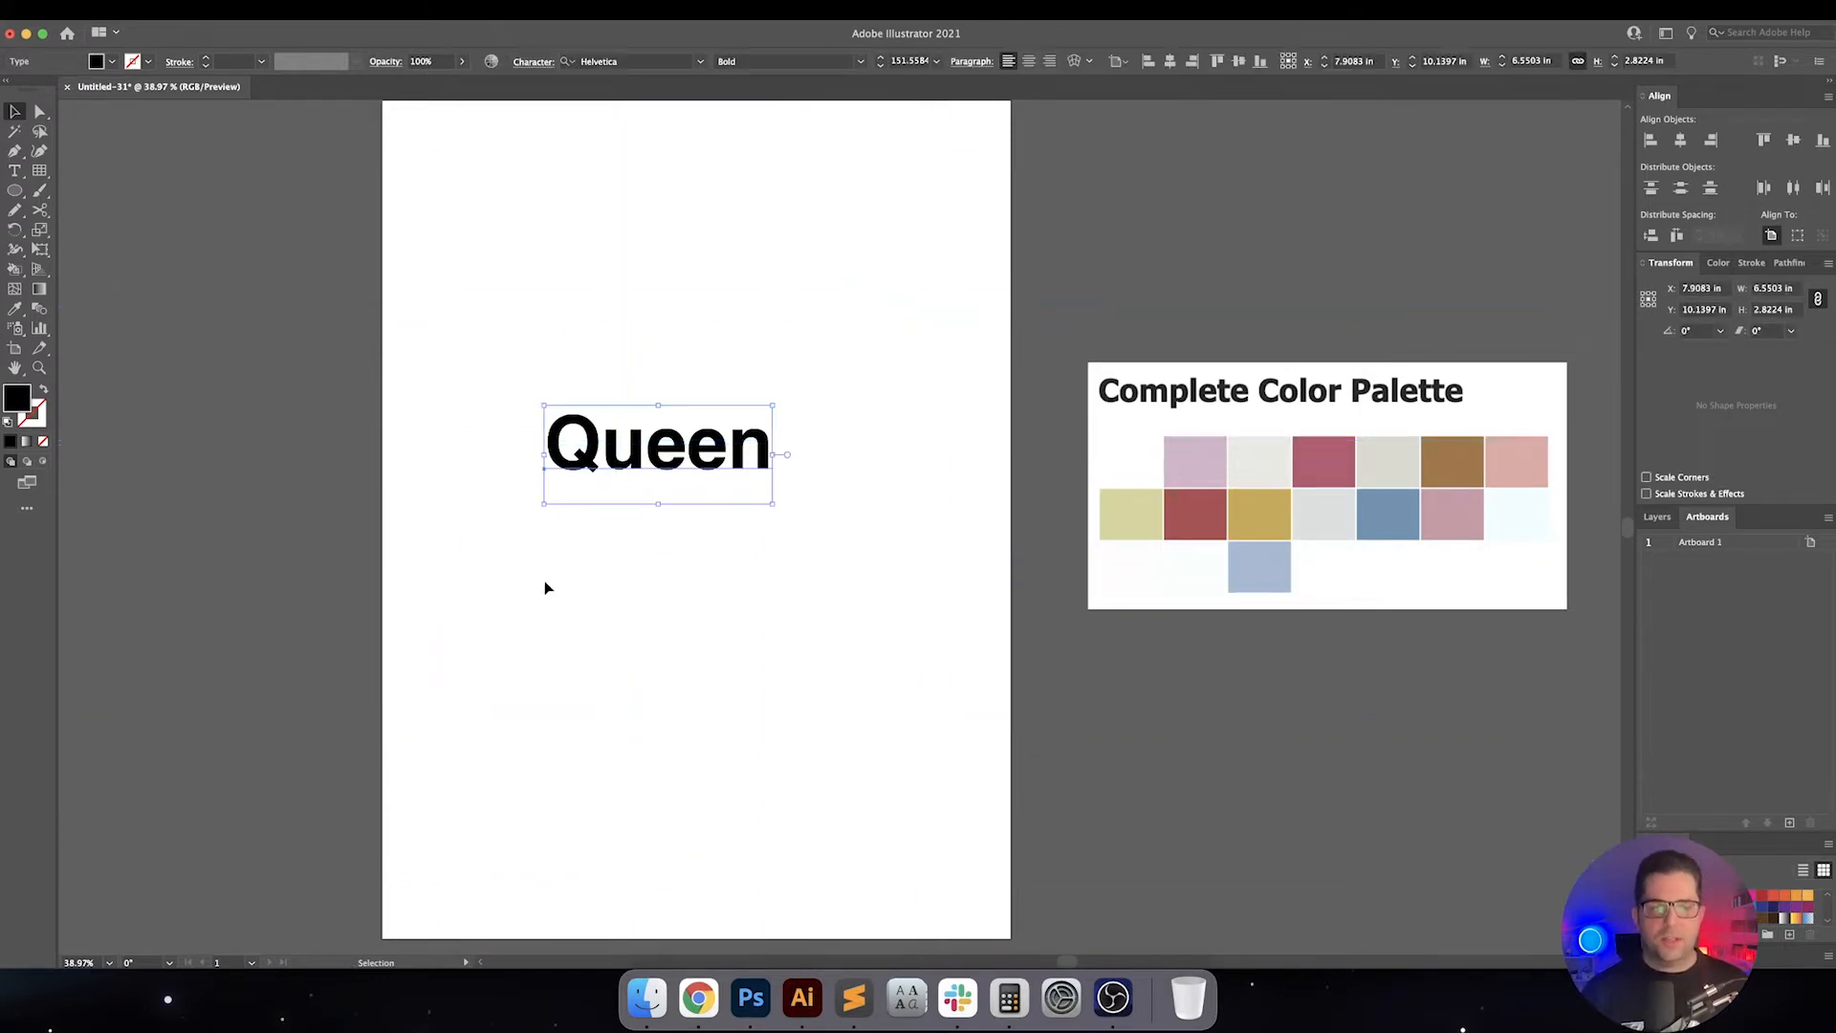
# Duplicate the title below and retype it as 'A Night at the Opera'
pyautogui.moveTo(656, 455); pyautogui.dragTo(568, 386)
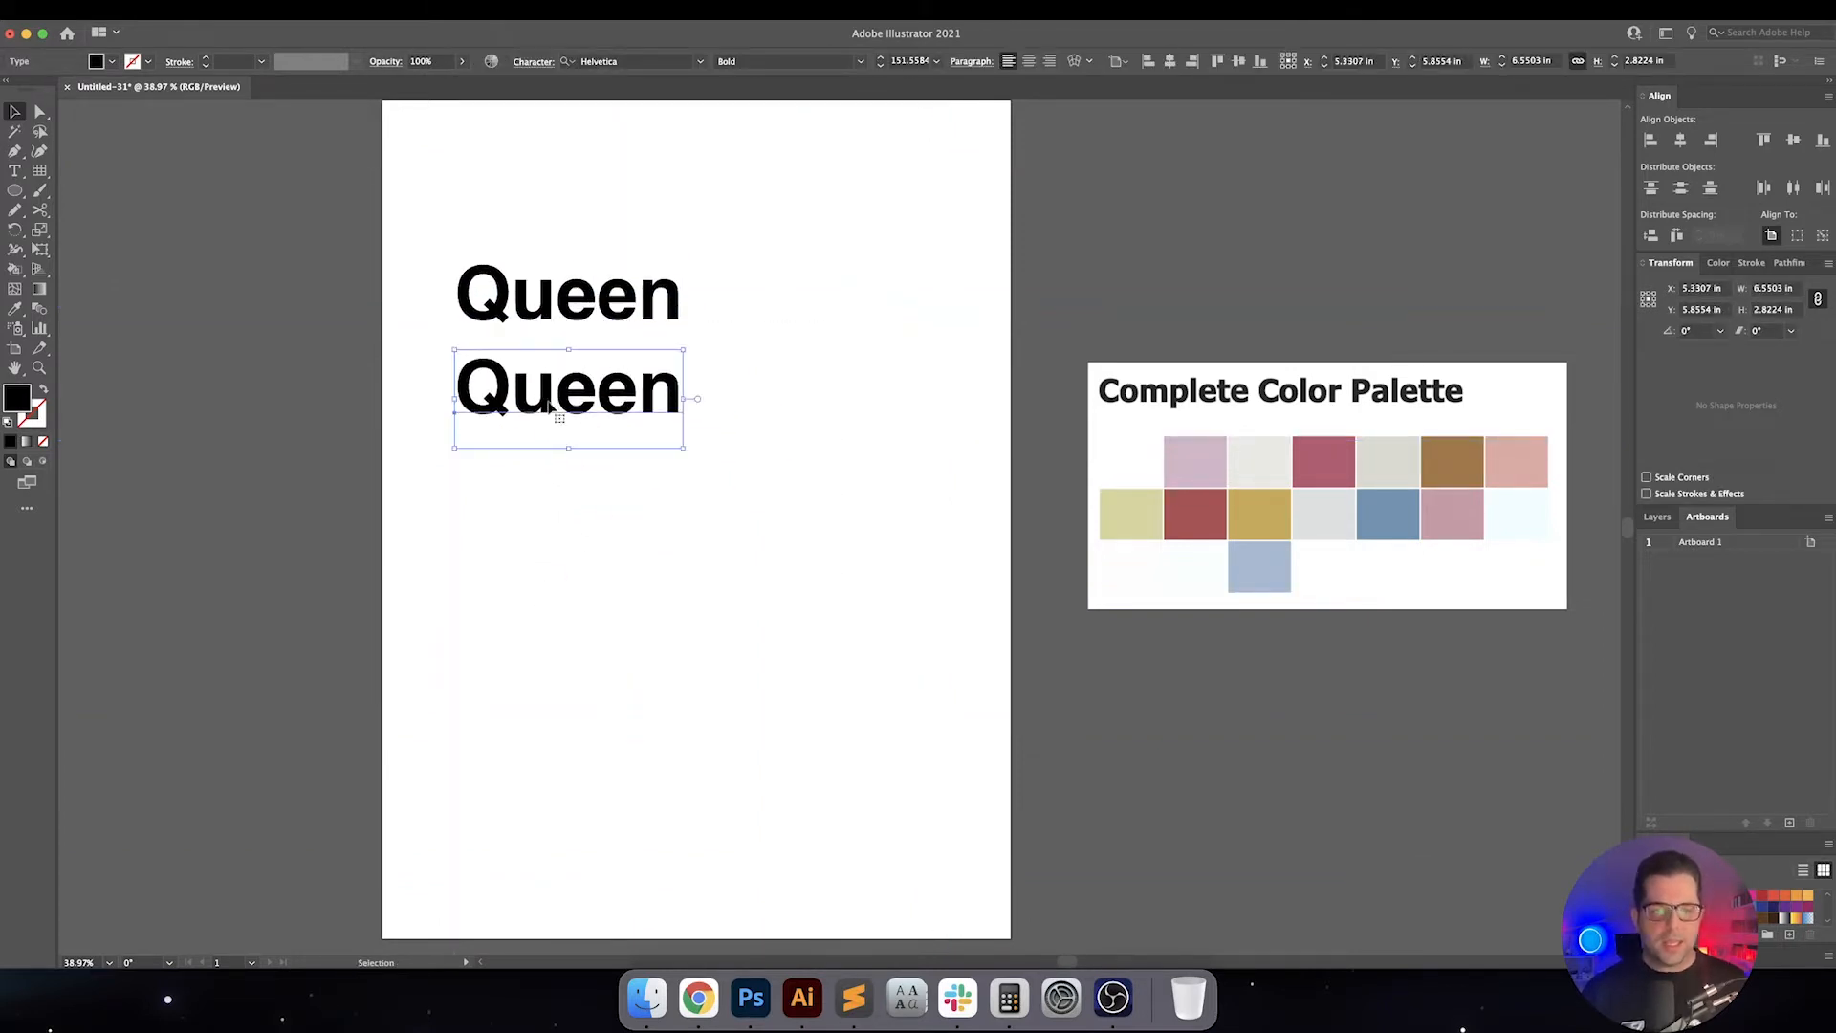
pyautogui.write('A night a')
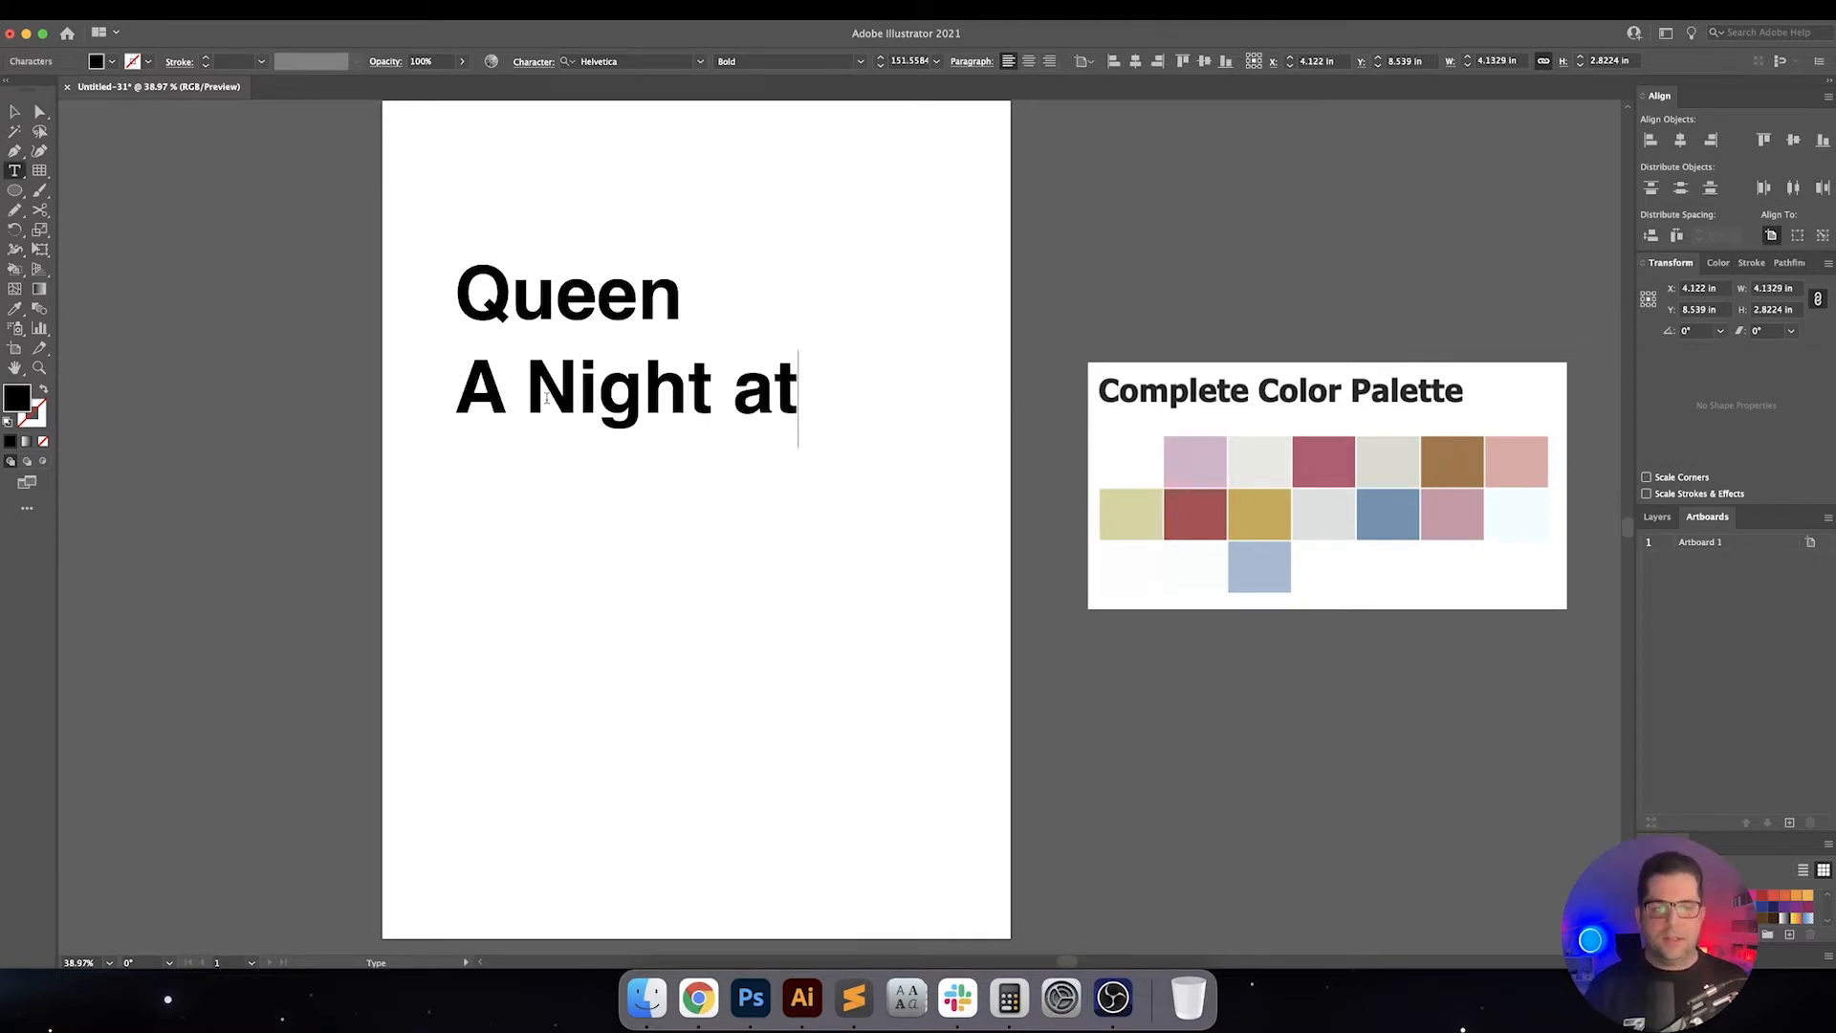
pyautogui.write('the Opera')
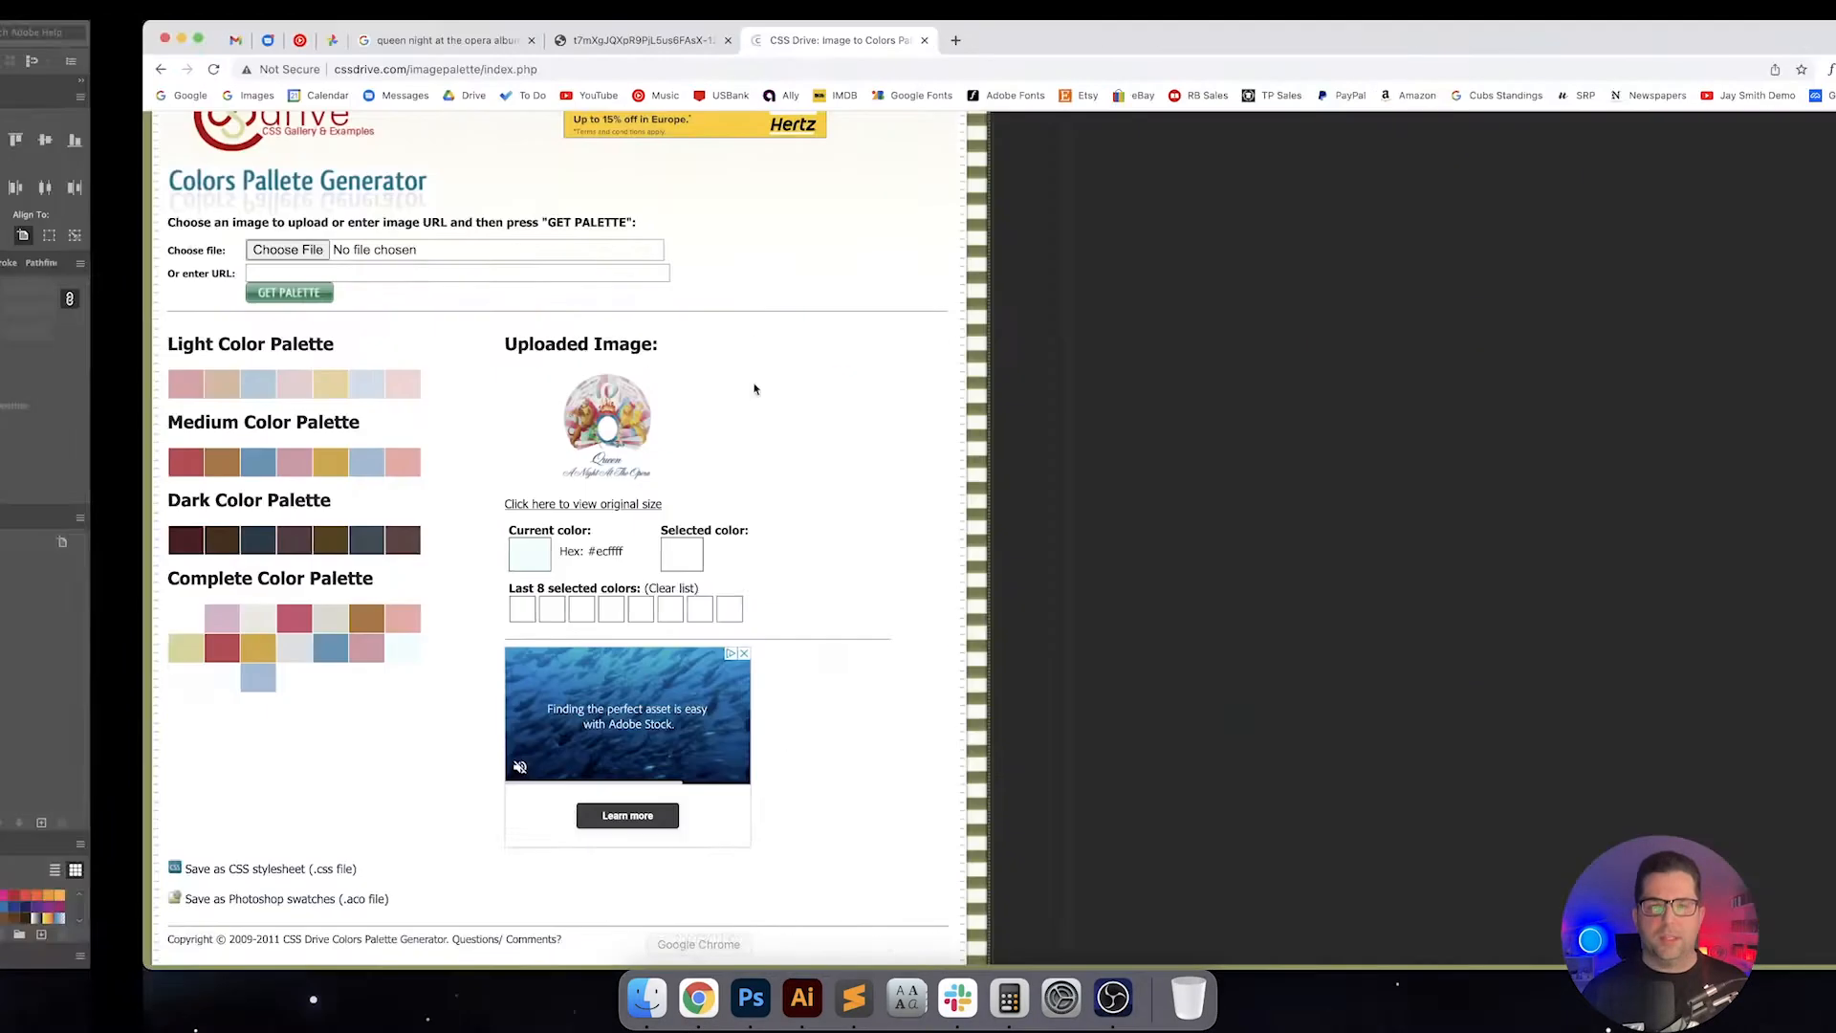
# Google the album and open its Wikipedia article to read the release date
pyautogui.click(1005, 40)
pyautogui.write('queen a night at the opera')
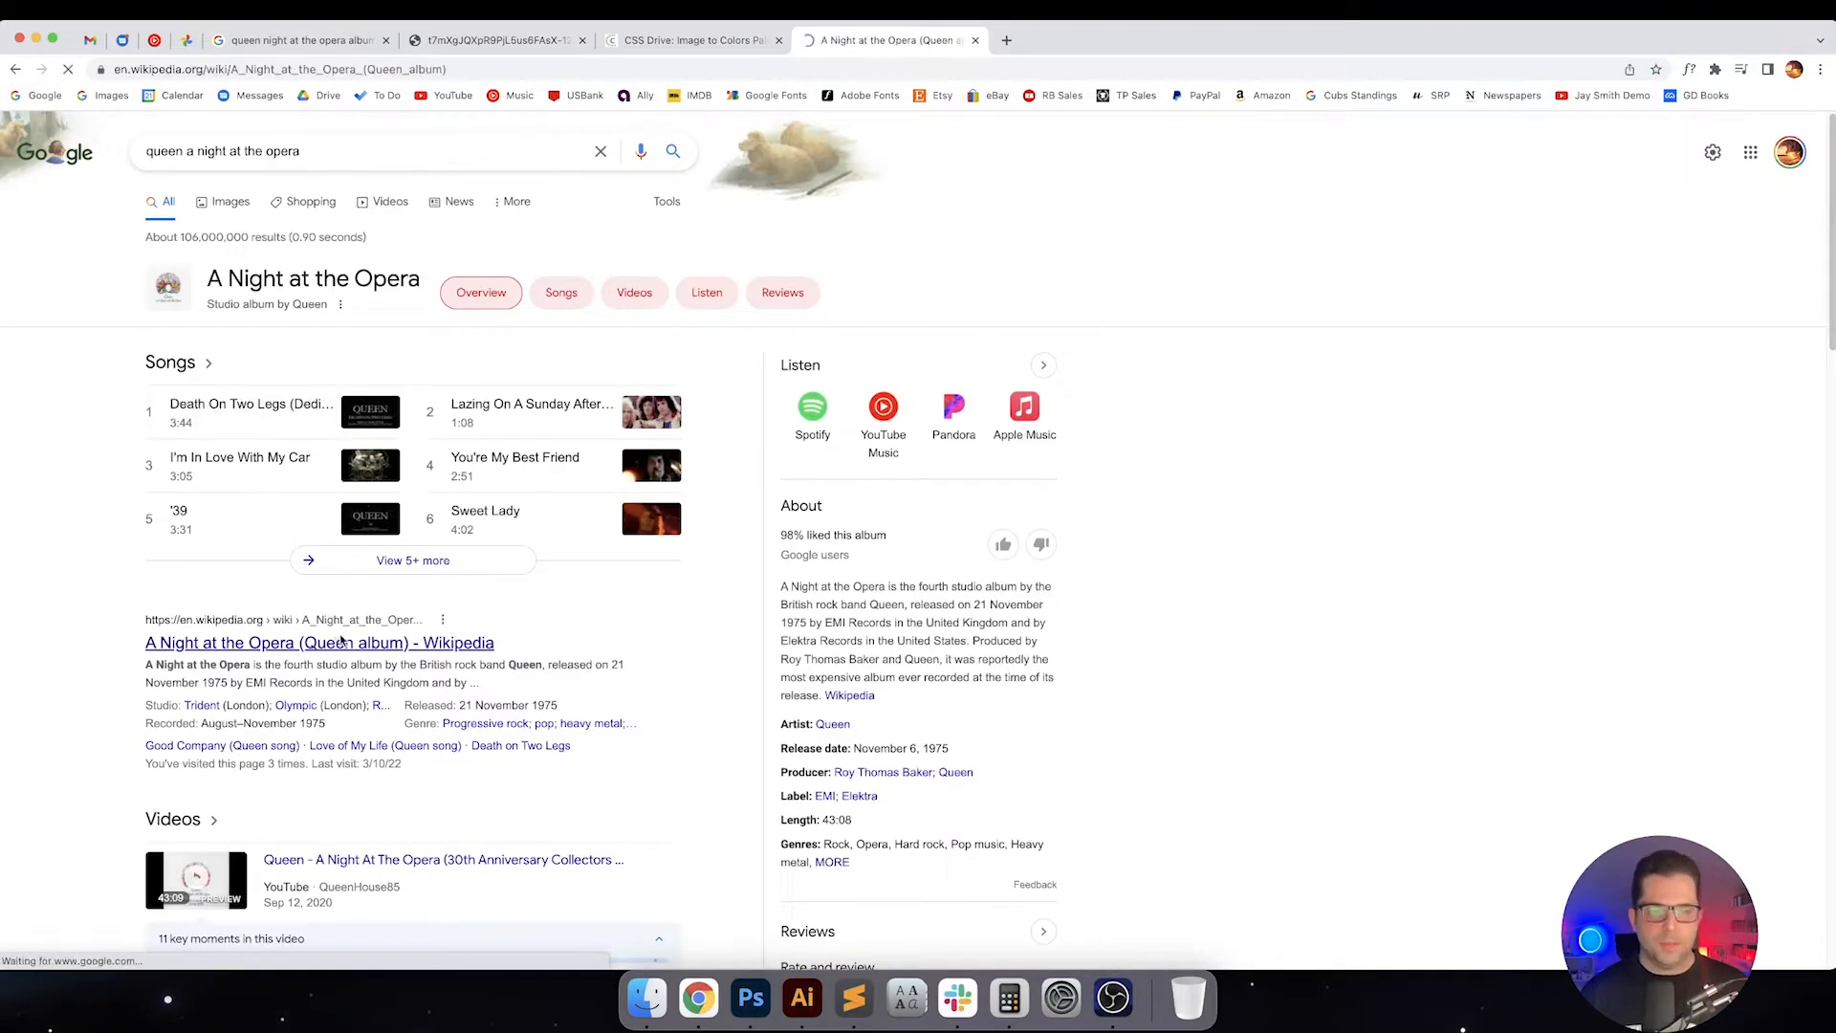
pyautogui.click(319, 642)
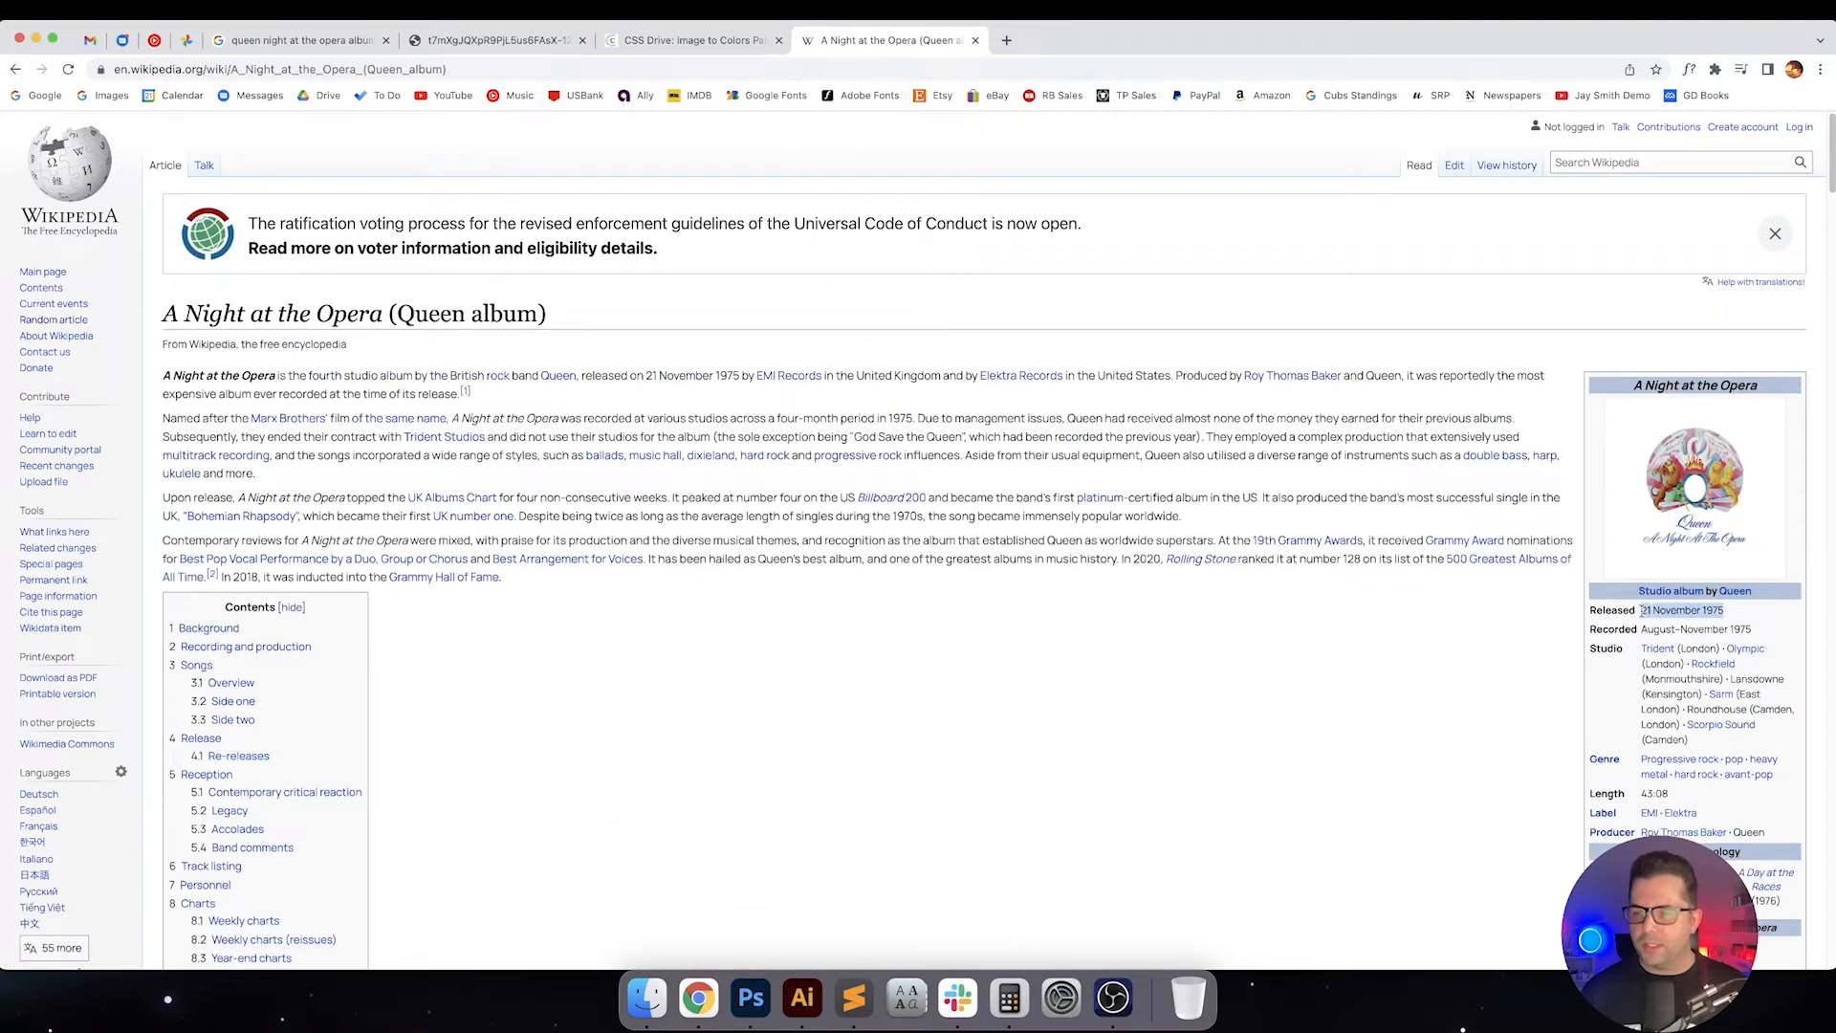
pyautogui.moveTo(750, 998)
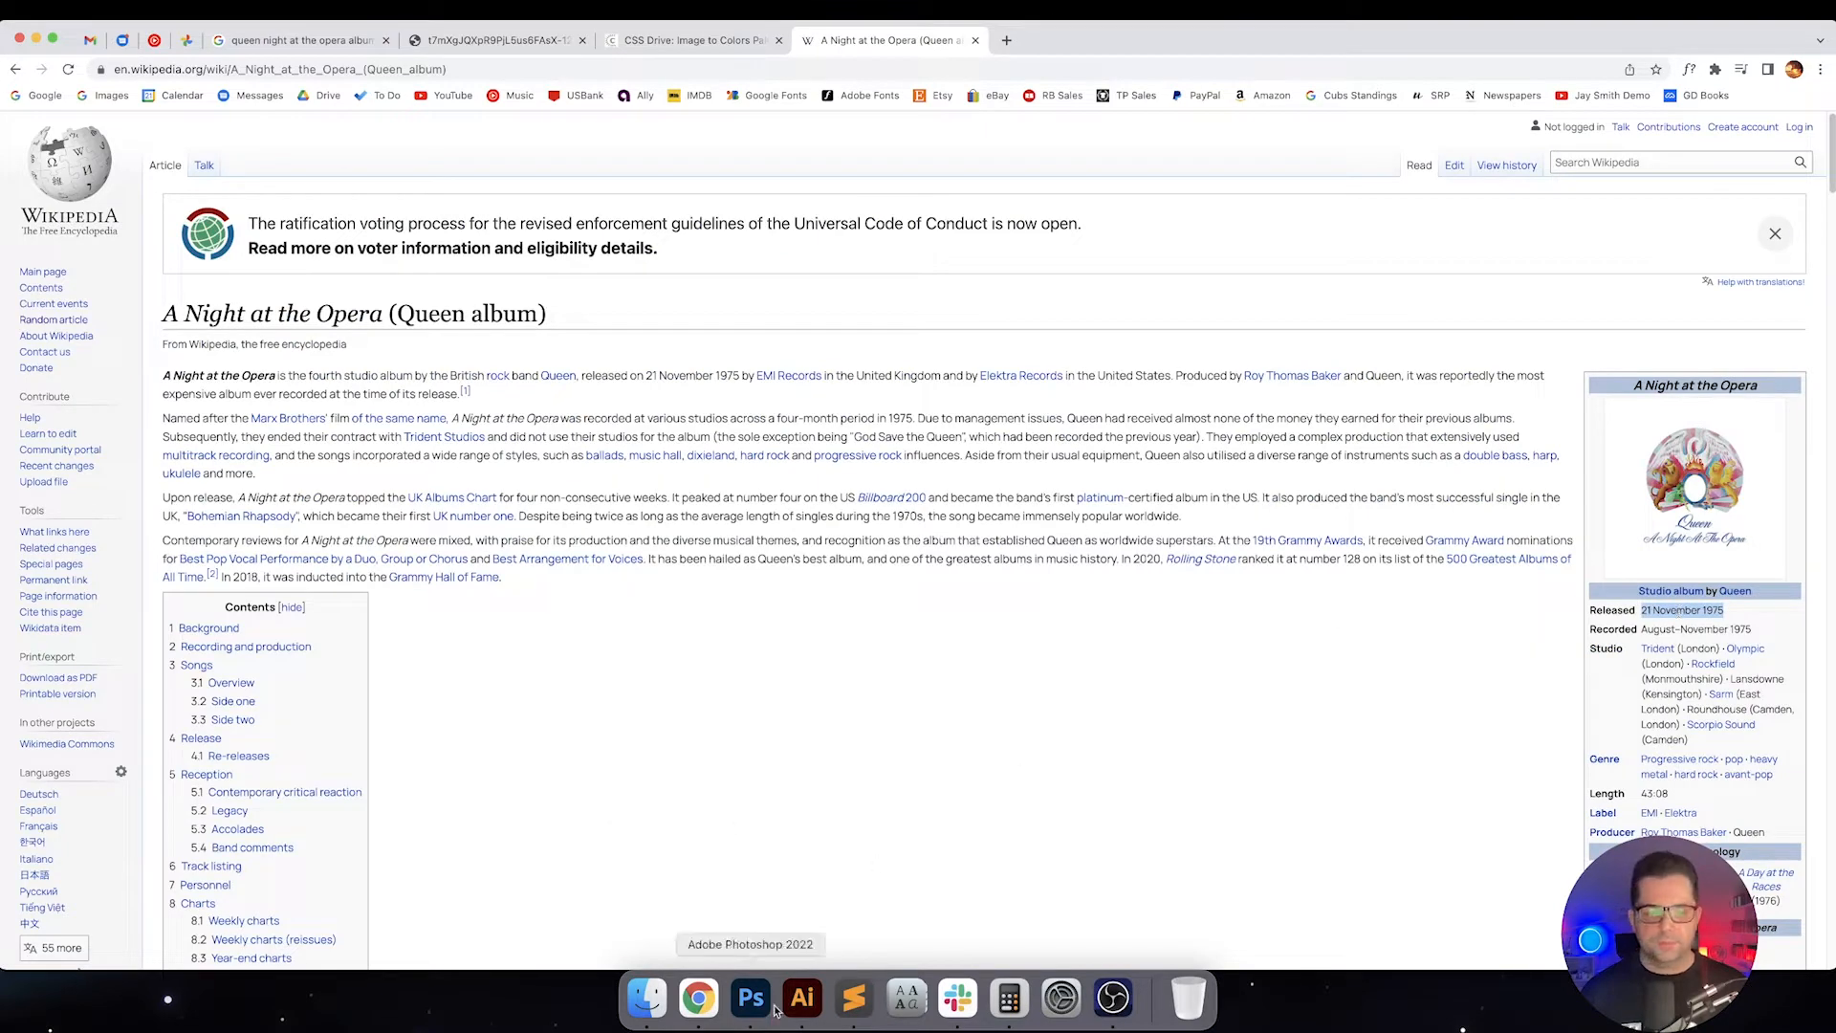
# Back in Illustrator, retype the lower 1975 line as 'November 21st, 1975'
pyautogui.click(801, 999)
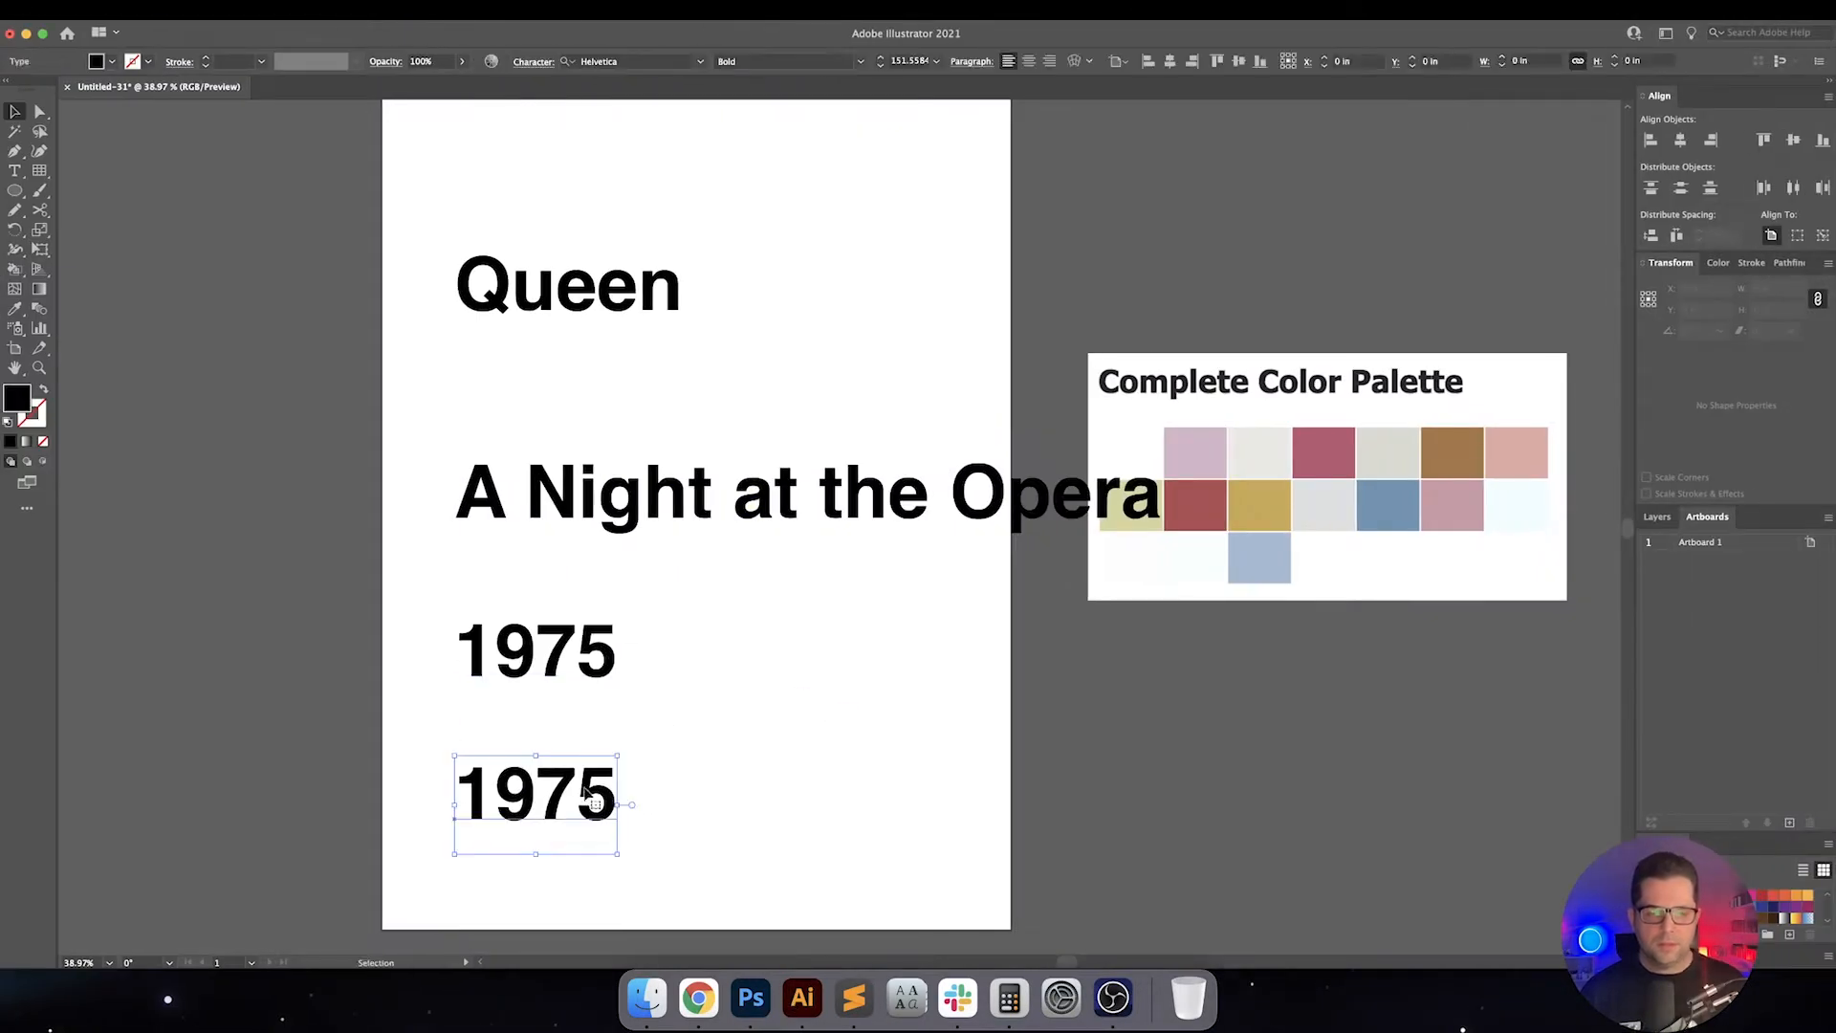
pyautogui.write('21 November 1975')
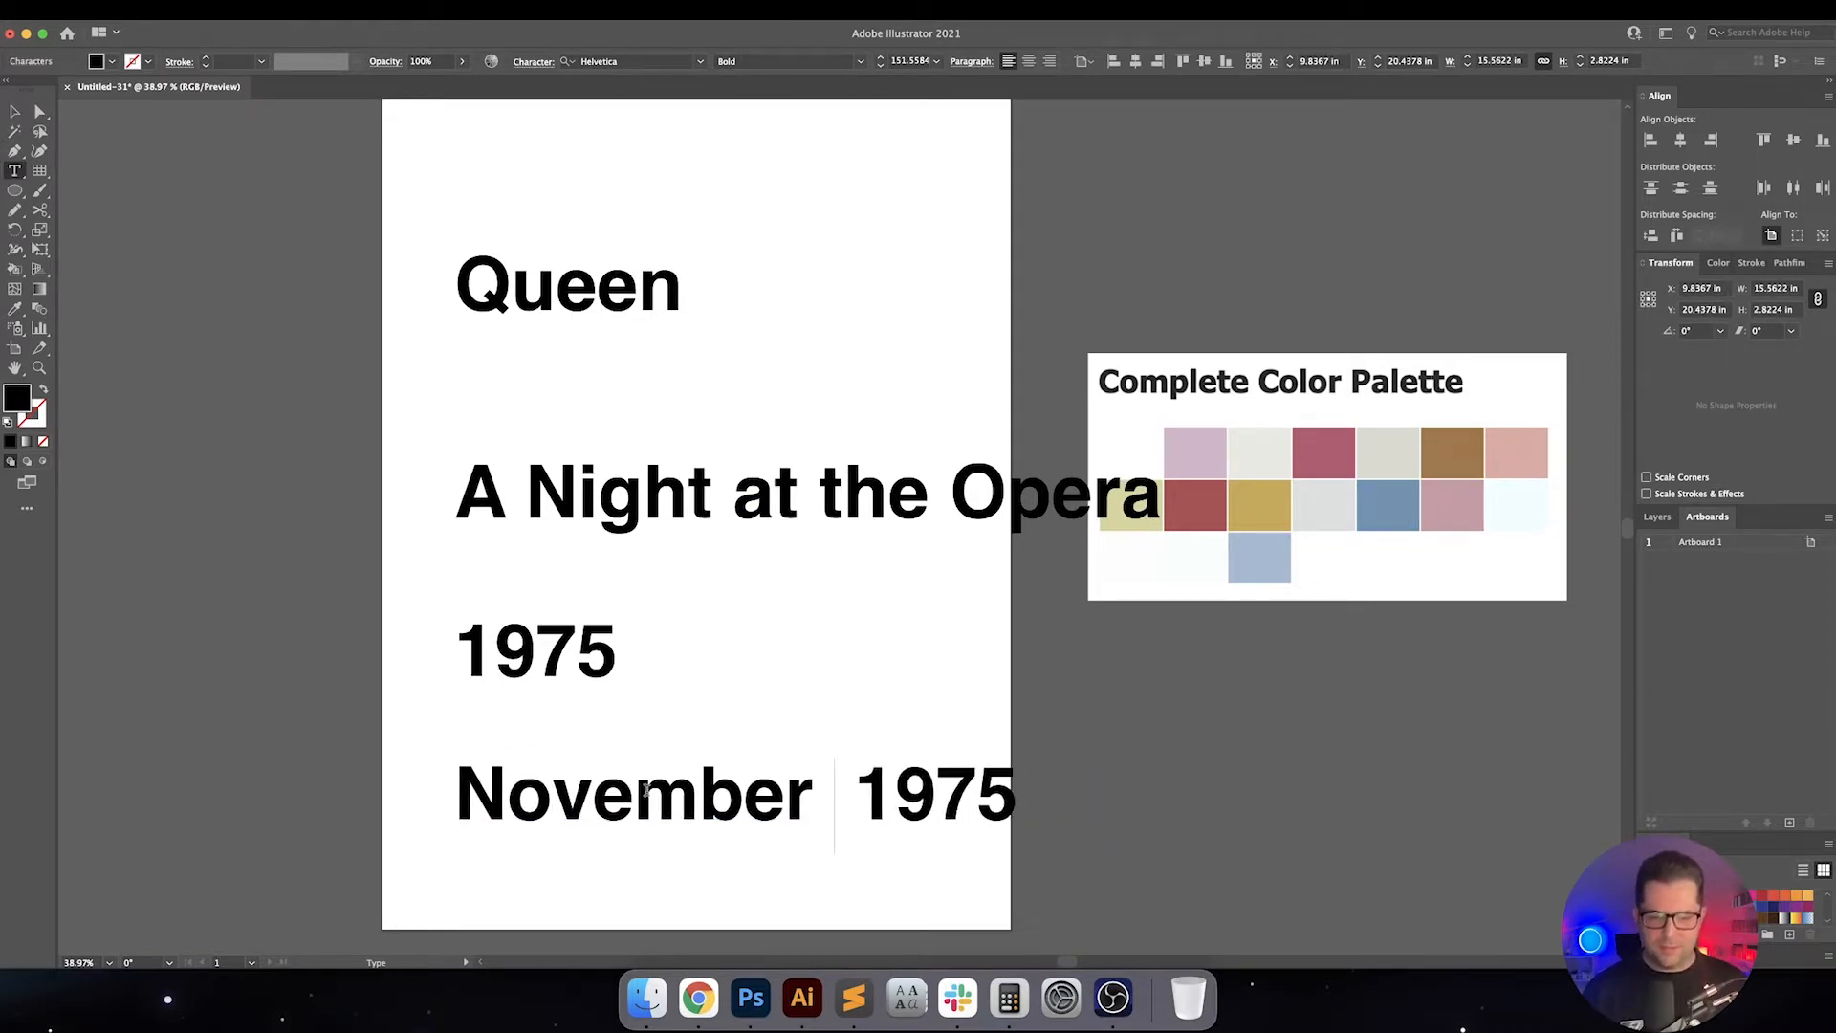
pyautogui.write('21st,')
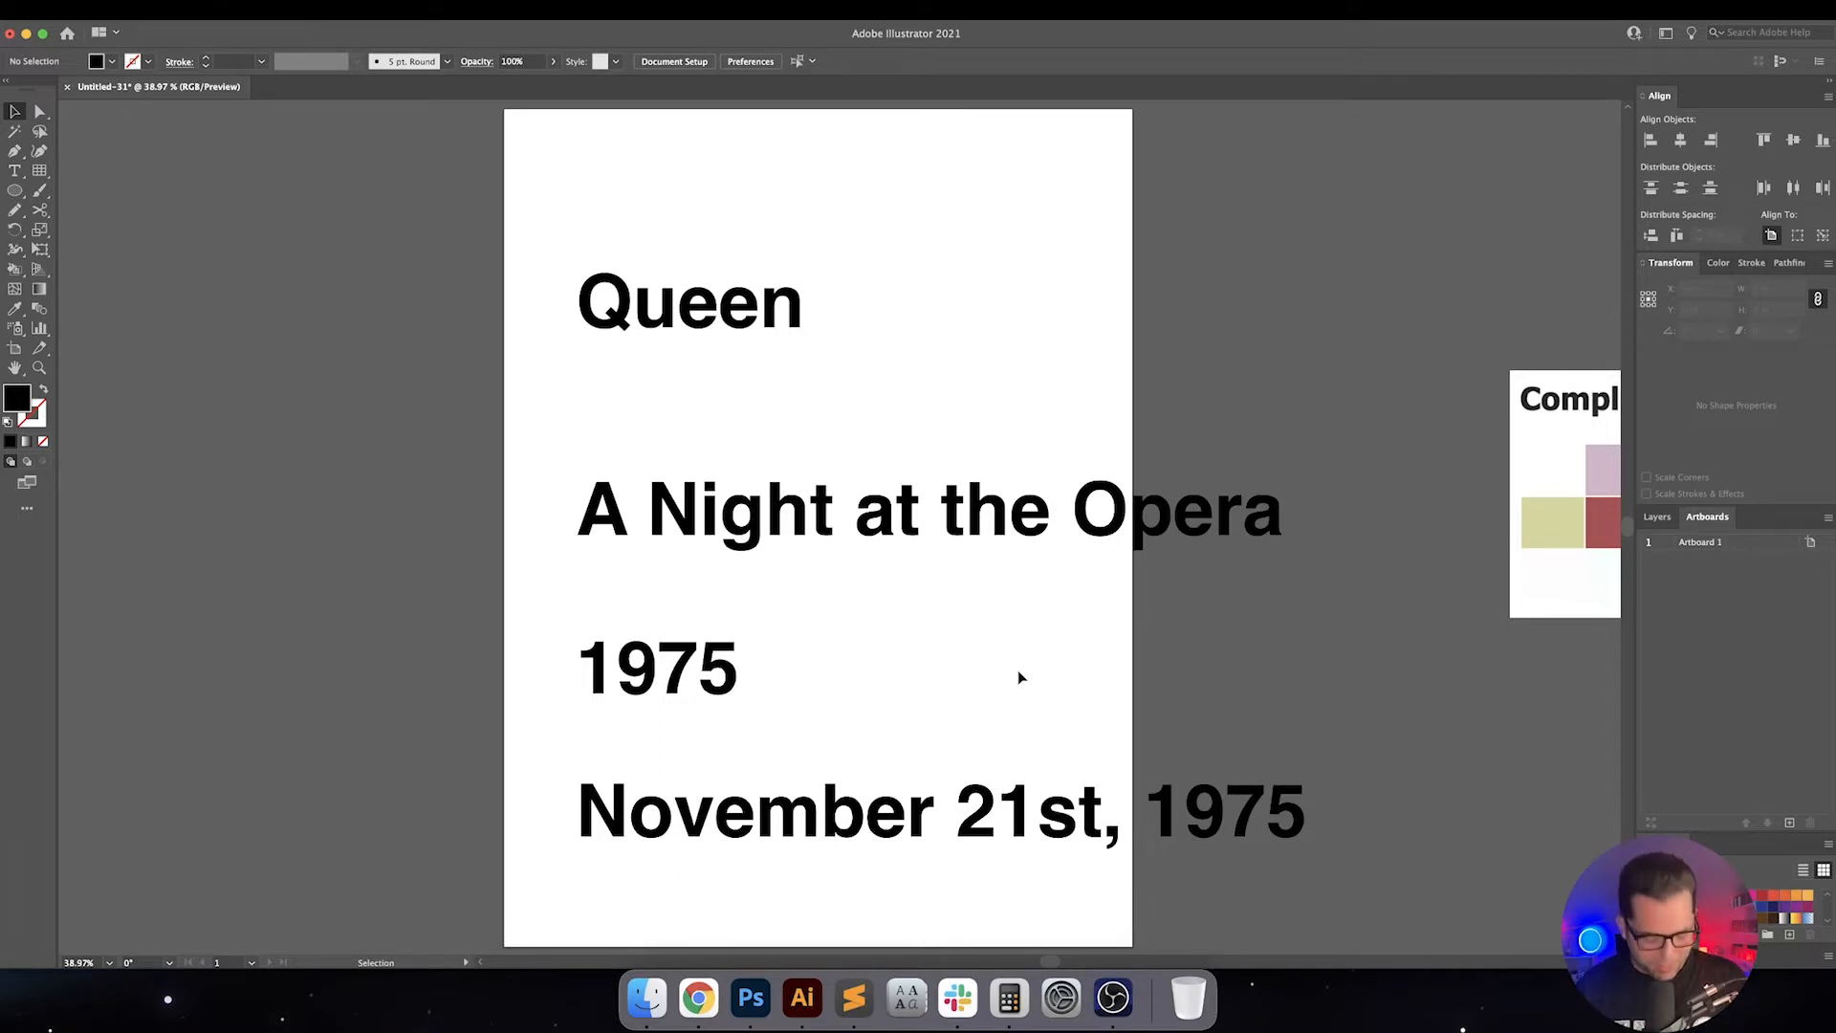
pyautogui.moveTo(1020, 648)
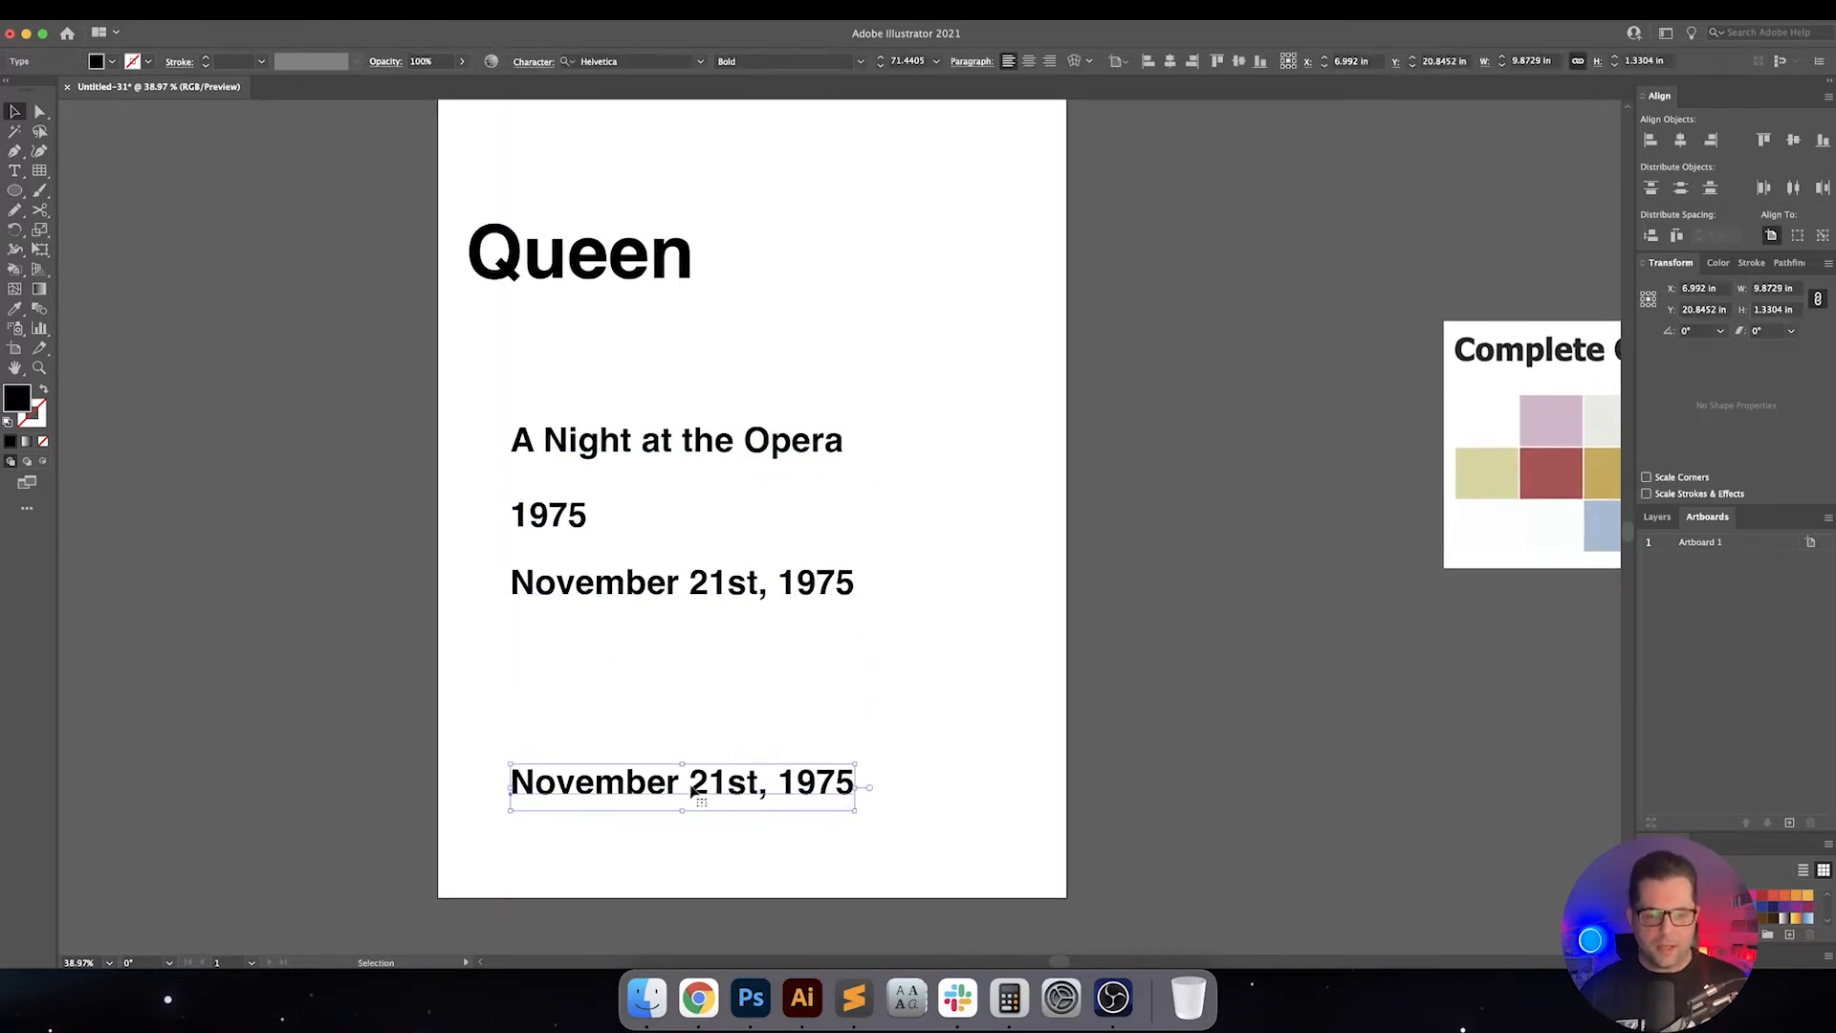
# Add small Freddie Mercury and Roger Taylor name texts along the poster's bottom row
pyautogui.write('Fre')
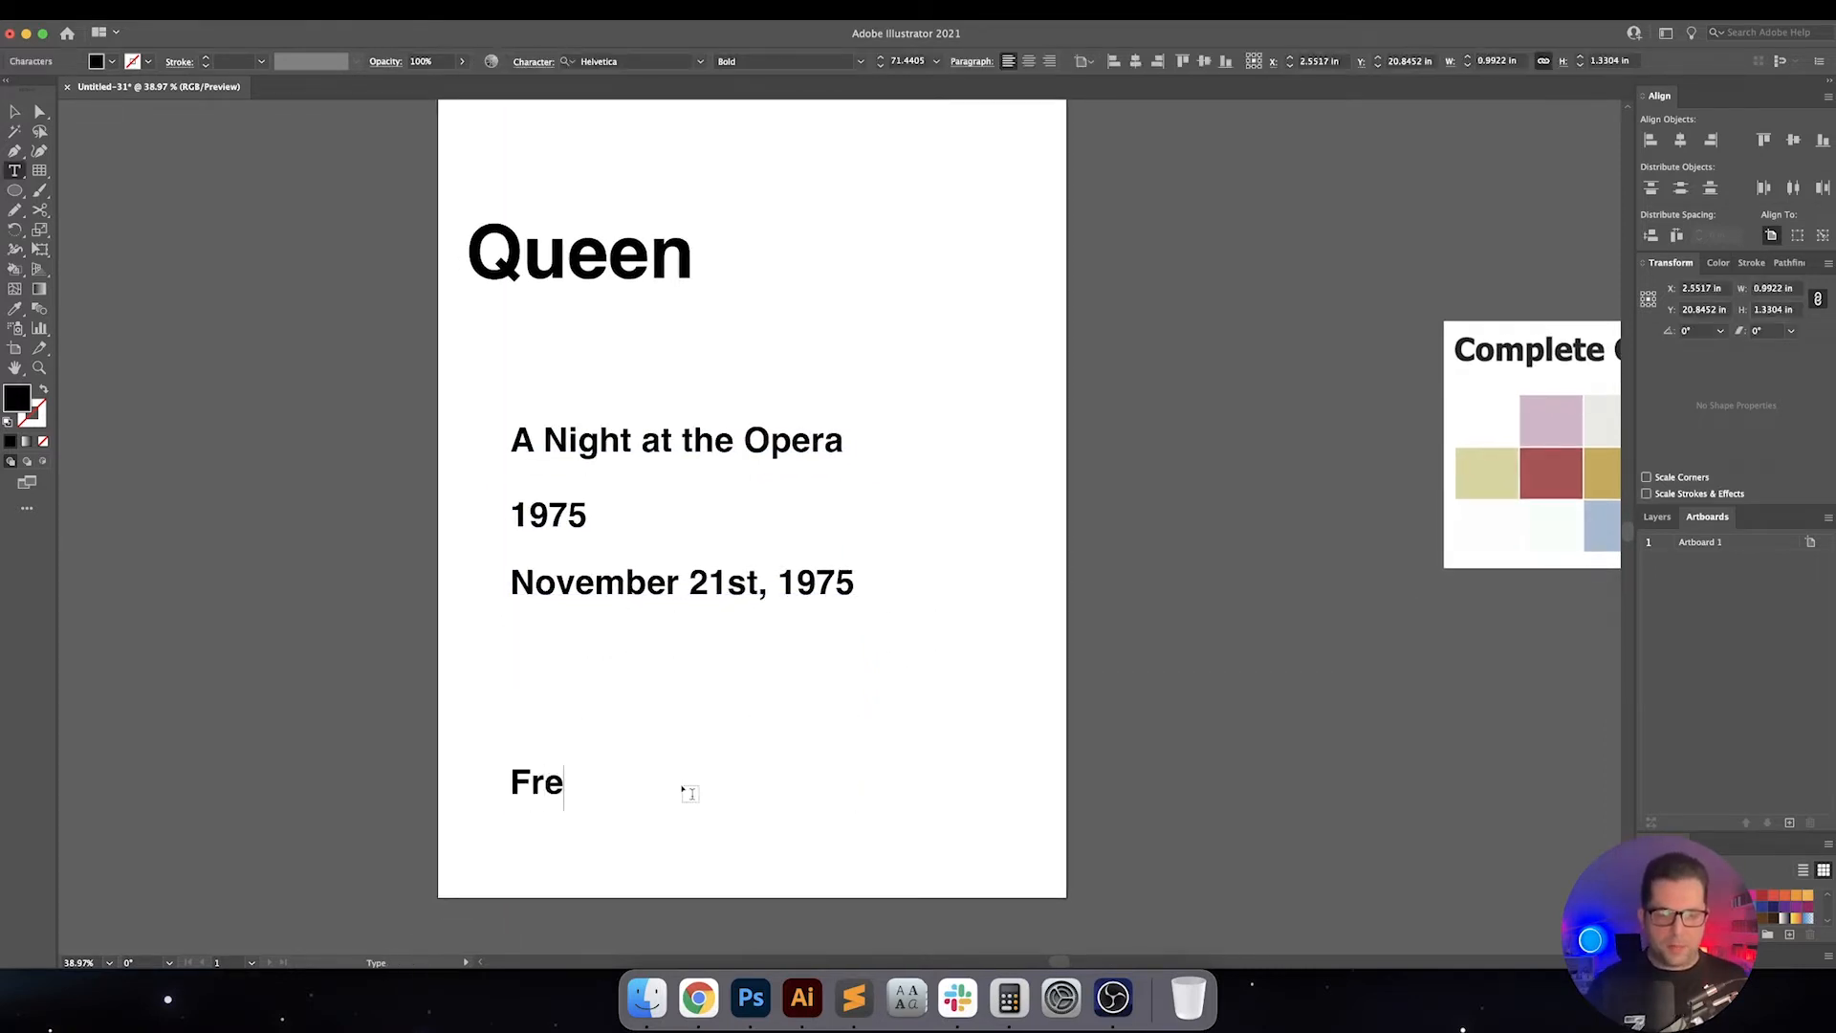
pyautogui.write('ddie Mercury')
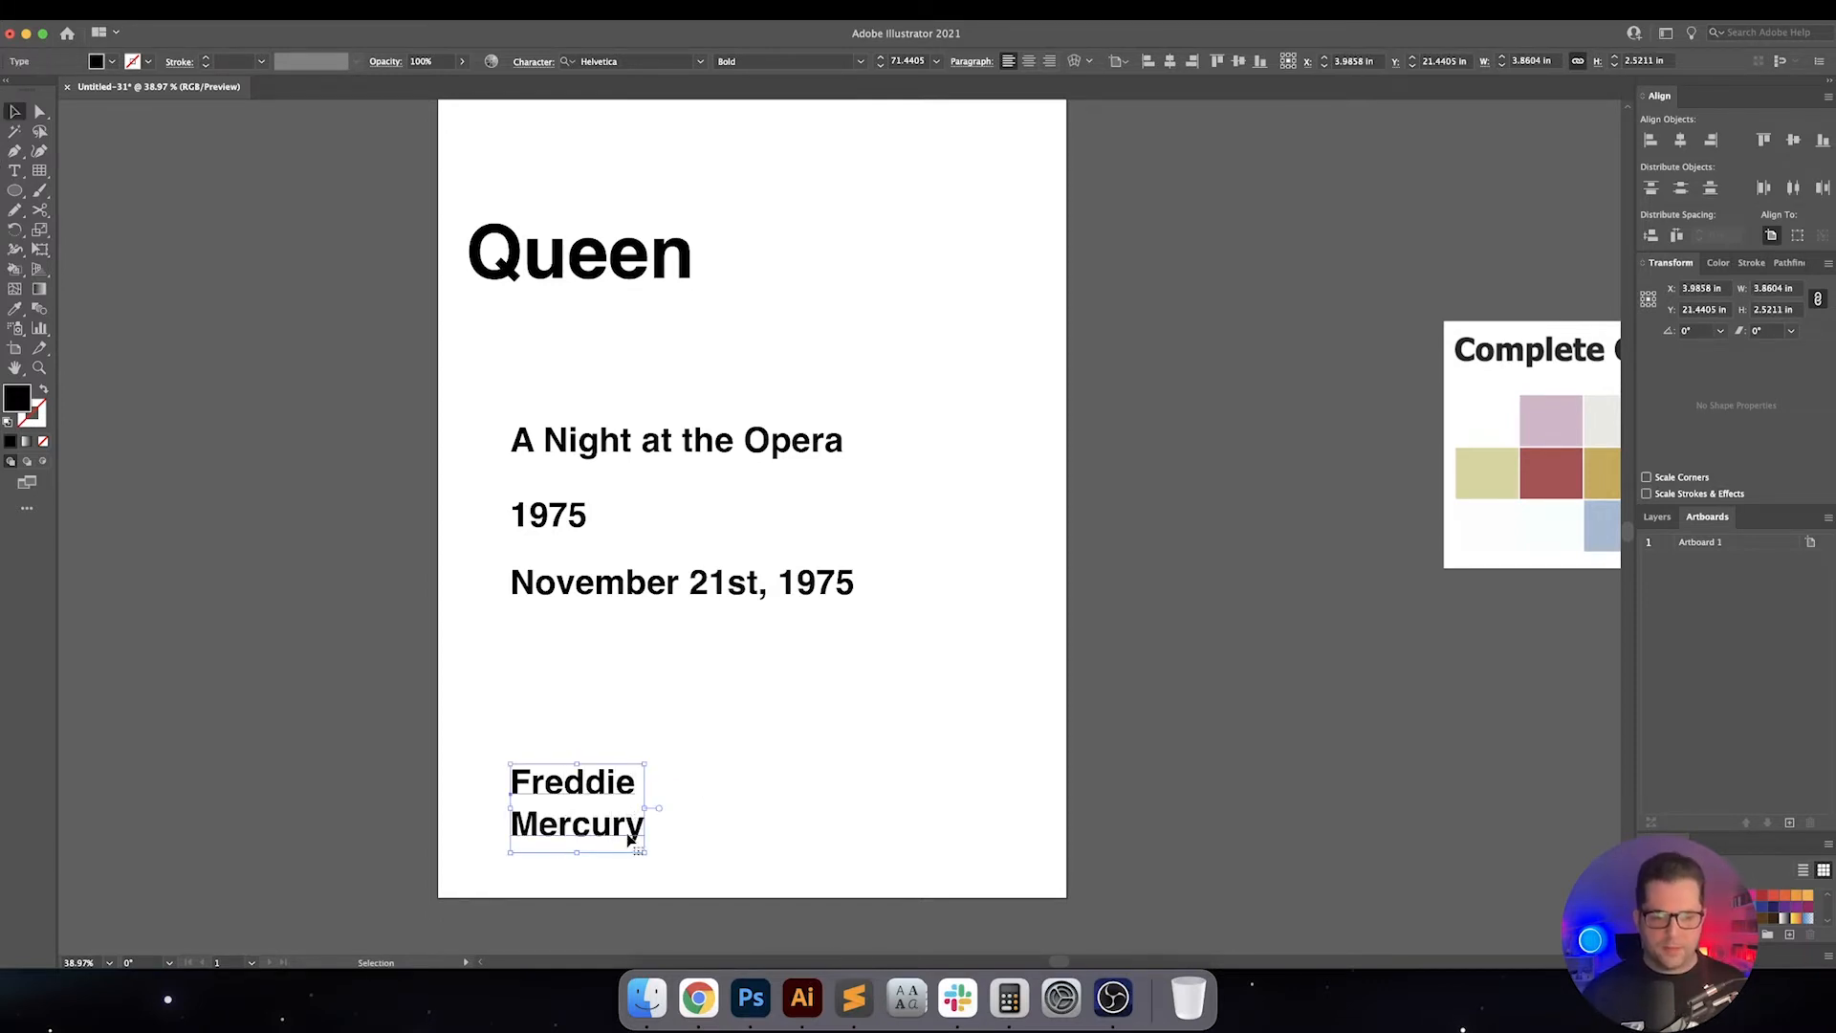
pyautogui.moveTo(574, 808); pyautogui.dragTo(654, 786)
pyautogui.write('Bria')
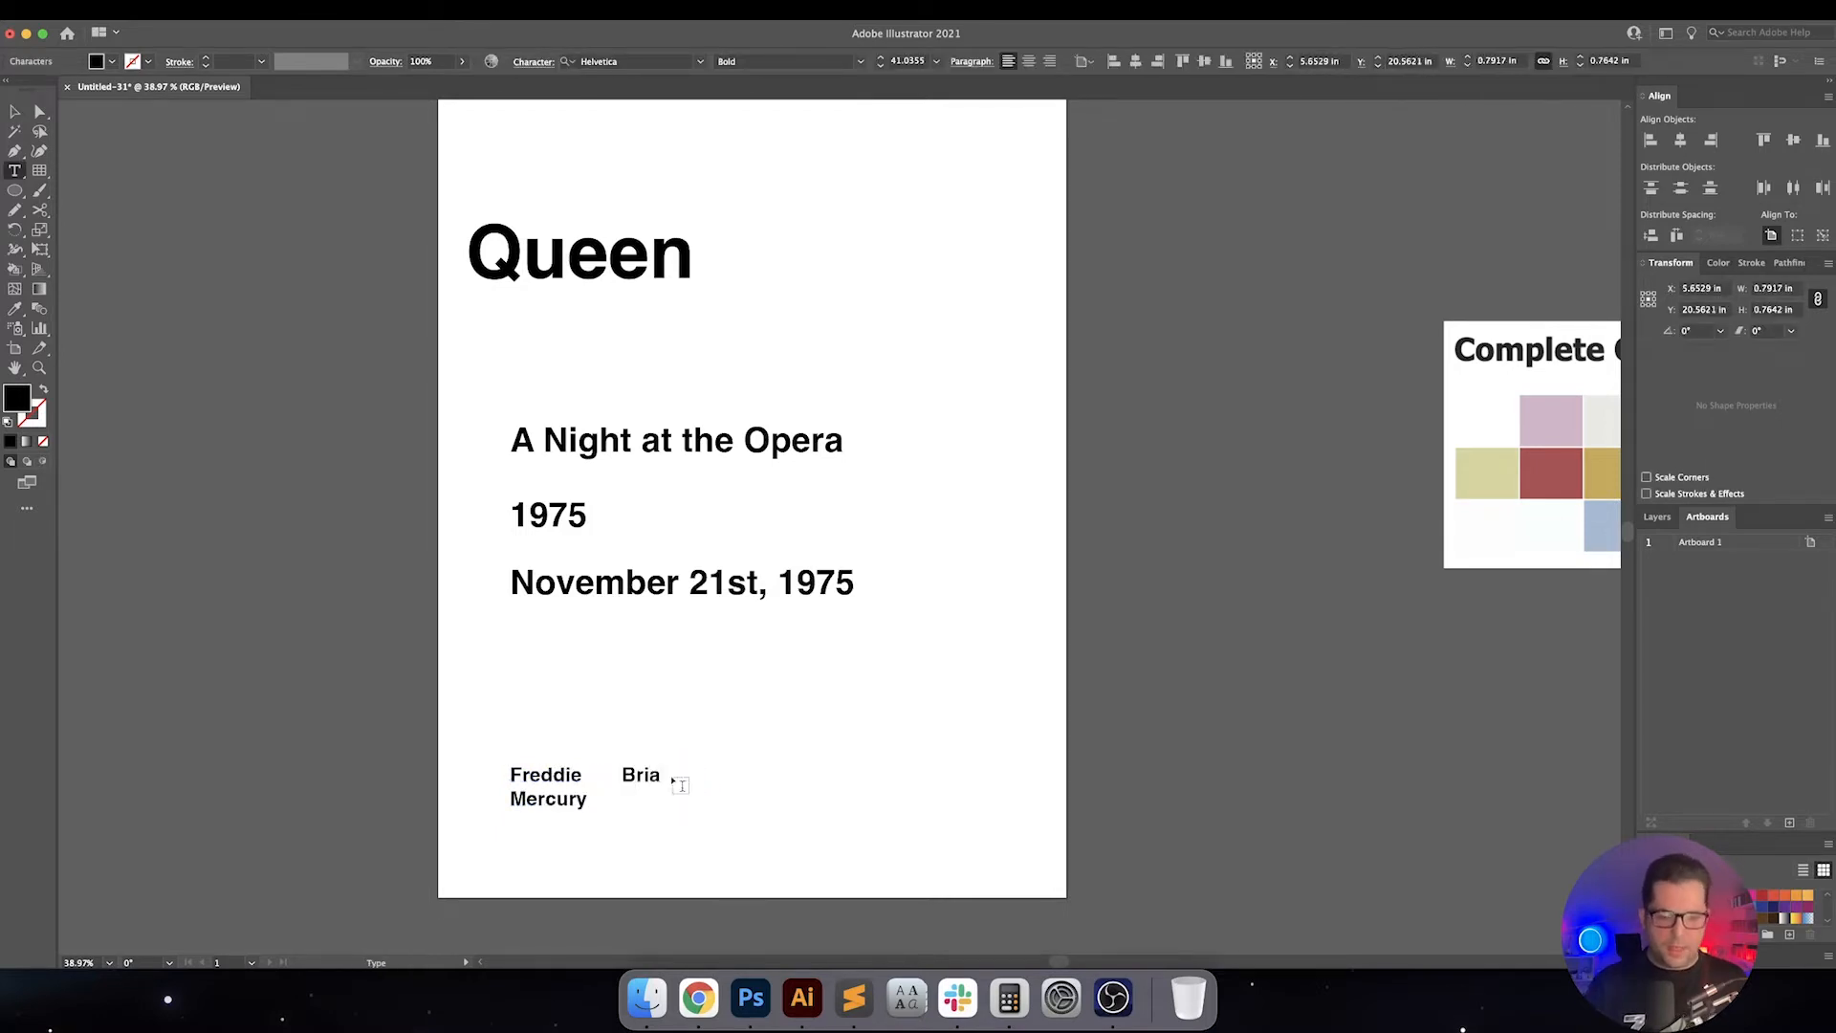
pyautogui.moveTo(641, 786); pyautogui.dragTo(733, 787)
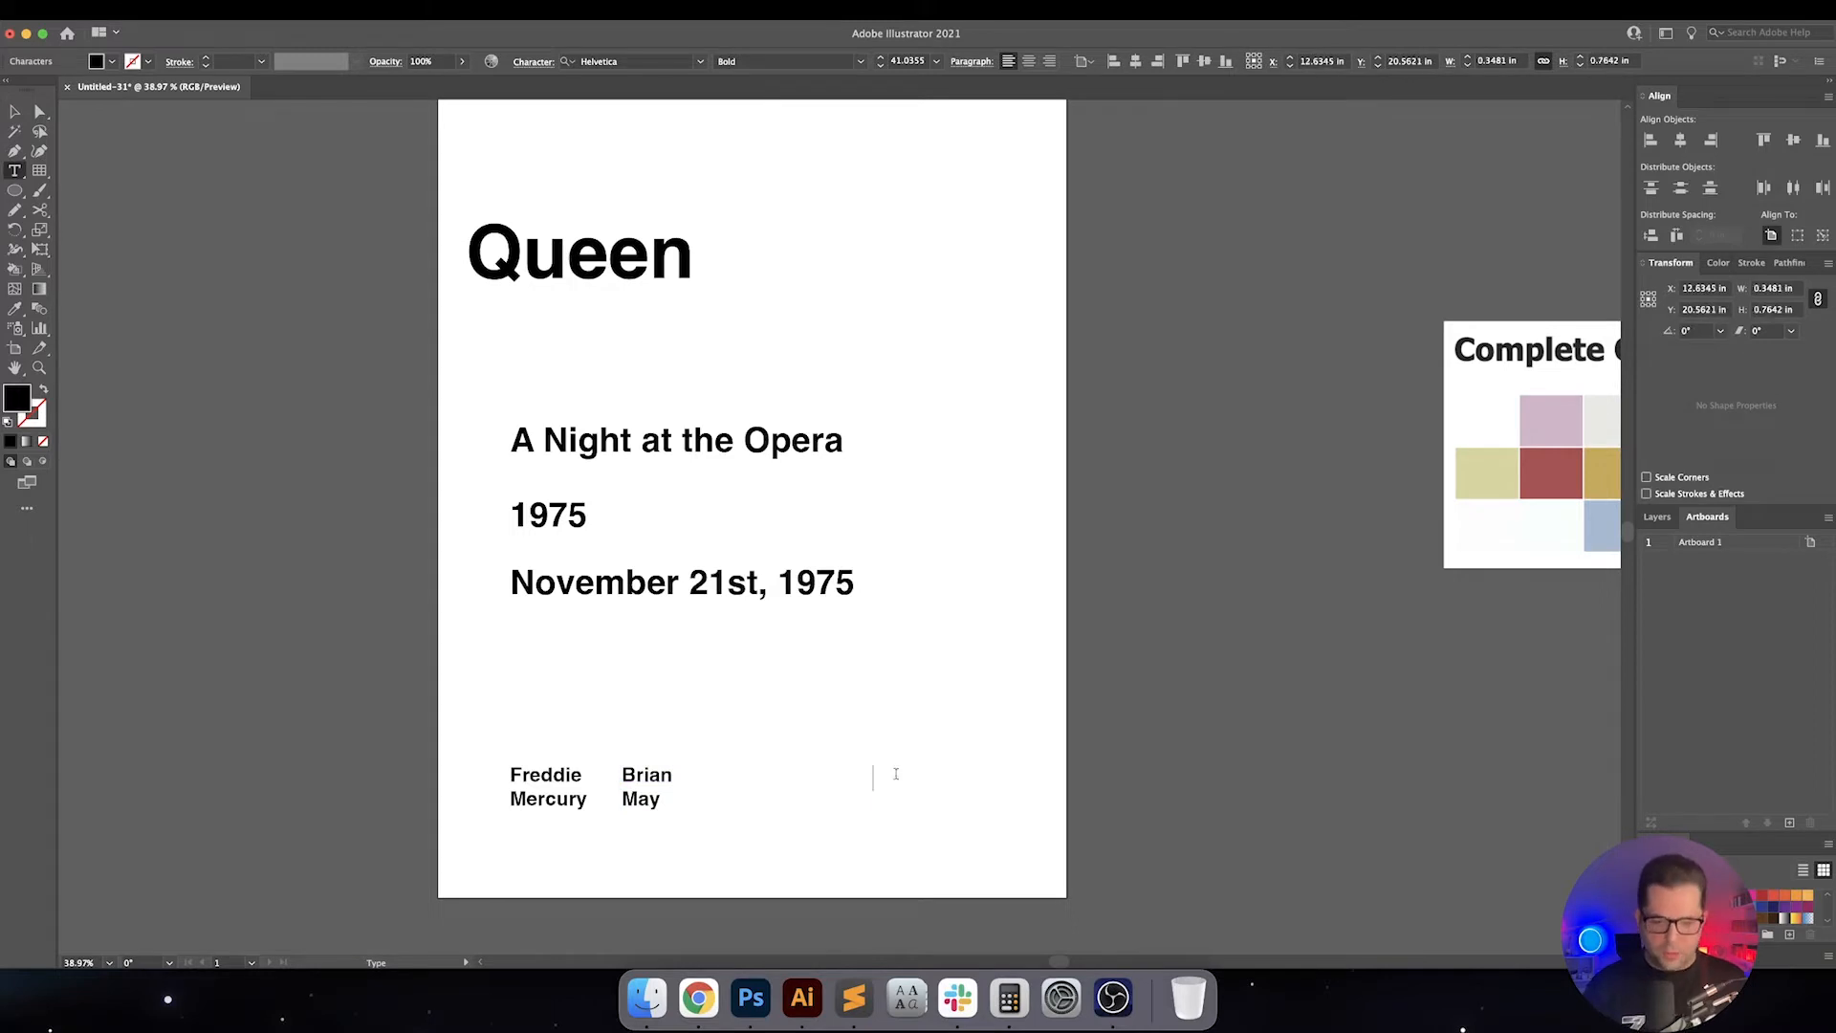
pyautogui.write('Roger Taylor')
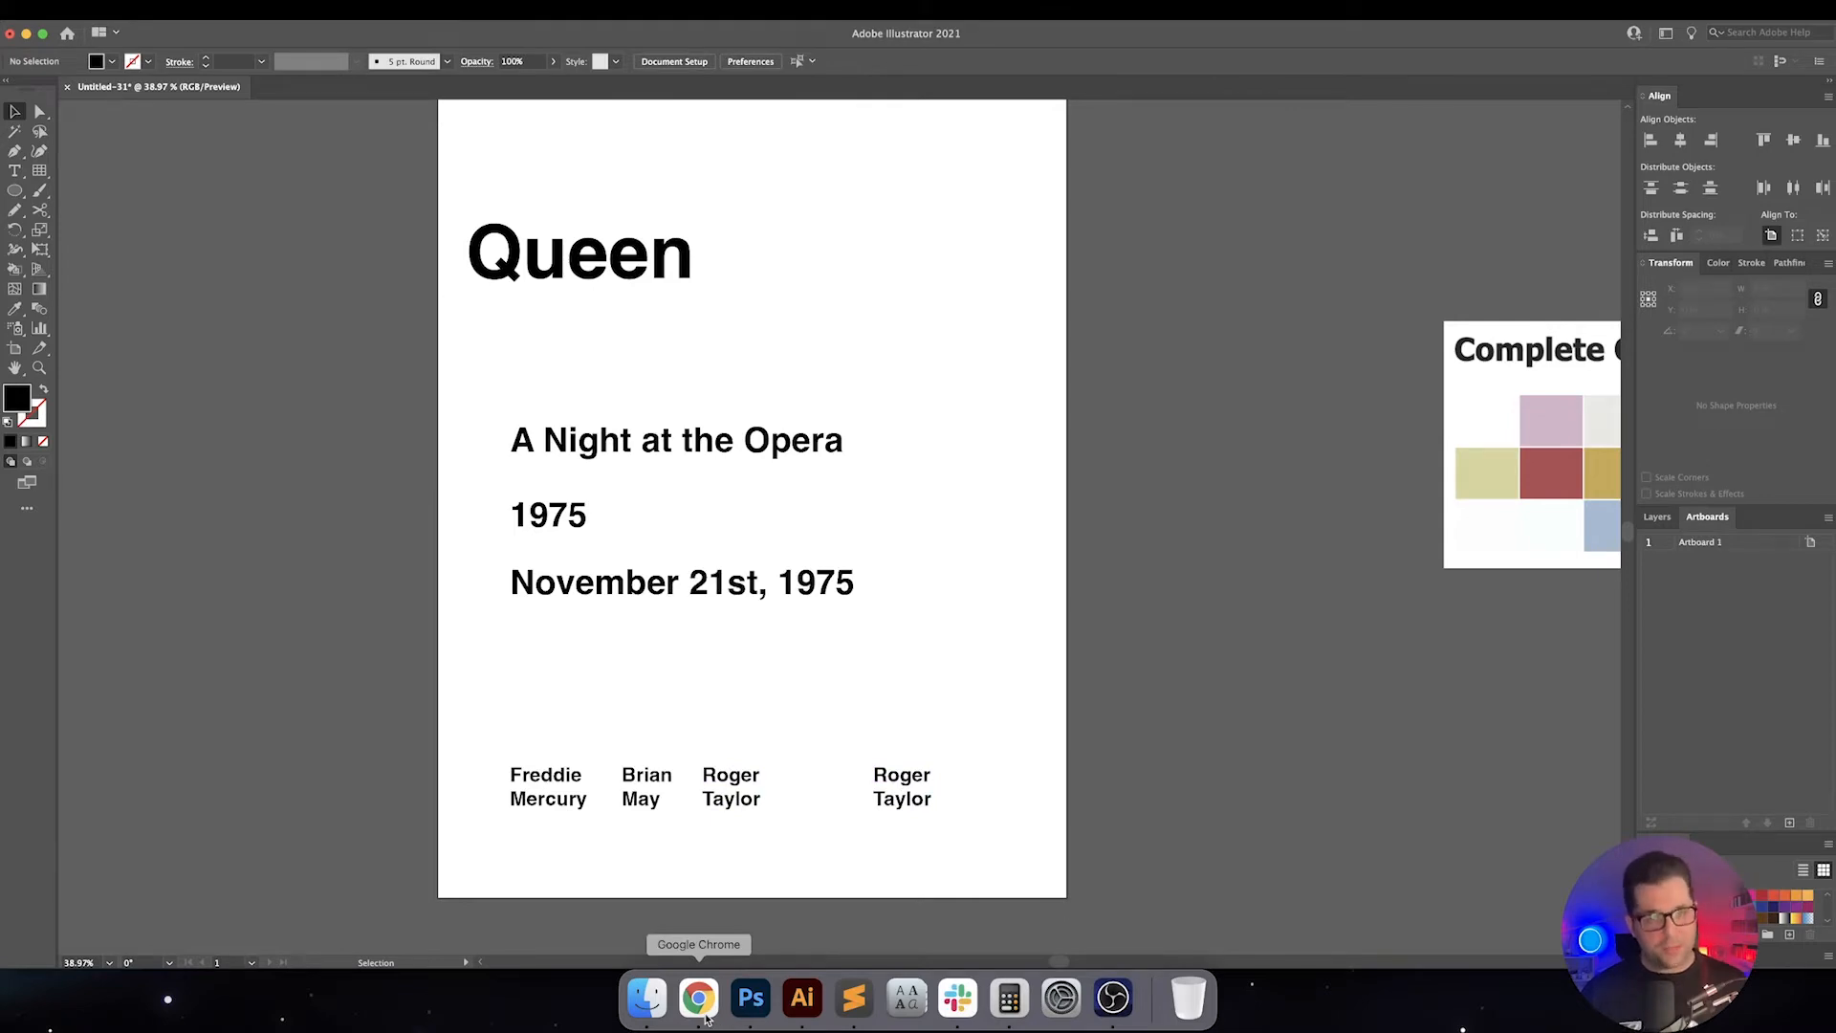
# Scroll the Queen Wikipedia article and copy John Deacon's name from the intro link
pyautogui.click(698, 999)
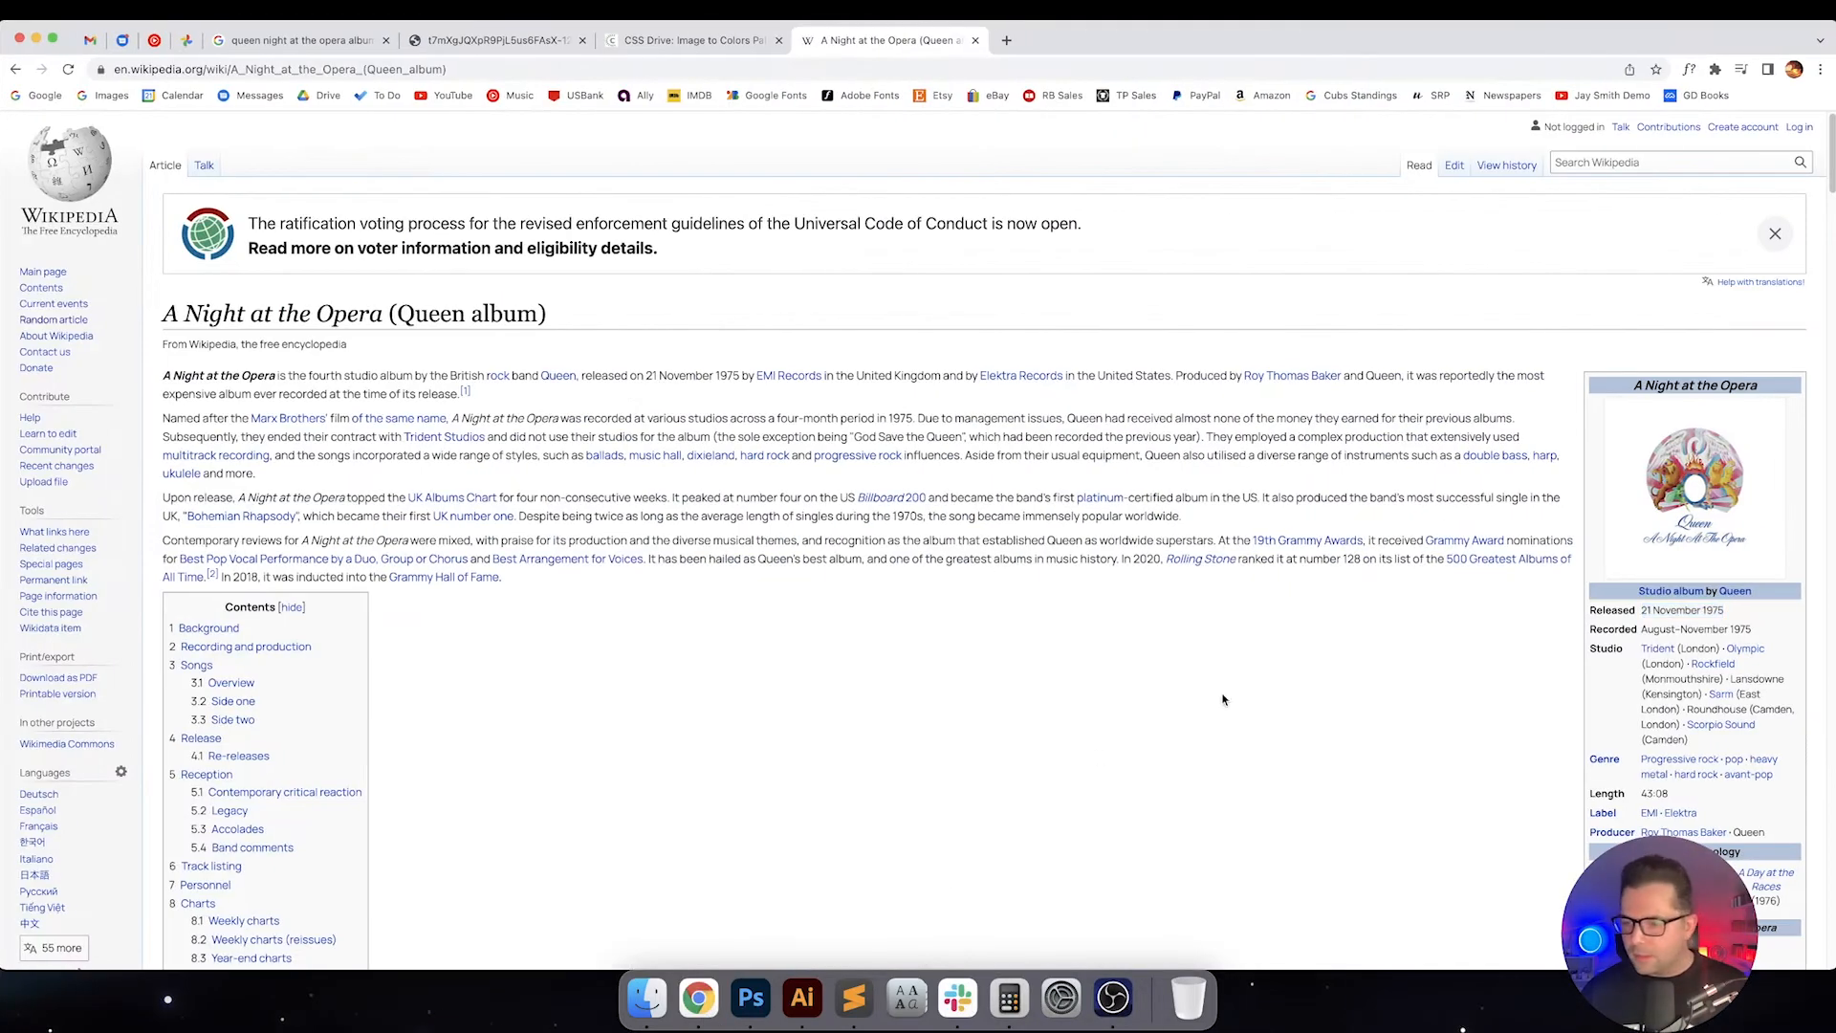
pyautogui.scroll(-3)
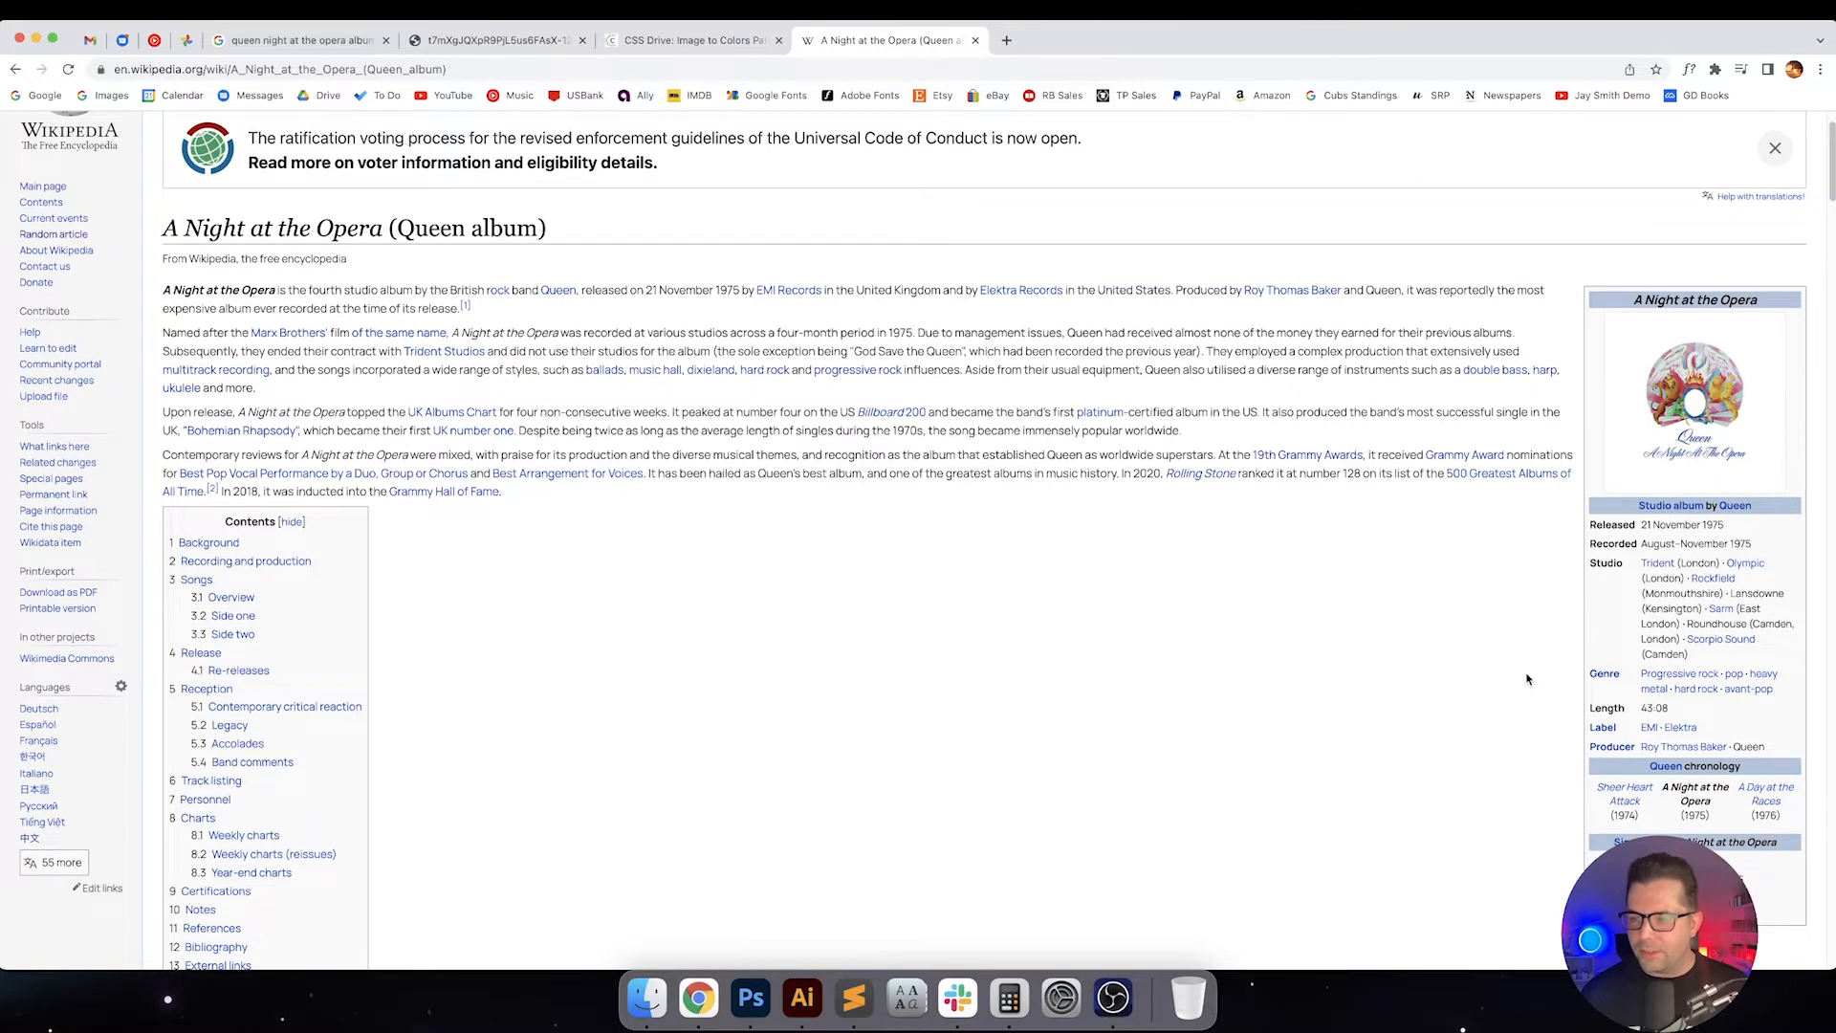
pyautogui.scroll(-3)
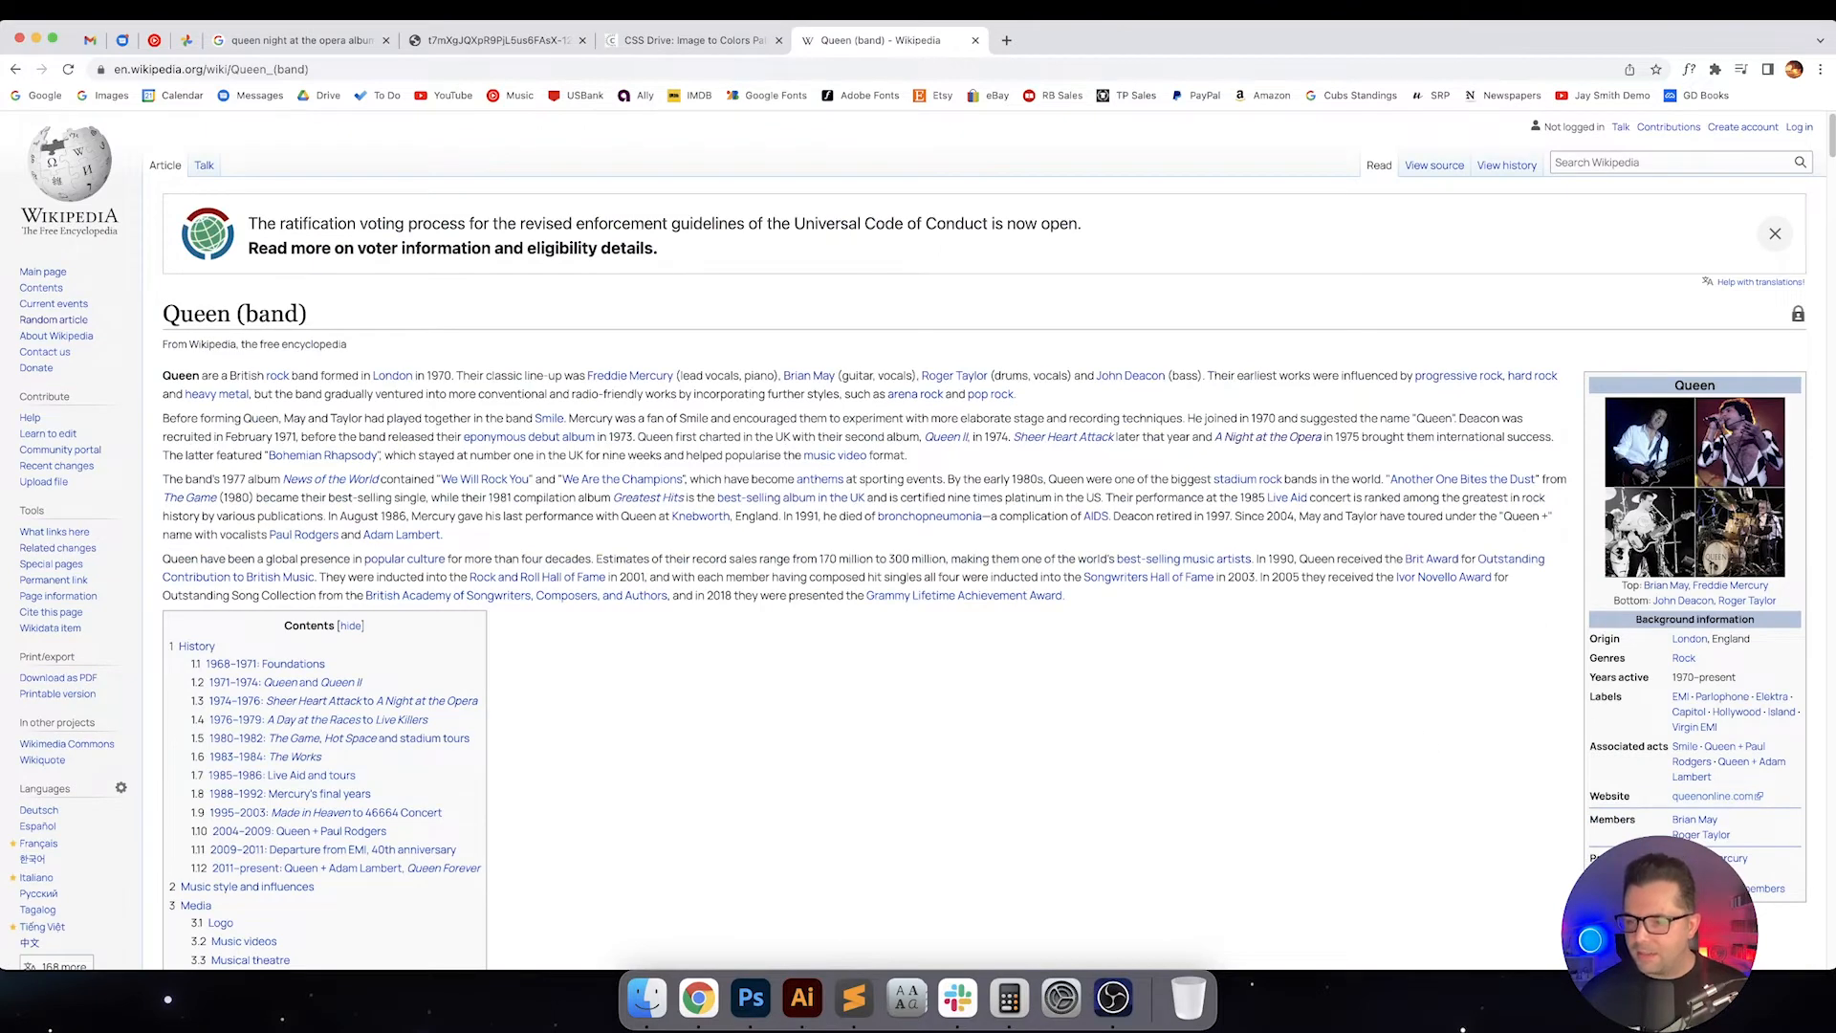
pyautogui.rightClick(1131, 375)
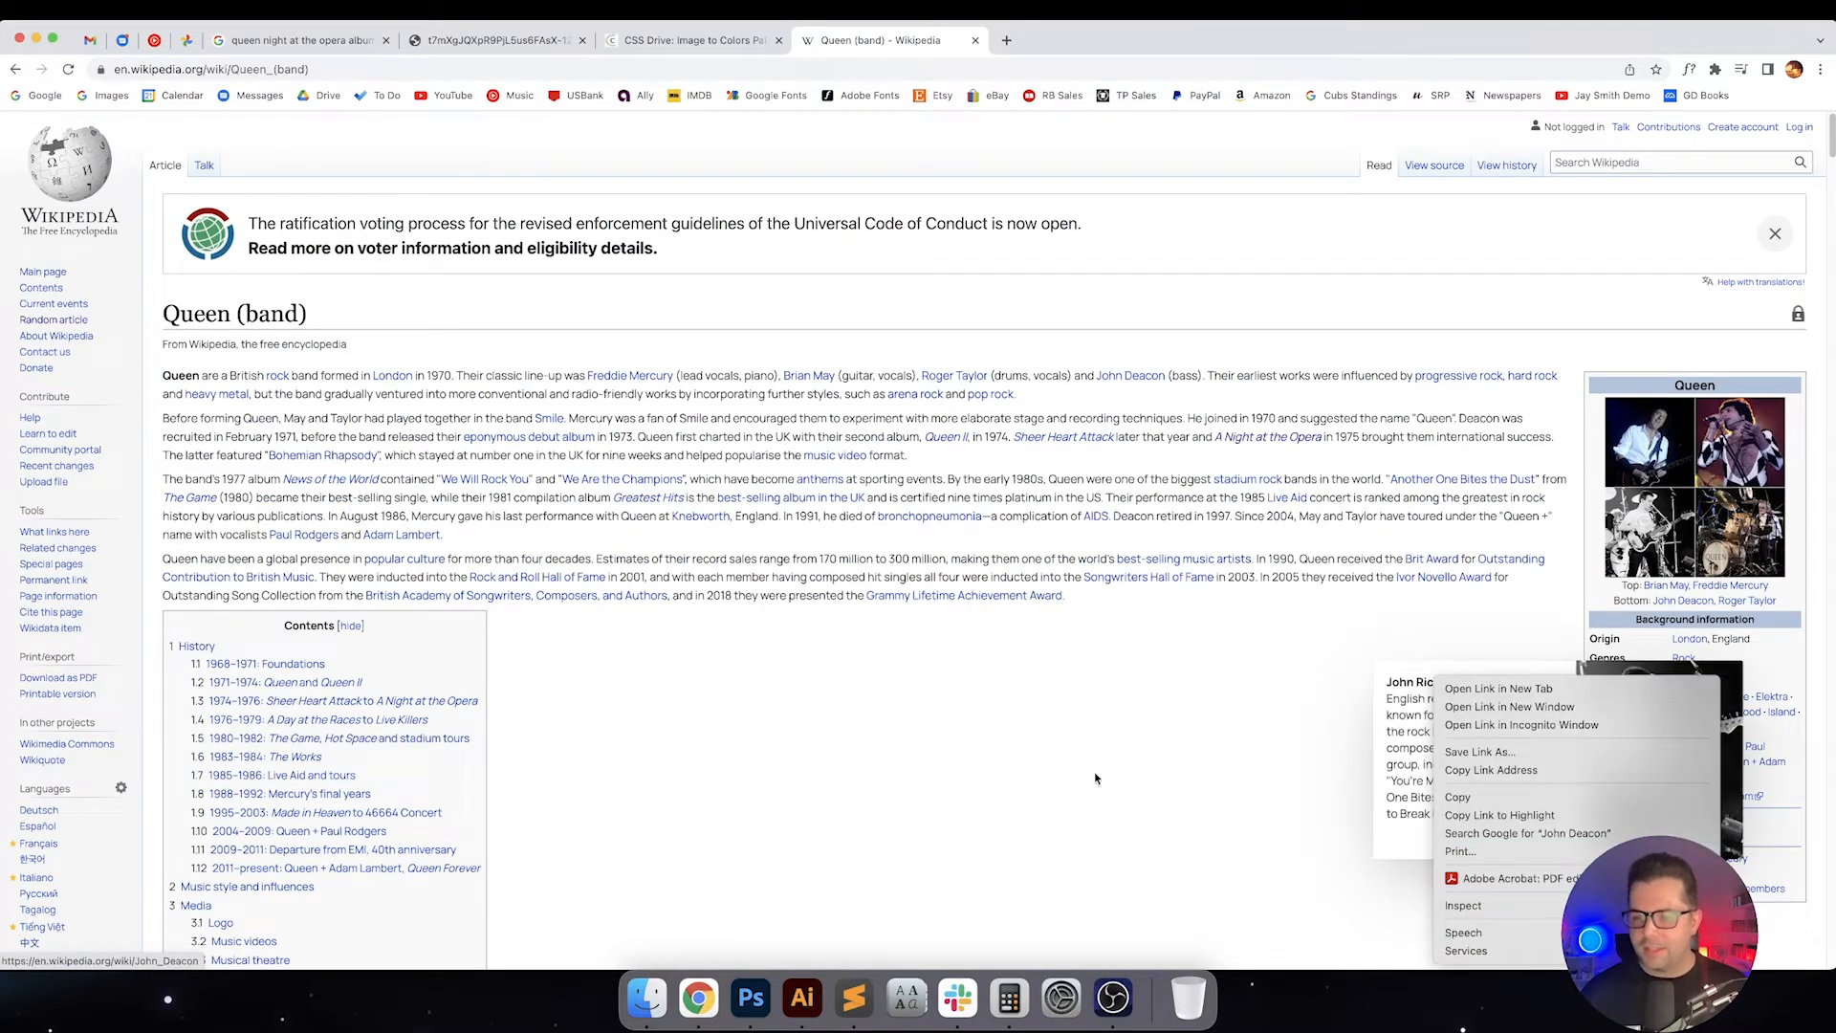
pyautogui.moveTo(1479, 815)
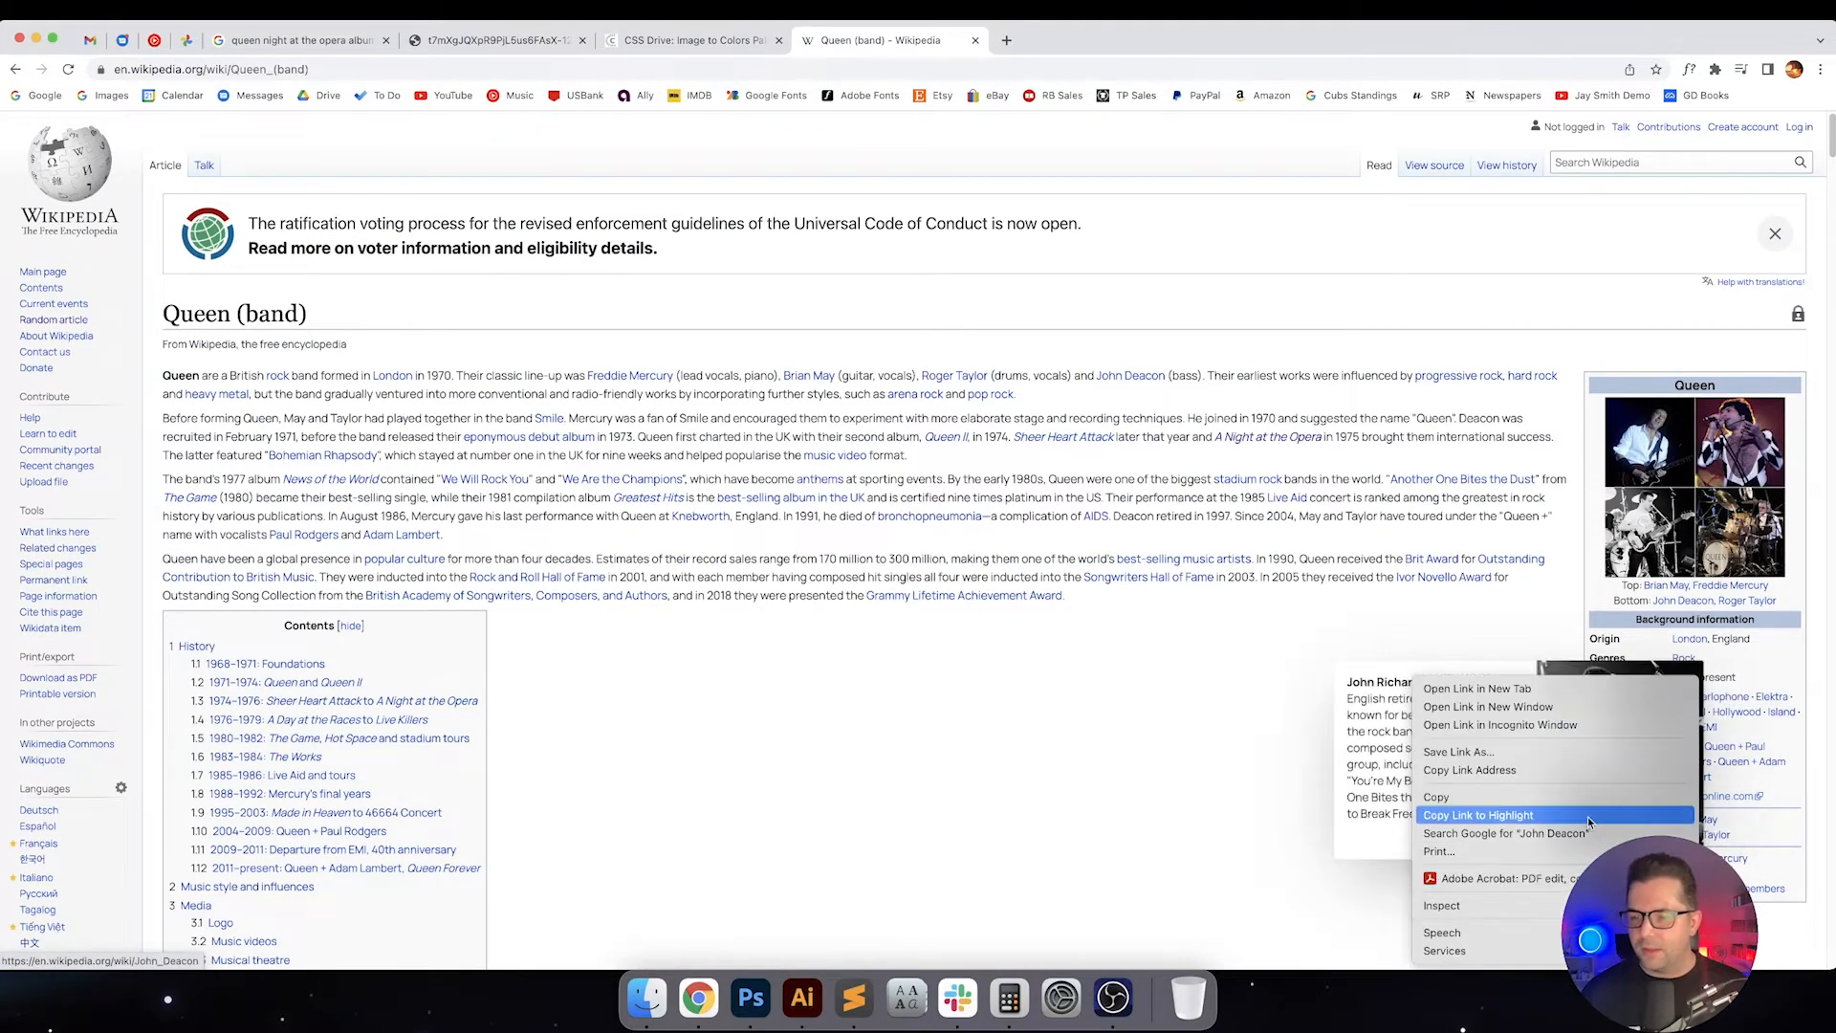
pyautogui.click(802, 998)
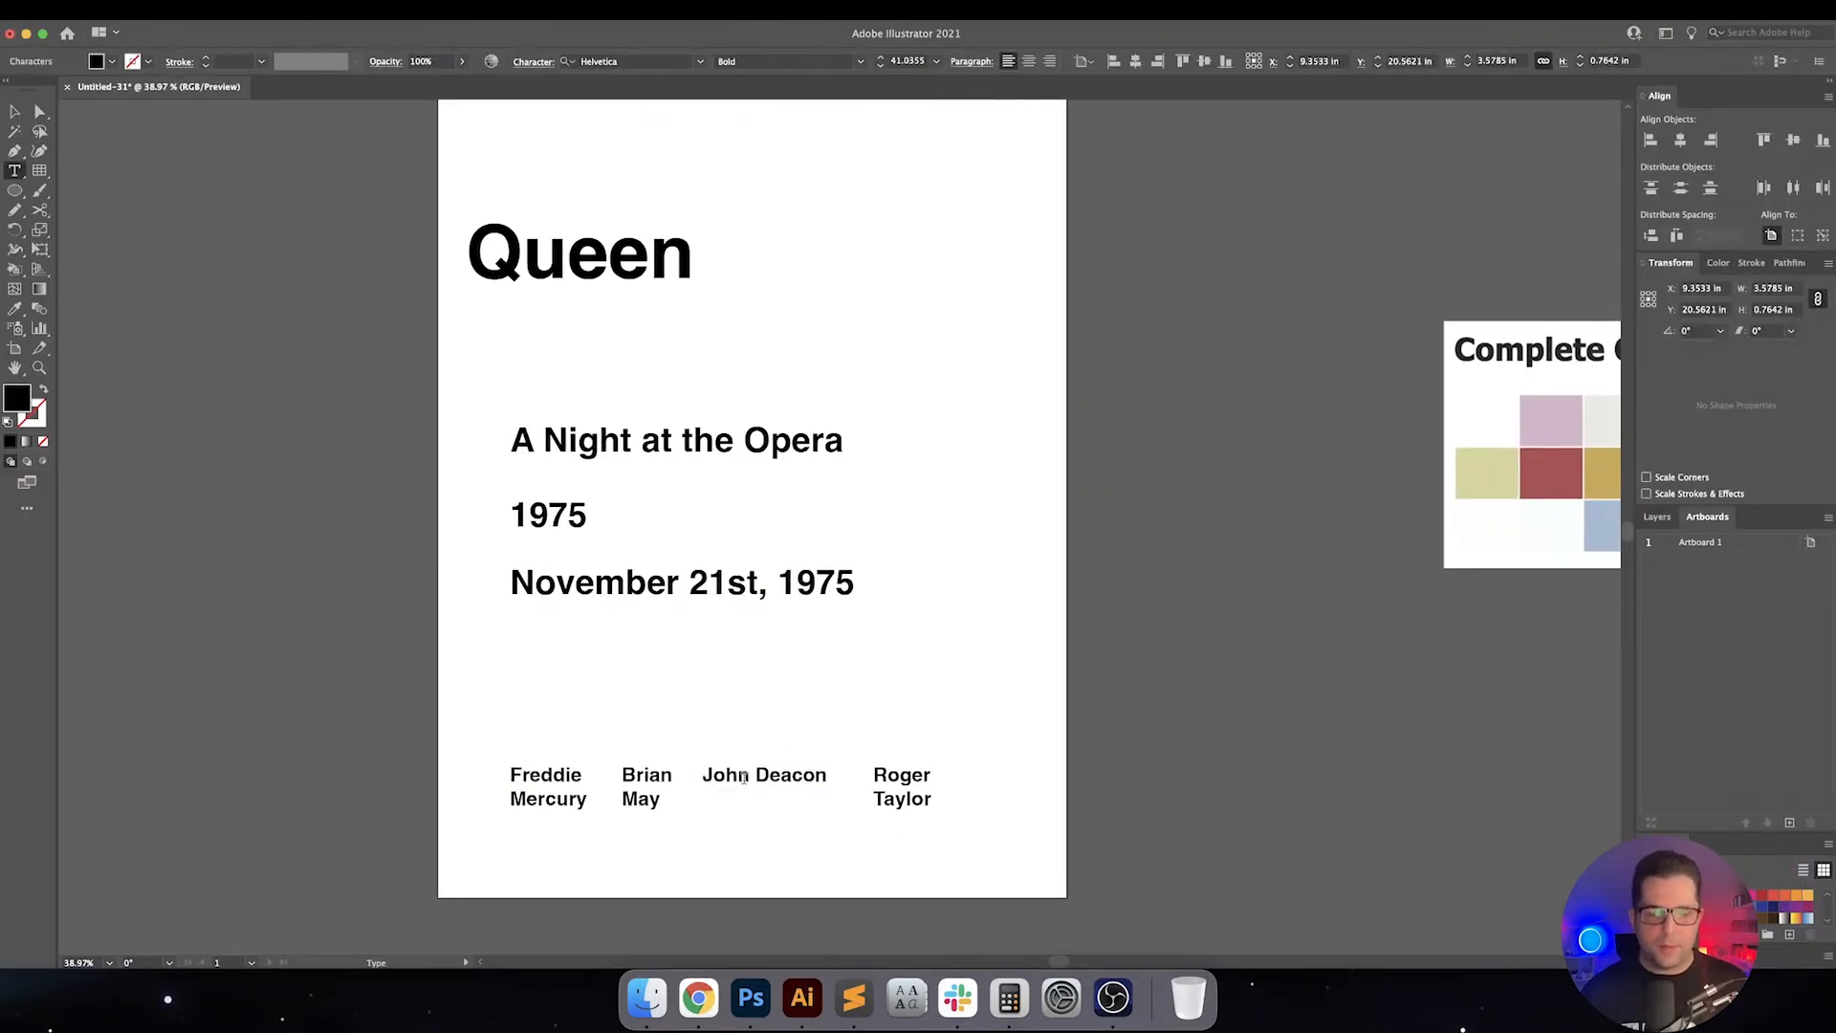
# Paste John Deacon over the duplicate name and break it onto two lines
pyautogui.click(739, 775)
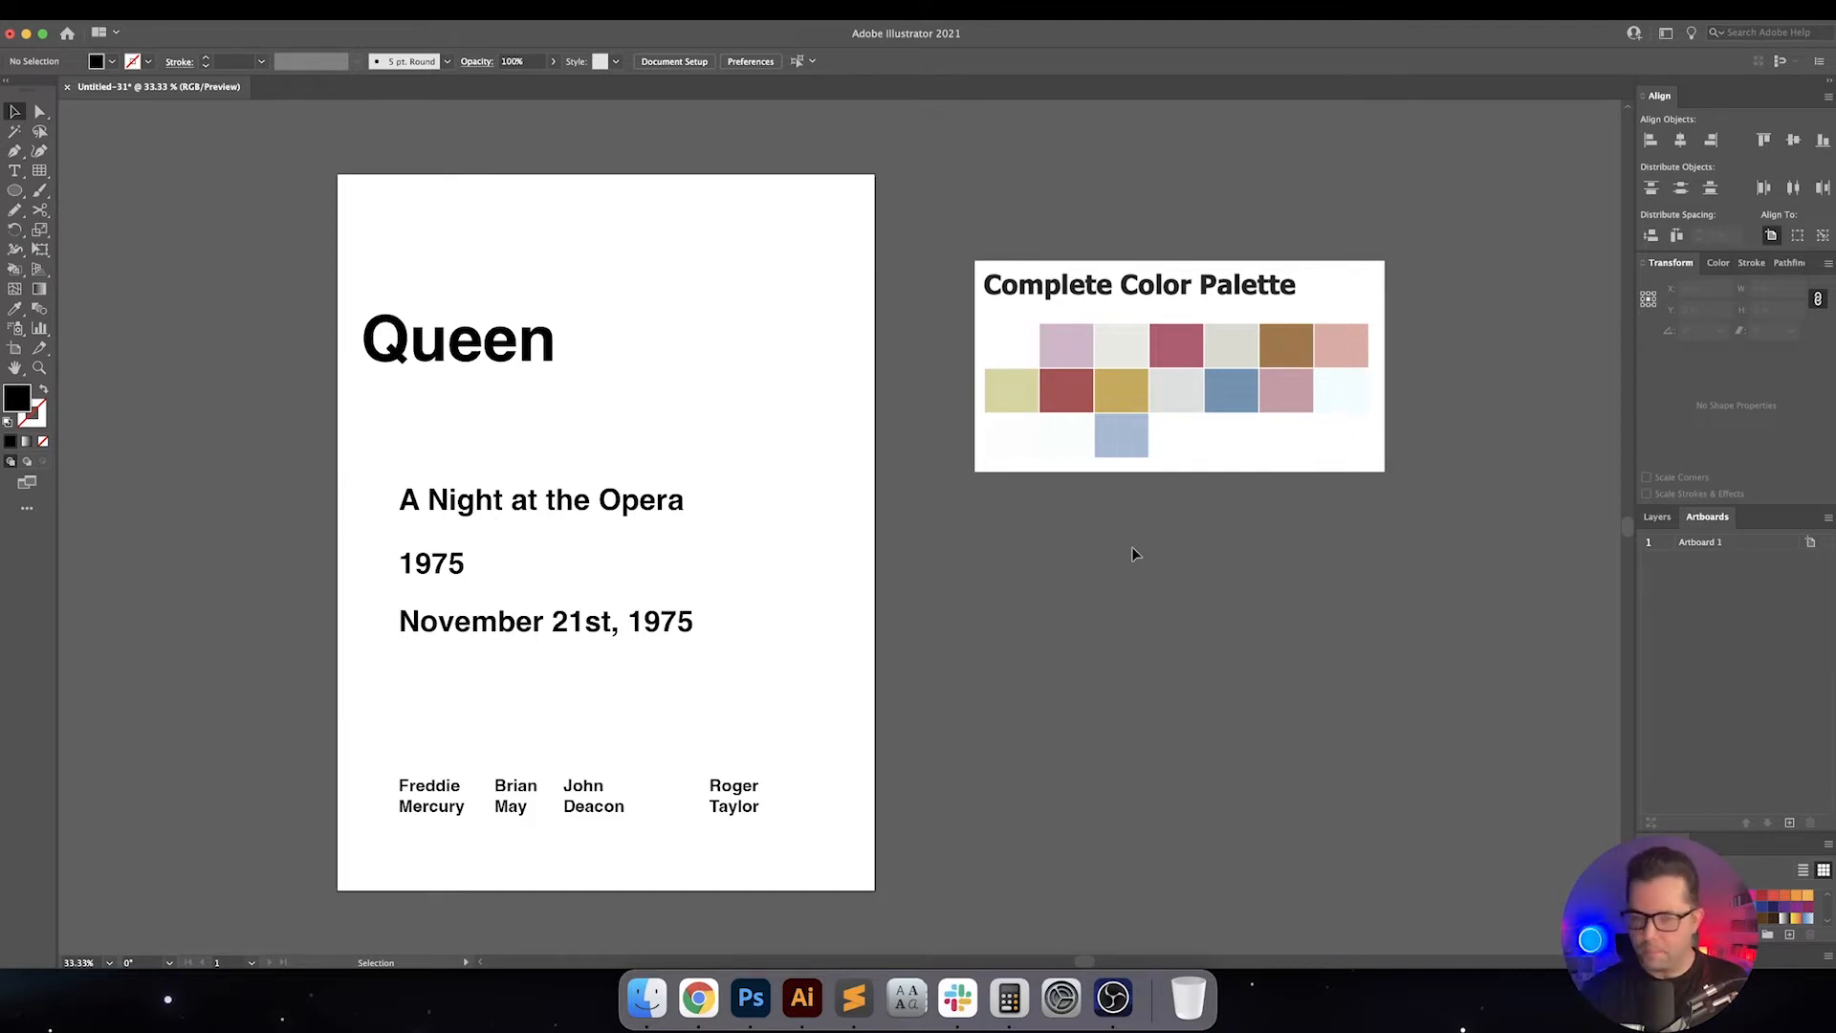
pyautogui.moveTo(1087, 660)
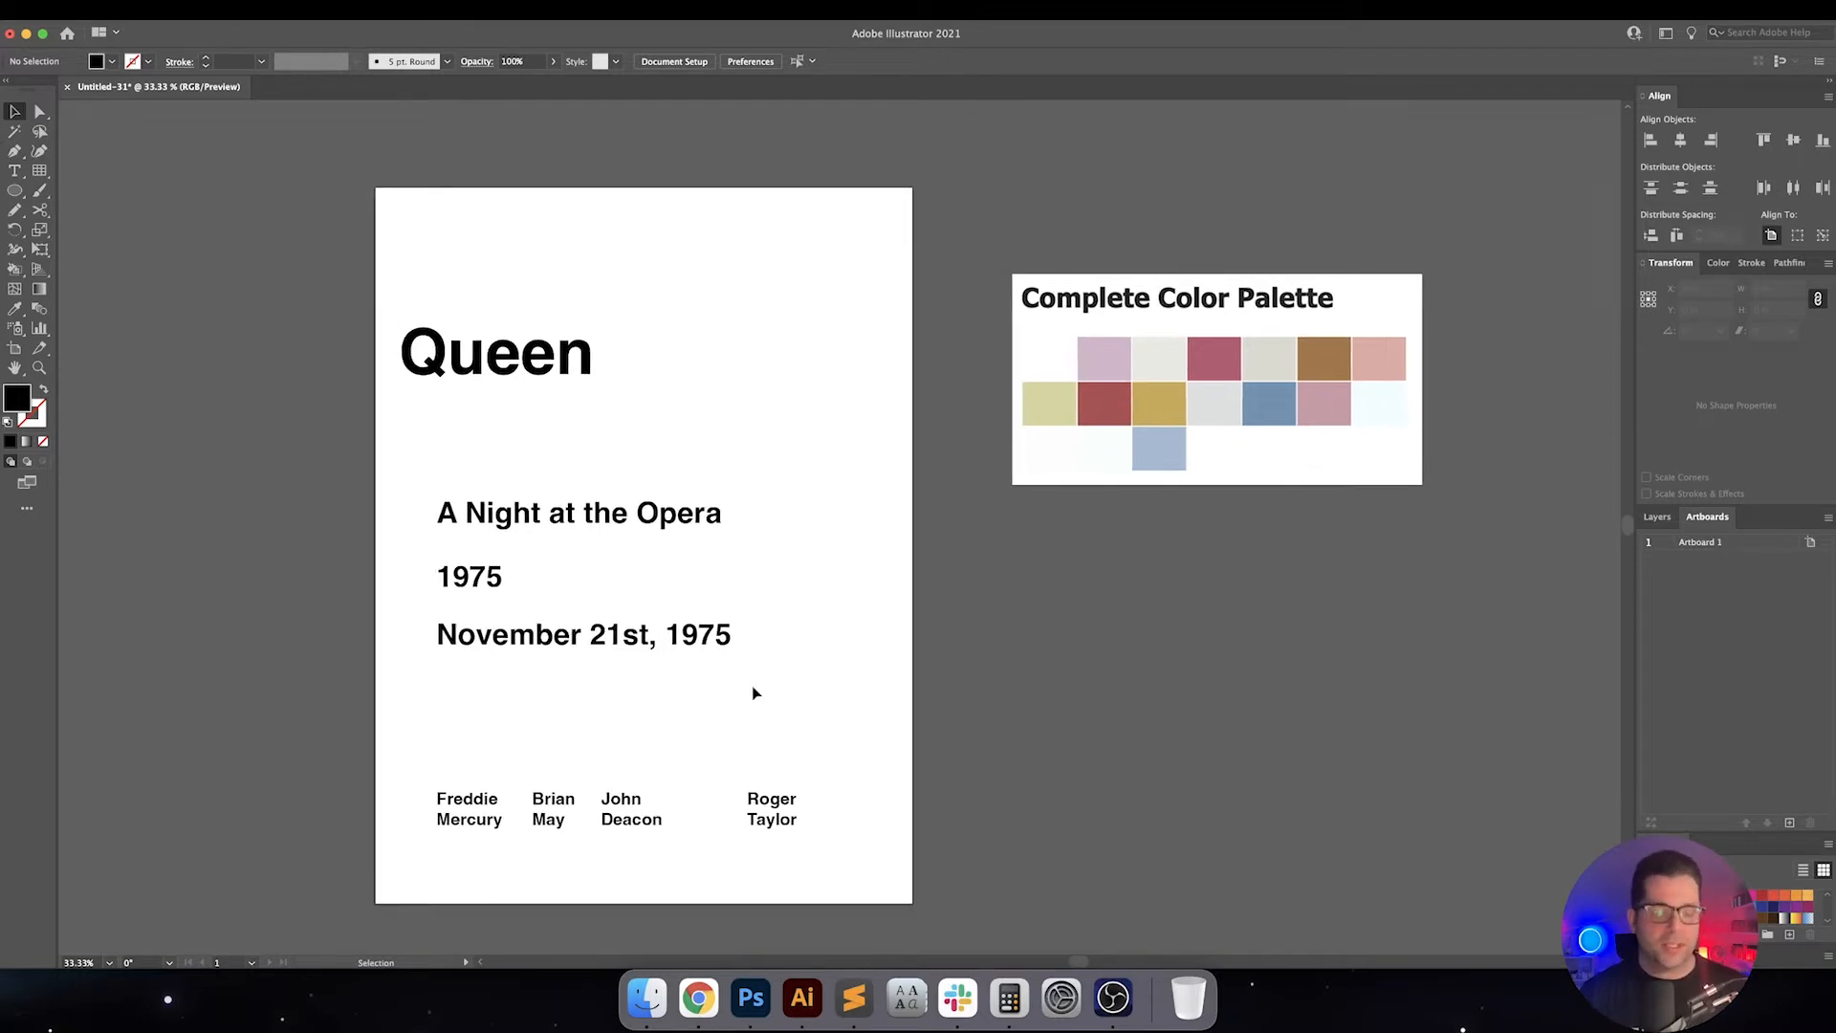
pyautogui.moveTo(995, 715)
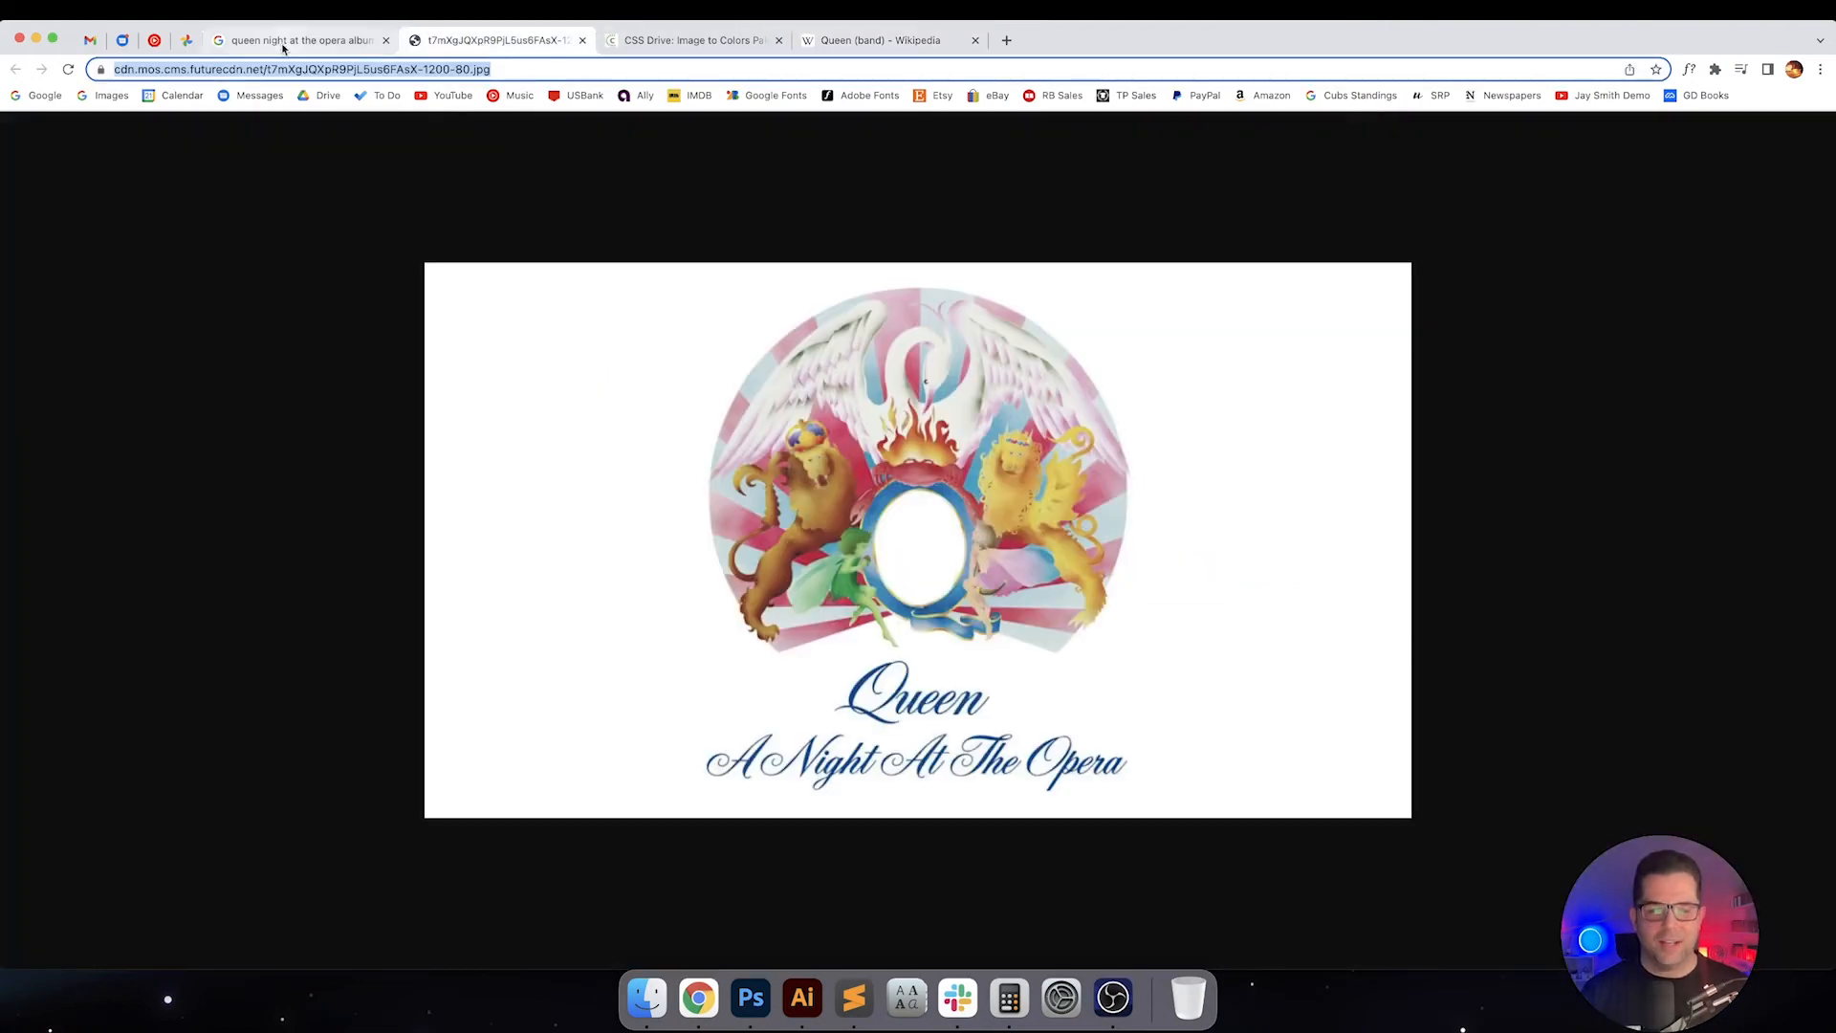
pyautogui.moveTo(801, 999)
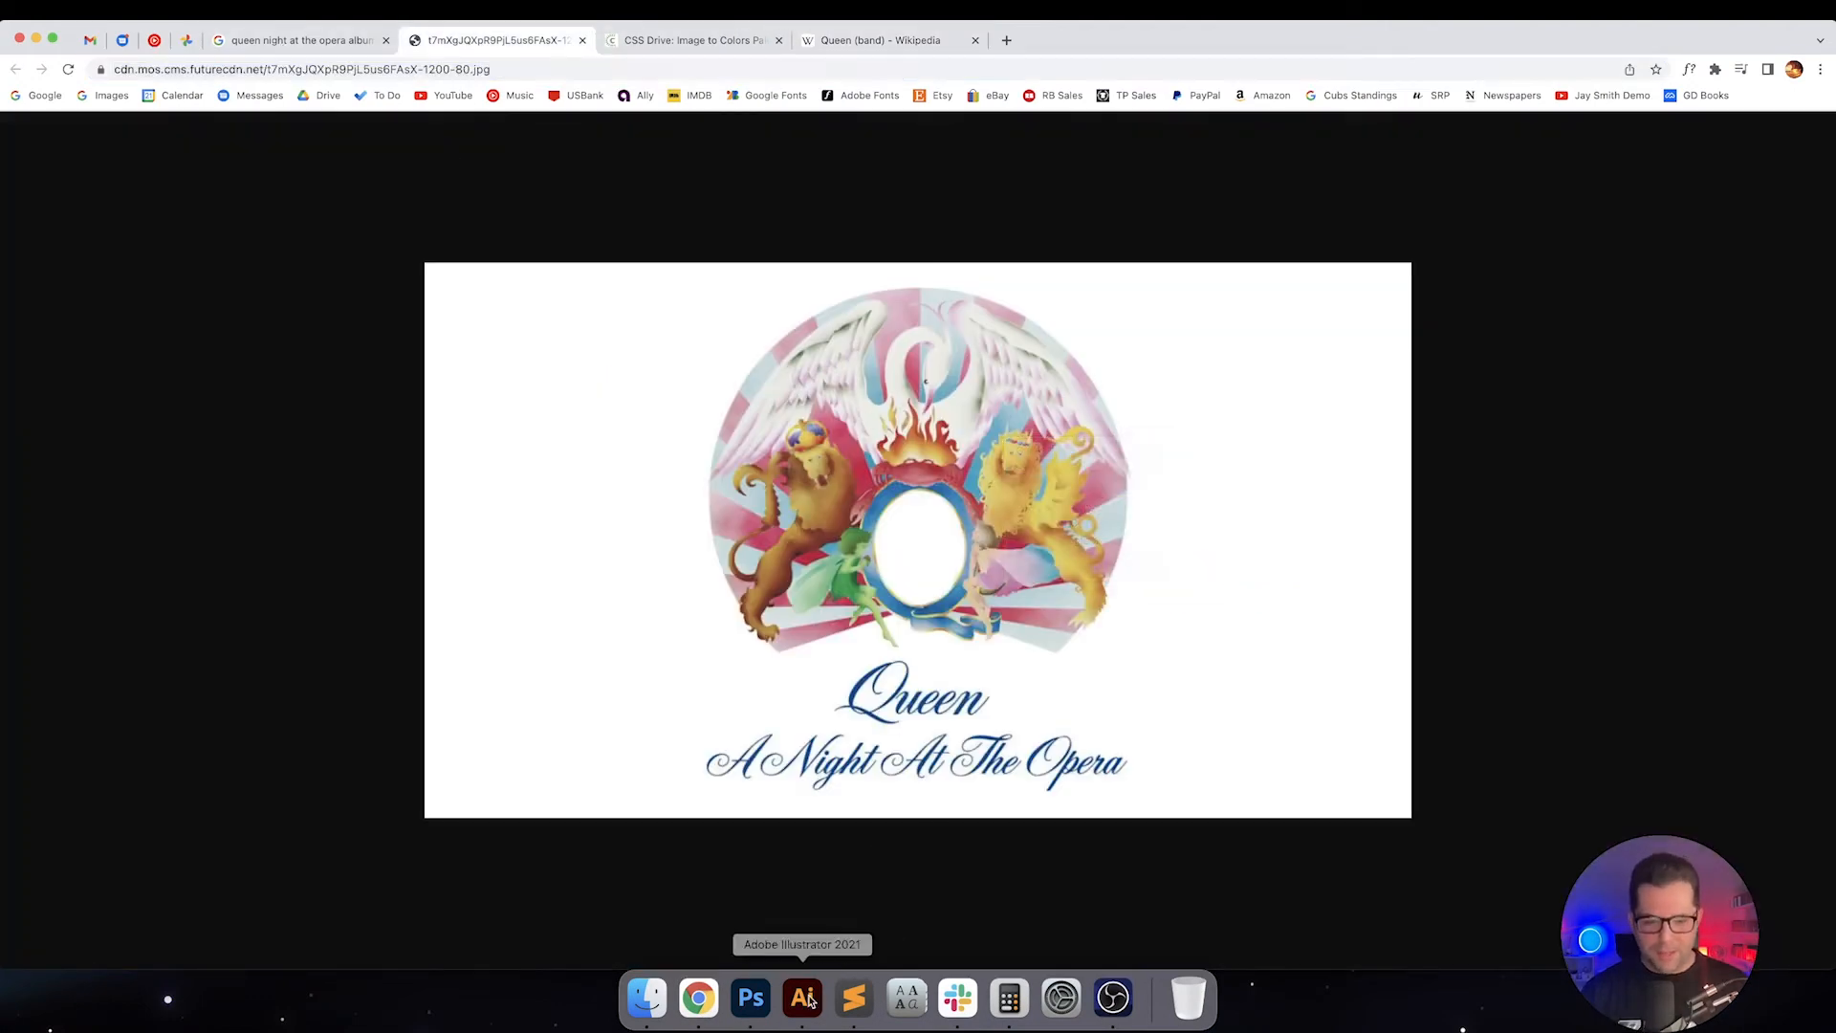
# Return to the Illustrator poster document with the copied album cover as reference
pyautogui.click(802, 998)
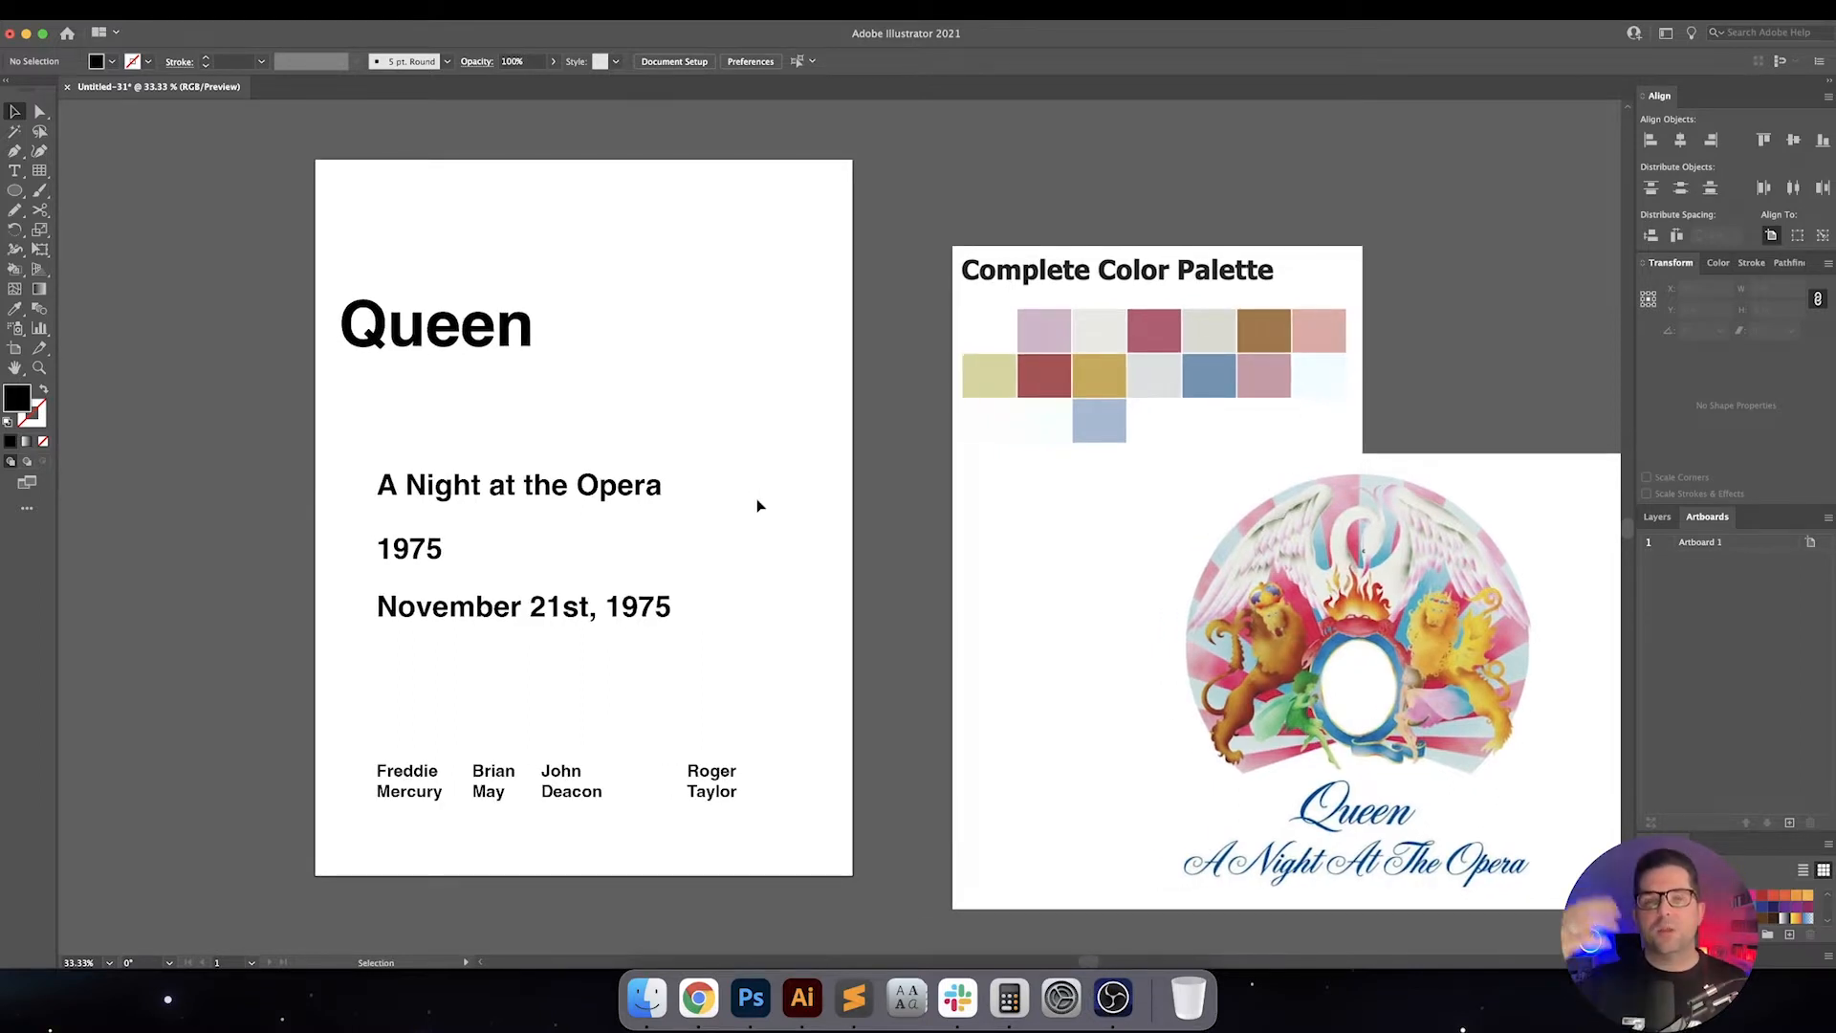
pyautogui.moveTo(784, 504)
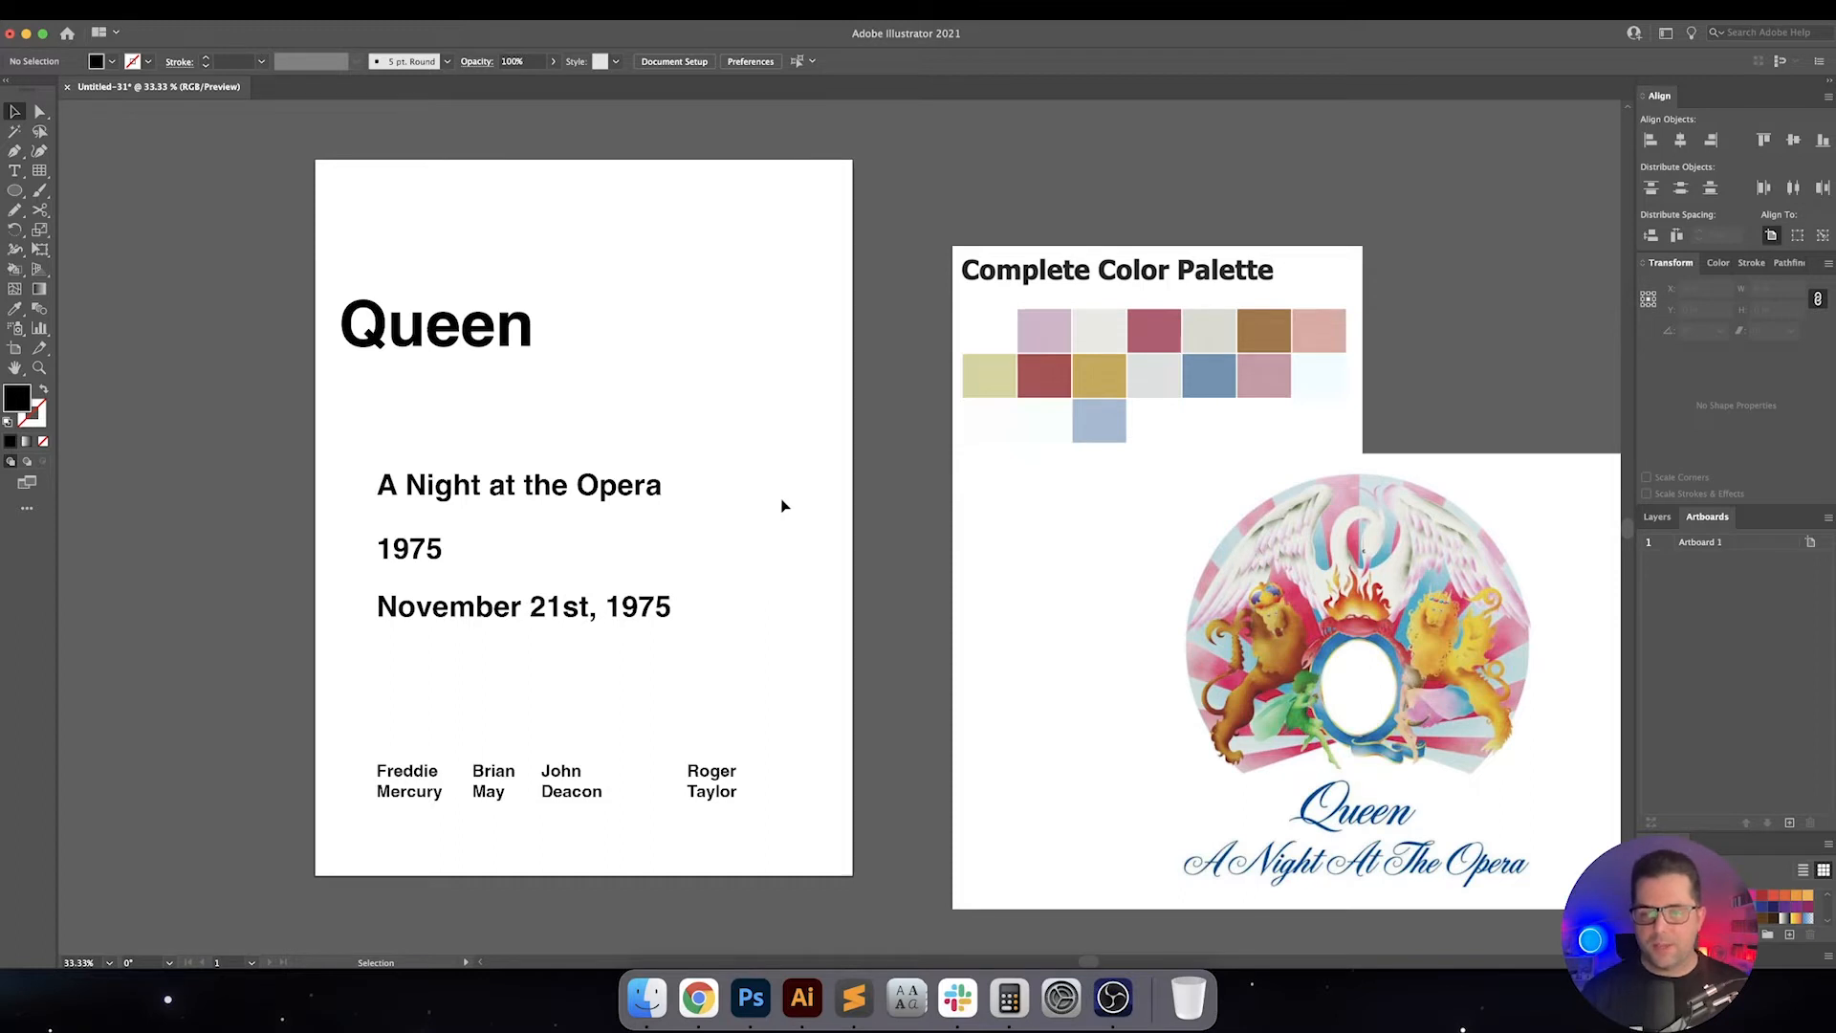
pyautogui.moveTo(820, 566)
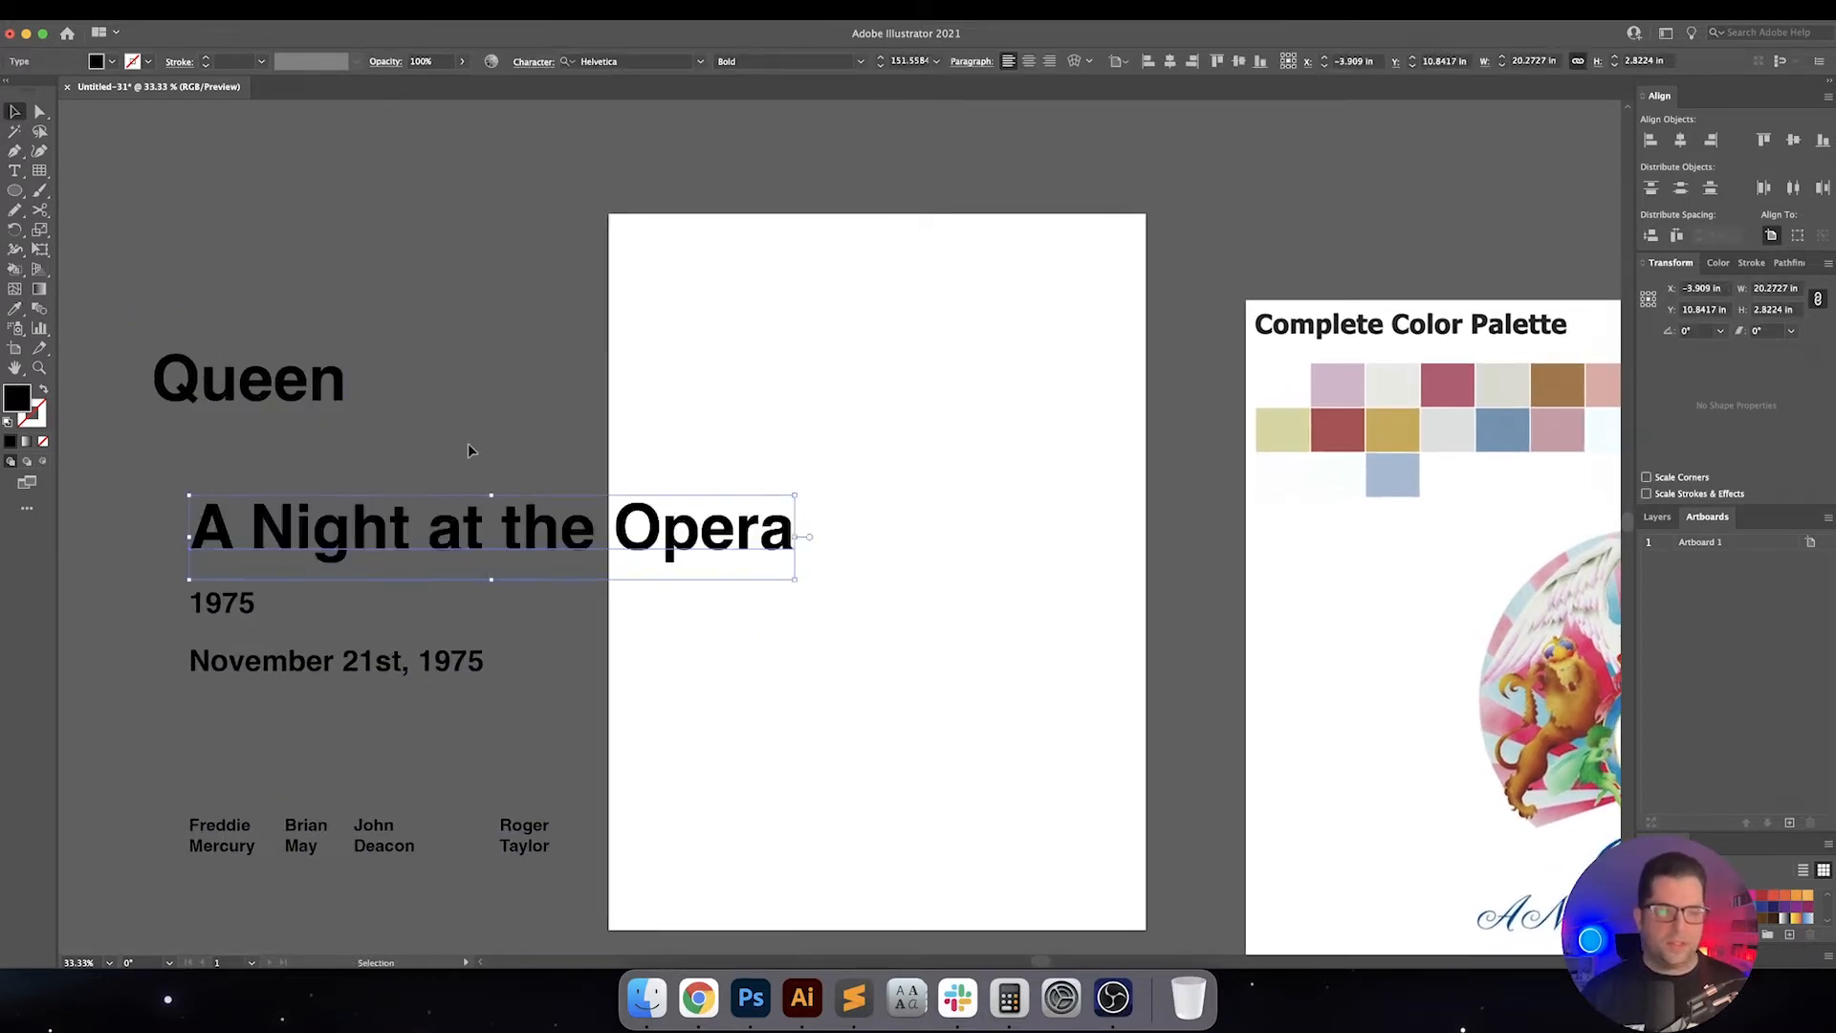
# Deselect the album title, pan across the gridded page and Shift-draw a black circle
pyautogui.click(246, 377)
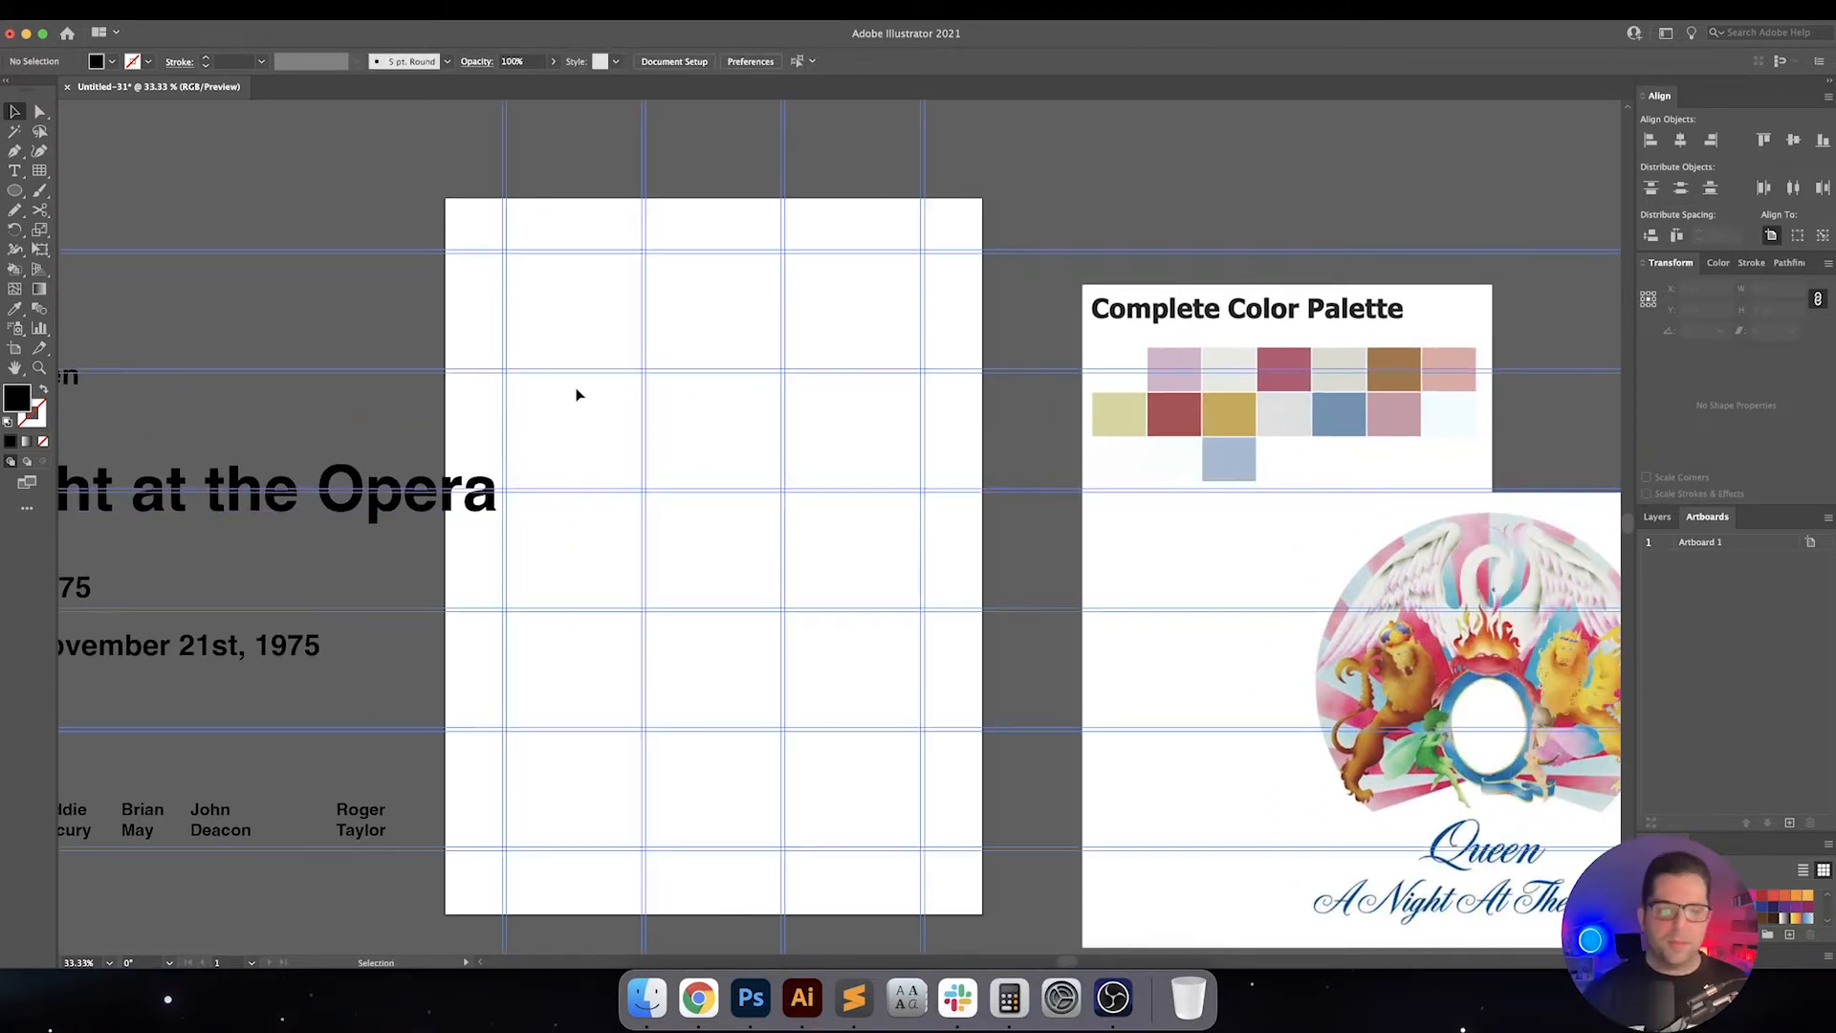
pyautogui.moveTo(574, 394); pyautogui.dragTo(471, 419)
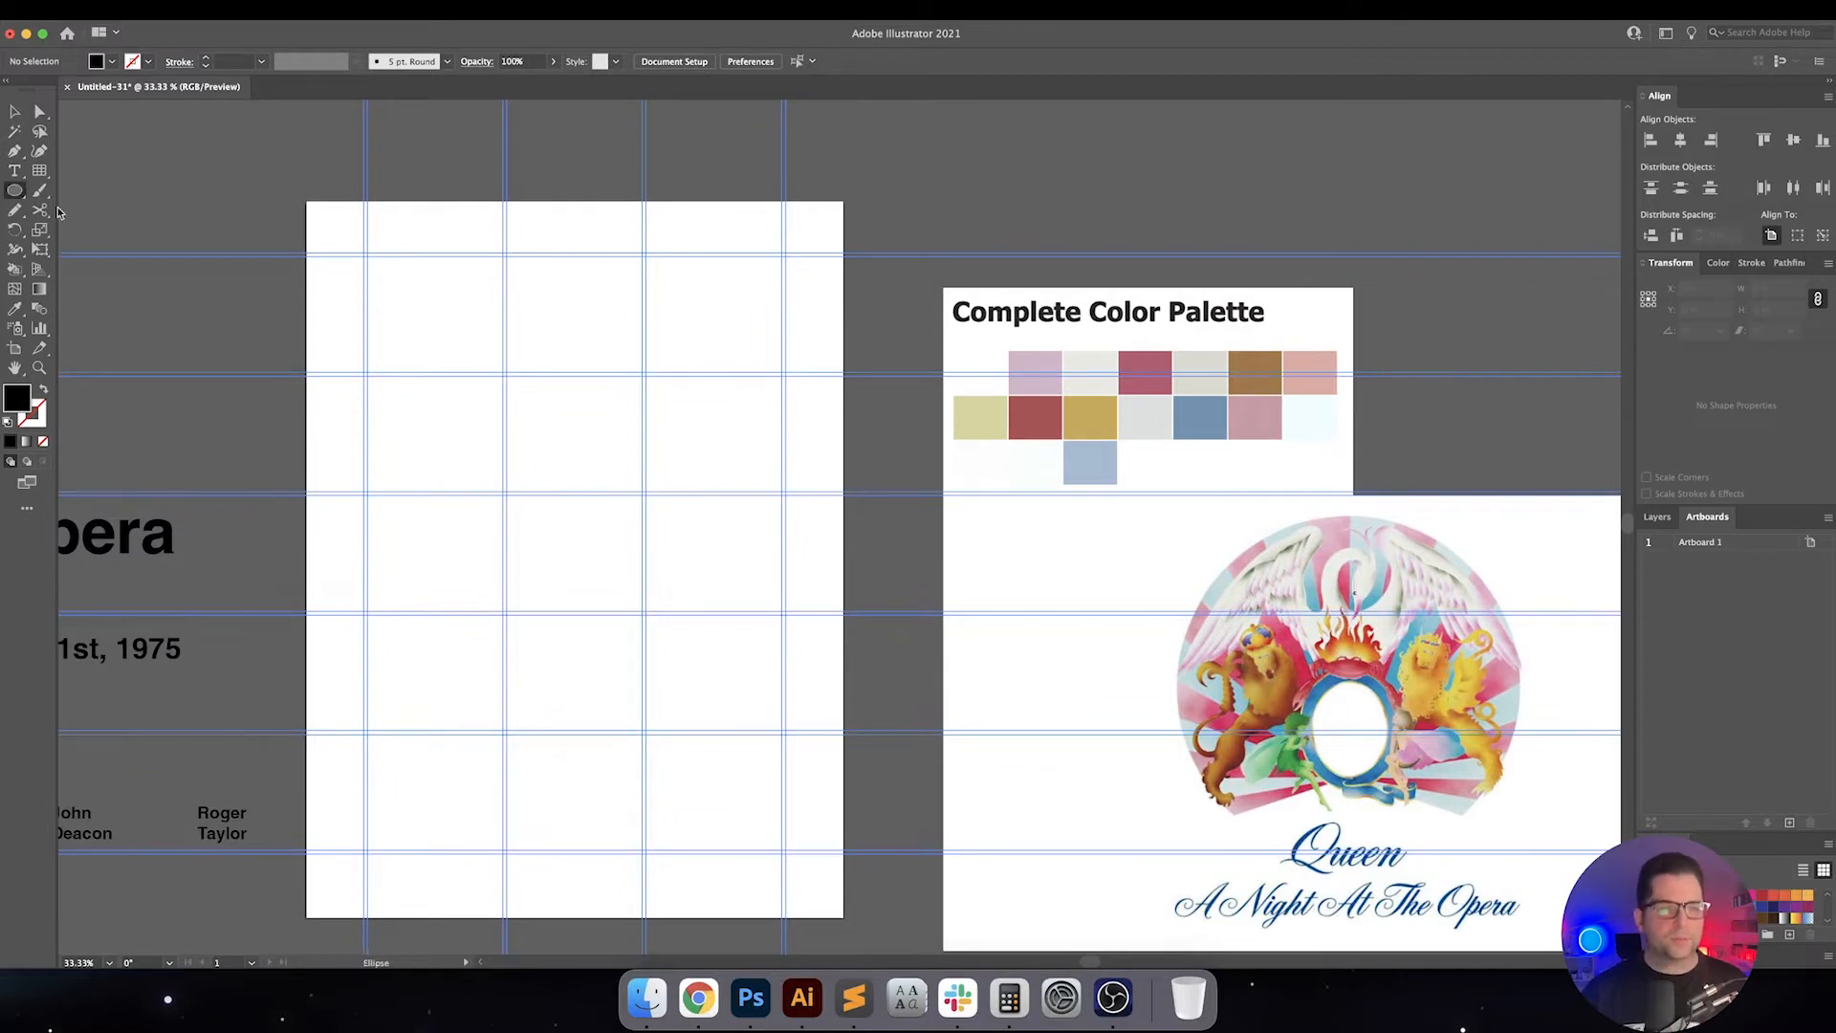
pyautogui.moveTo(572, 352); pyautogui.dragTo(571, 481)
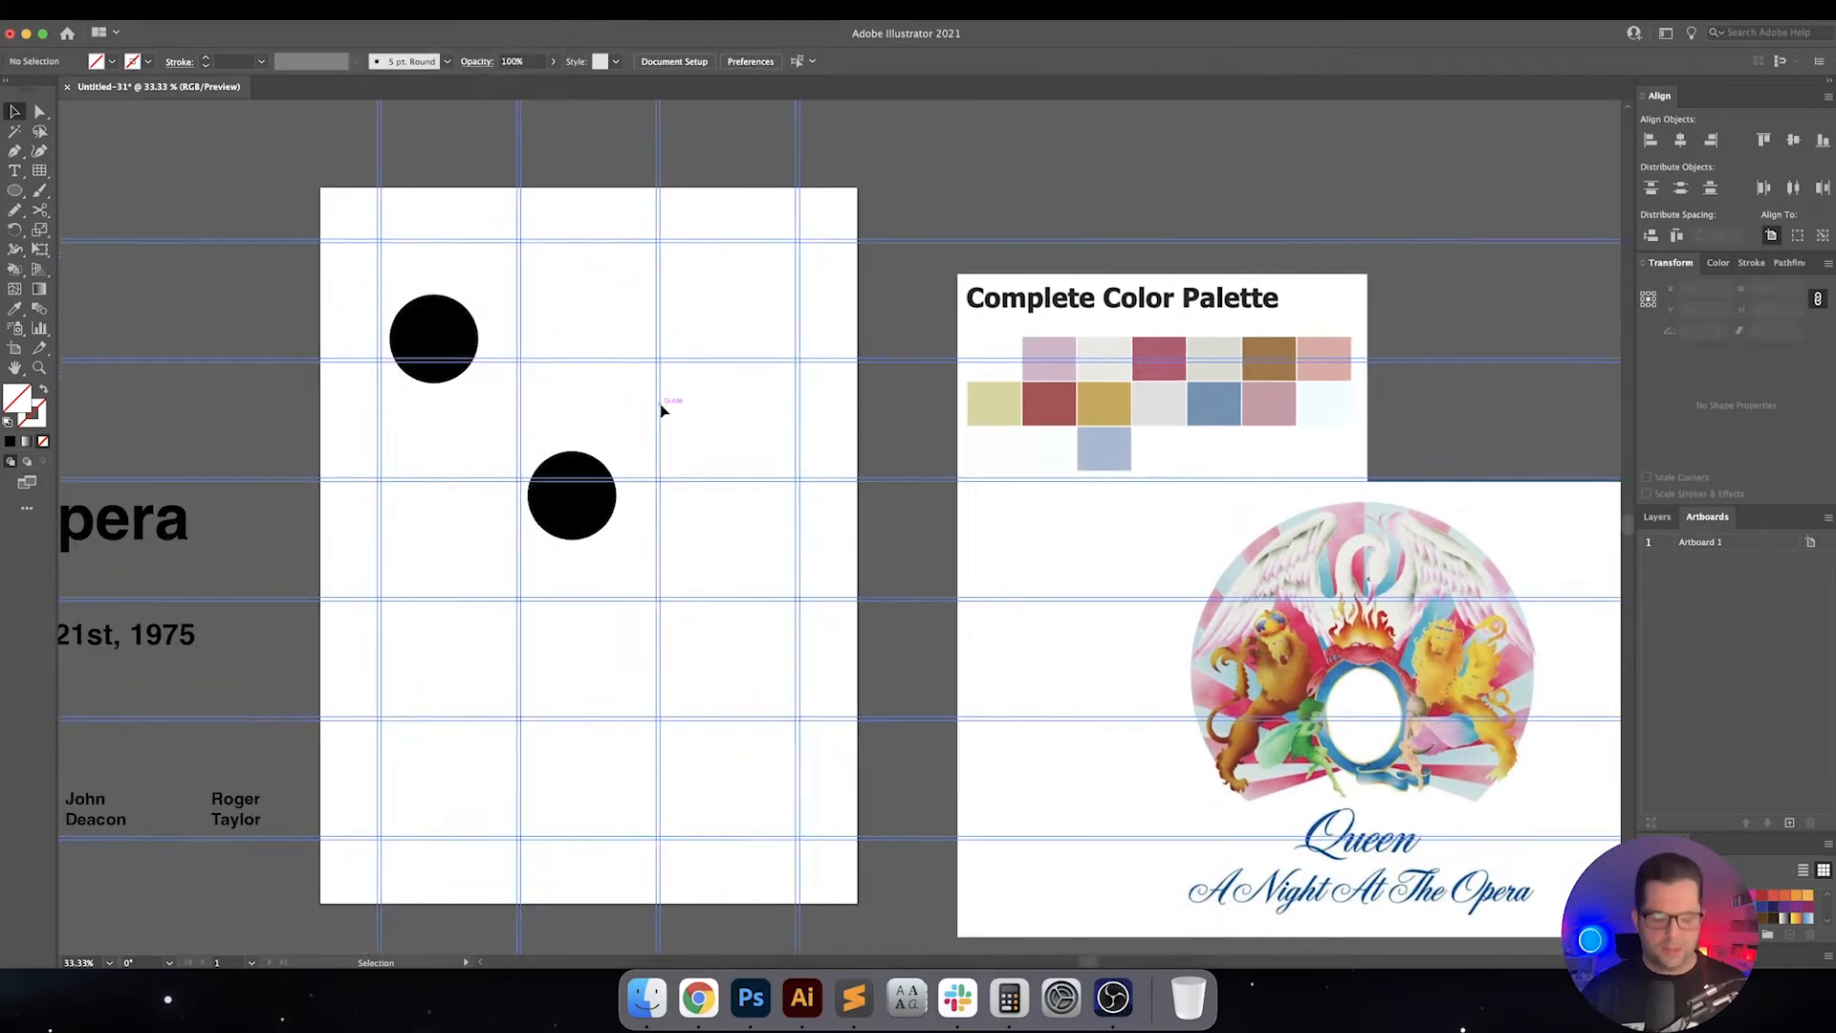
# Move the black and blue circles into the overlapping multi-colour cluster
pyautogui.click(572, 494)
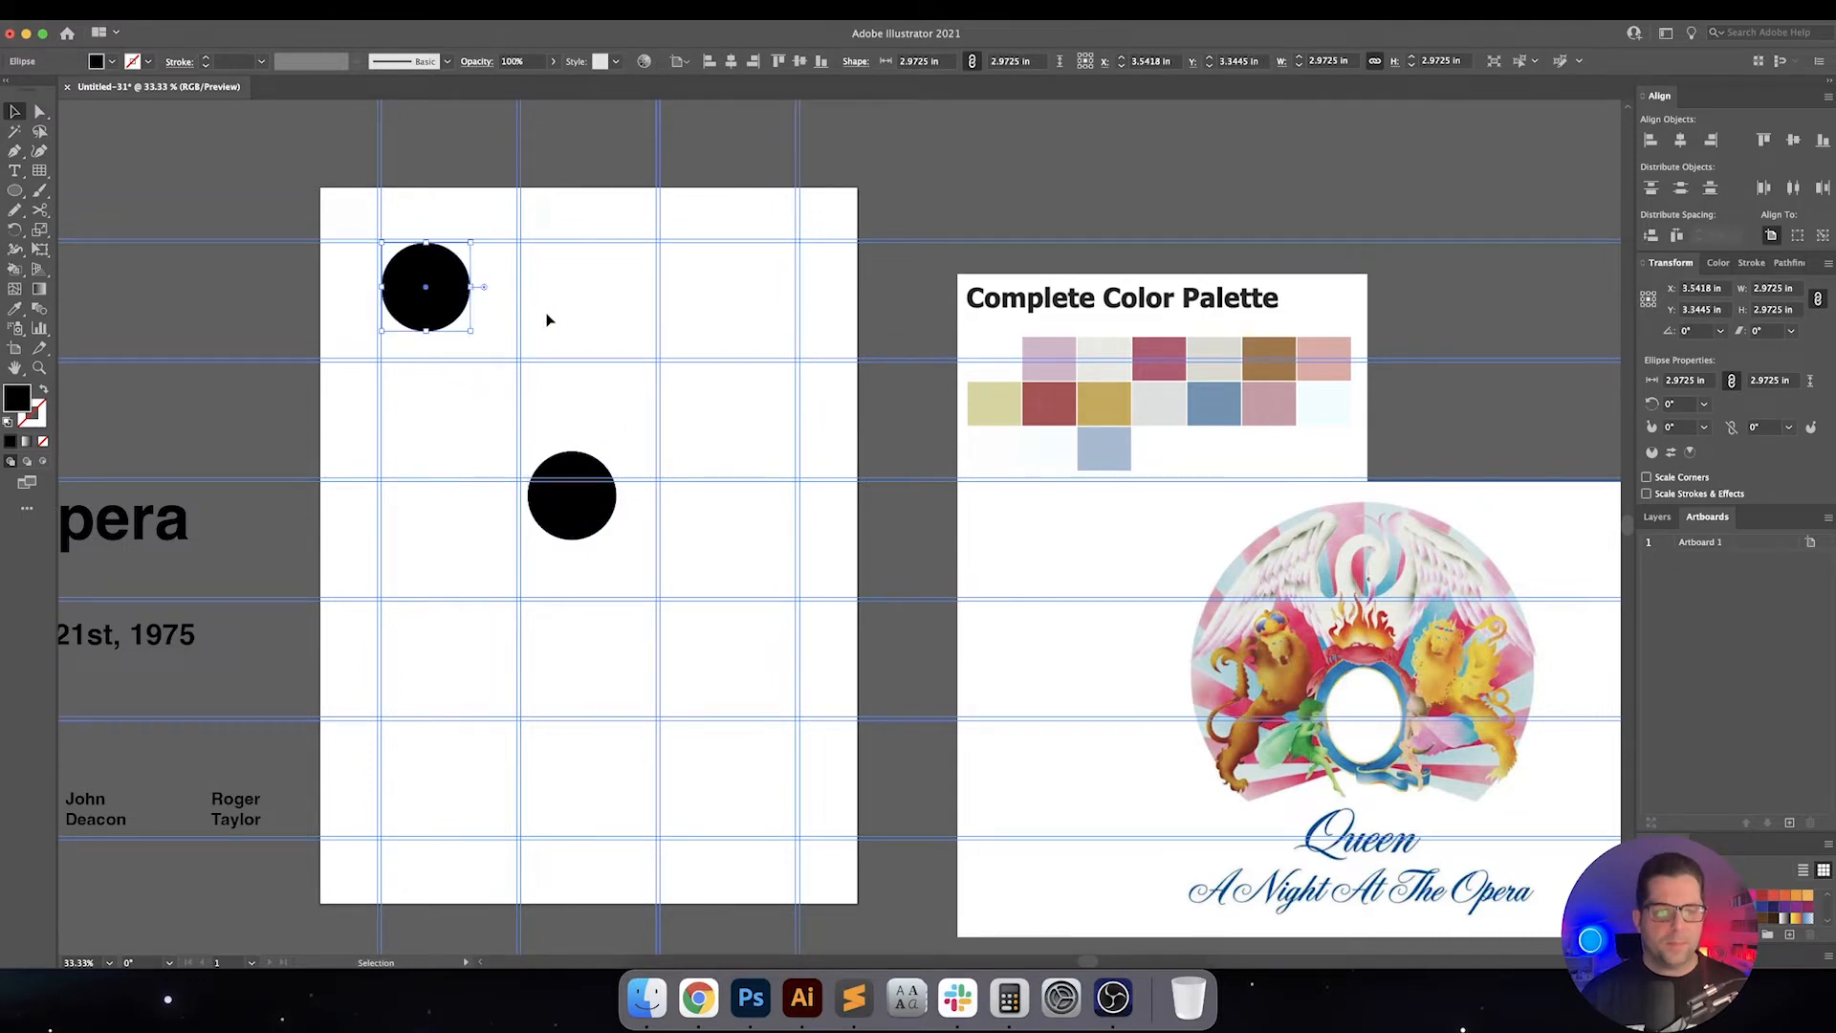
pyautogui.moveTo(572, 496); pyautogui.dragTo(572, 466)
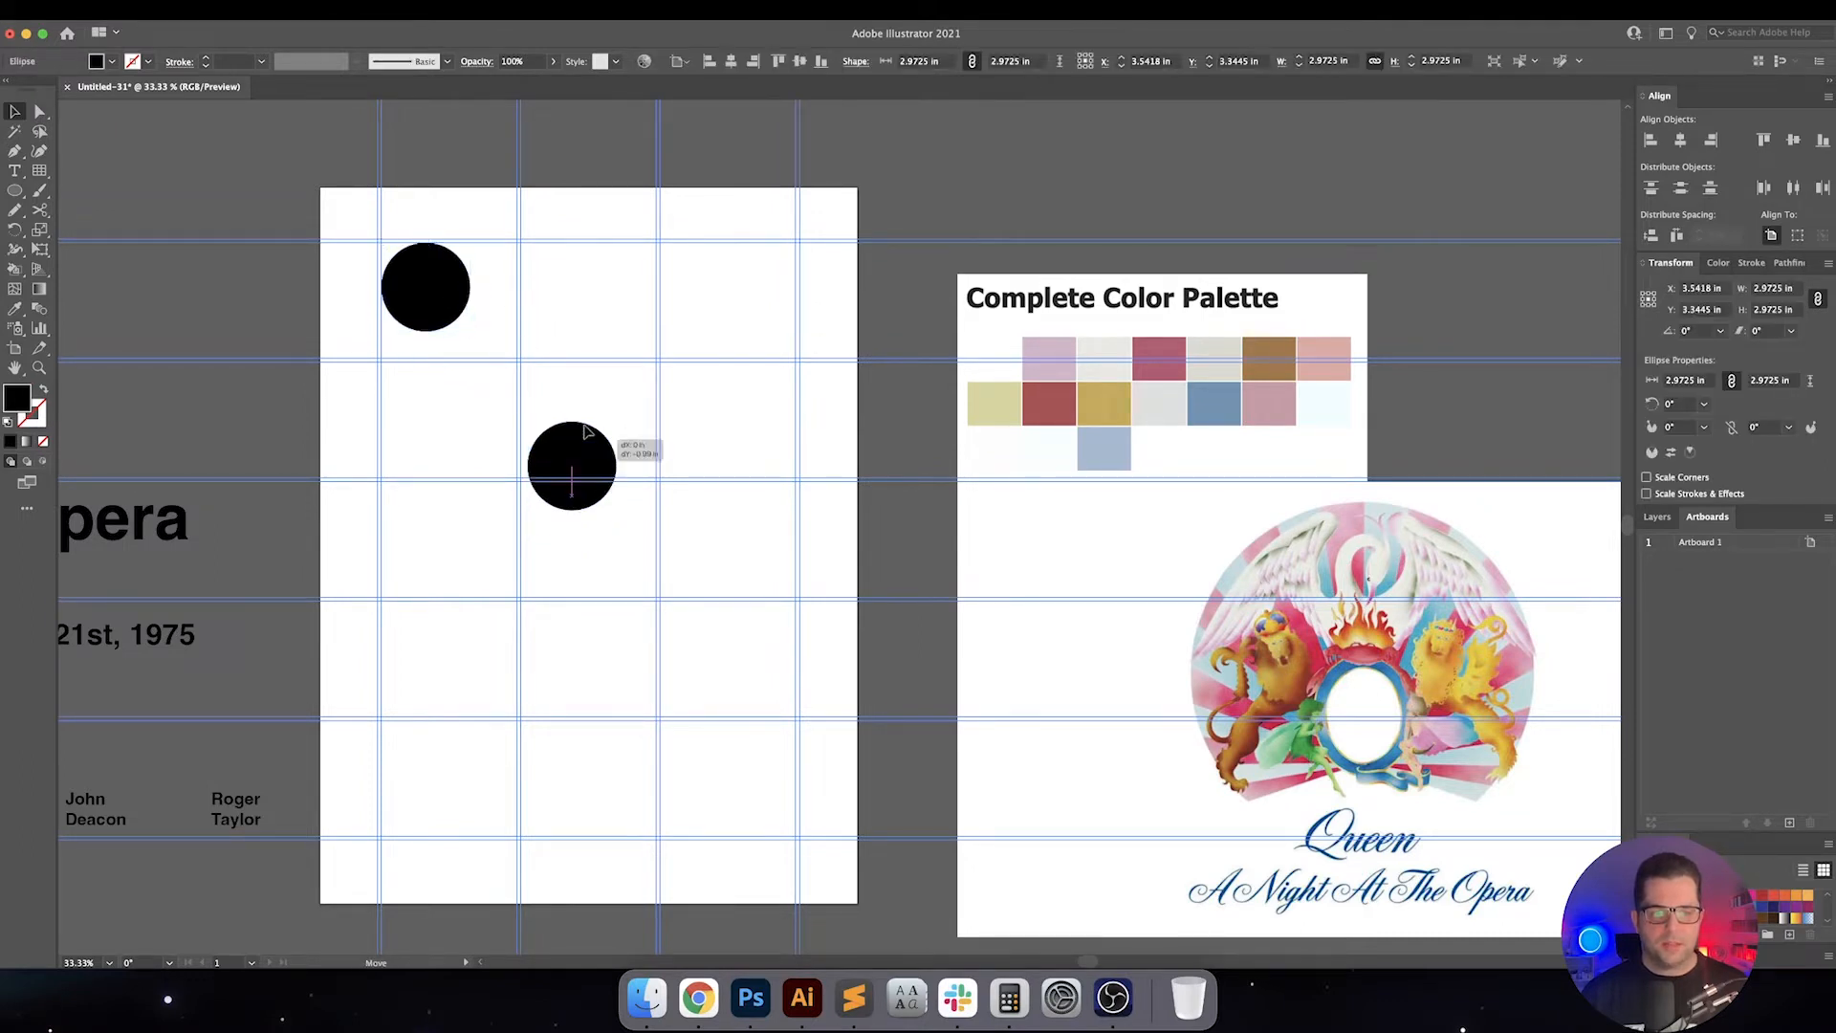
pyautogui.moveTo(572, 465); pyautogui.dragTo(943, 214)
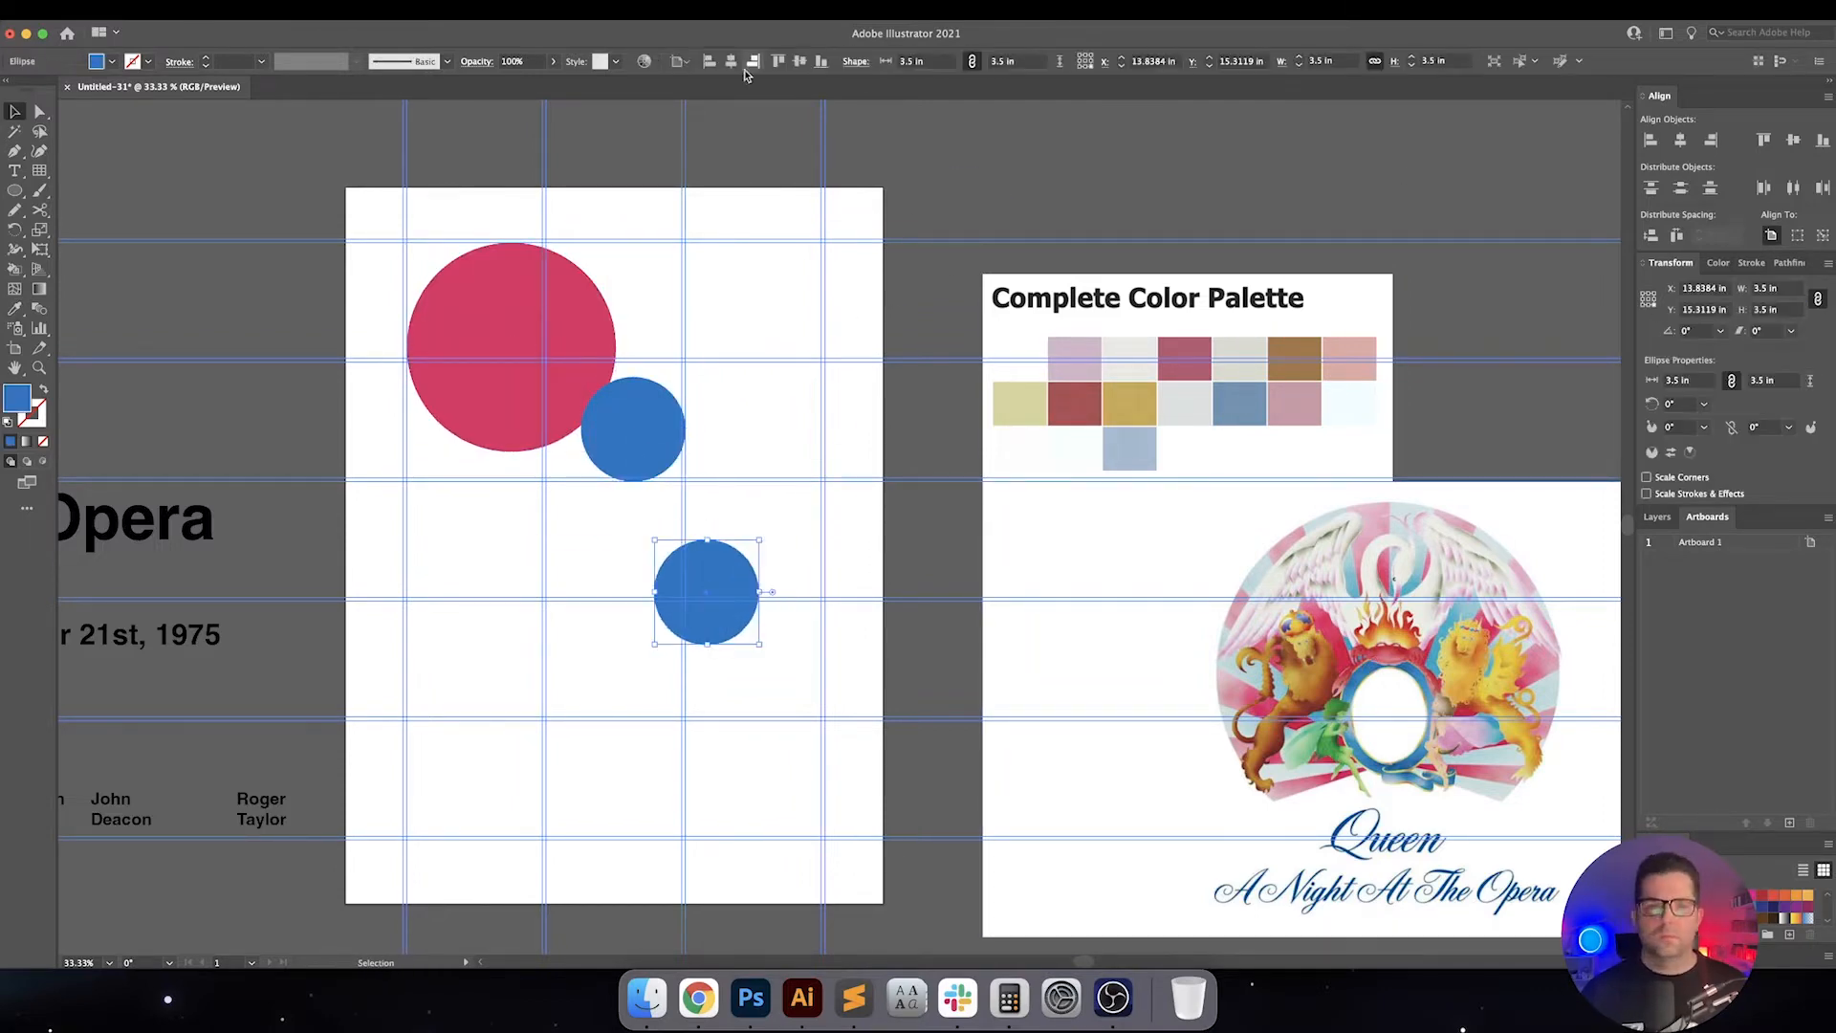
pyautogui.moveTo(705, 591); pyautogui.dragTo(633, 426)
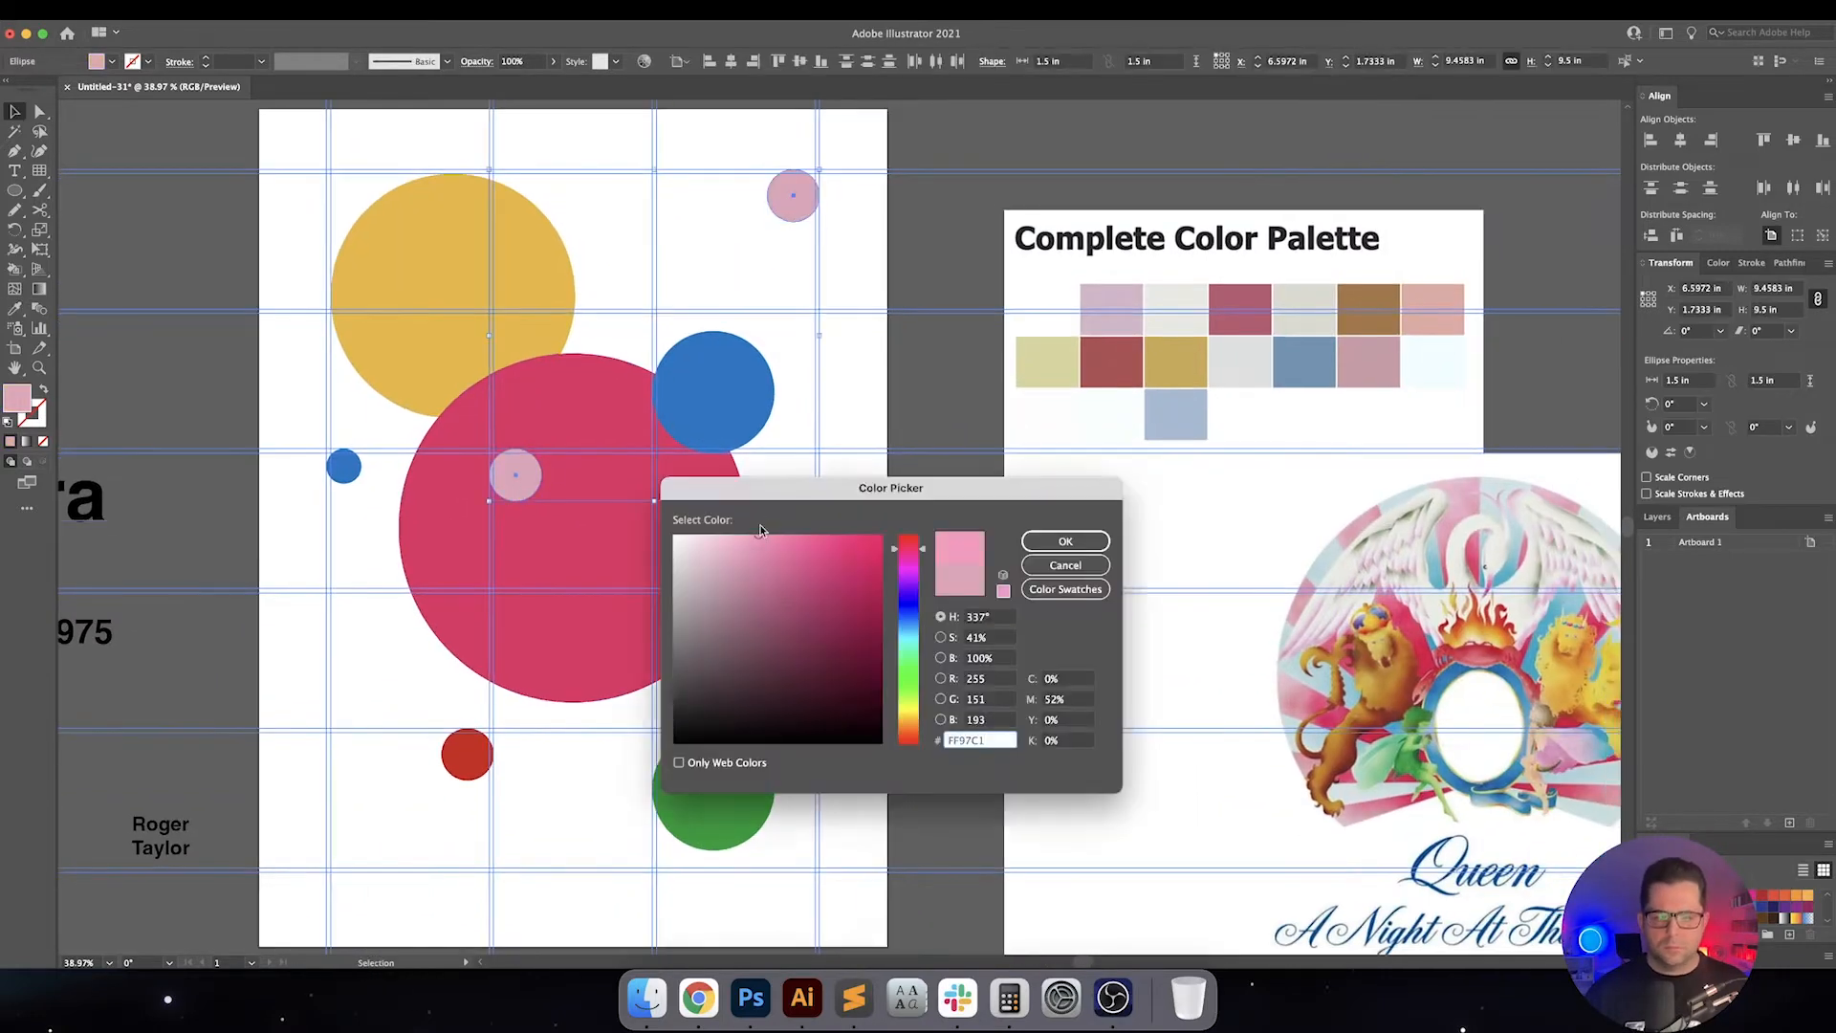
# Confirm the light pink fill and select the large yellow circle for copying
pyautogui.click(1064, 564)
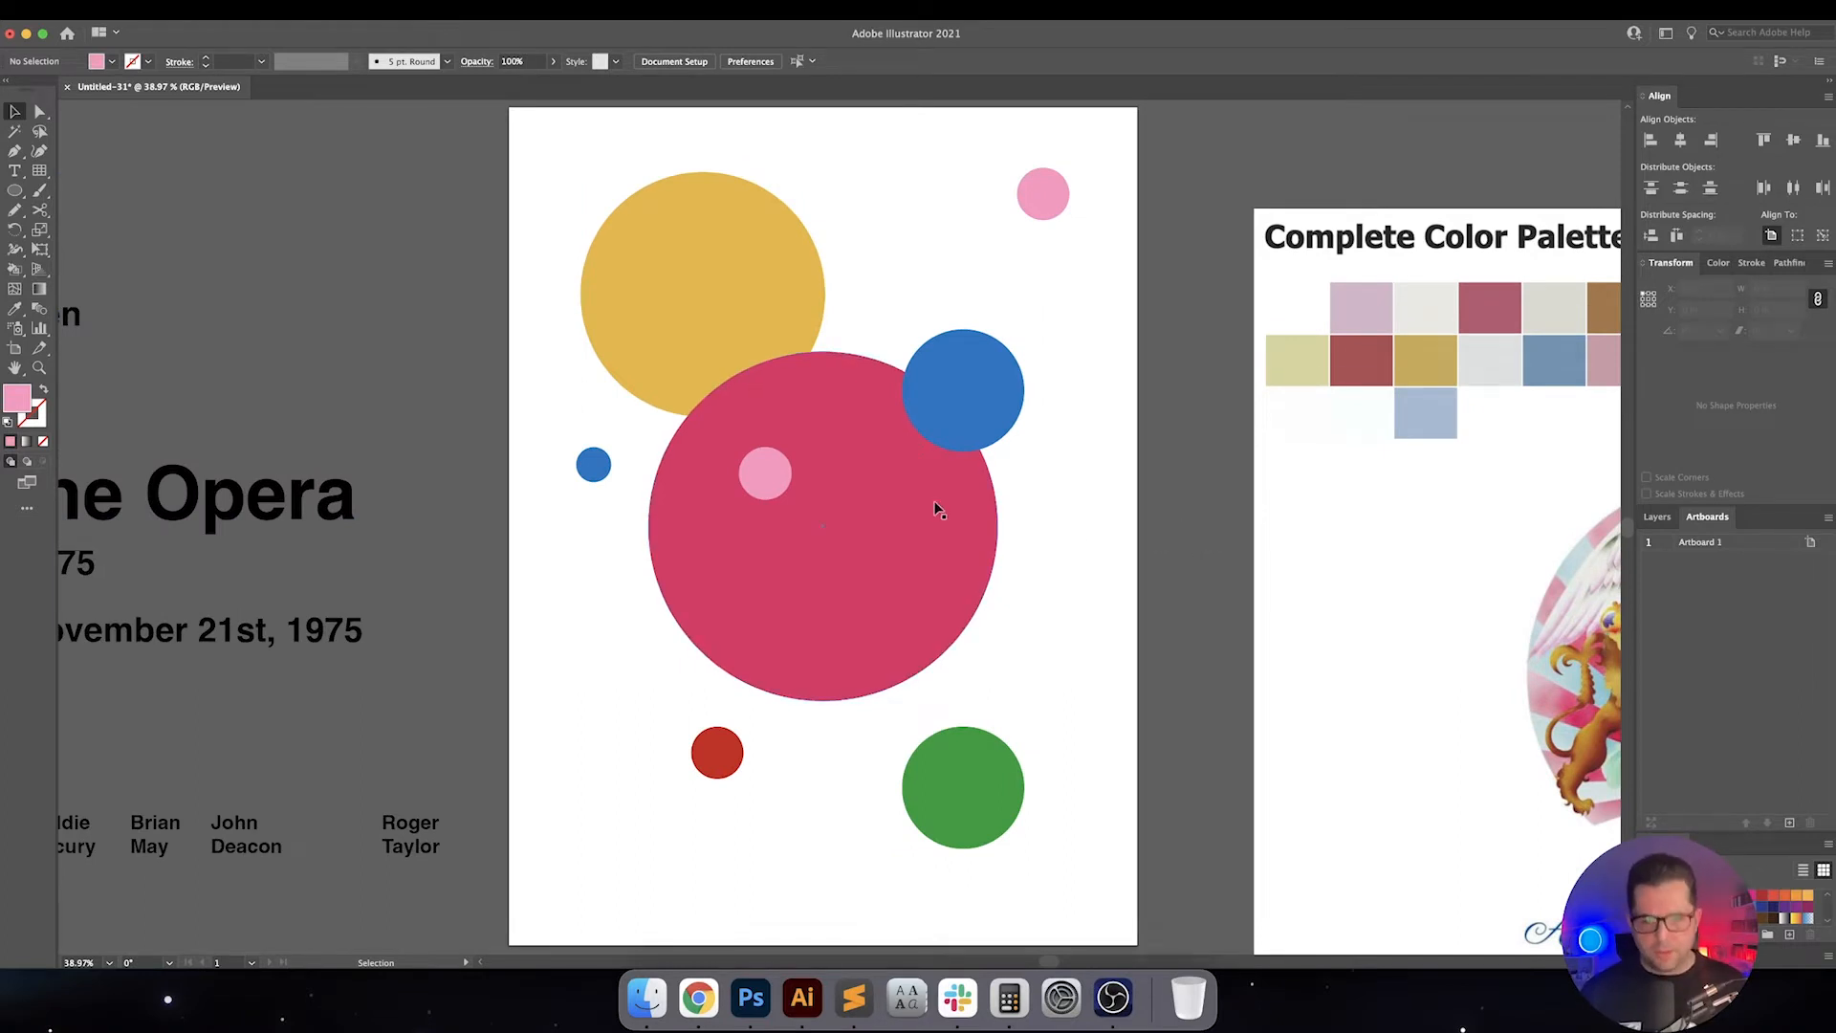
pyautogui.click(702, 293)
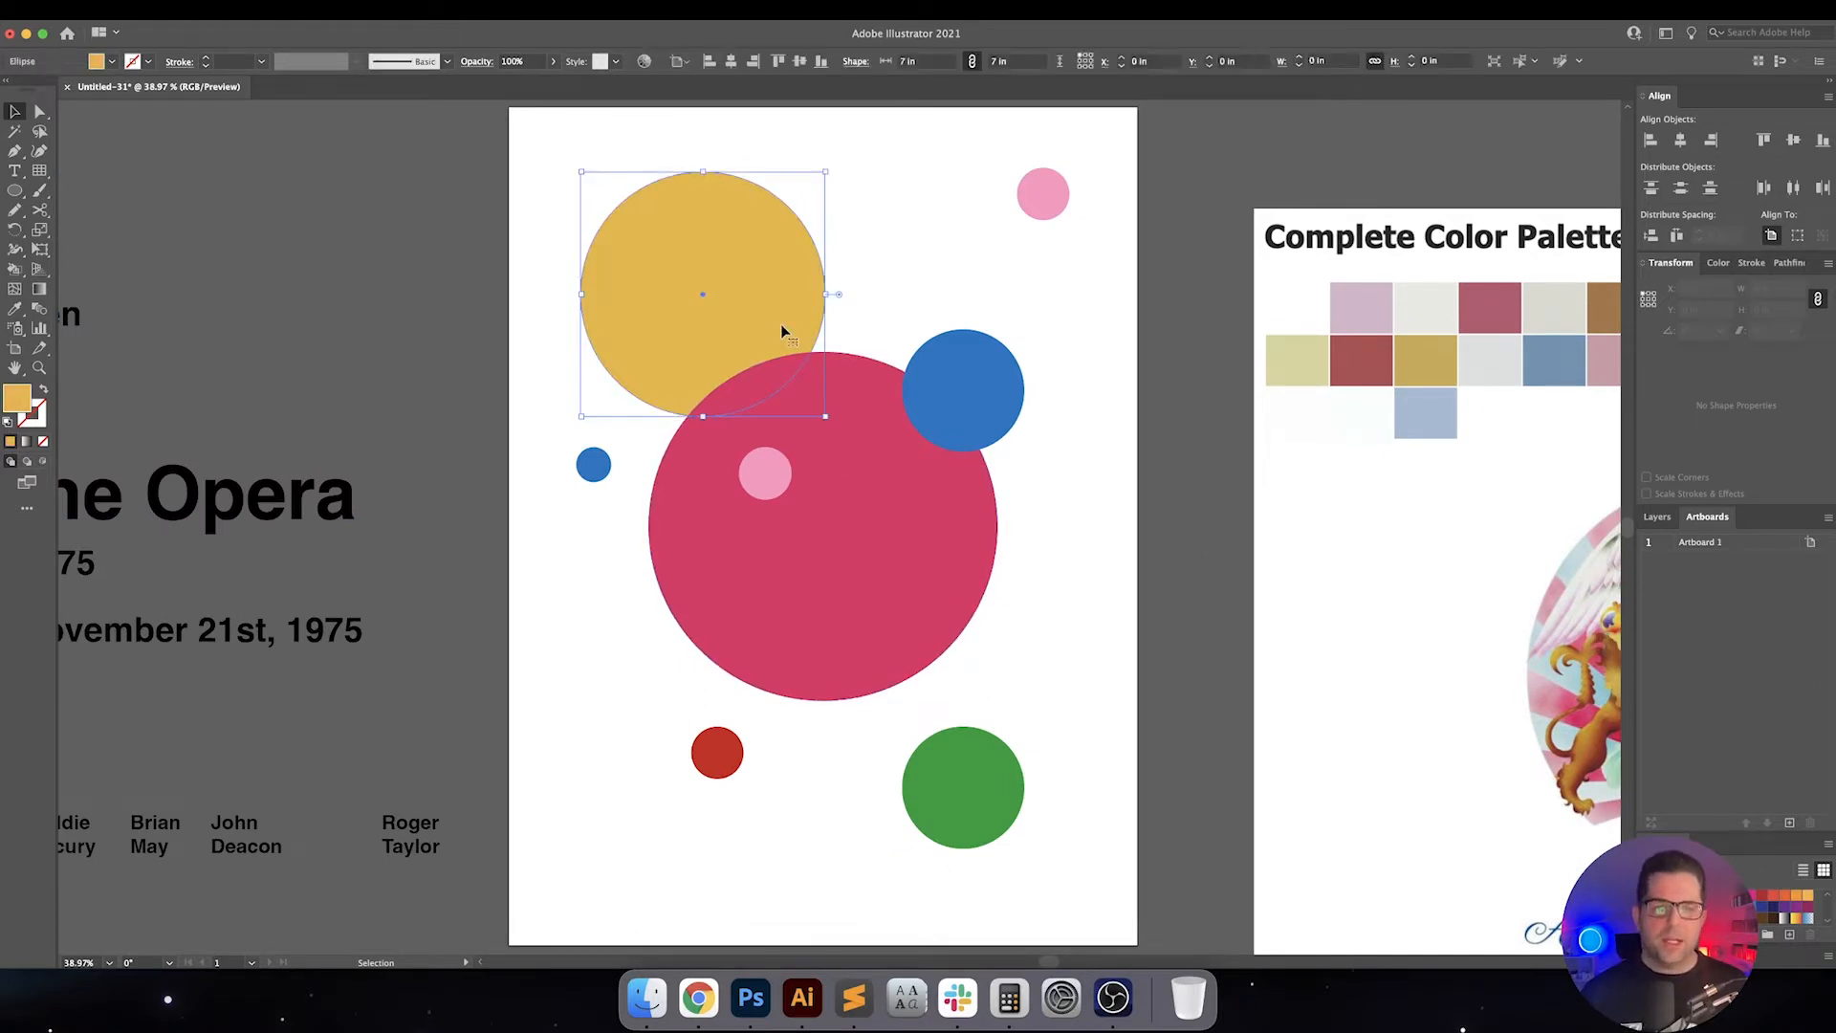
pyautogui.click(702, 292)
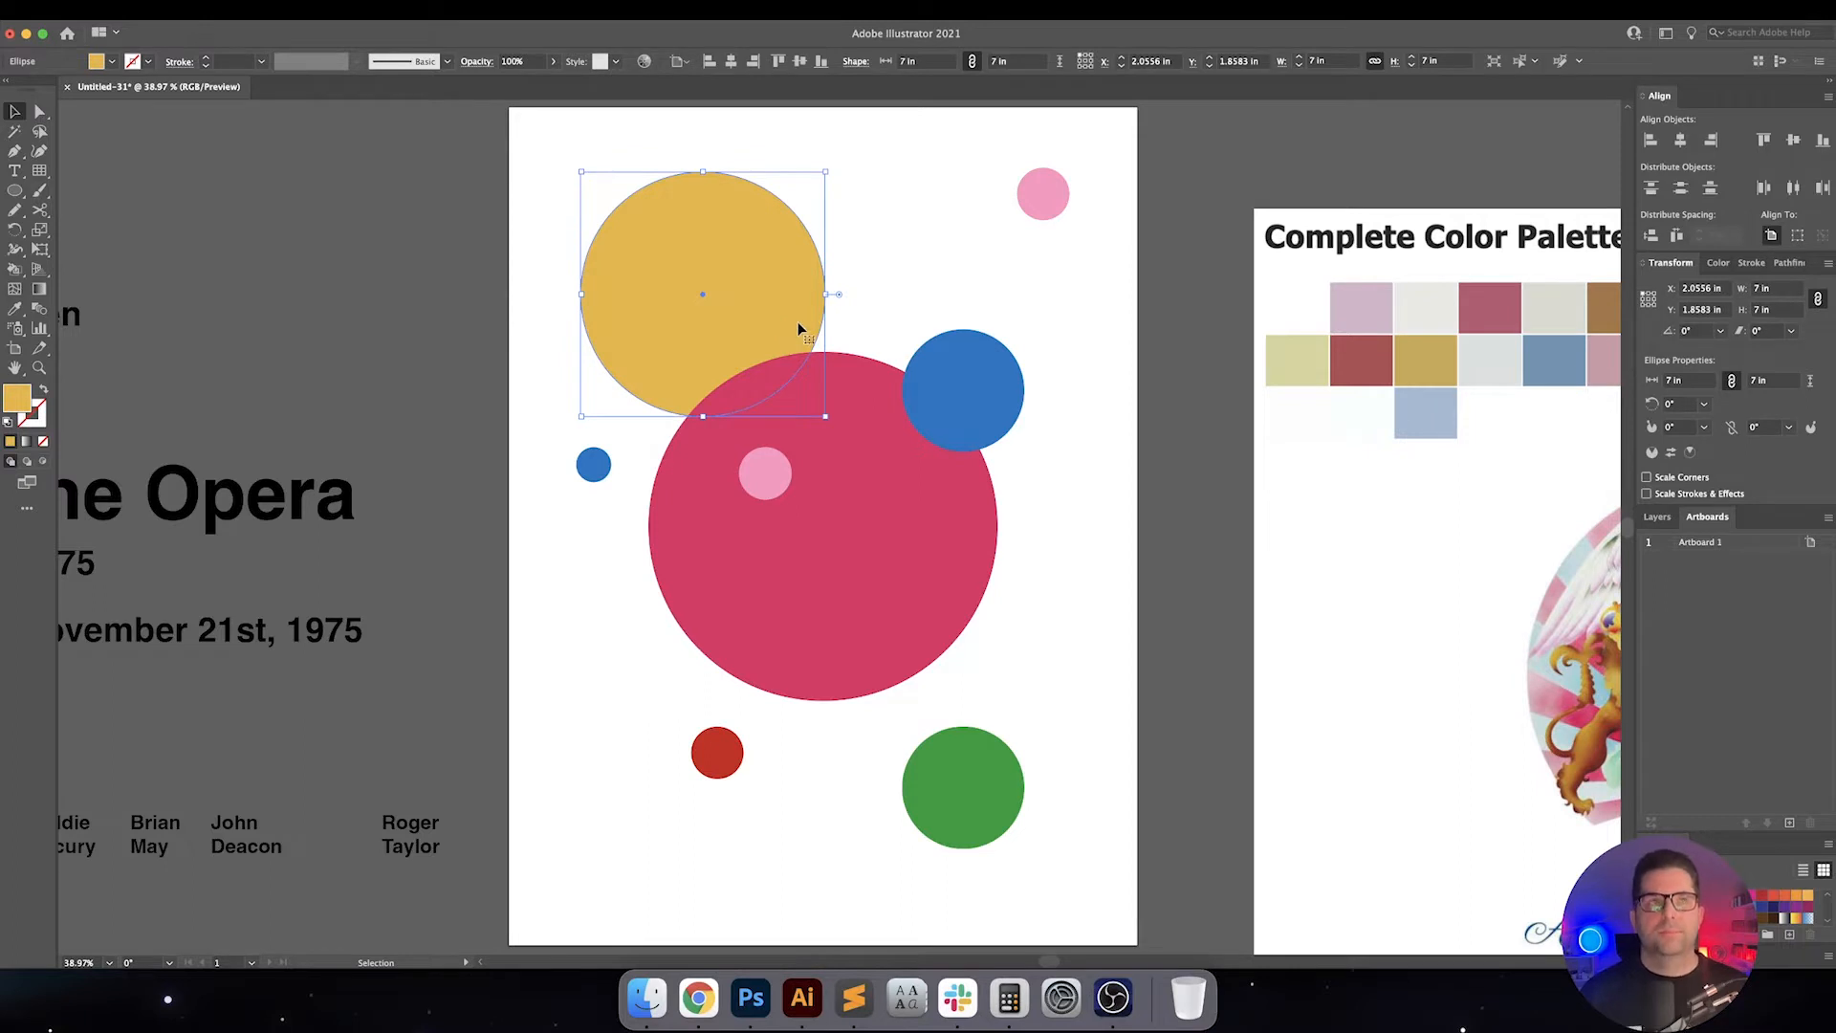
pyautogui.click(989, 321)
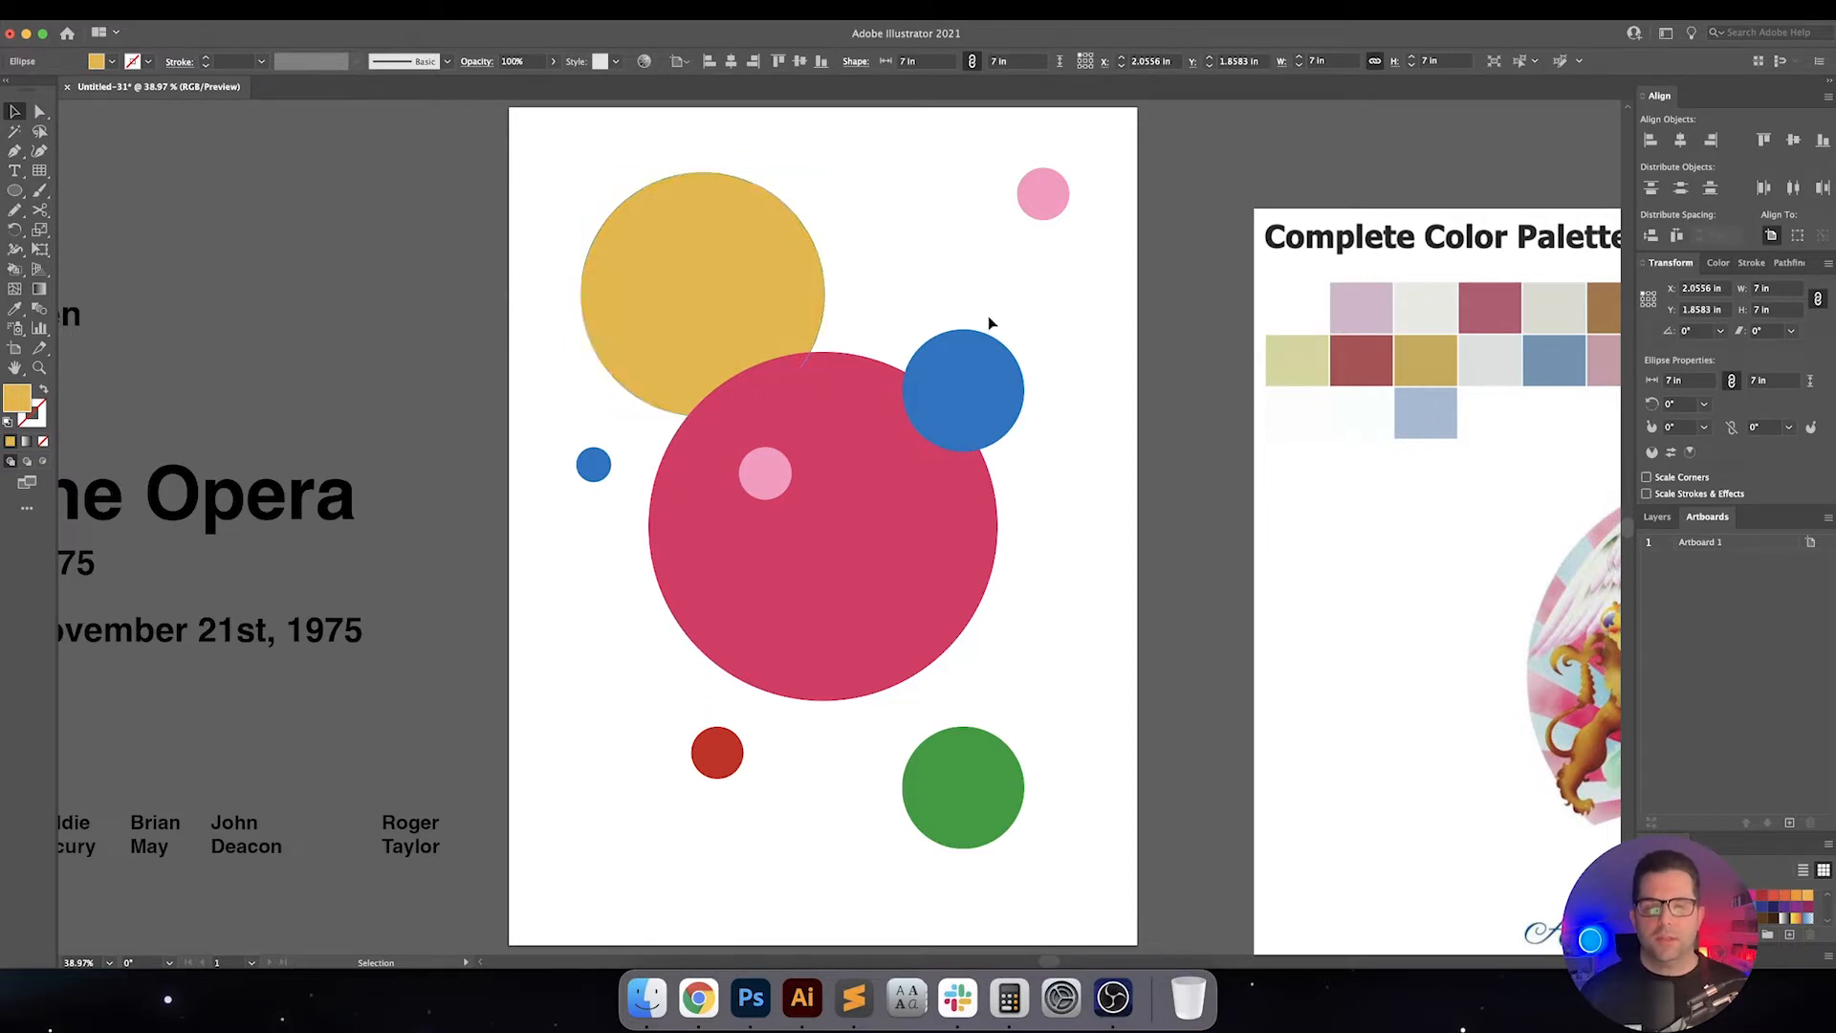
pyautogui.click(702, 292)
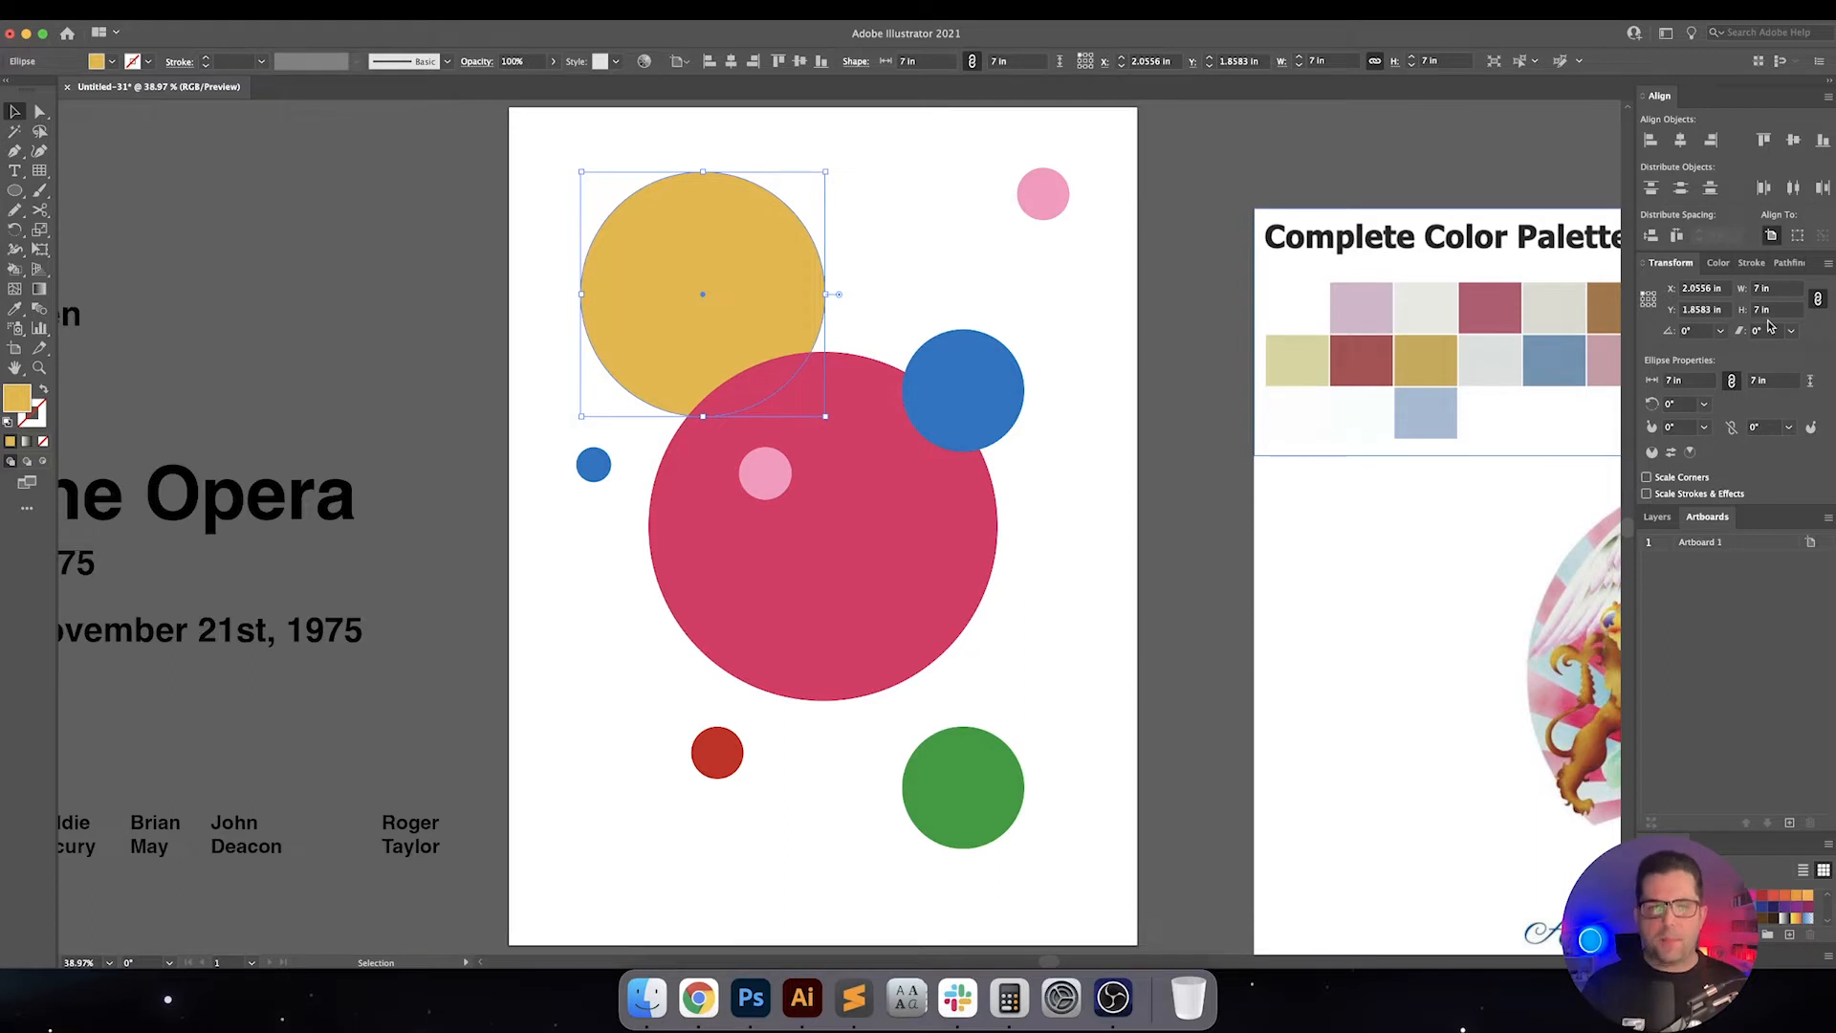
# Resize the pasted-in-back yellow copy to 6.5 in and give it a lighter yellow fill
pyautogui.click(1762, 310)
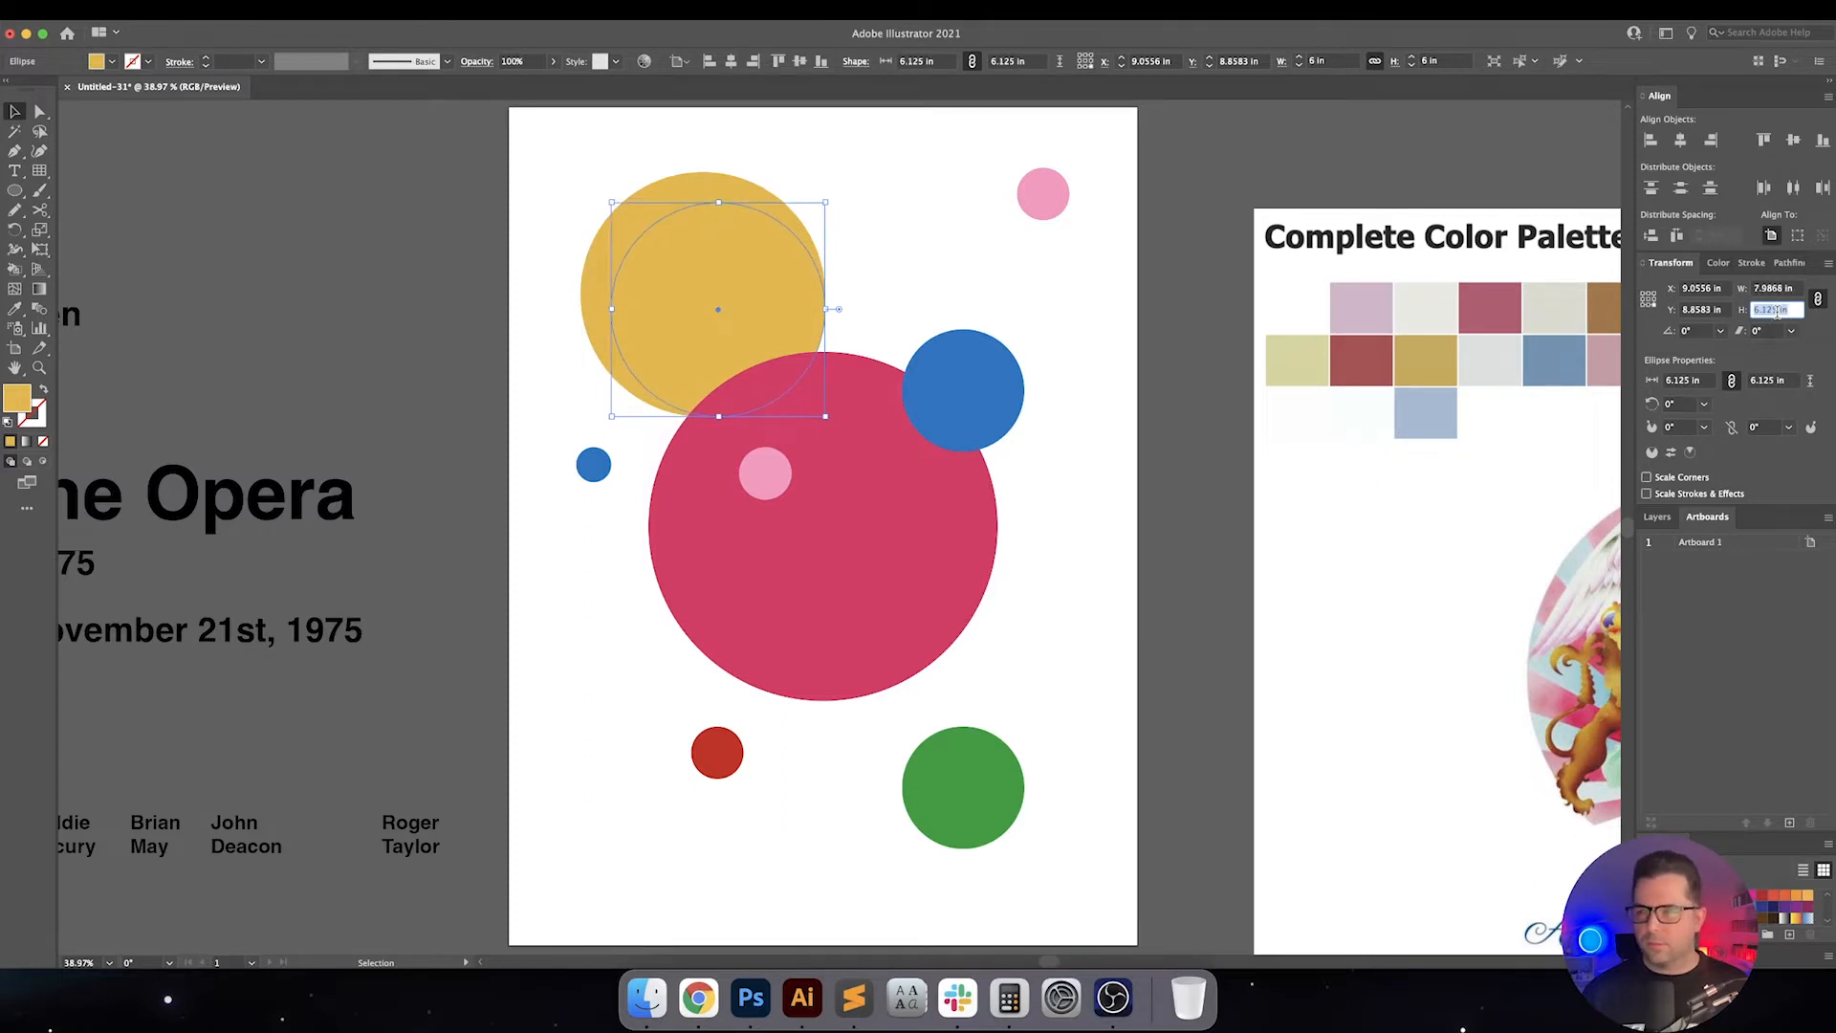
pyautogui.write('6.5 in')
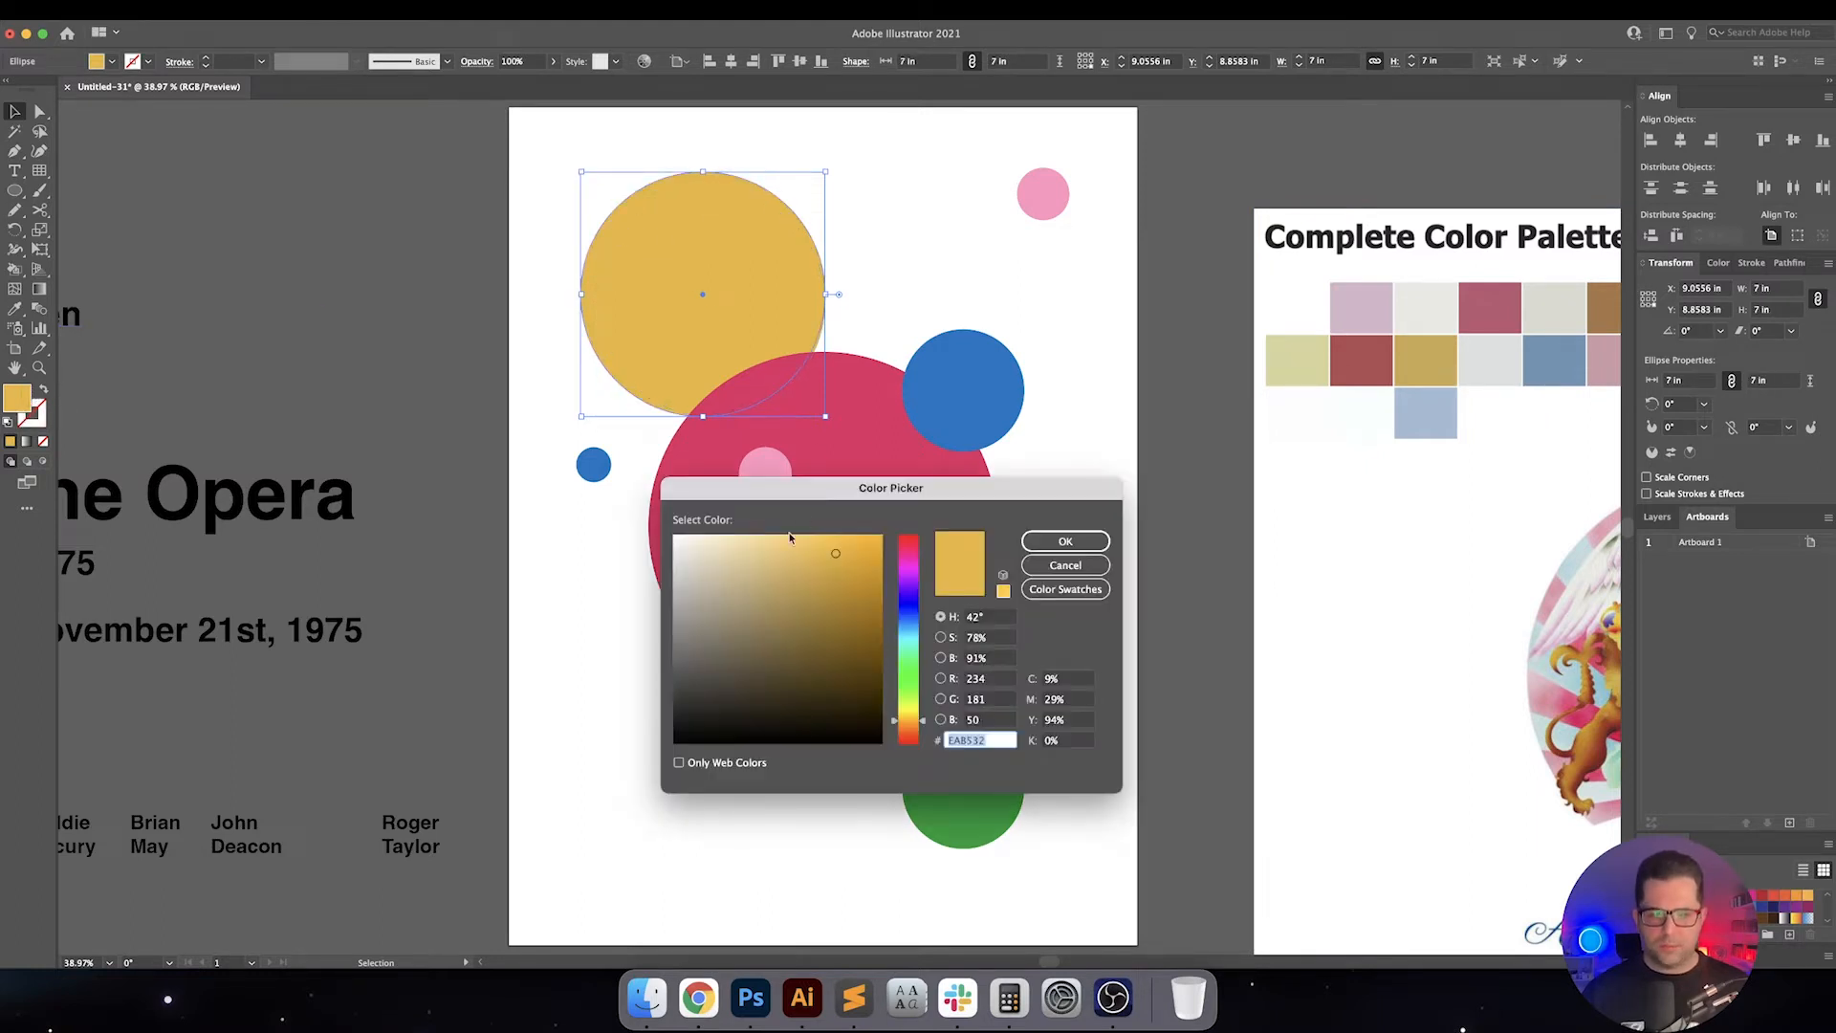
pyautogui.click(1064, 540)
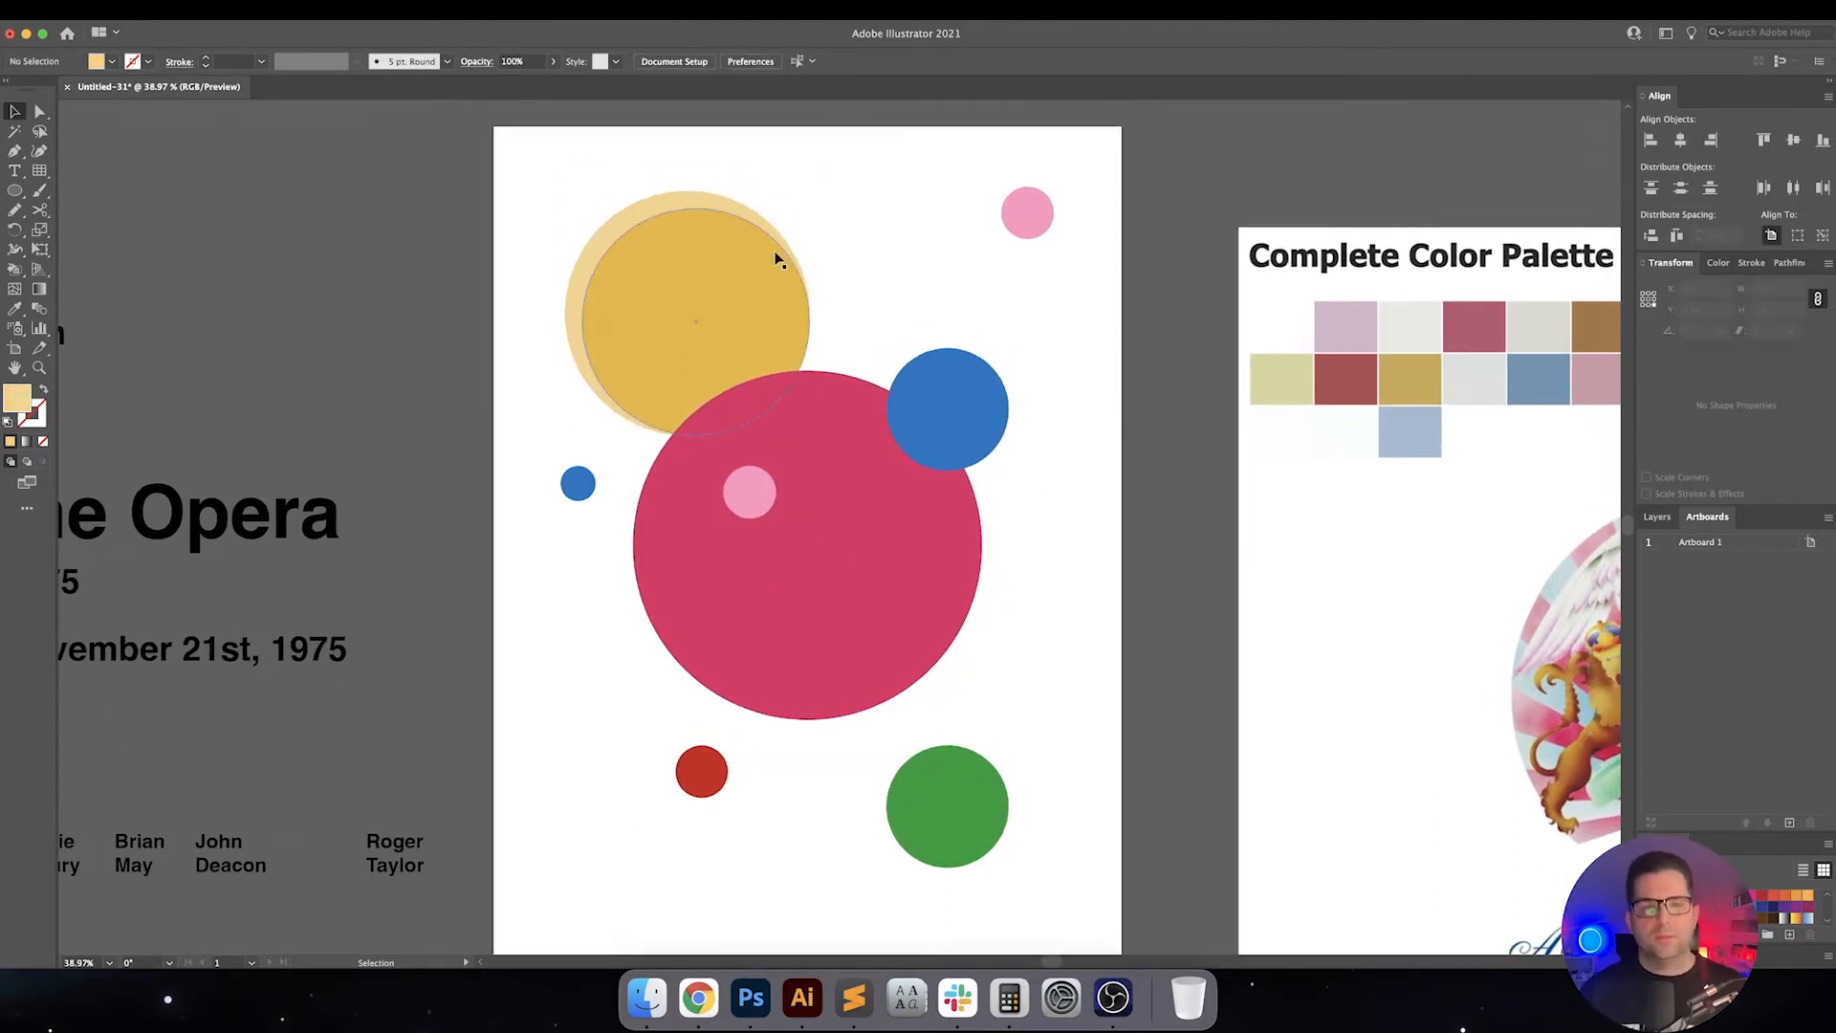
# Drag the pale yellow circle down-right to reveal a darker rim, then select the small pink circle
pyautogui.moveTo(691, 315); pyautogui.dragTo(761, 293)
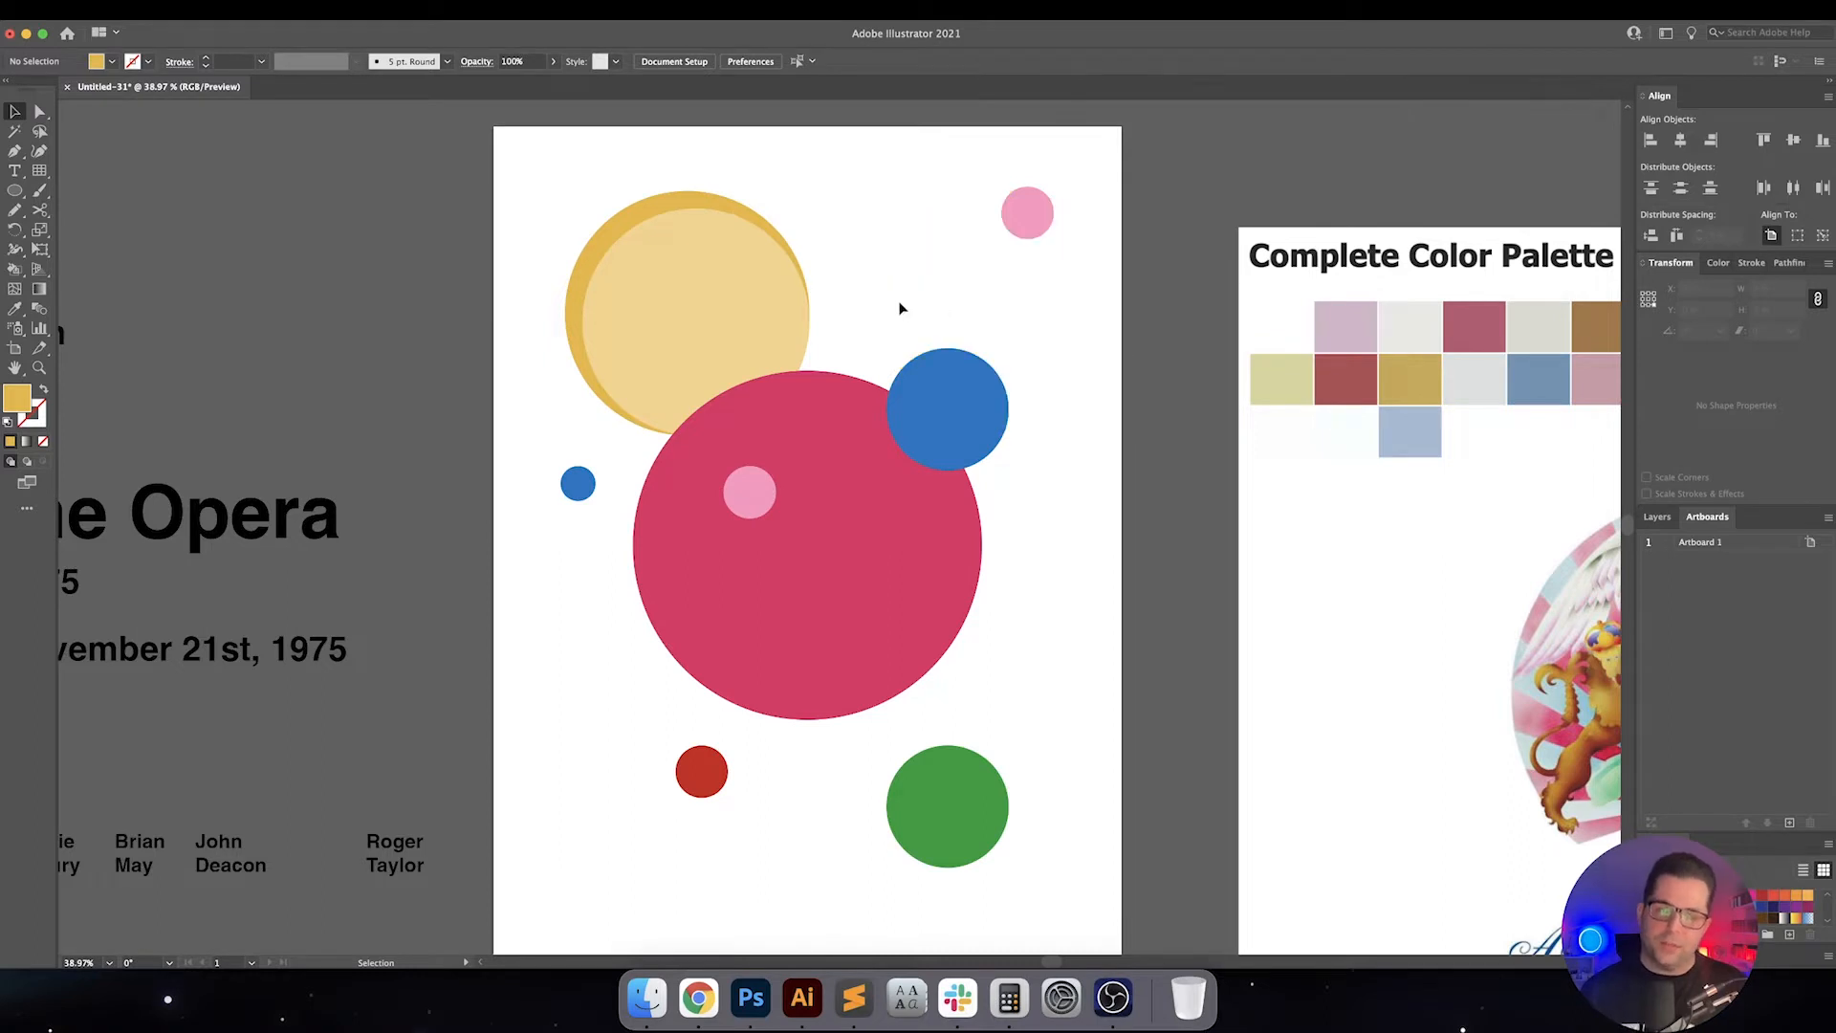
pyautogui.click(687, 316)
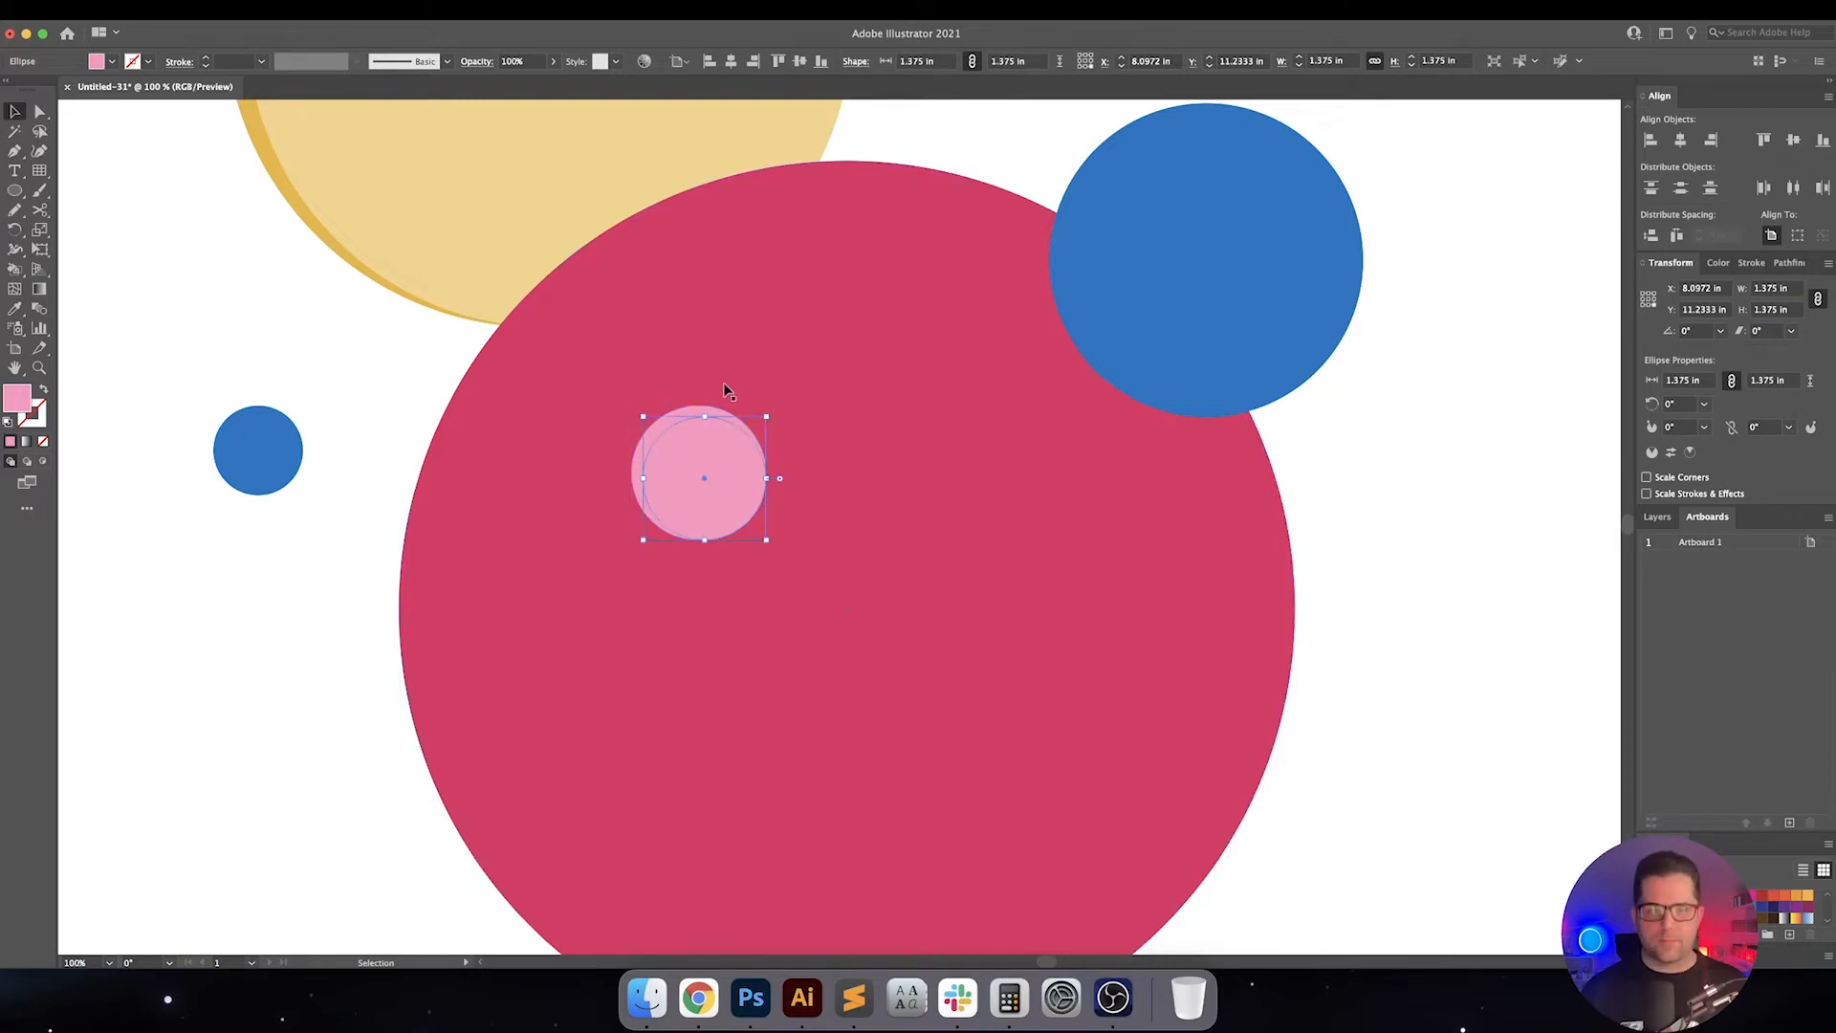
# Size the offset copy to 9 in and confirm the darker green rim shade for the circles
pyautogui.write('9 in')
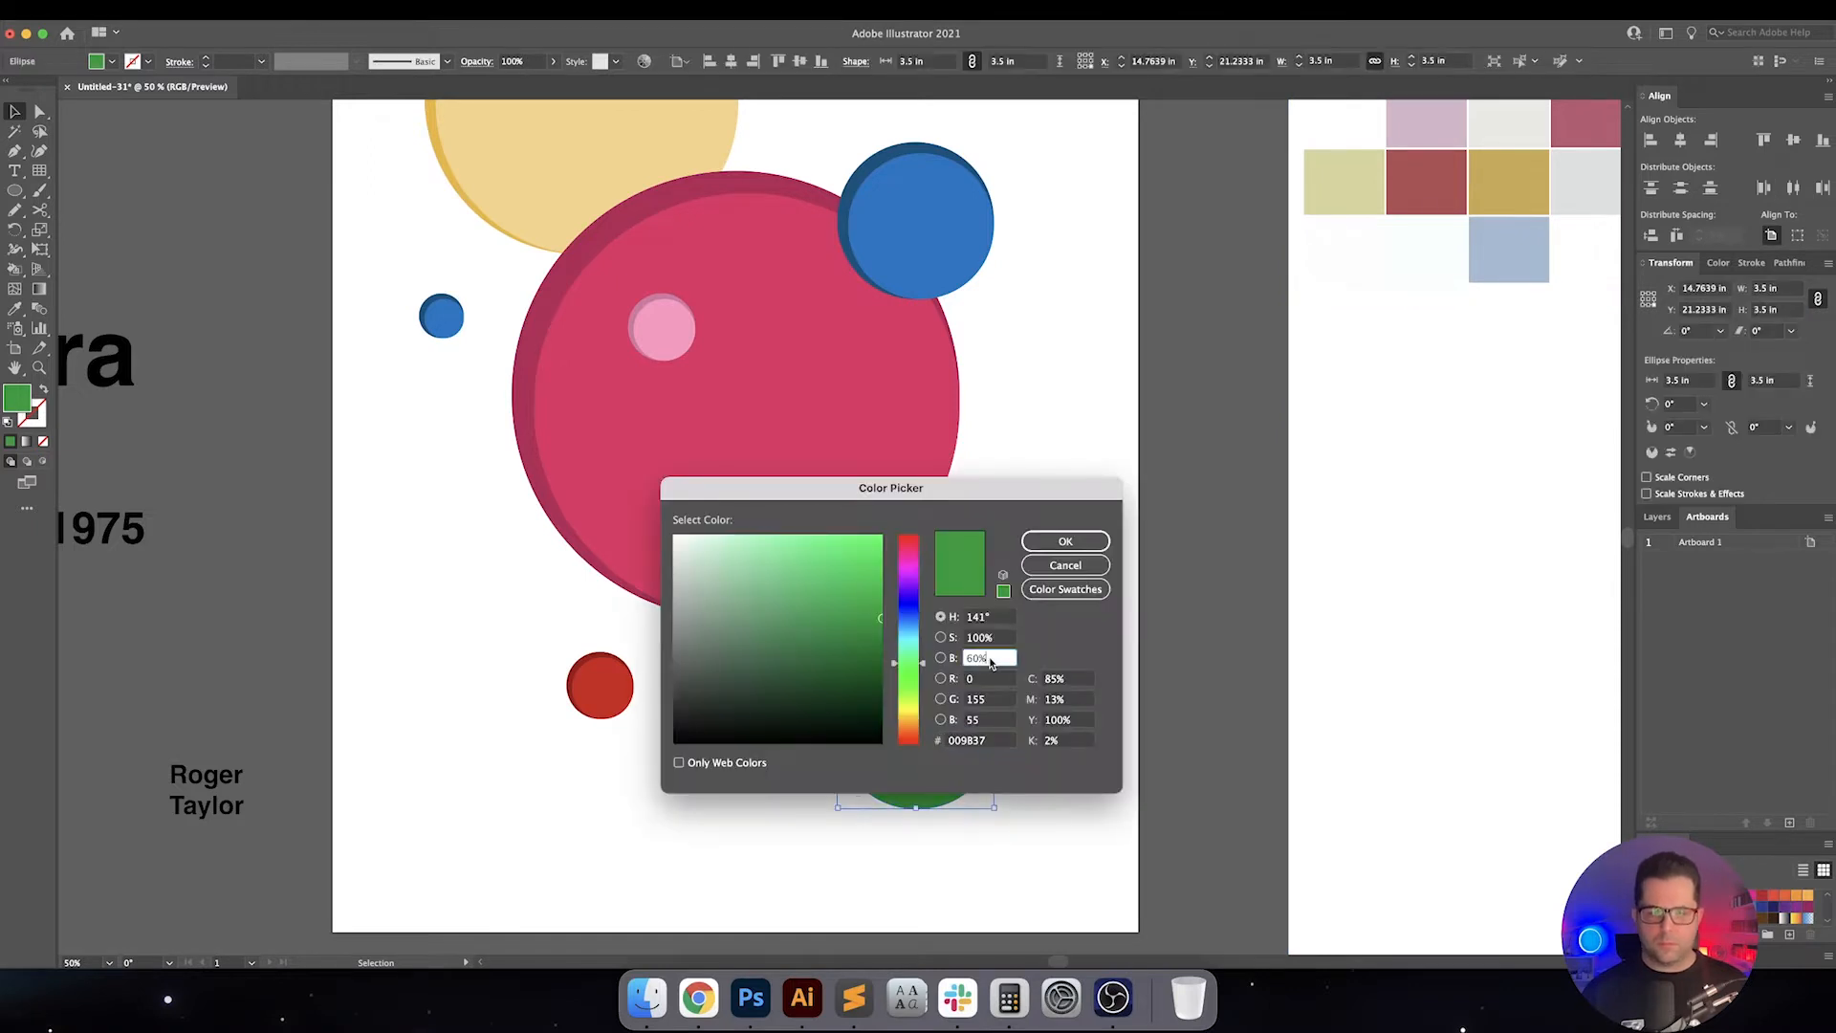
pyautogui.click(1066, 540)
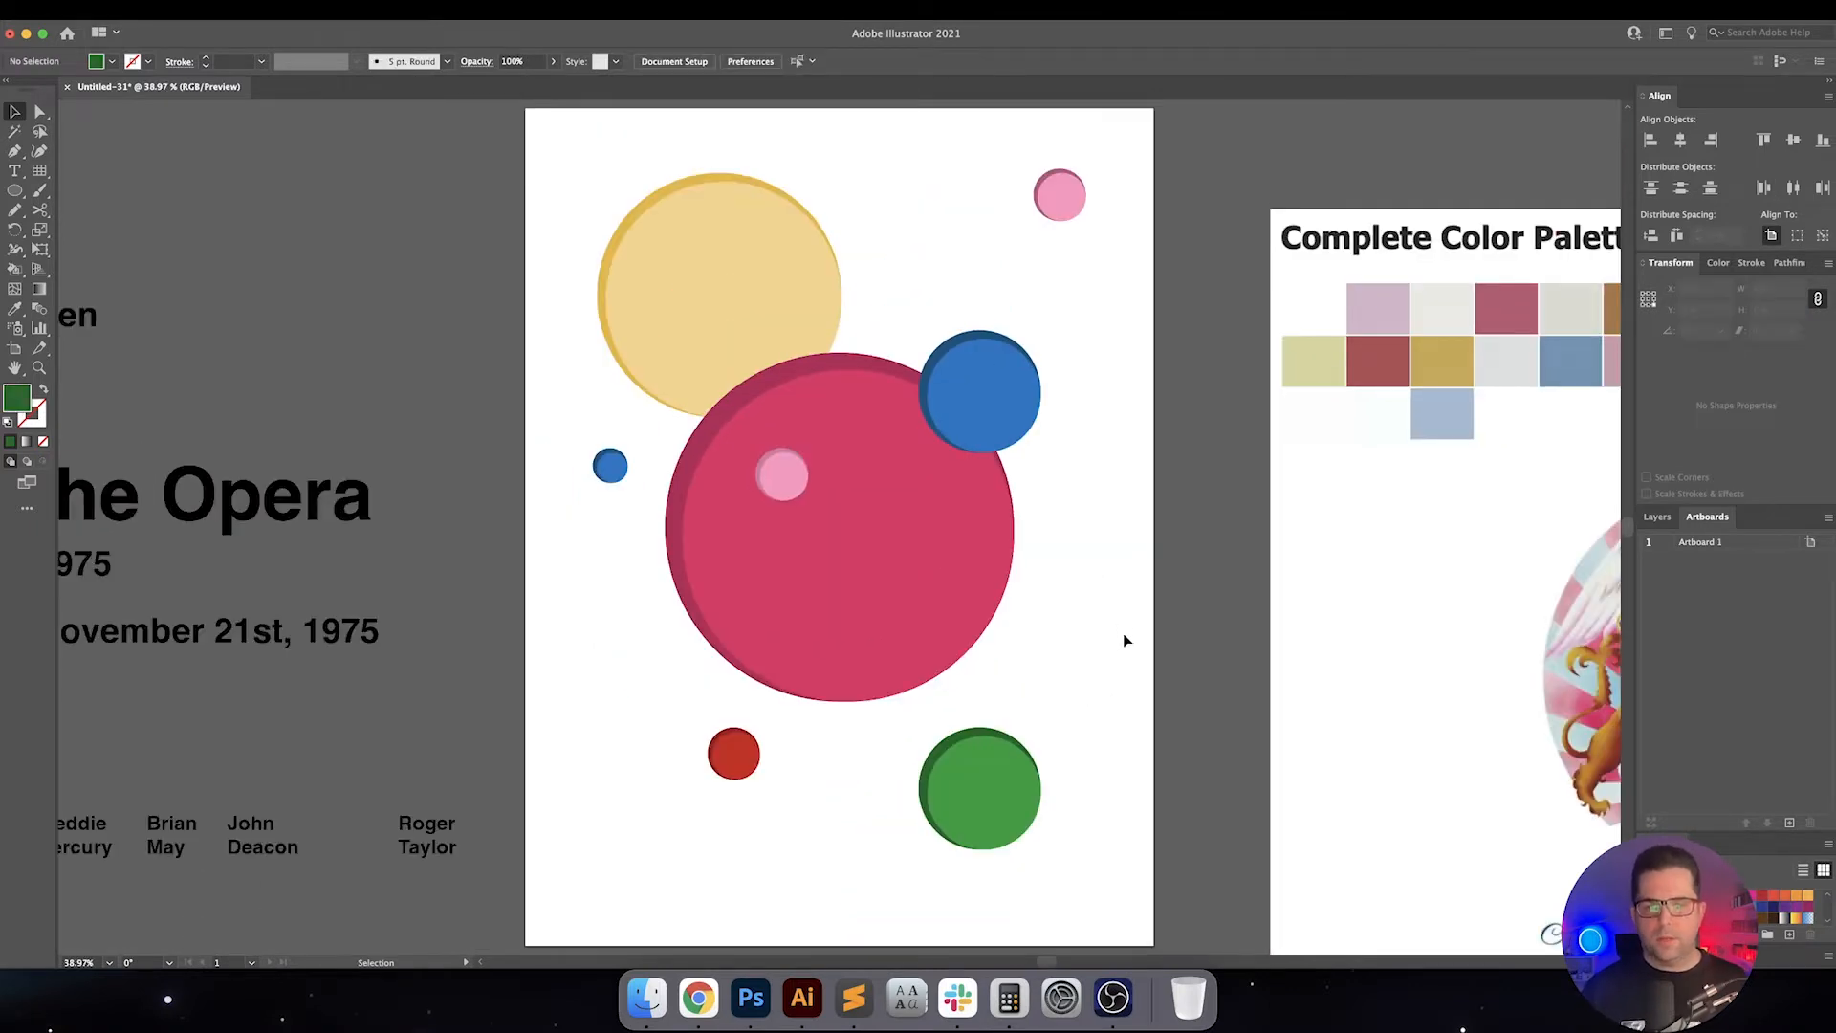
pyautogui.moveTo(1035, 597)
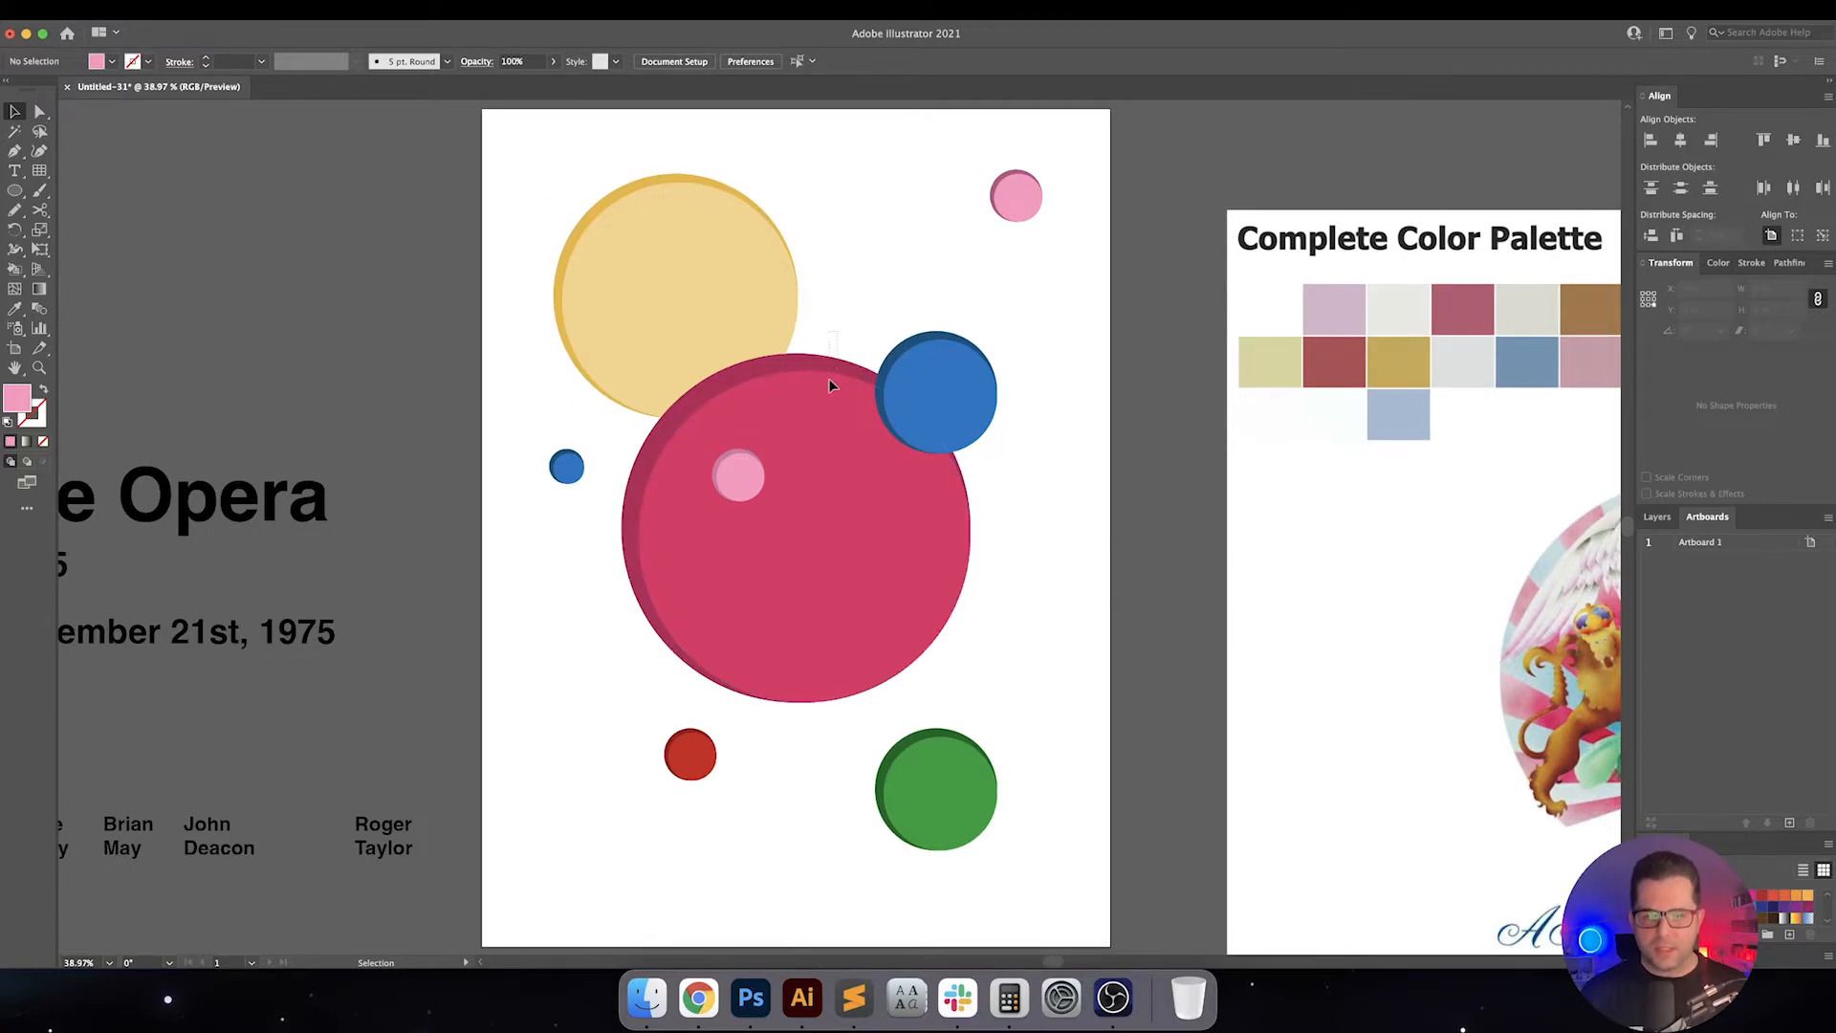
pyautogui.click(796, 528)
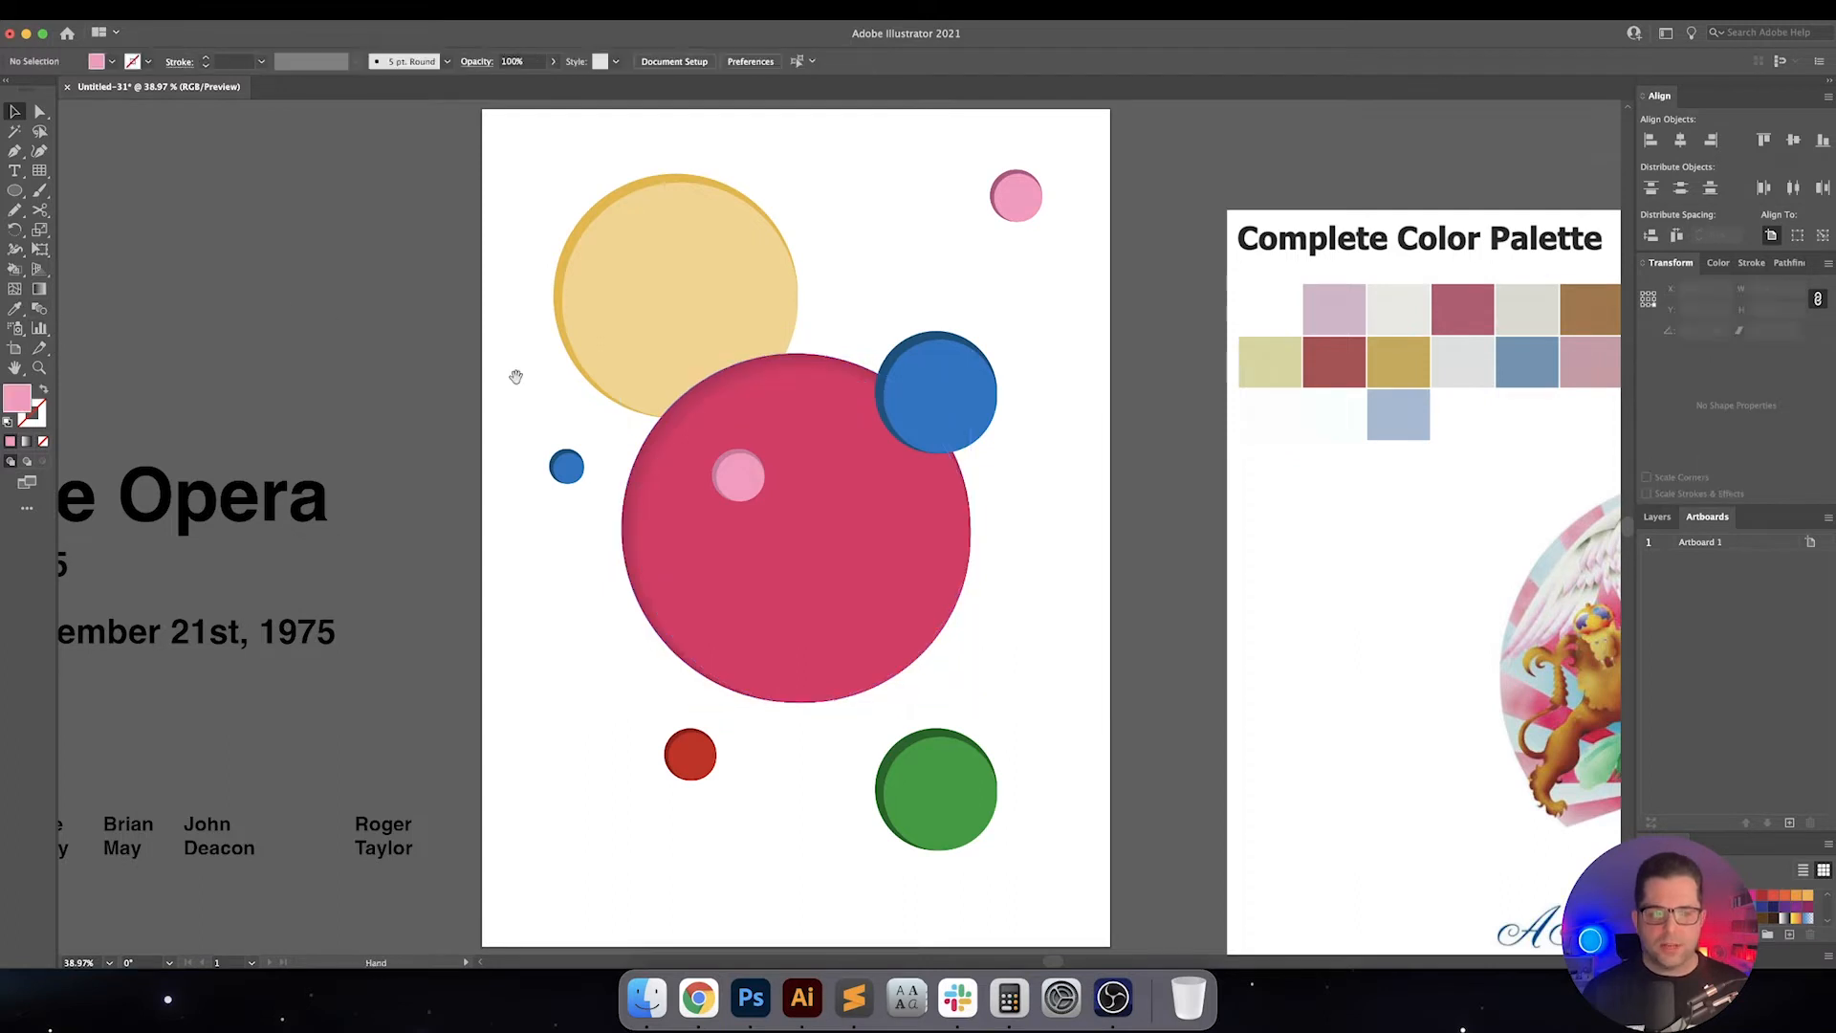
# Blend the yellow circle pair's two tones into a soft shaded edge
pyautogui.click(931, 398)
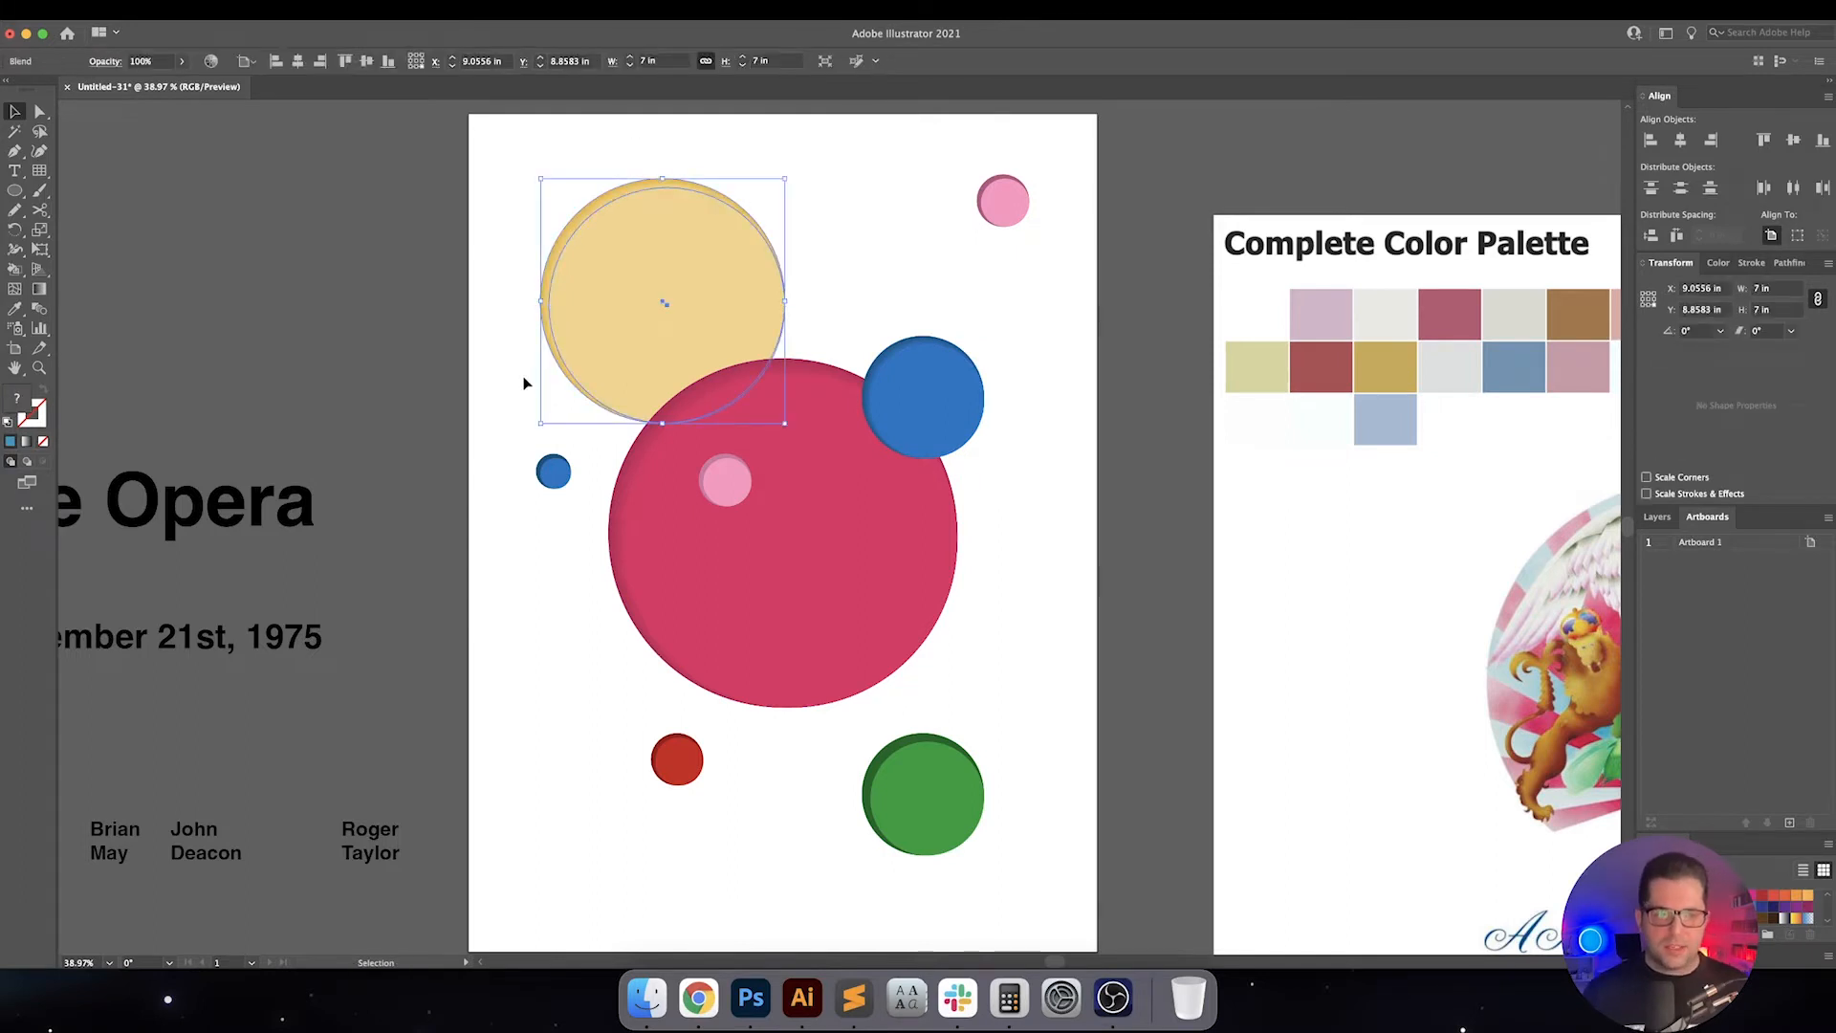
pyautogui.click(553, 470)
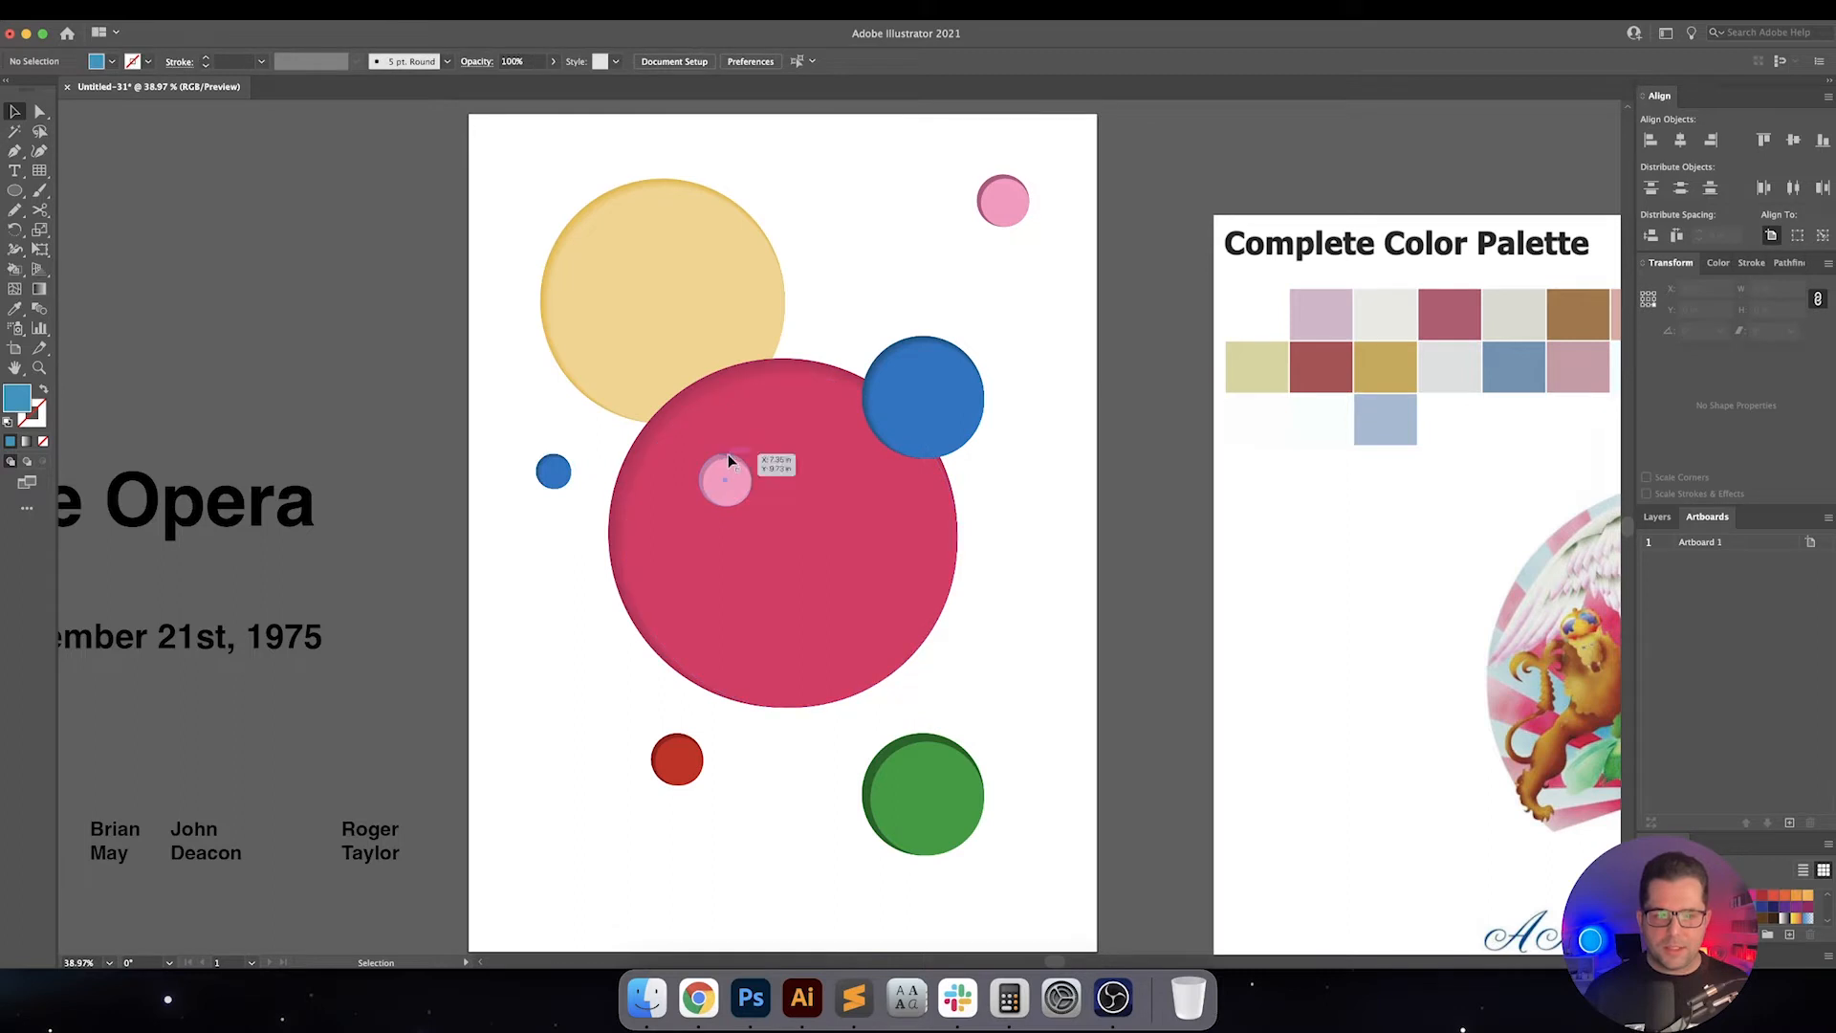
pyautogui.click(727, 480)
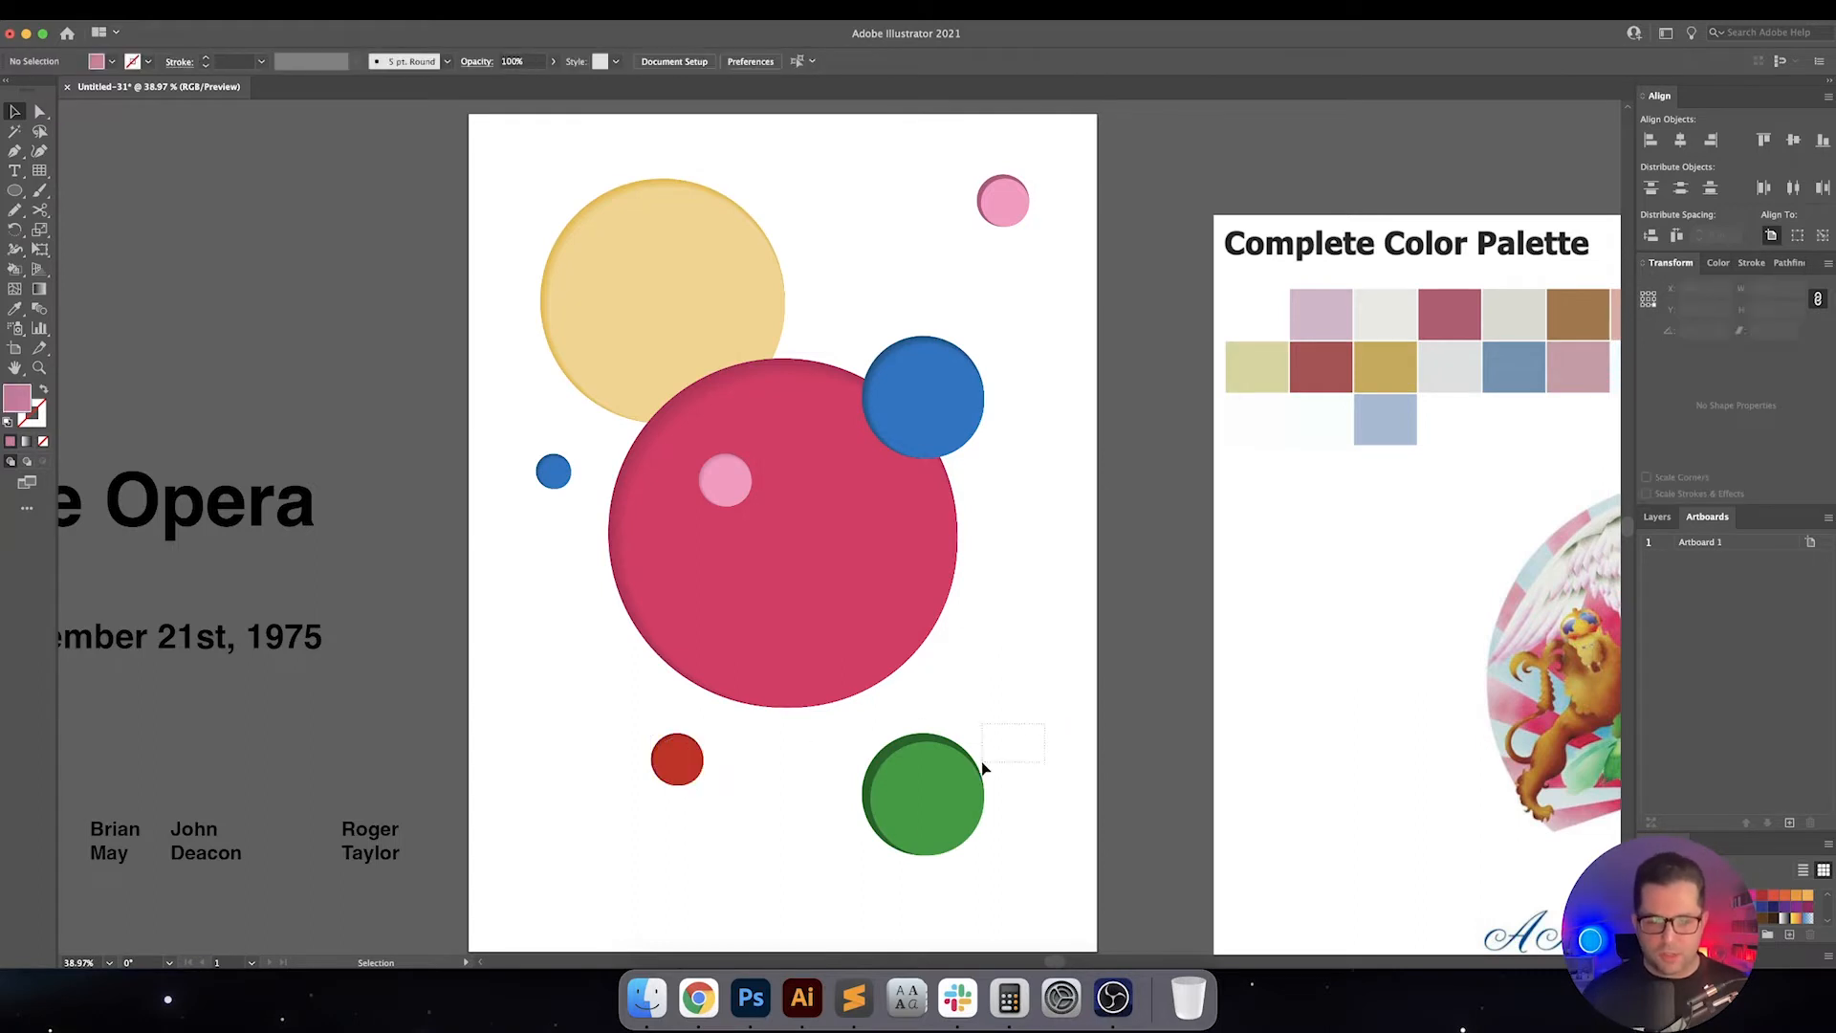
# Blend the green circle's two tones and the remaining circle pairs likewise
pyautogui.click(924, 796)
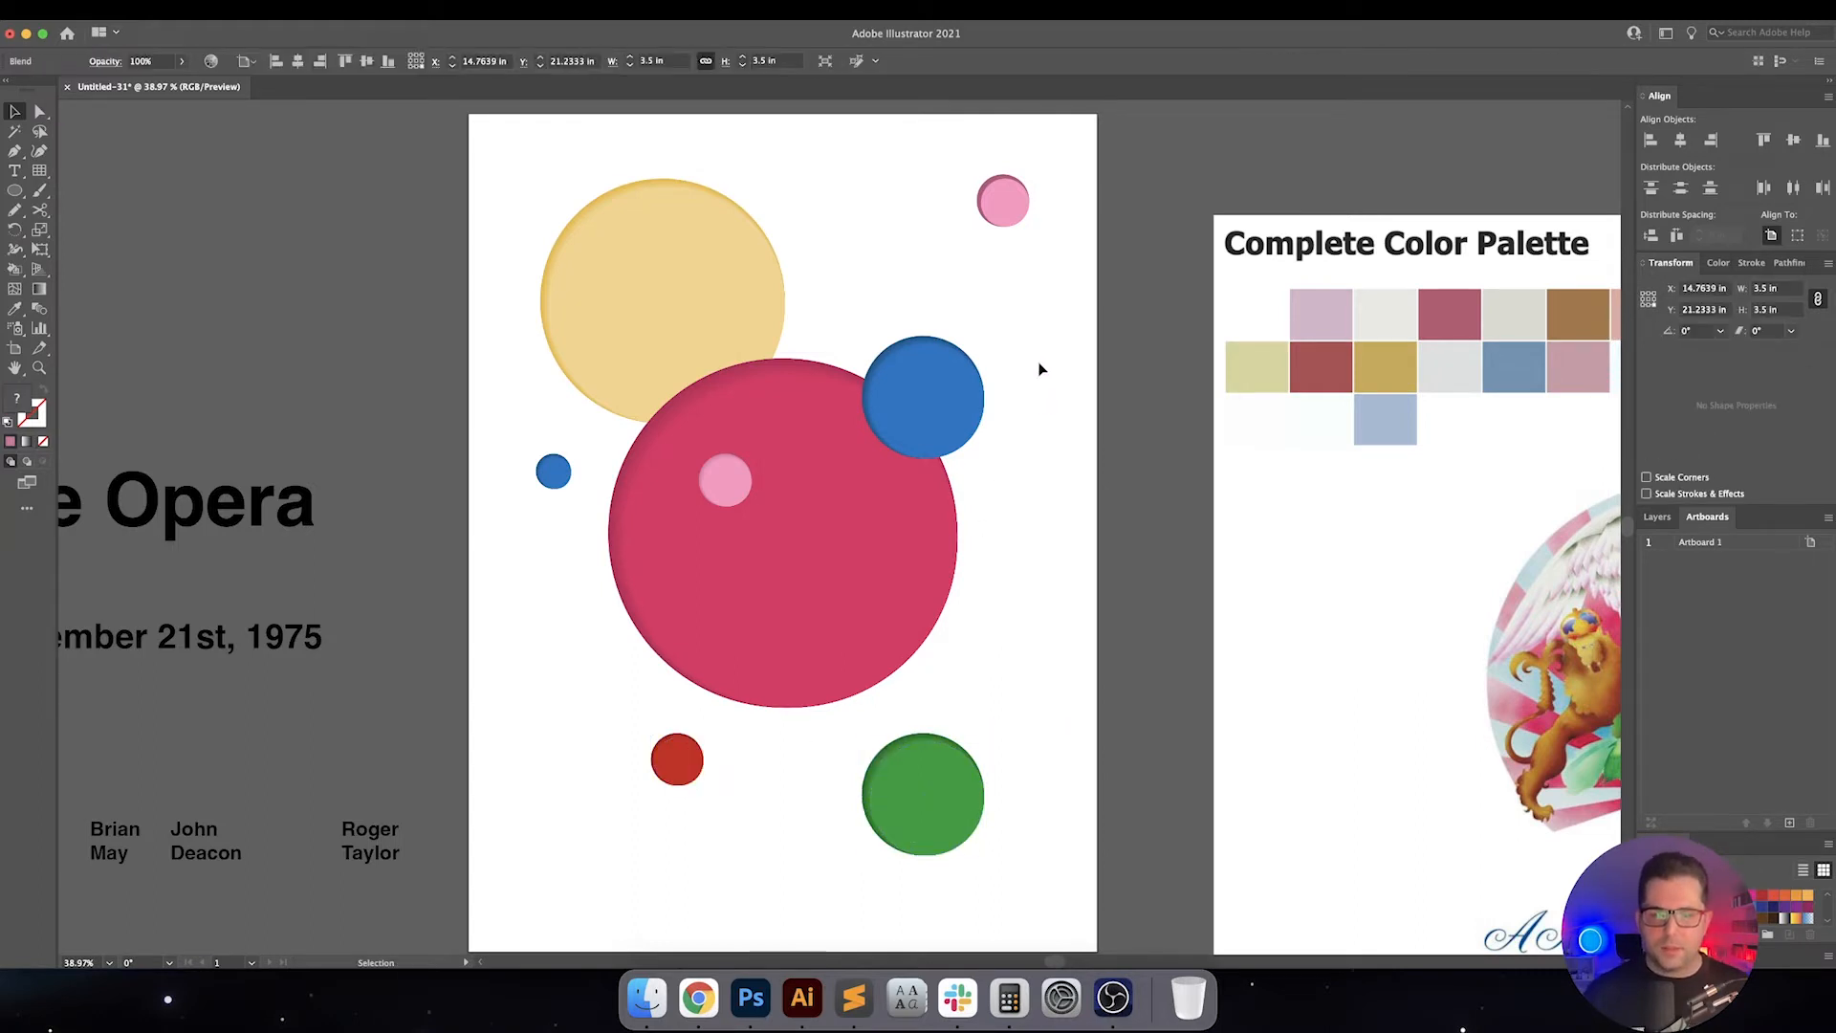
pyautogui.click(1002, 200)
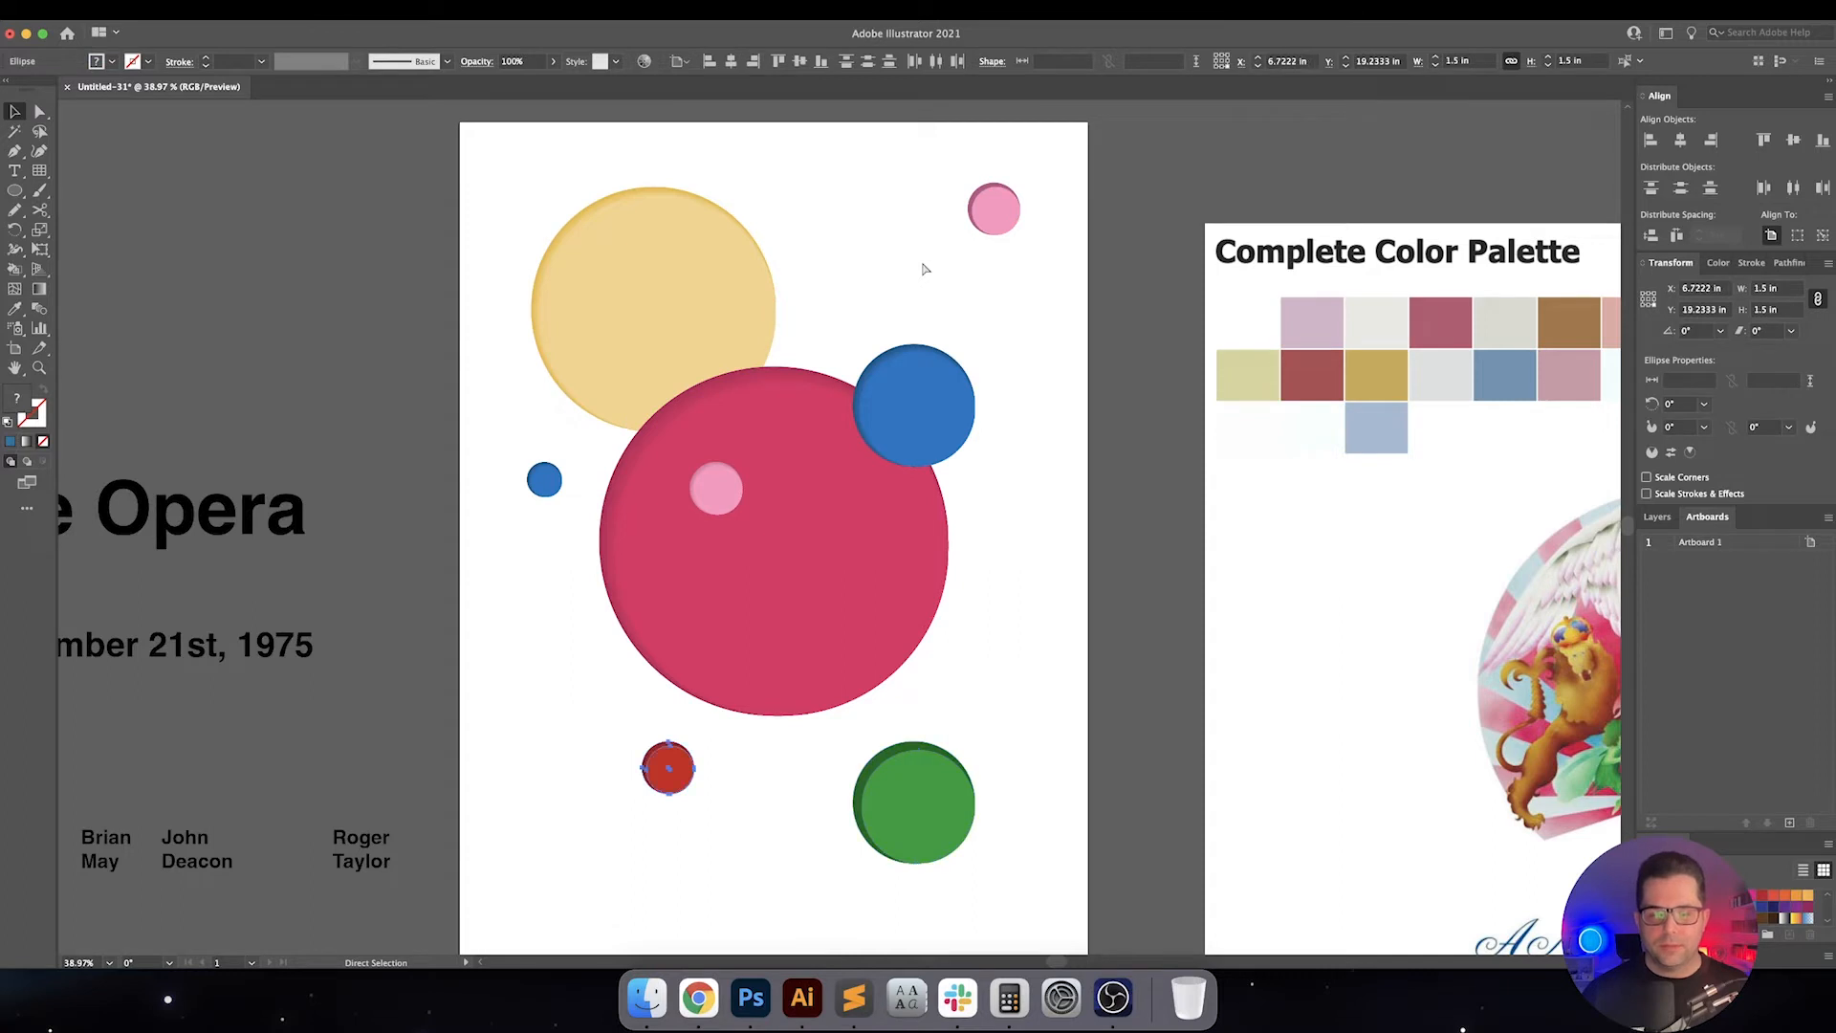
pyautogui.click(654, 310)
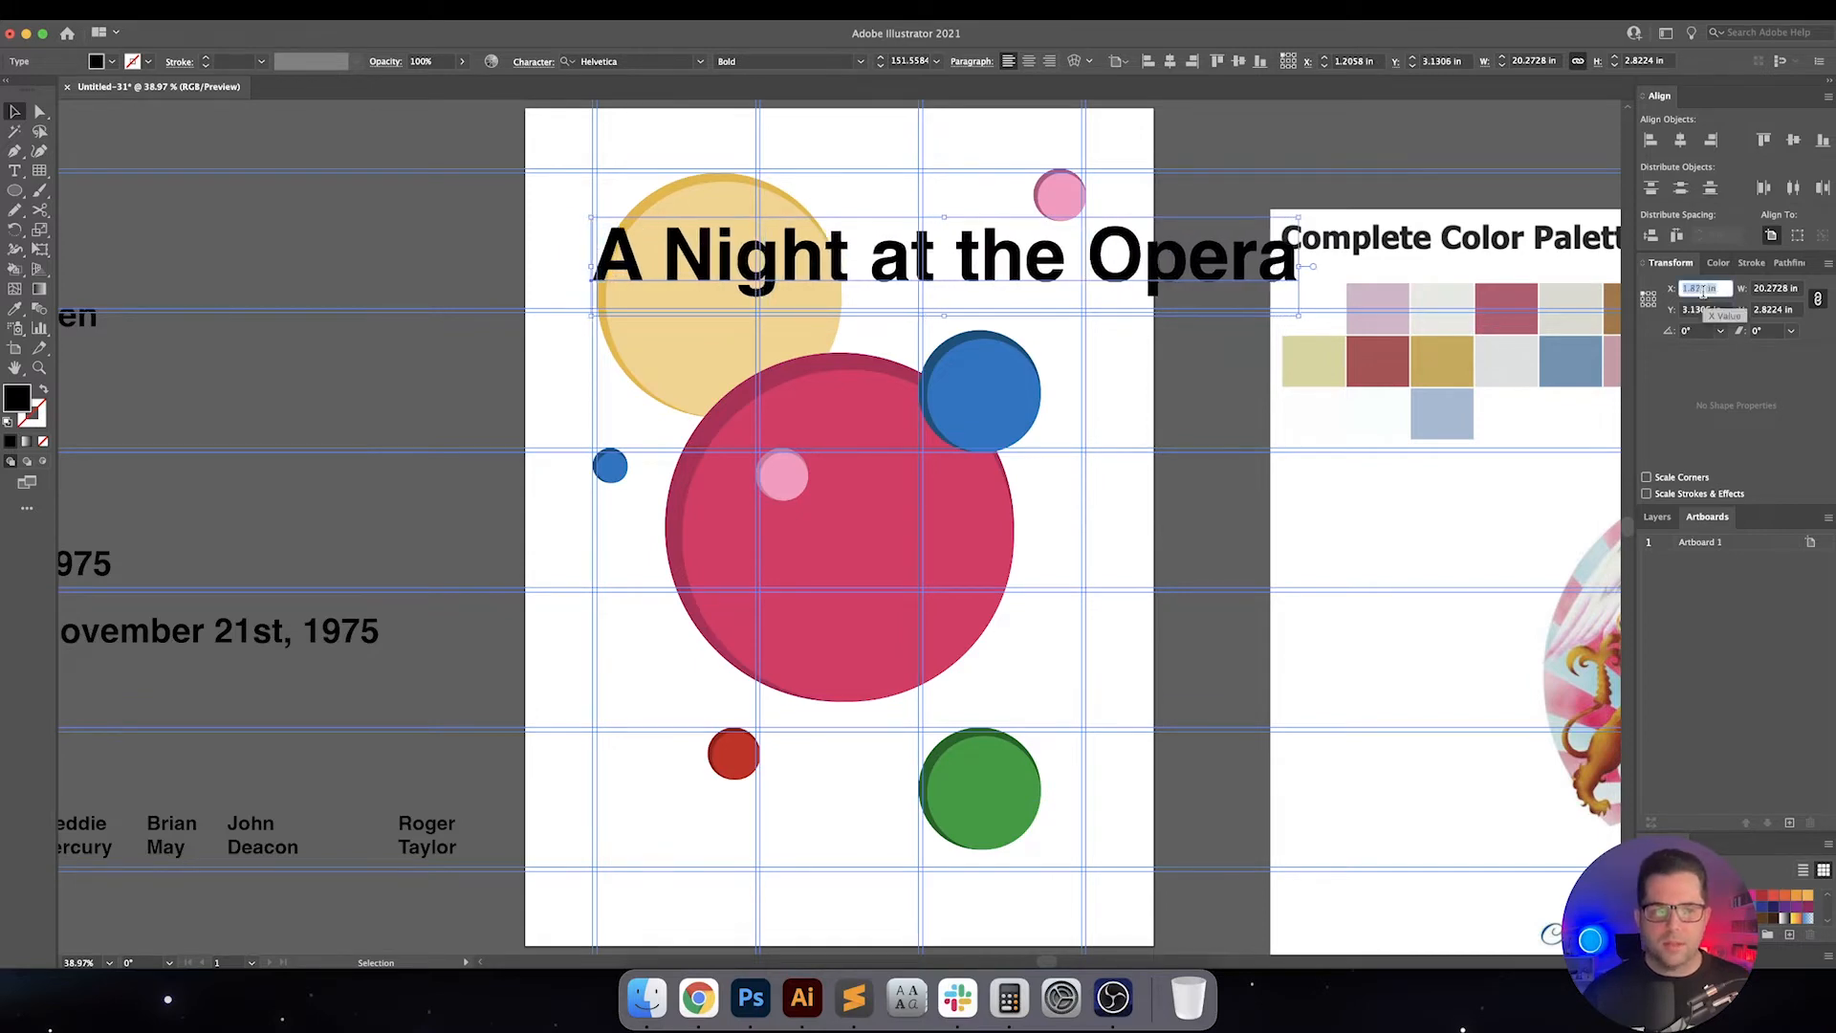
# Set the title's X position to 2.125 to align it with the left grid column
pyautogui.write('2.125')
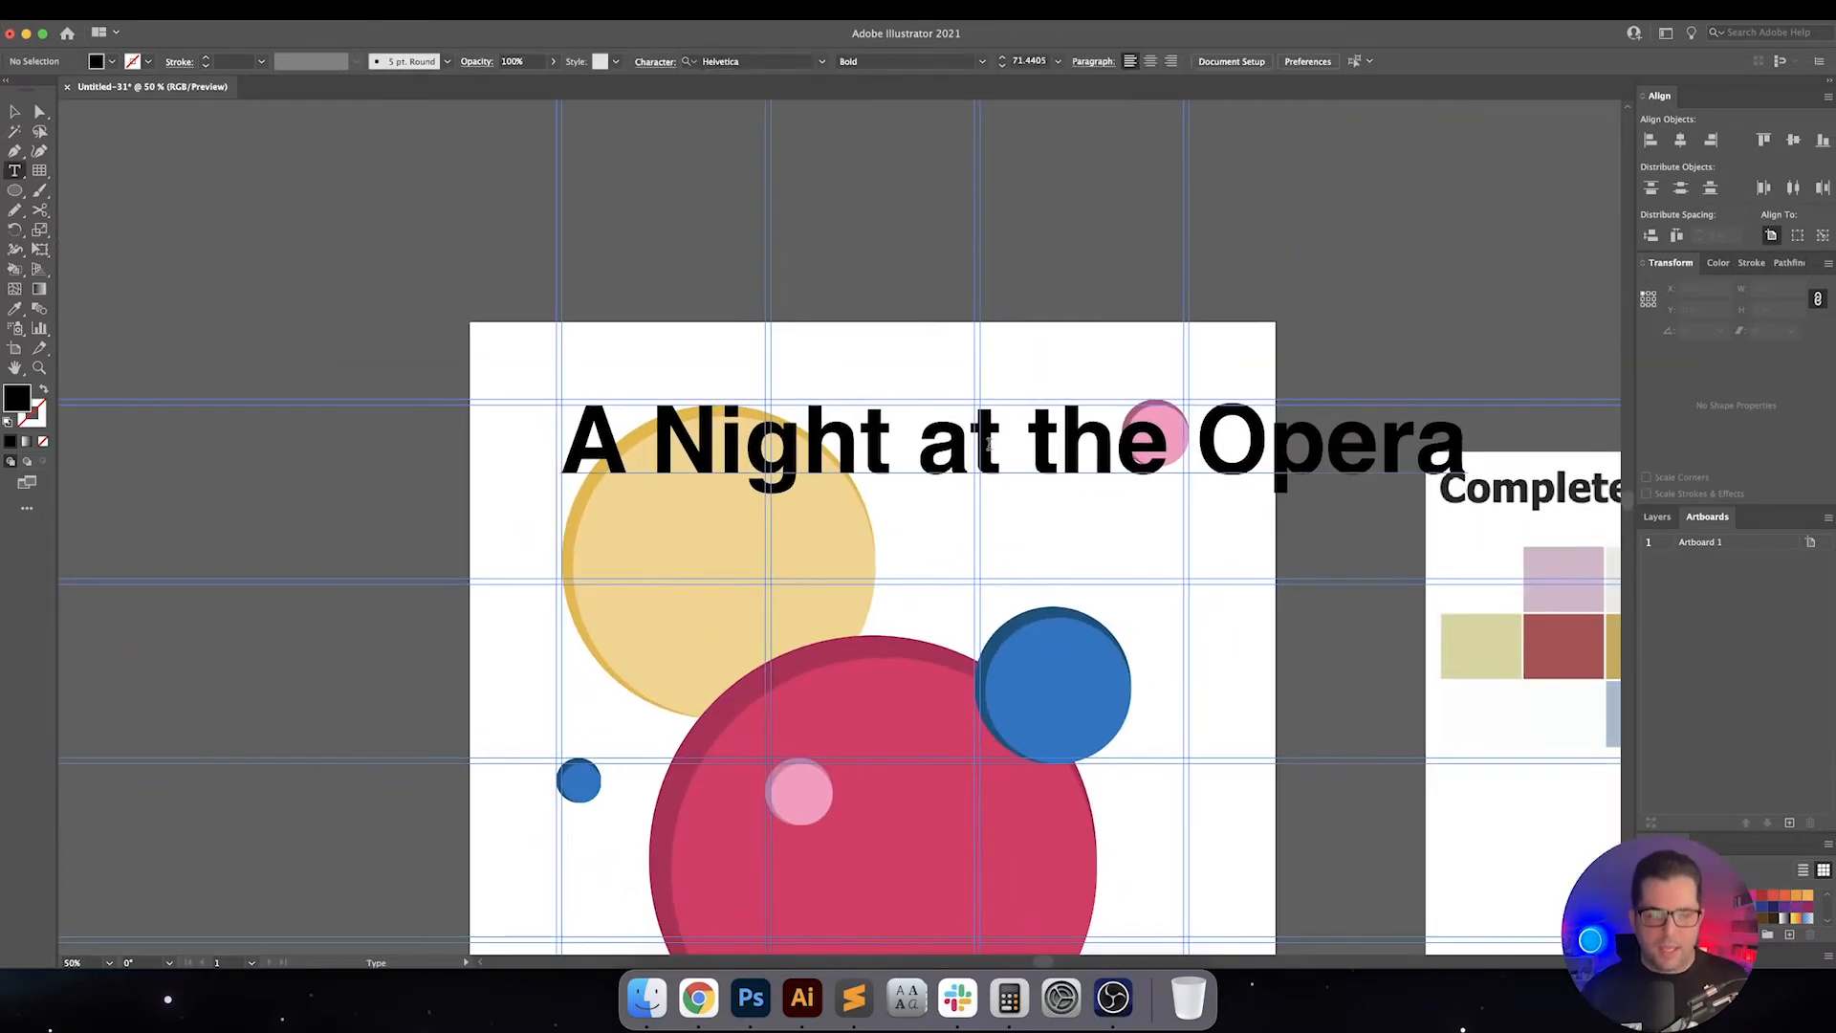
pyautogui.click(1000, 441)
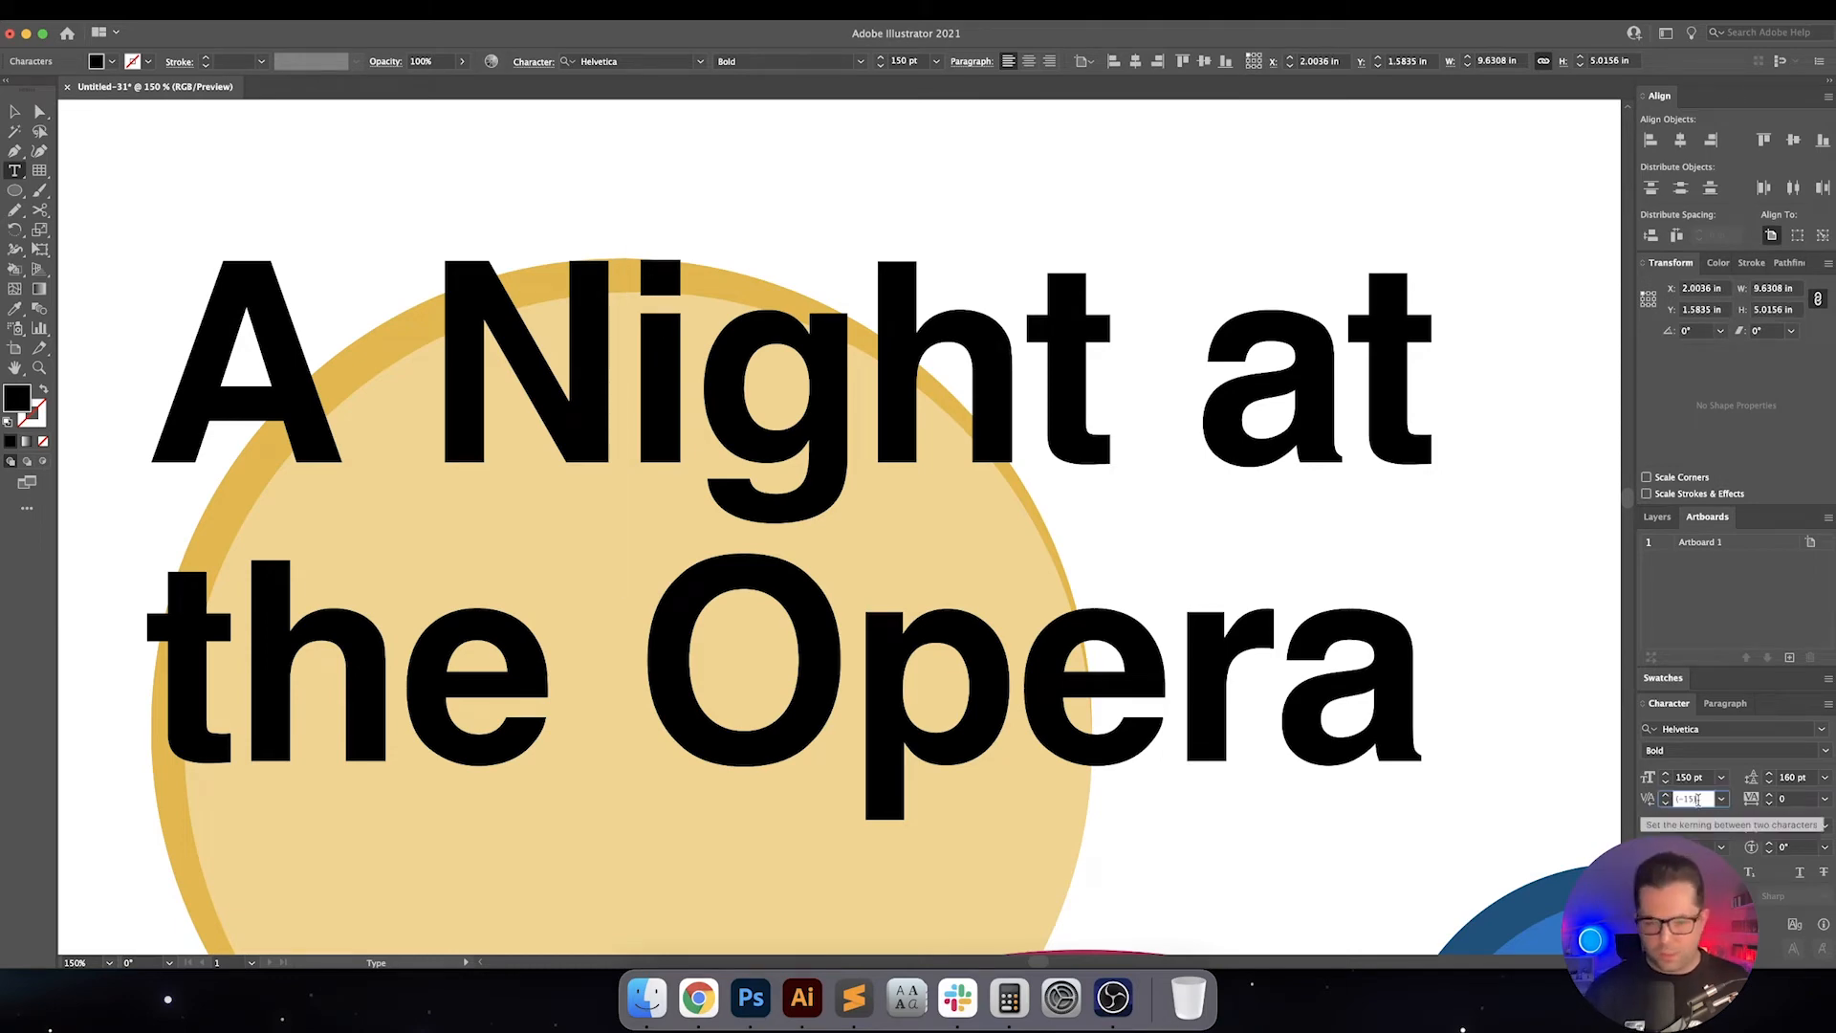
# Enter negative tracking and kerning values (-30, -24, -20, -110, -16) to tighten the title's letter spacing
pyautogui.write('-30')
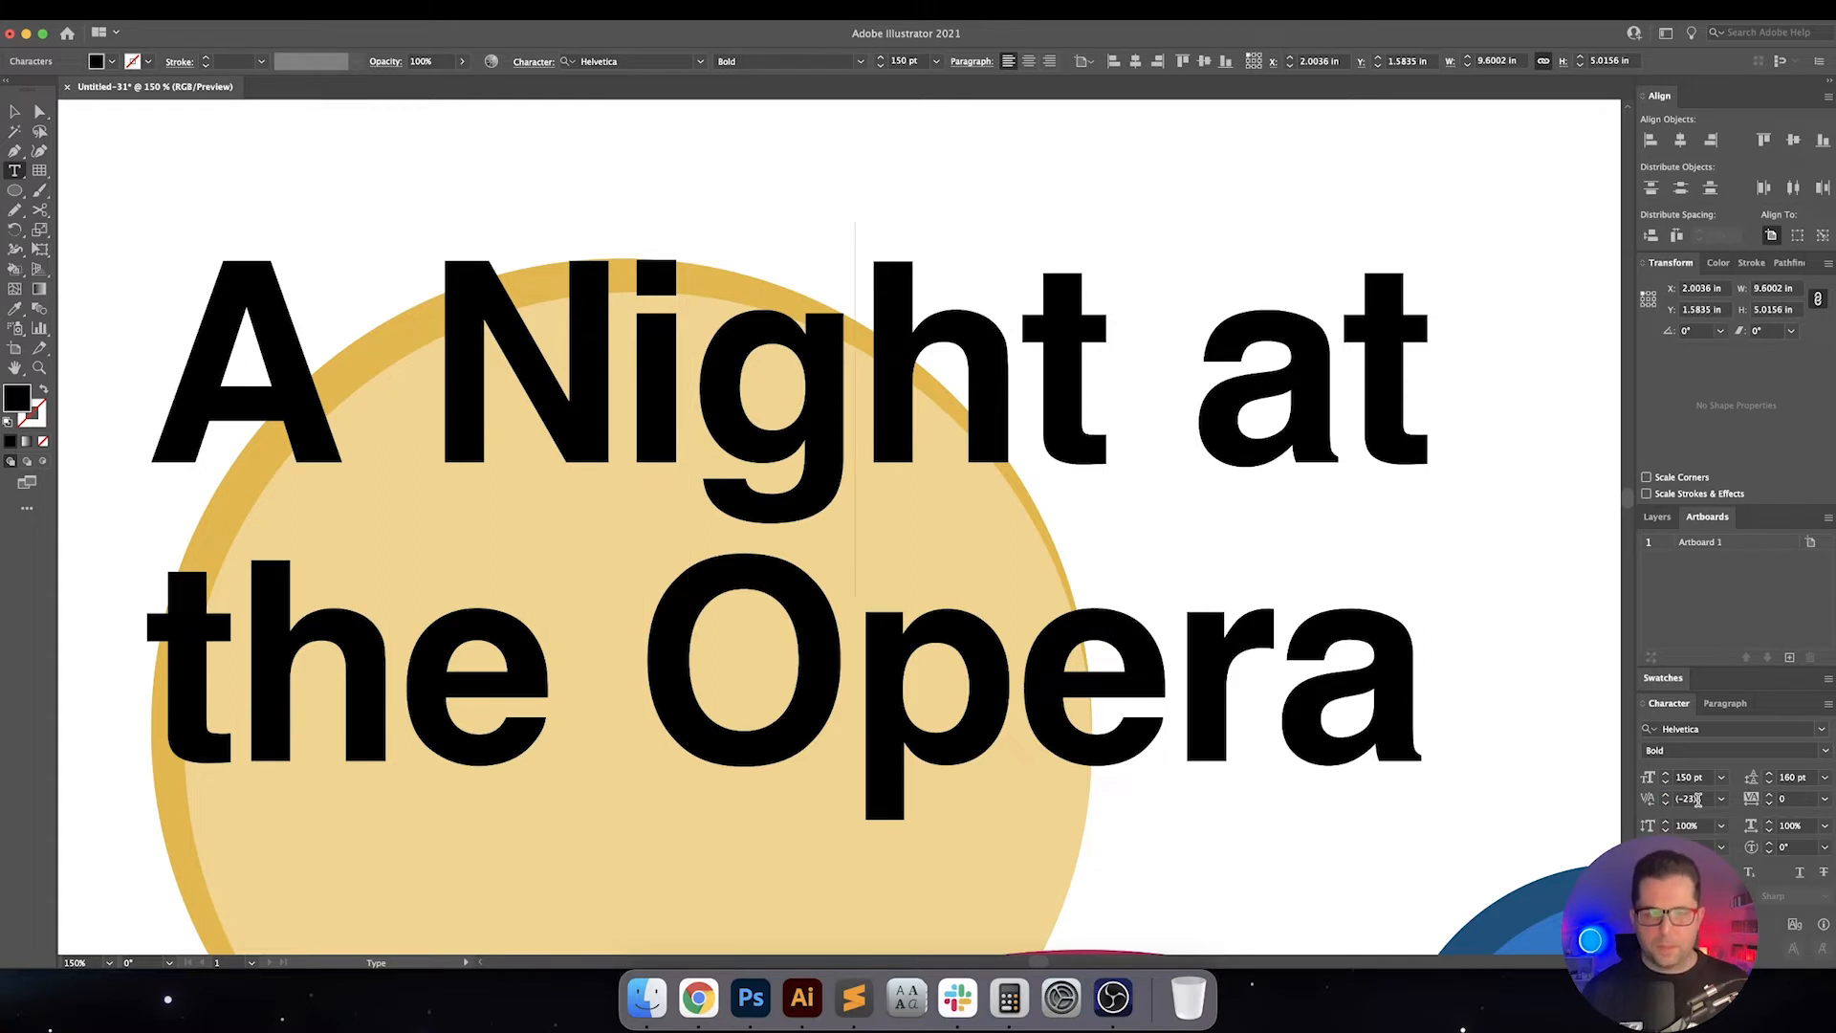
pyautogui.write('-30')
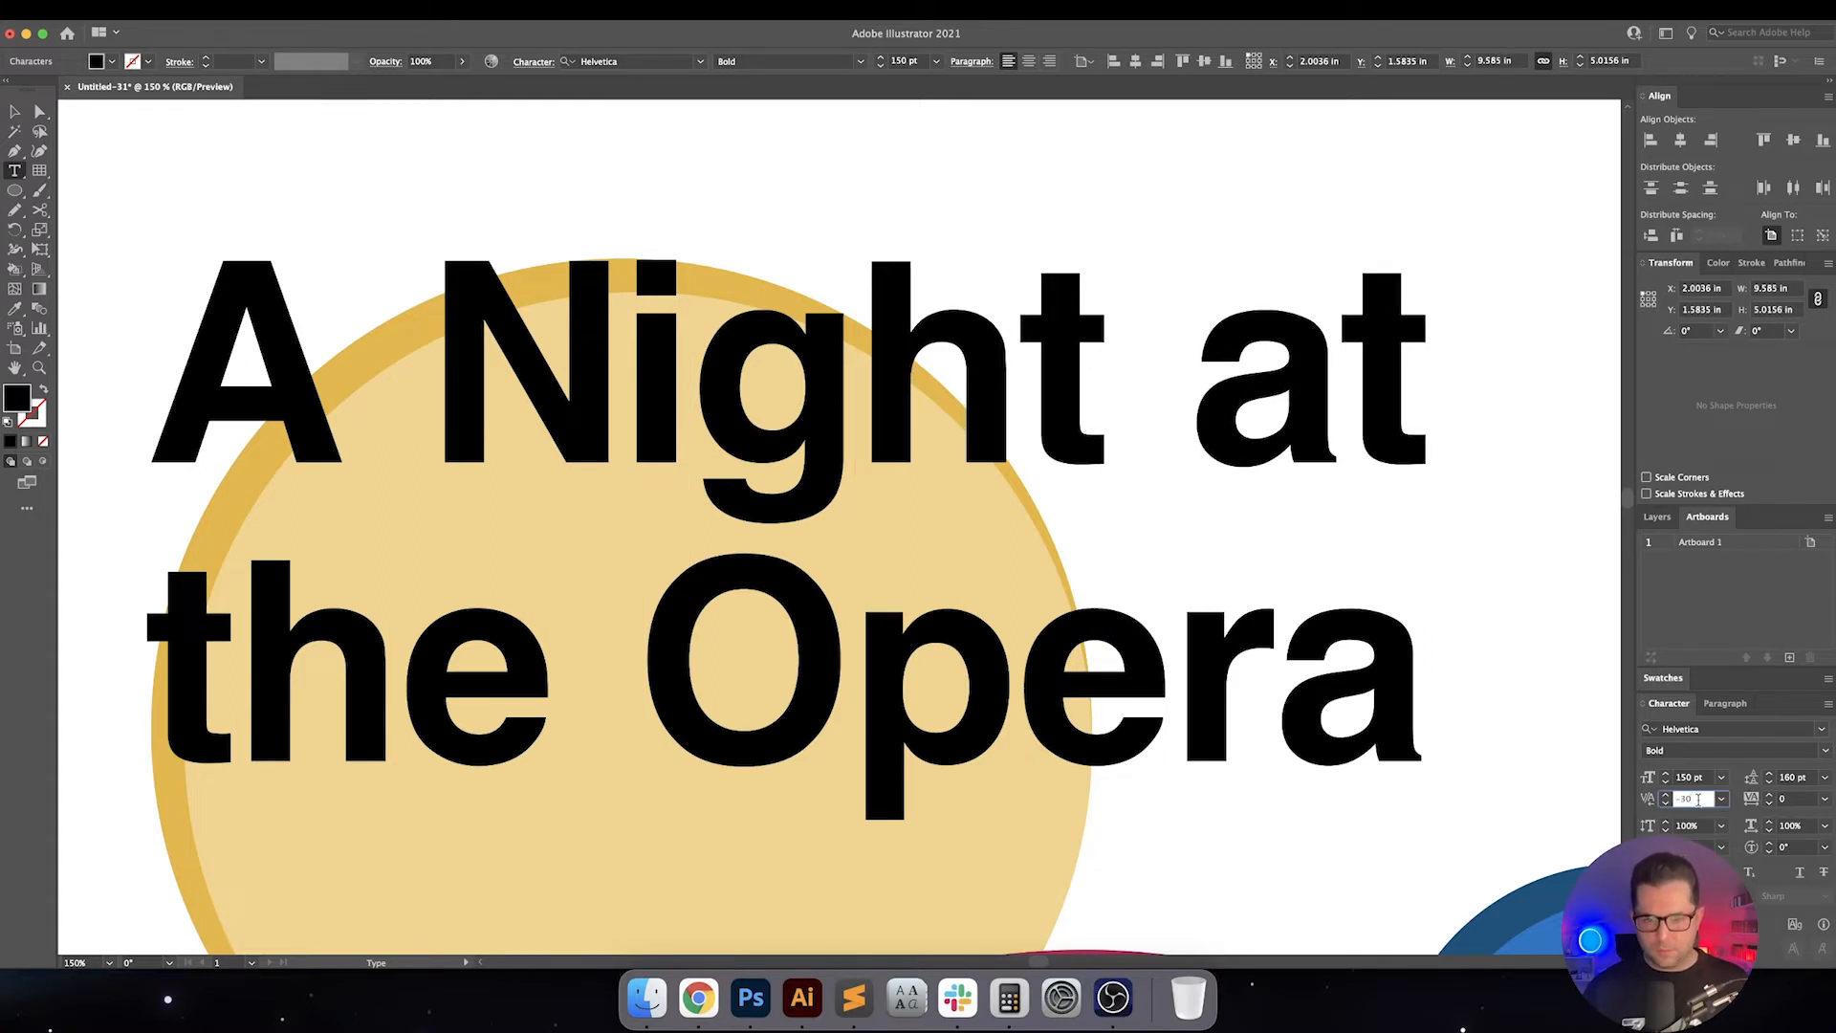
pyautogui.write('-24')
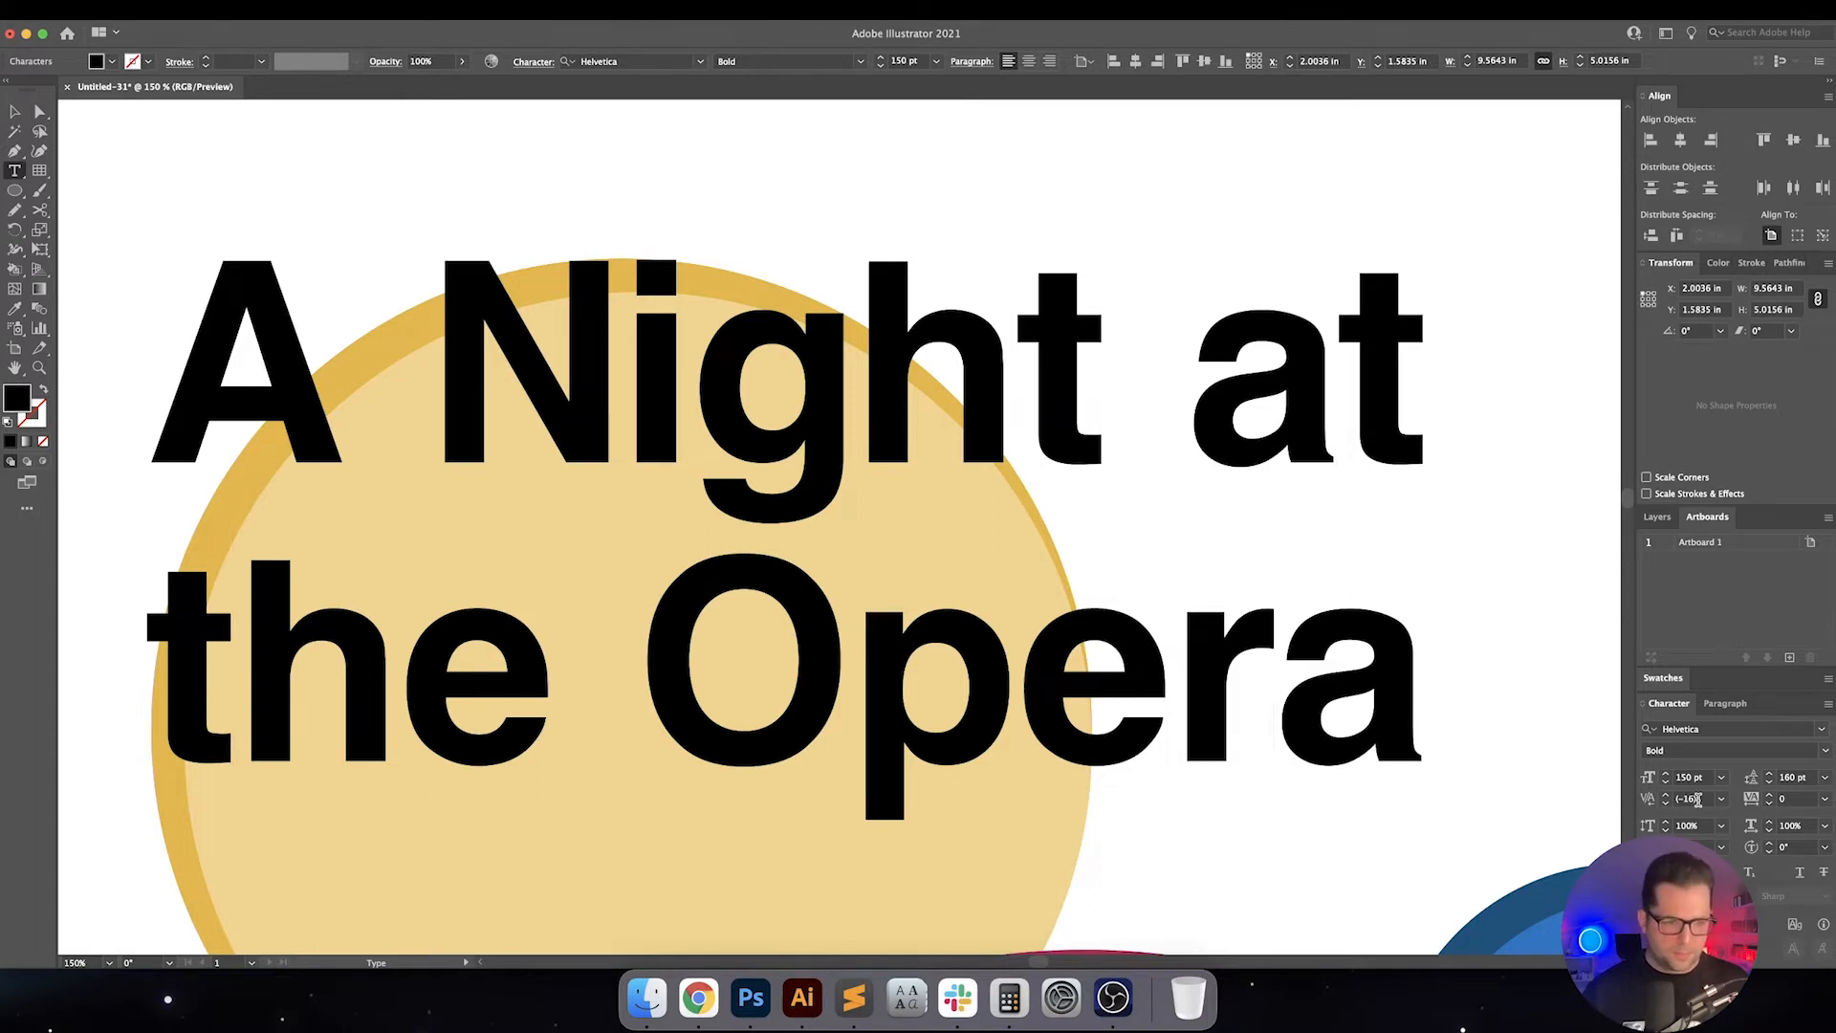
pyautogui.write('-20')
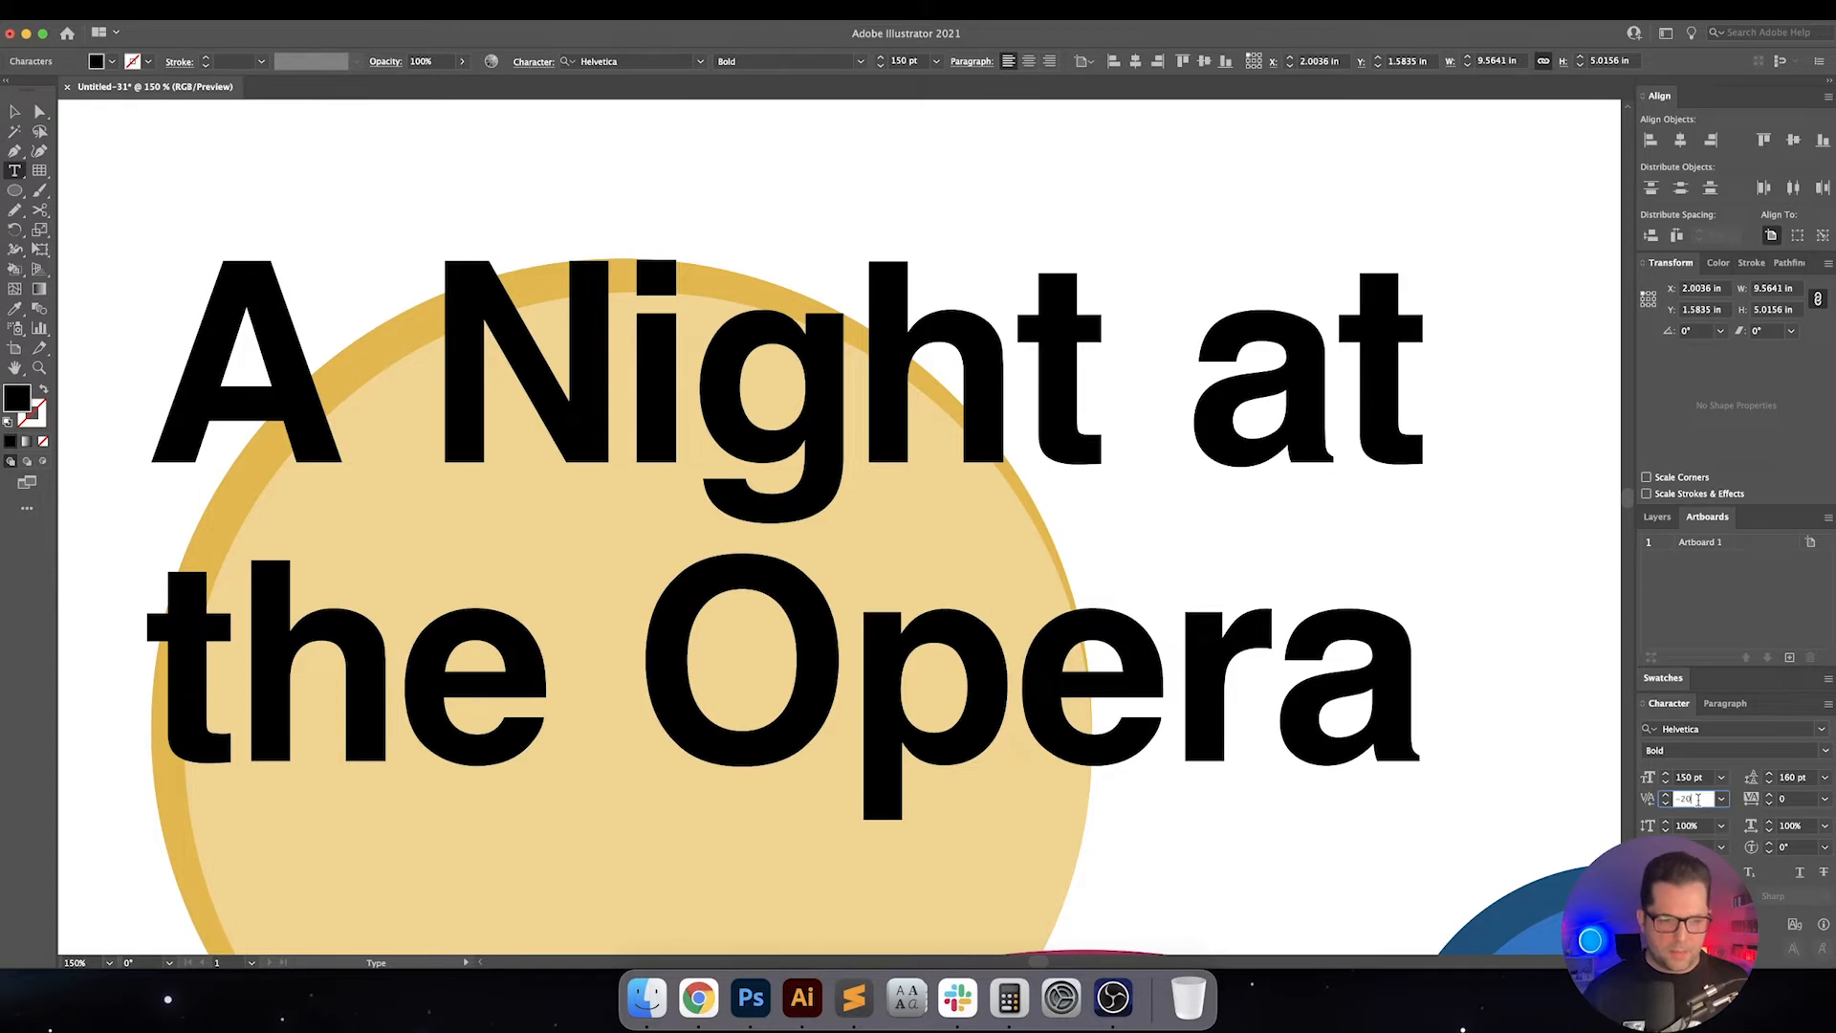
pyautogui.write('-110)')
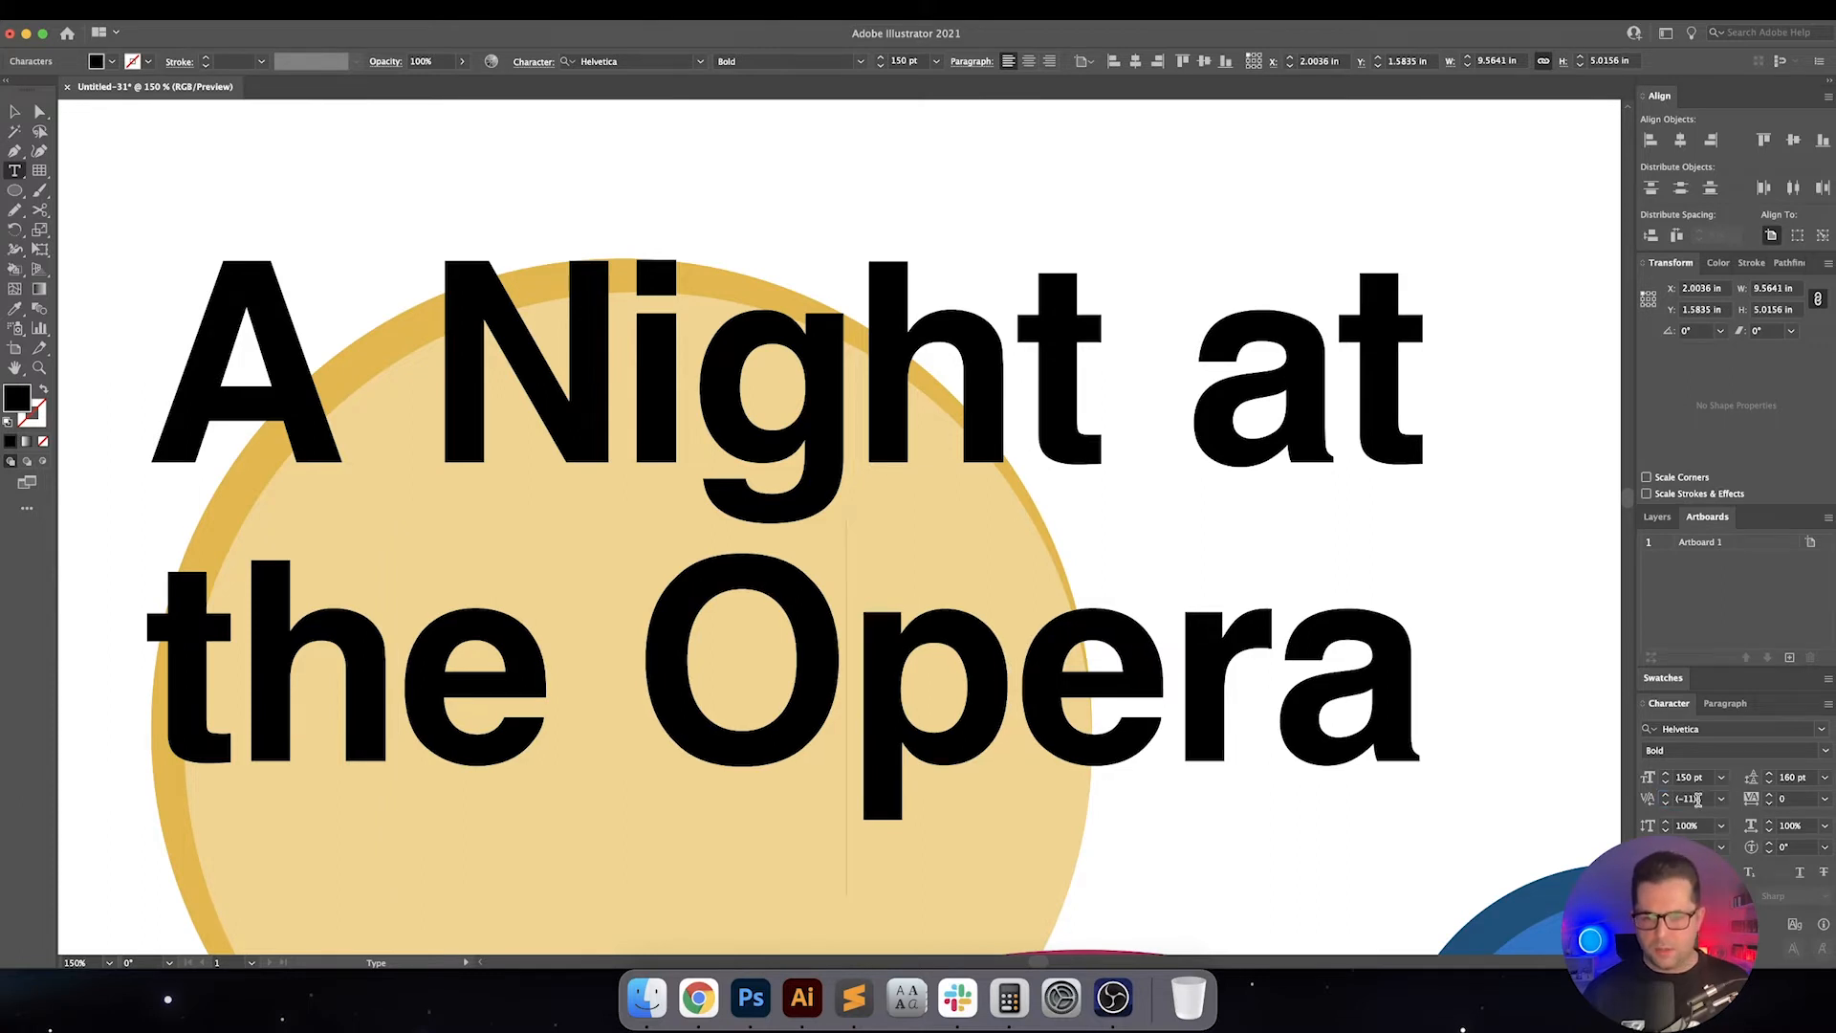
pyautogui.write('-30')
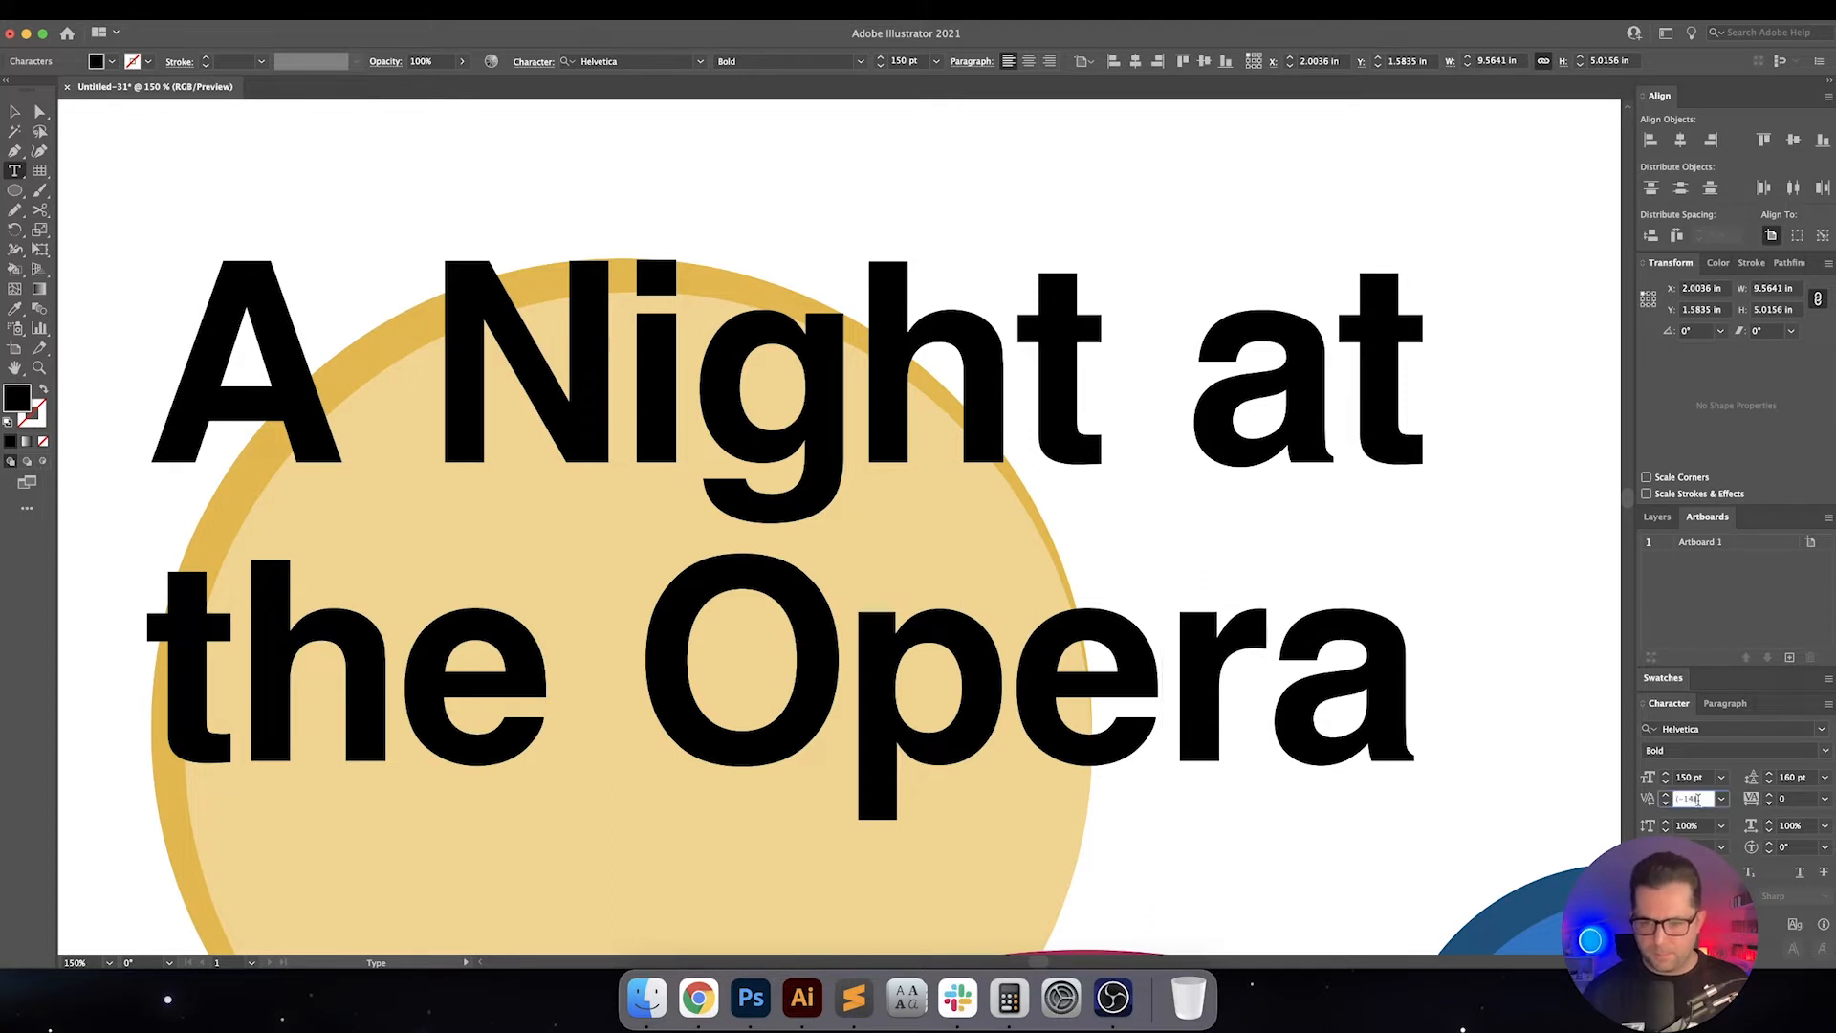
pyautogui.write('-30')
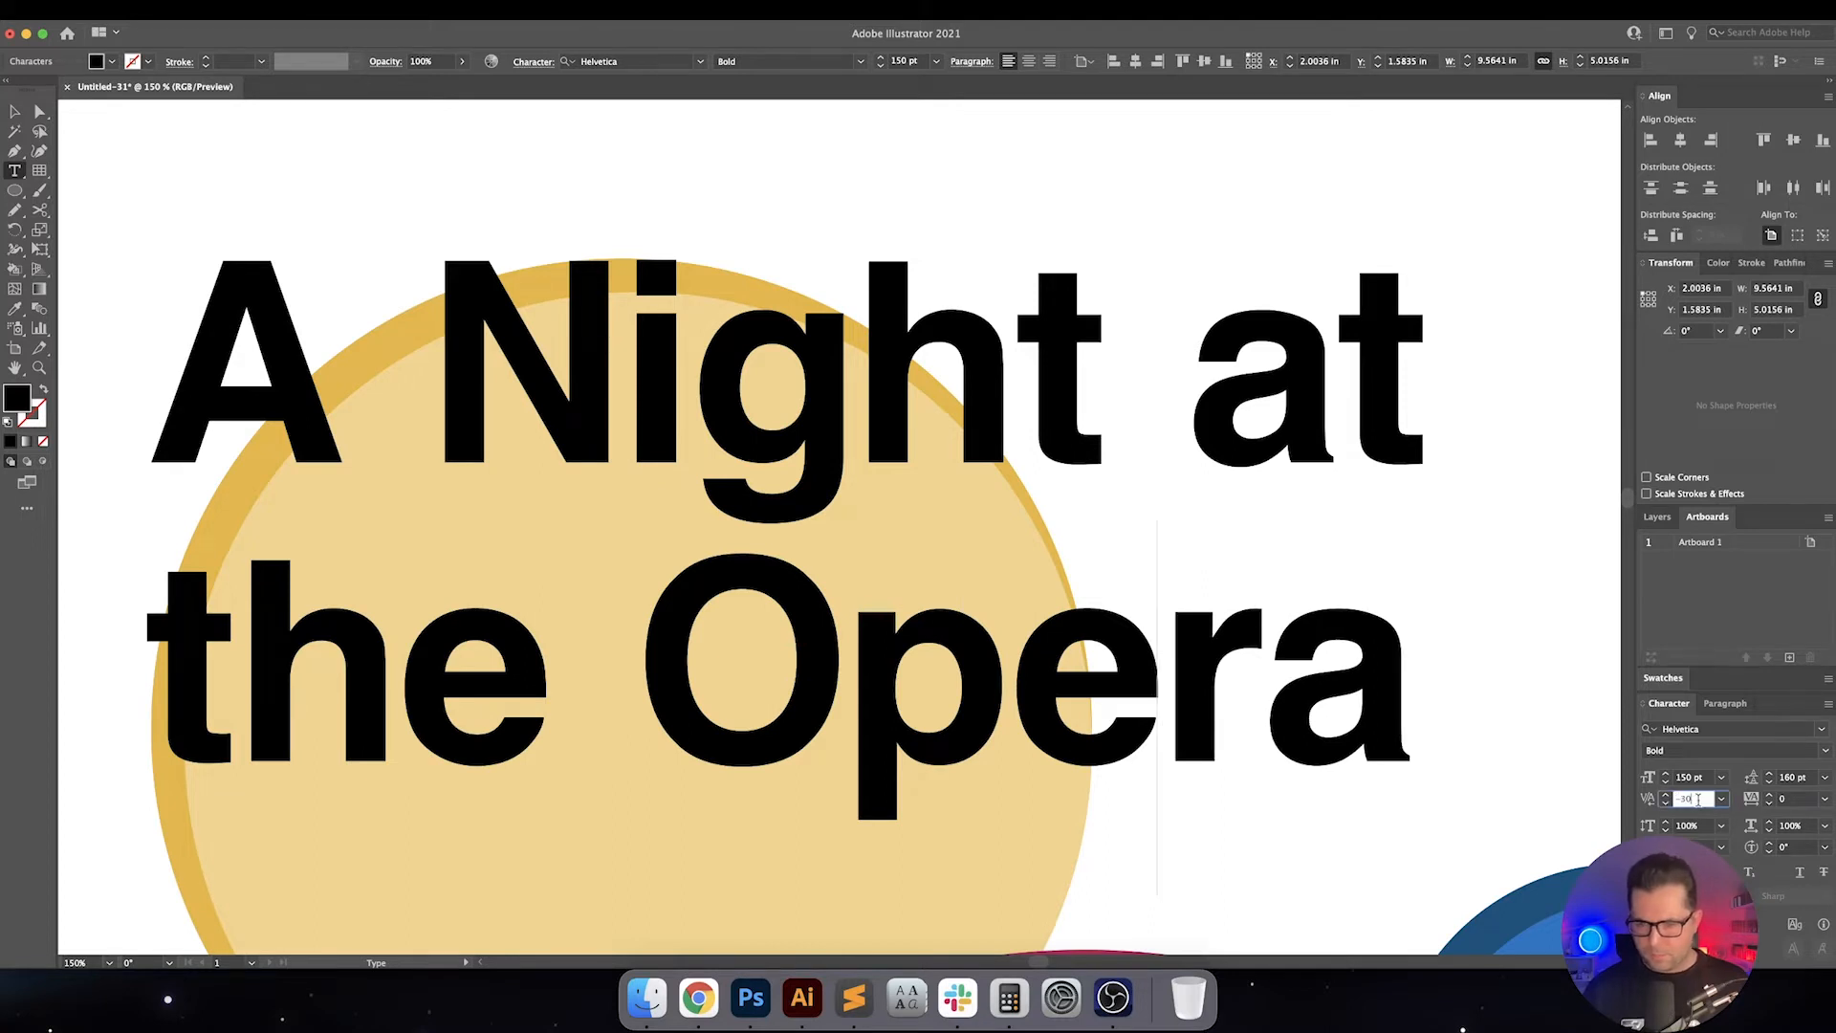
pyautogui.write('-16')
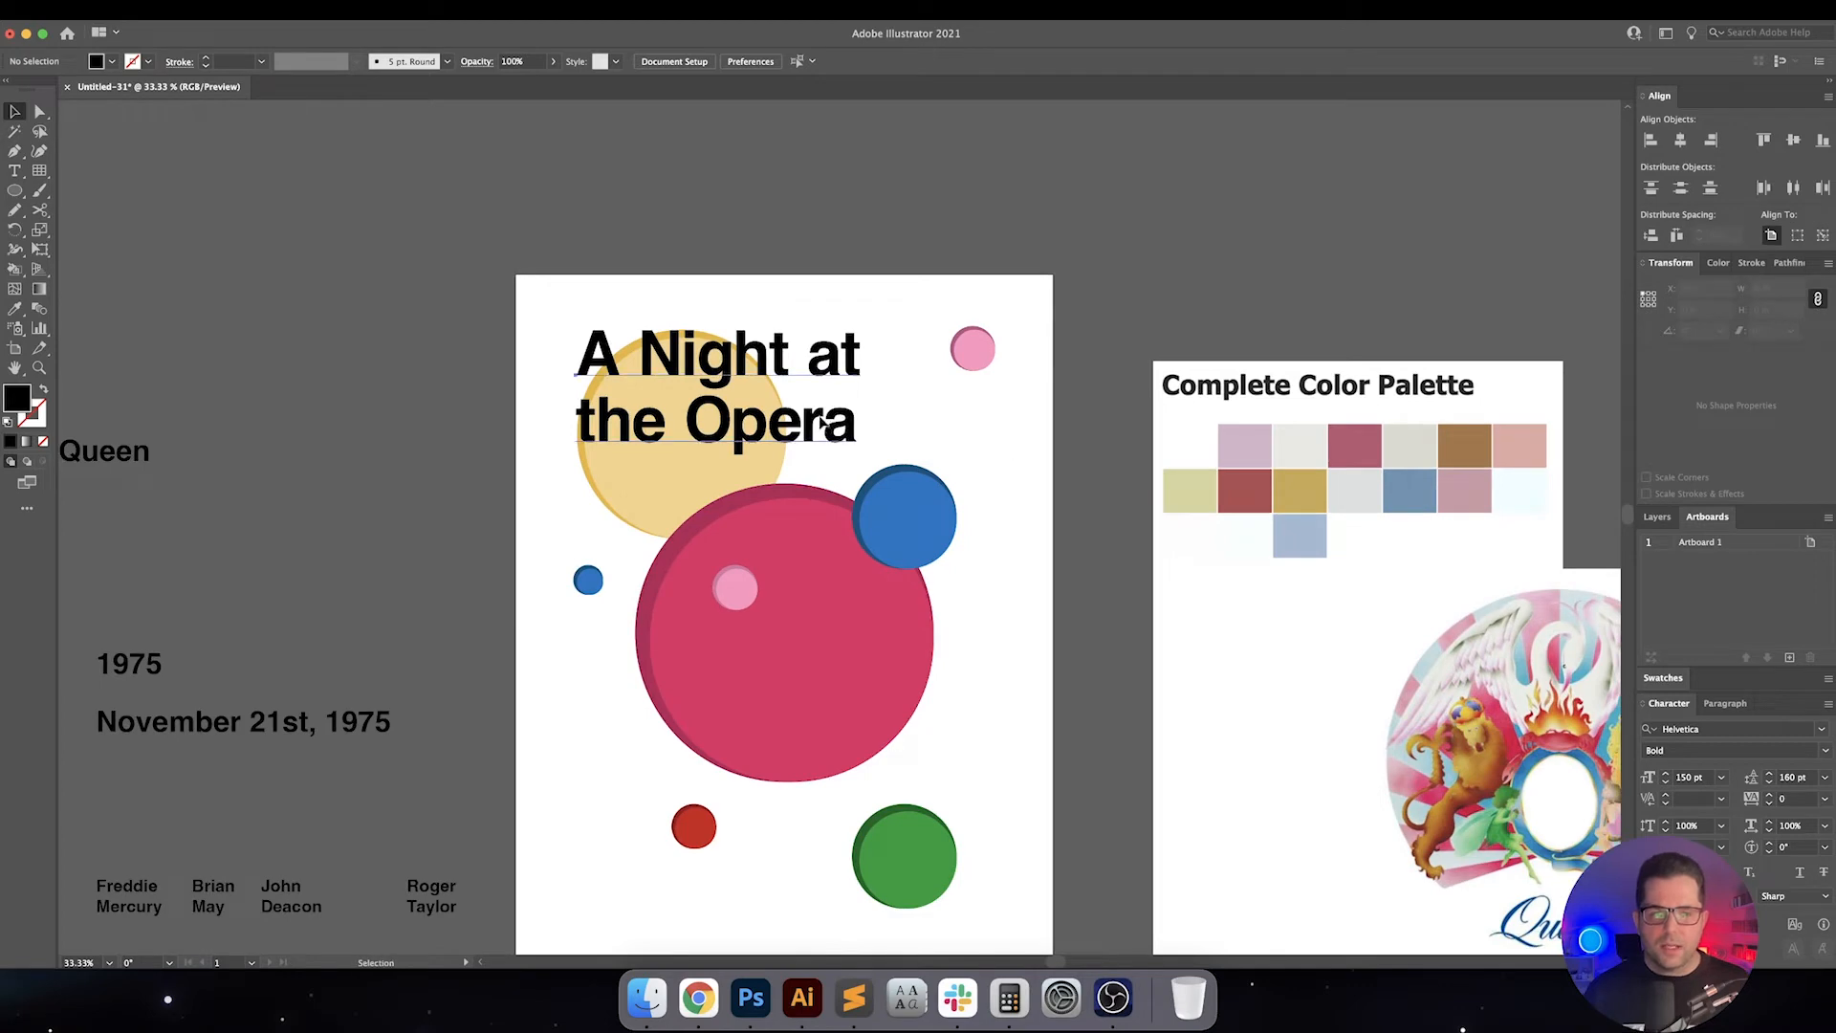
# Change the title fill from pure black to very dark grey #191919 via the Color Picker
pyautogui.click(718, 386)
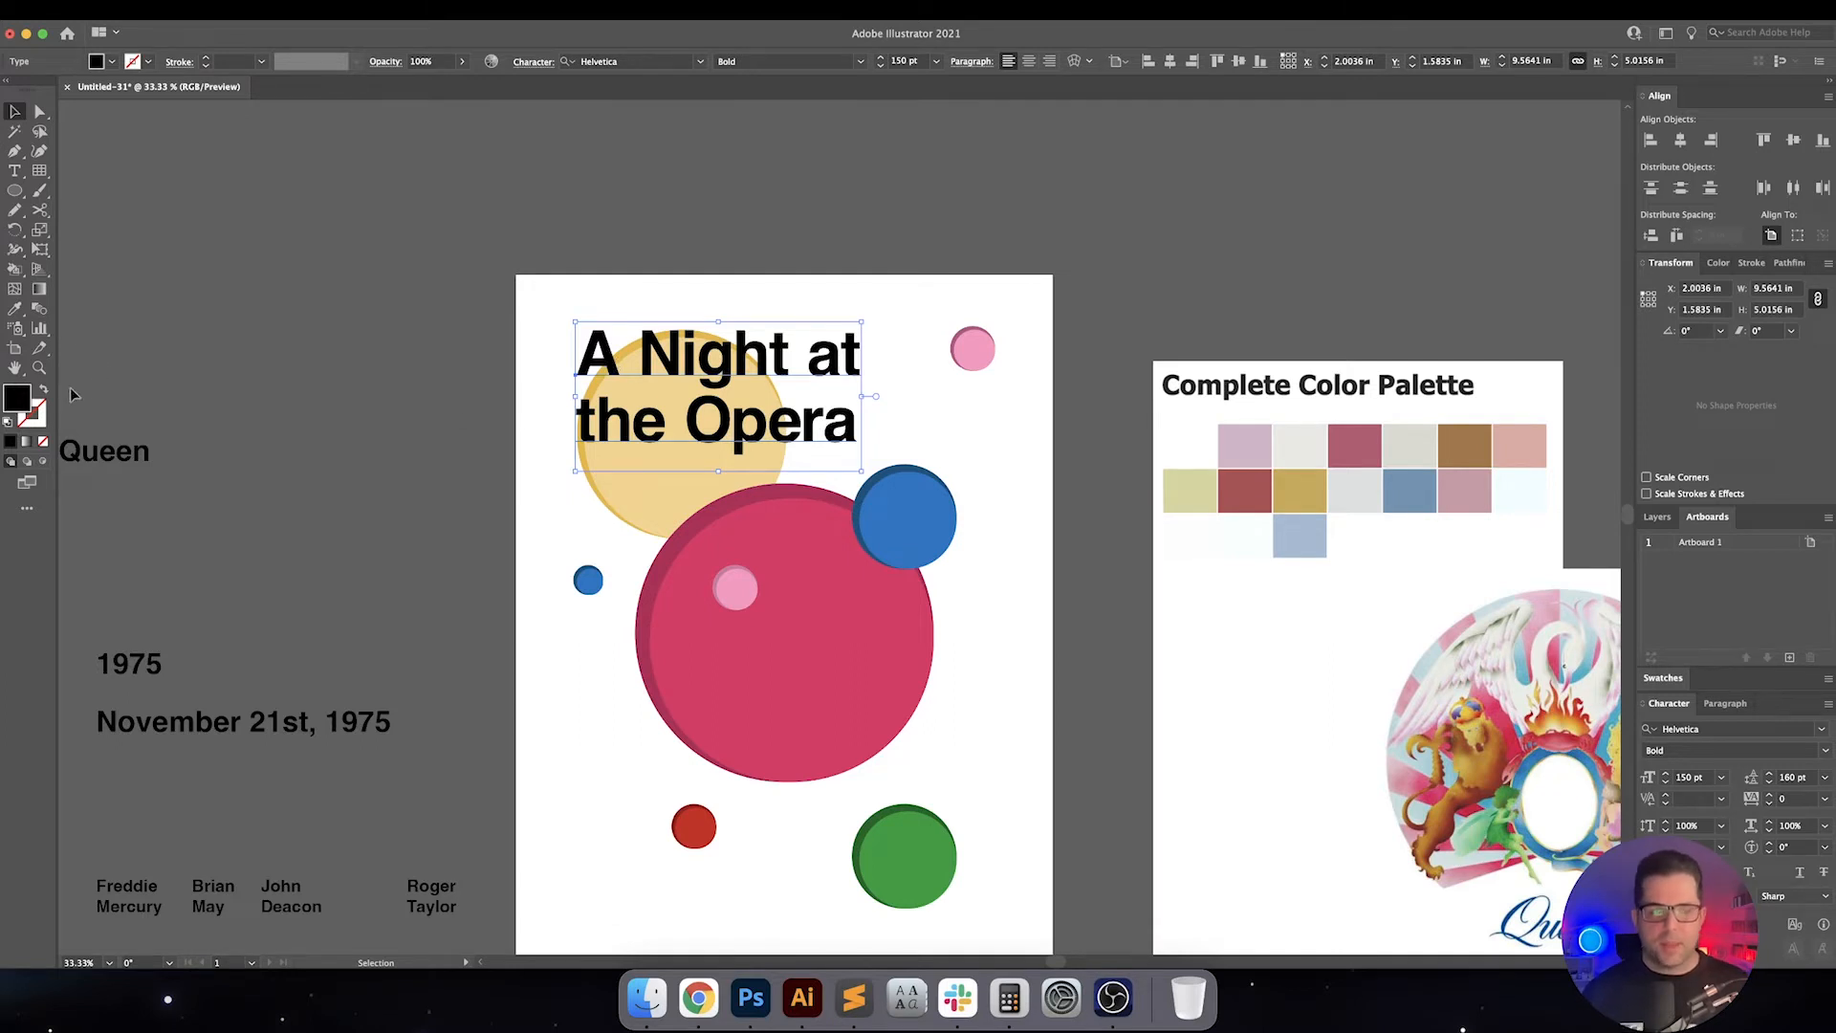
pyautogui.doubleClick(17, 398)
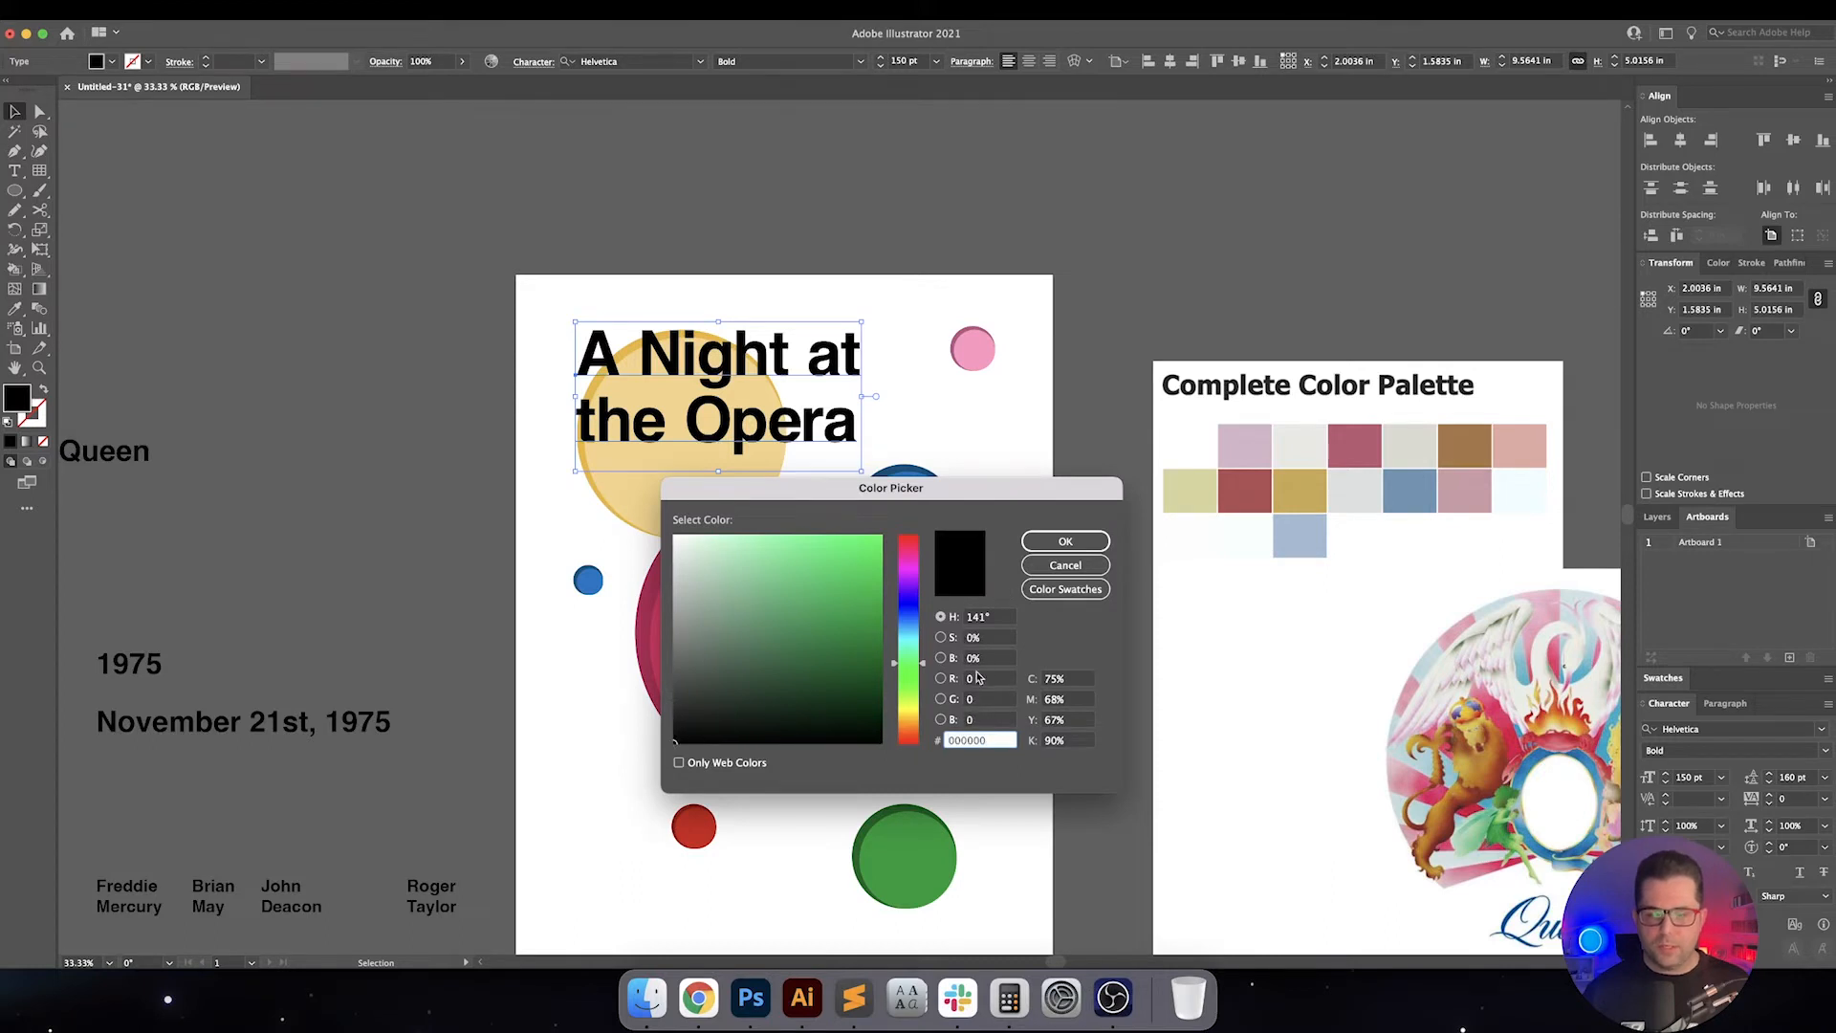
pyautogui.write('100')
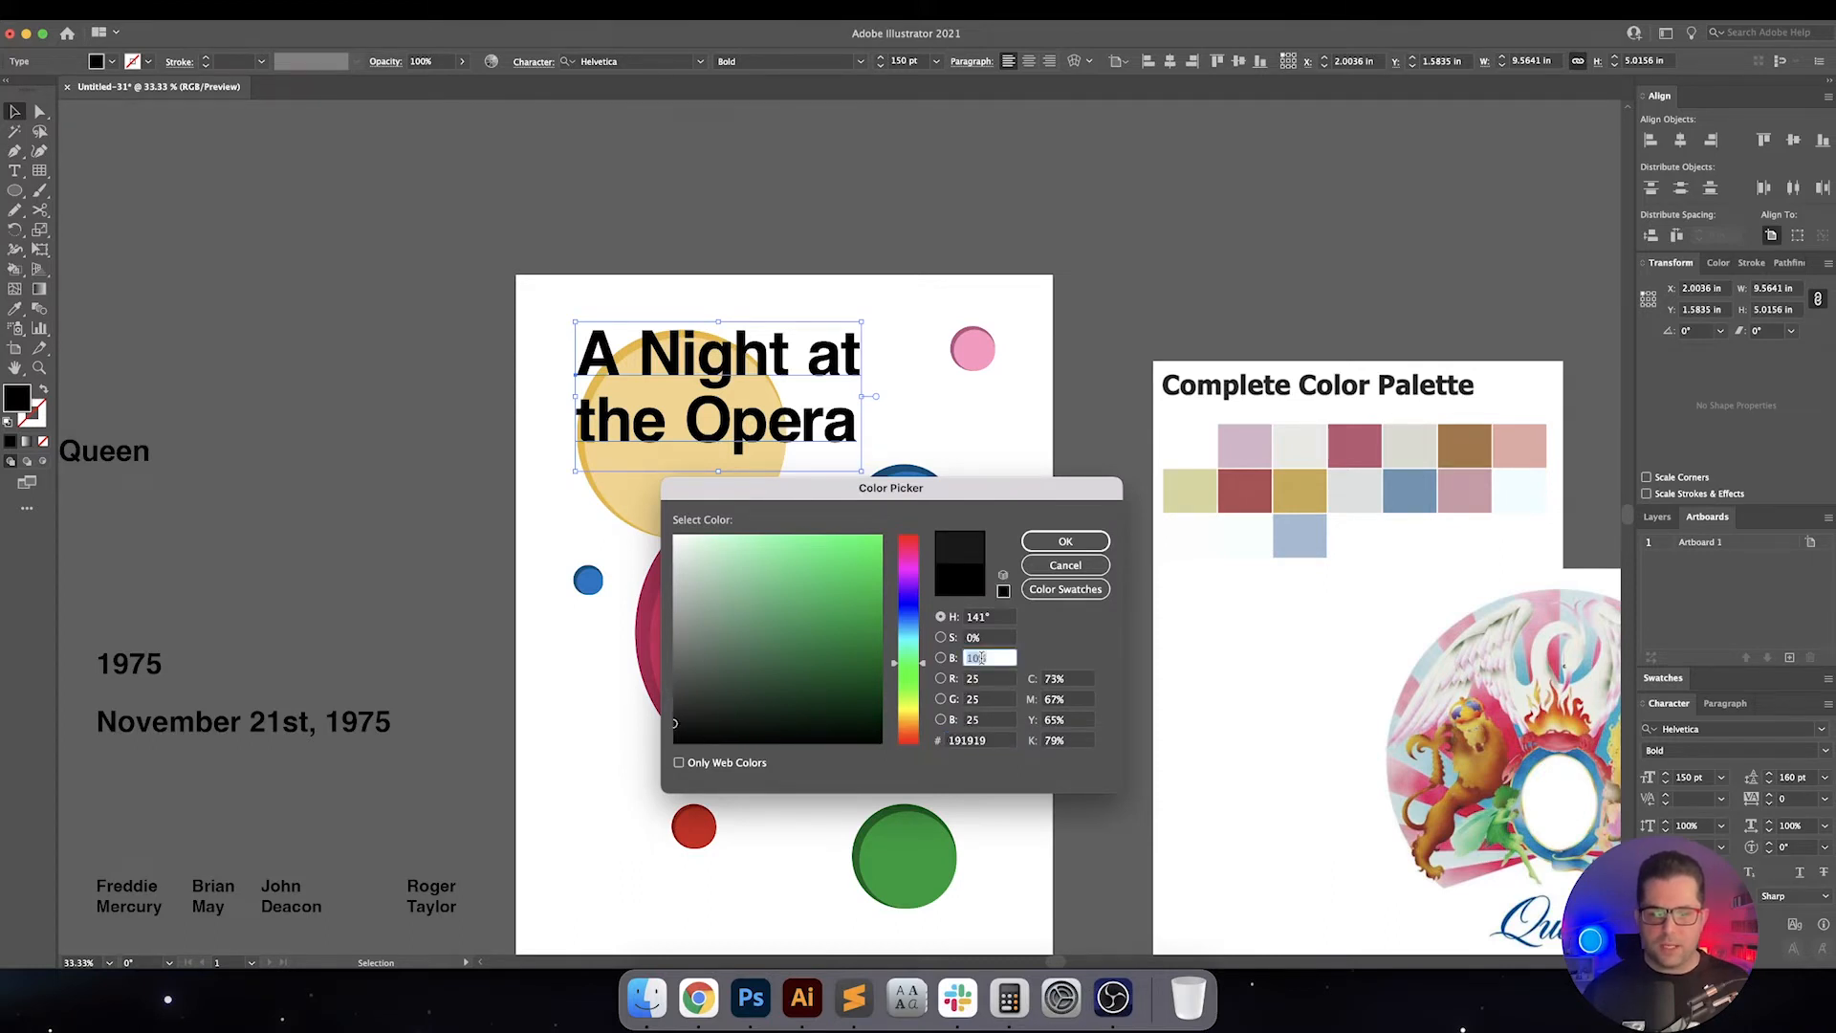
pyautogui.click(1066, 540)
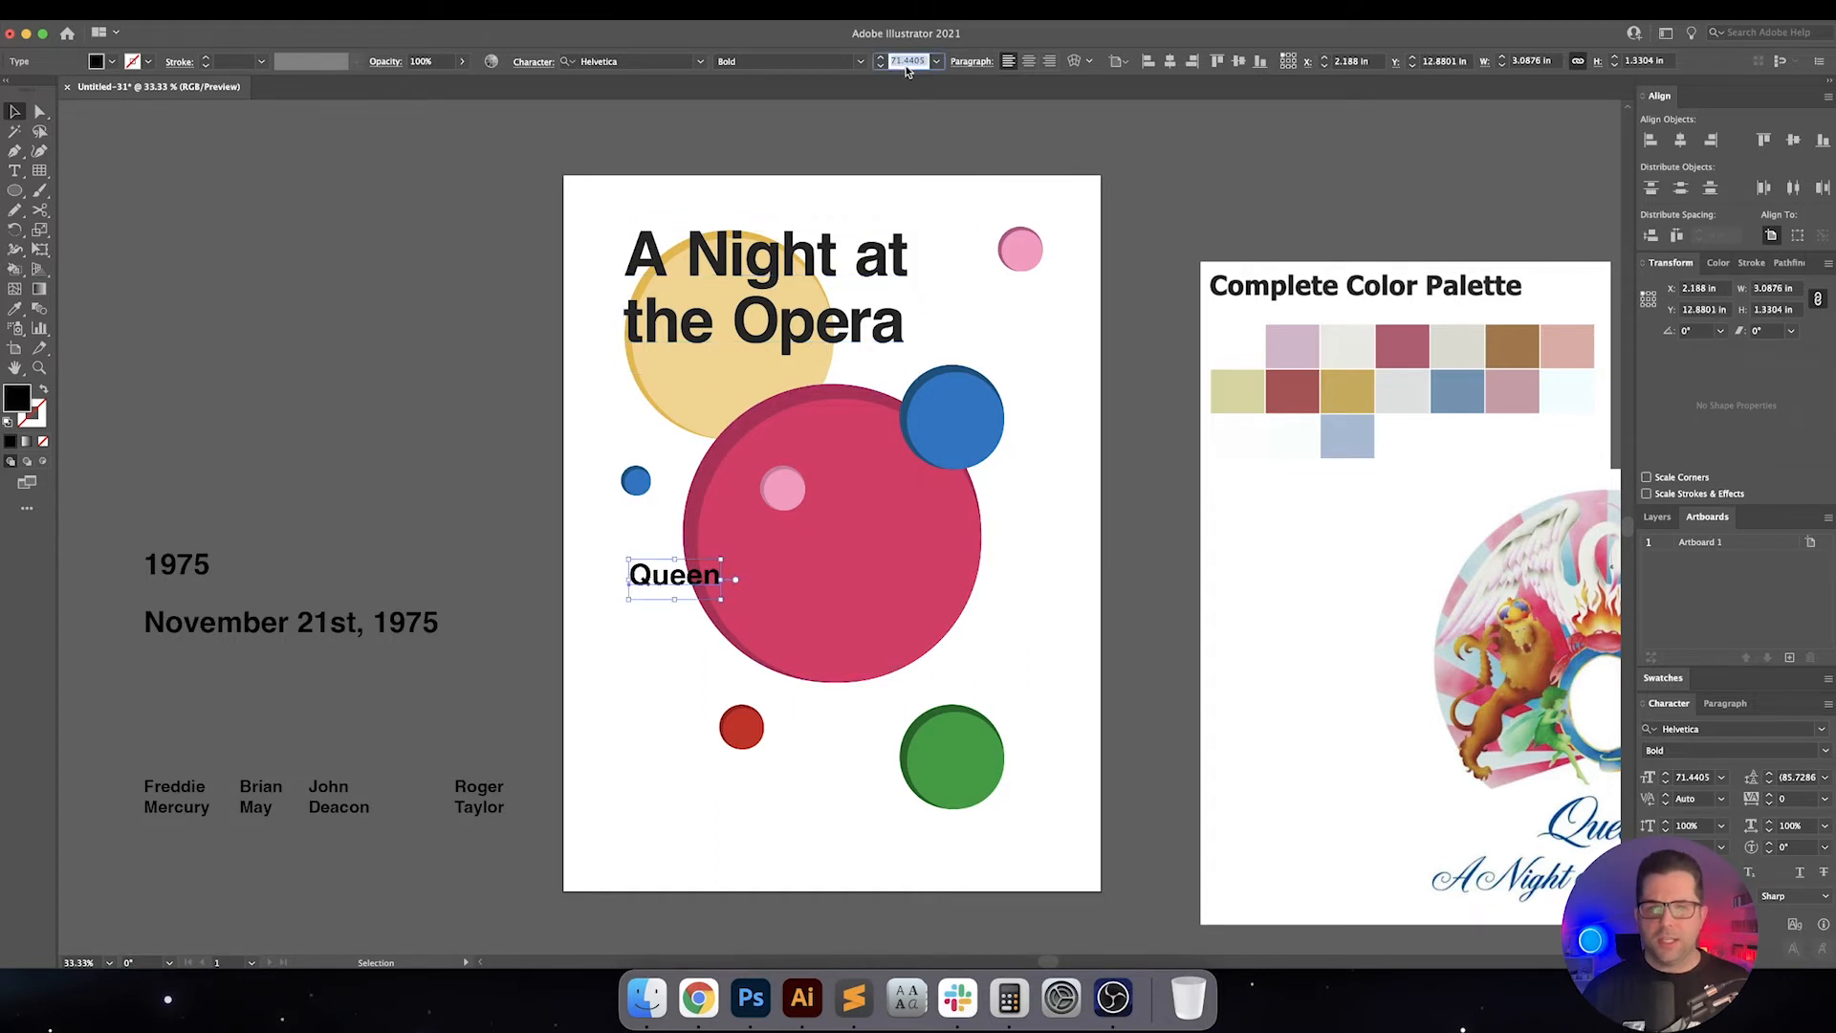
# Size Queen to 75 pt, place it under the title, then nudge it down 0.5 in via Transform > Move
pyautogui.write('75 pt')
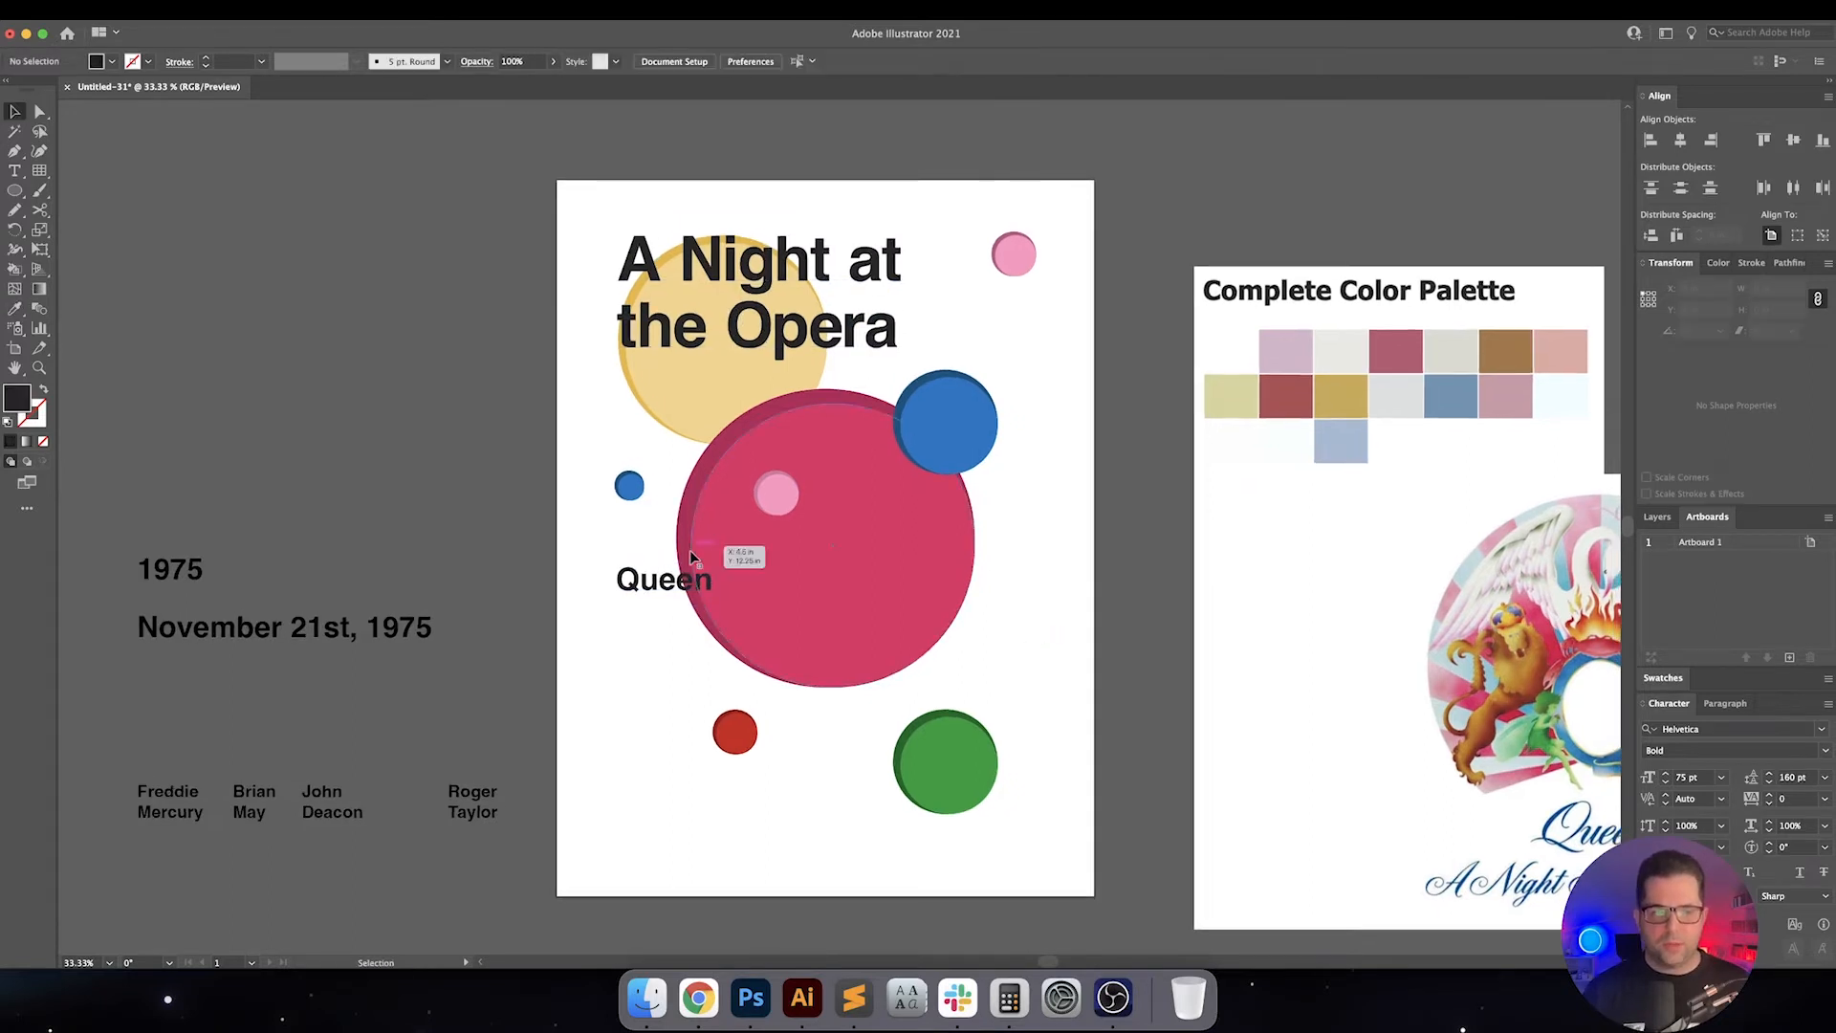
pyautogui.moveTo(663, 578); pyautogui.dragTo(657, 677)
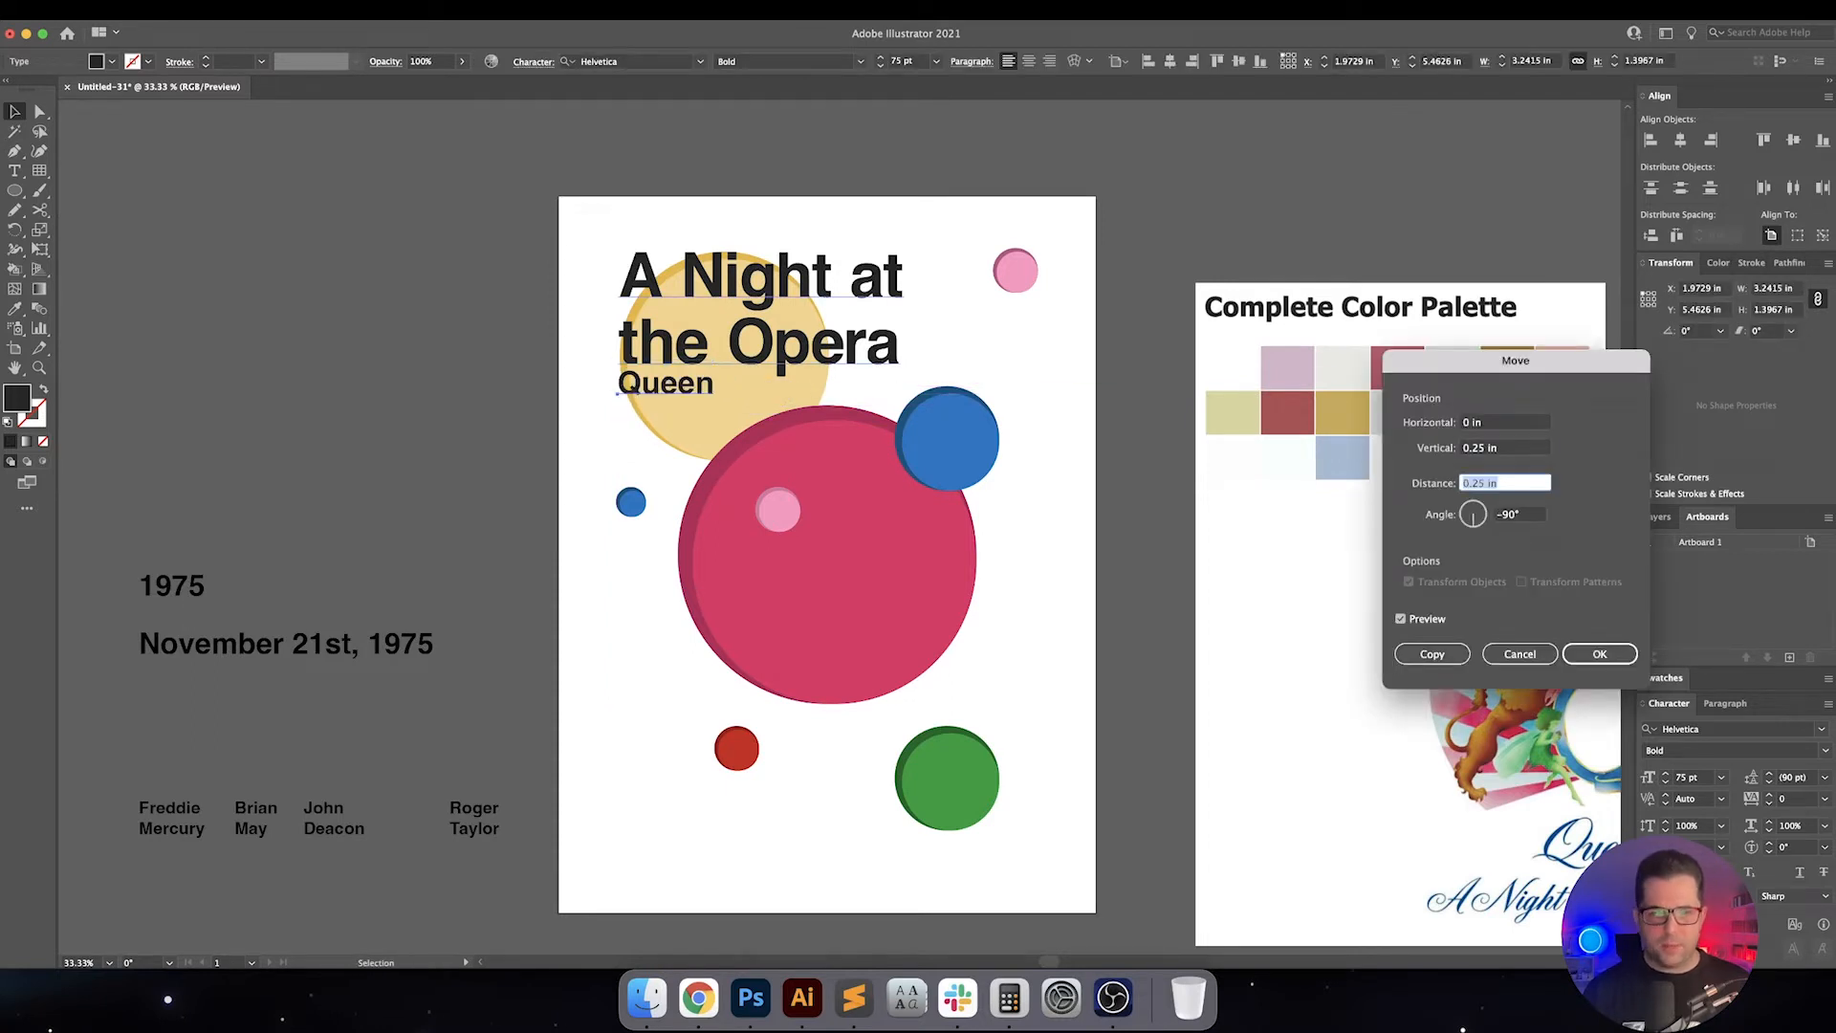
pyautogui.write('0.5 in')
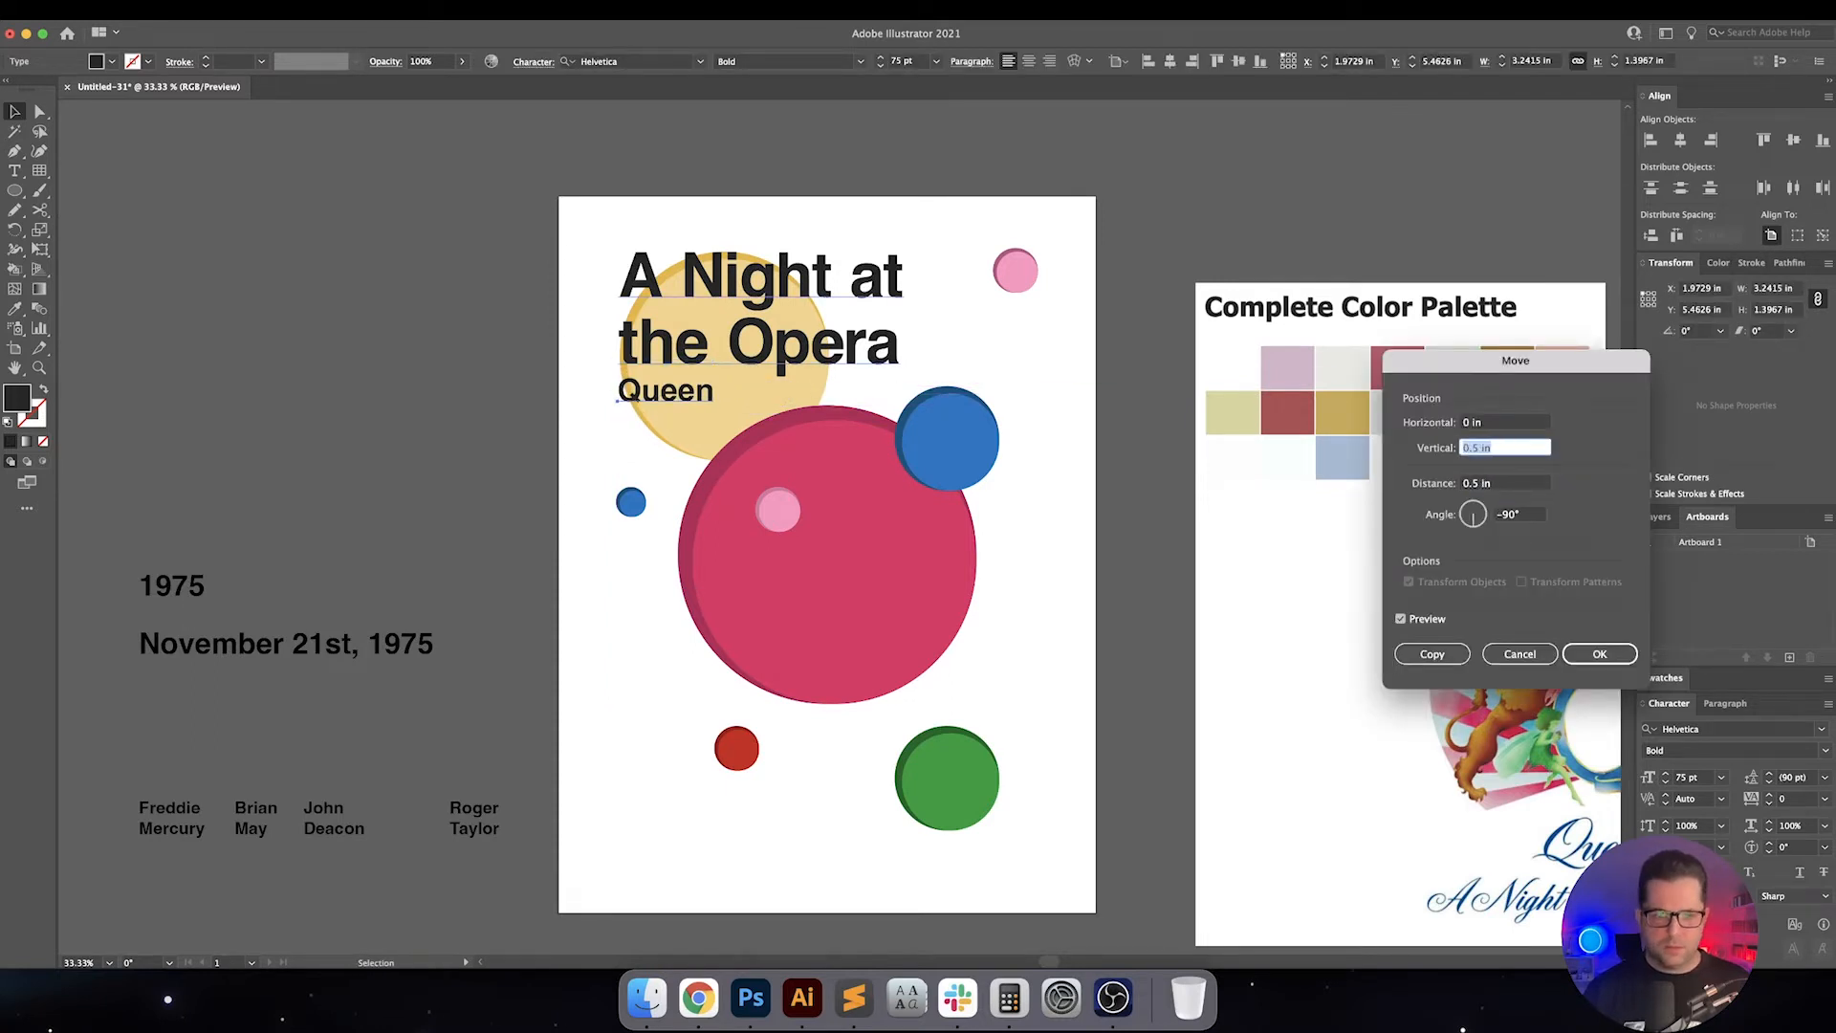
pyautogui.click(1599, 654)
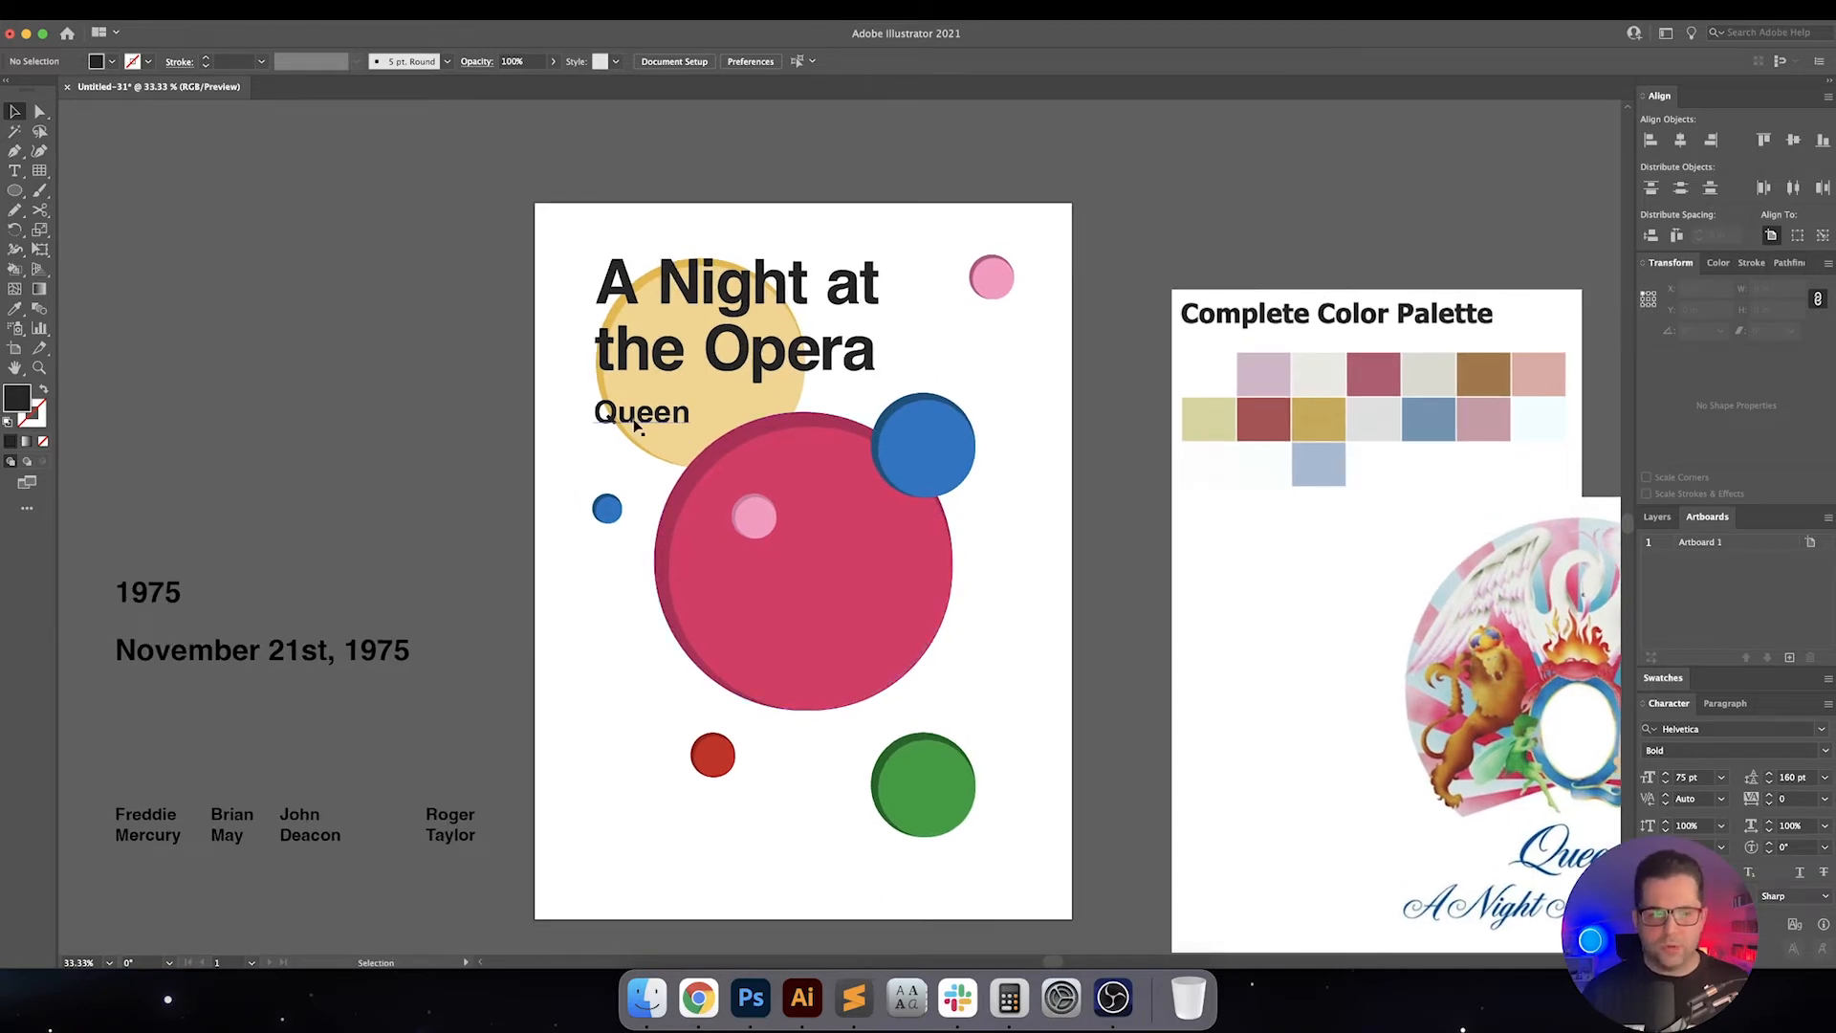
pyautogui.moveTo(661, 425)
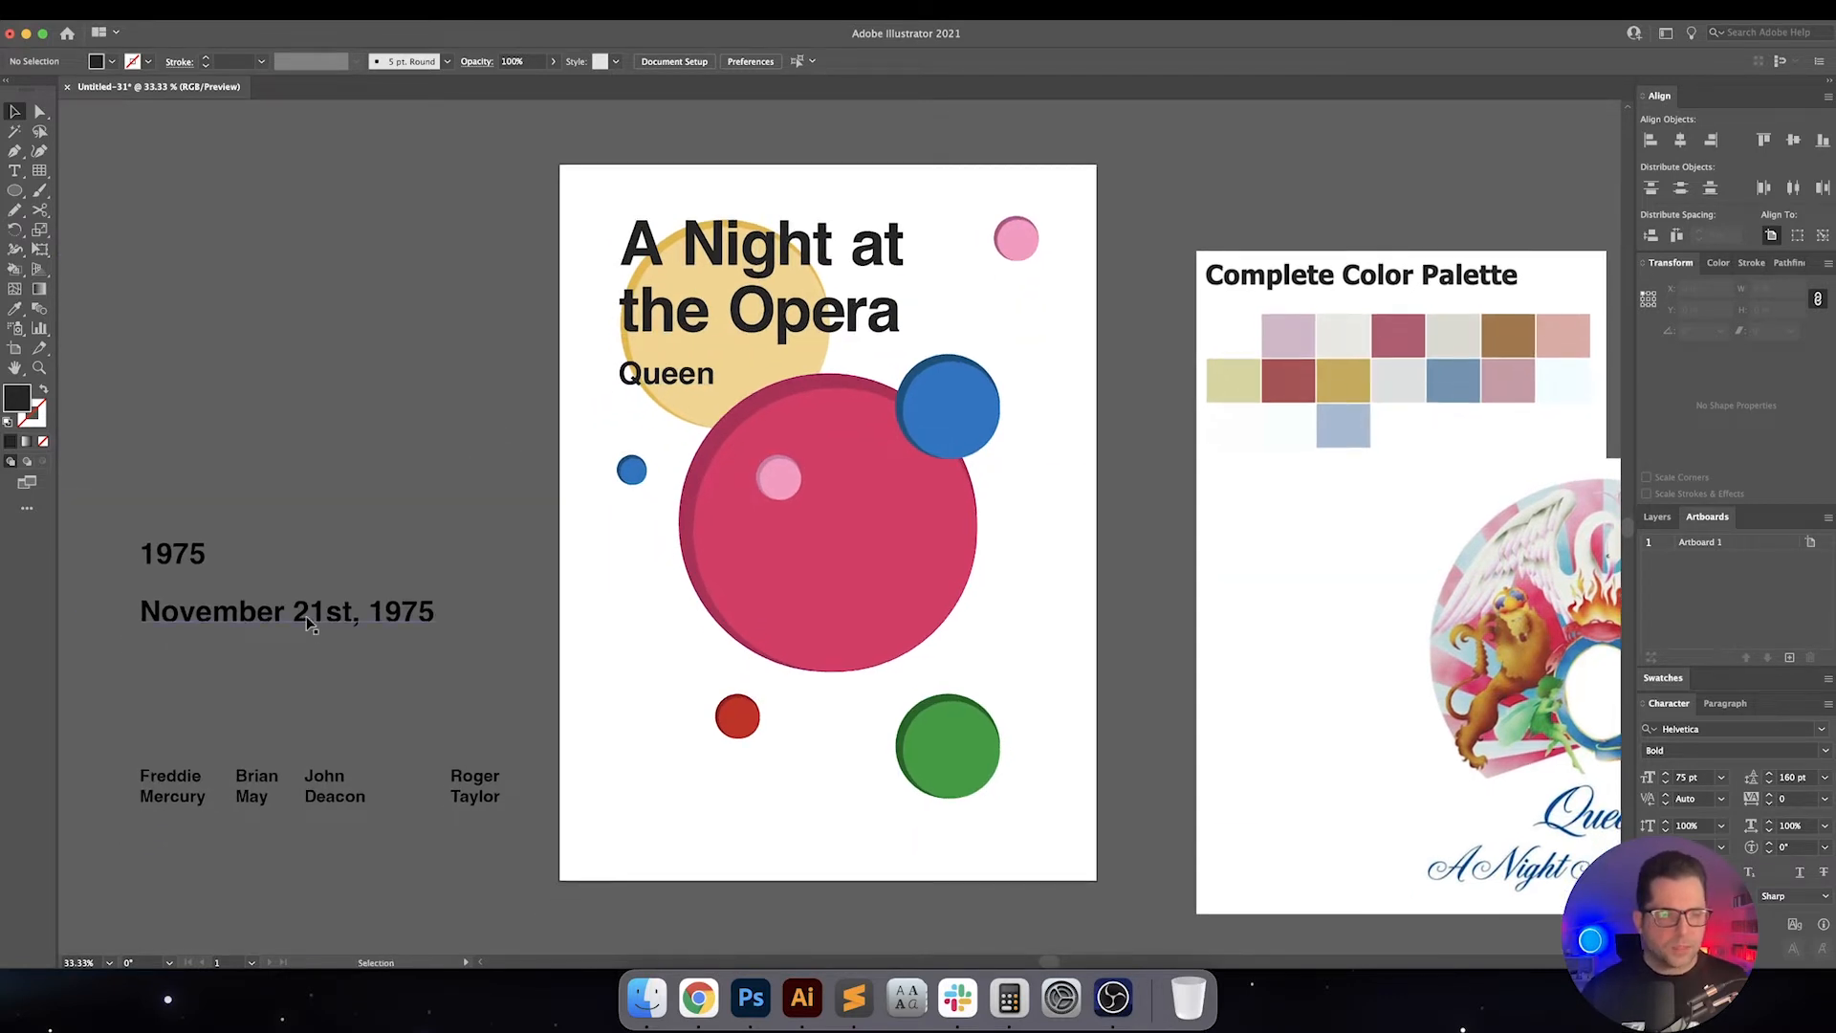
# Drag the four band member names onto the bottom of the artboard below the circles
pyautogui.click(315, 784)
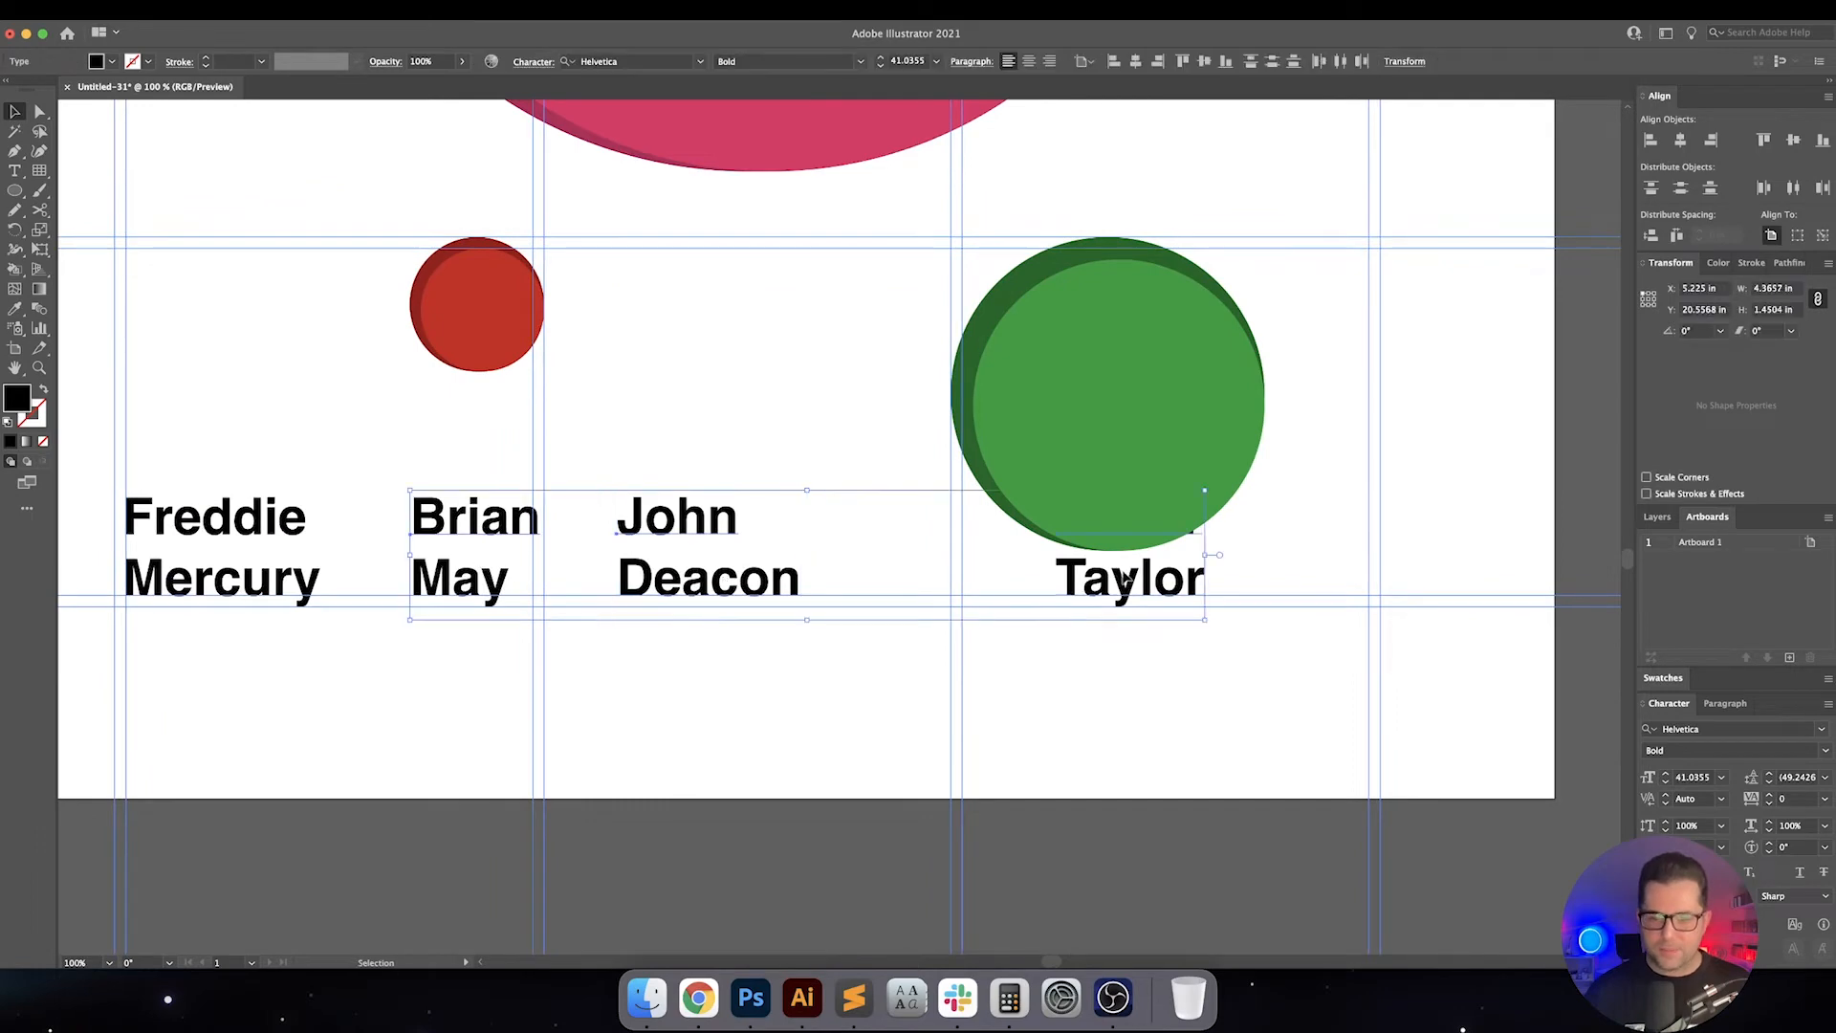
# Snap John Deacon's two-line name to the baseline guide and check its alignment
pyautogui.click(1224, 61)
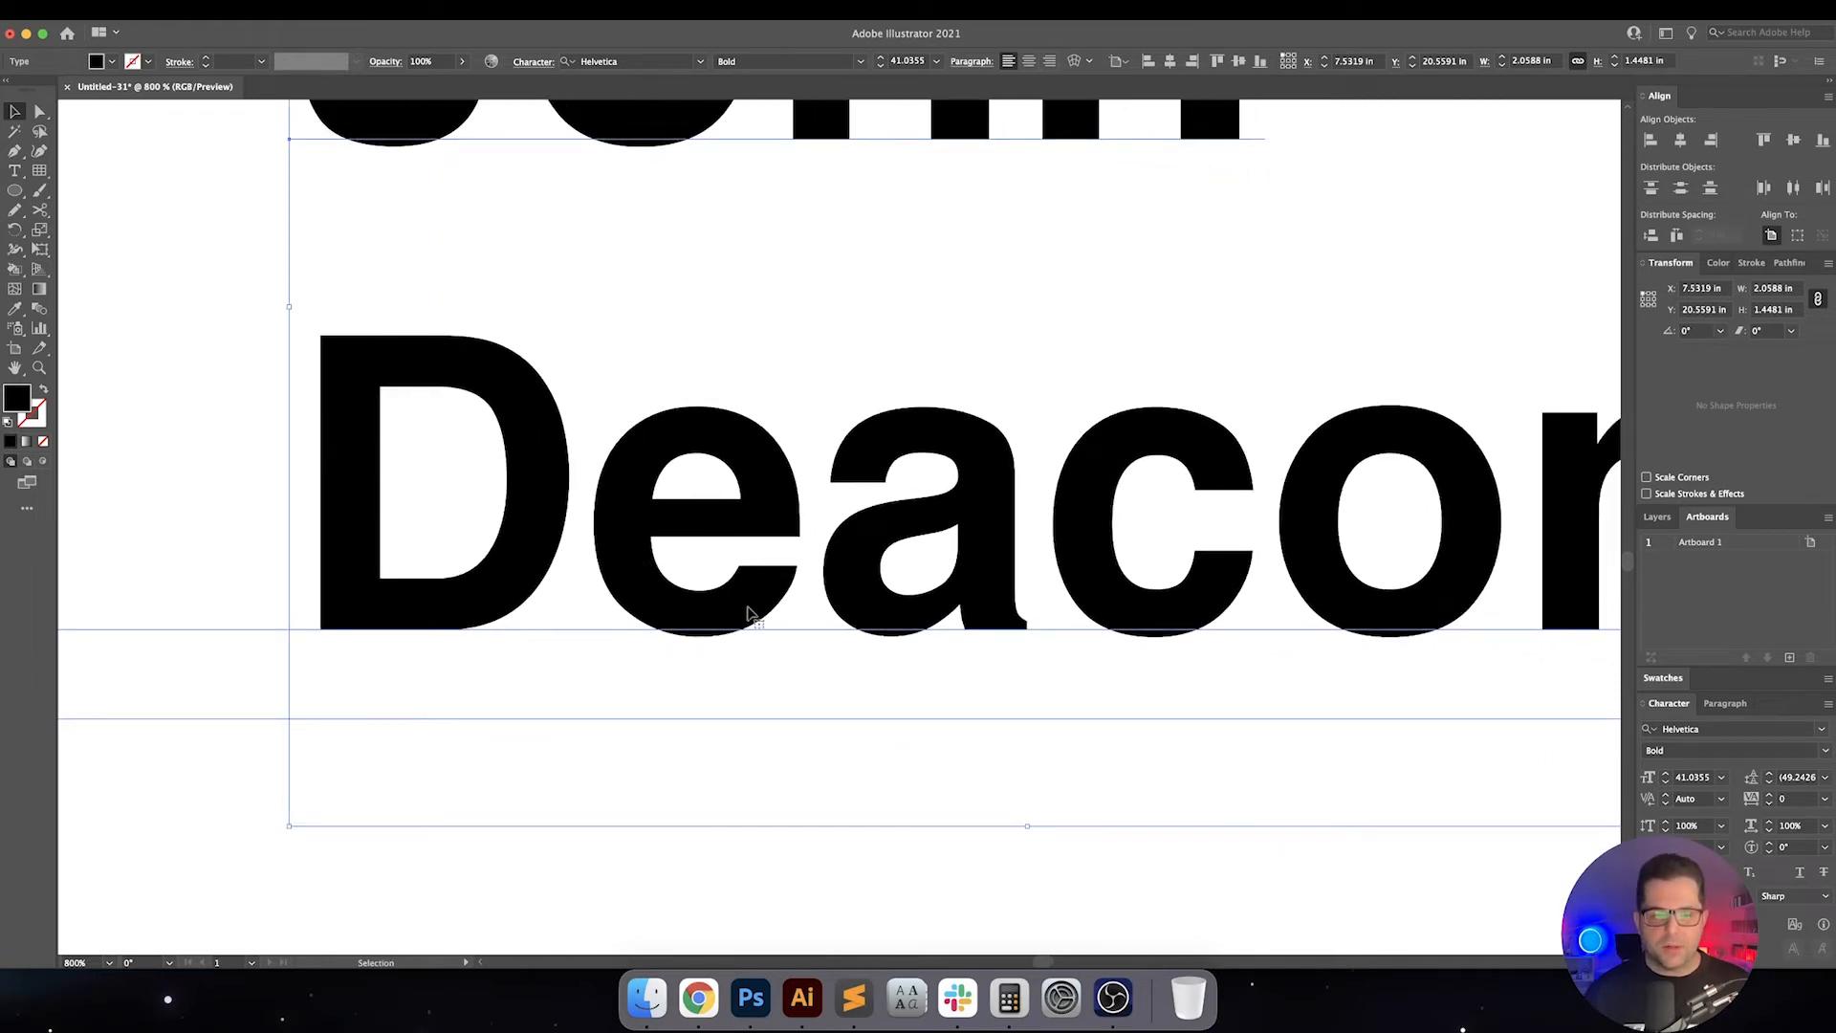
pyautogui.moveTo(700, 619)
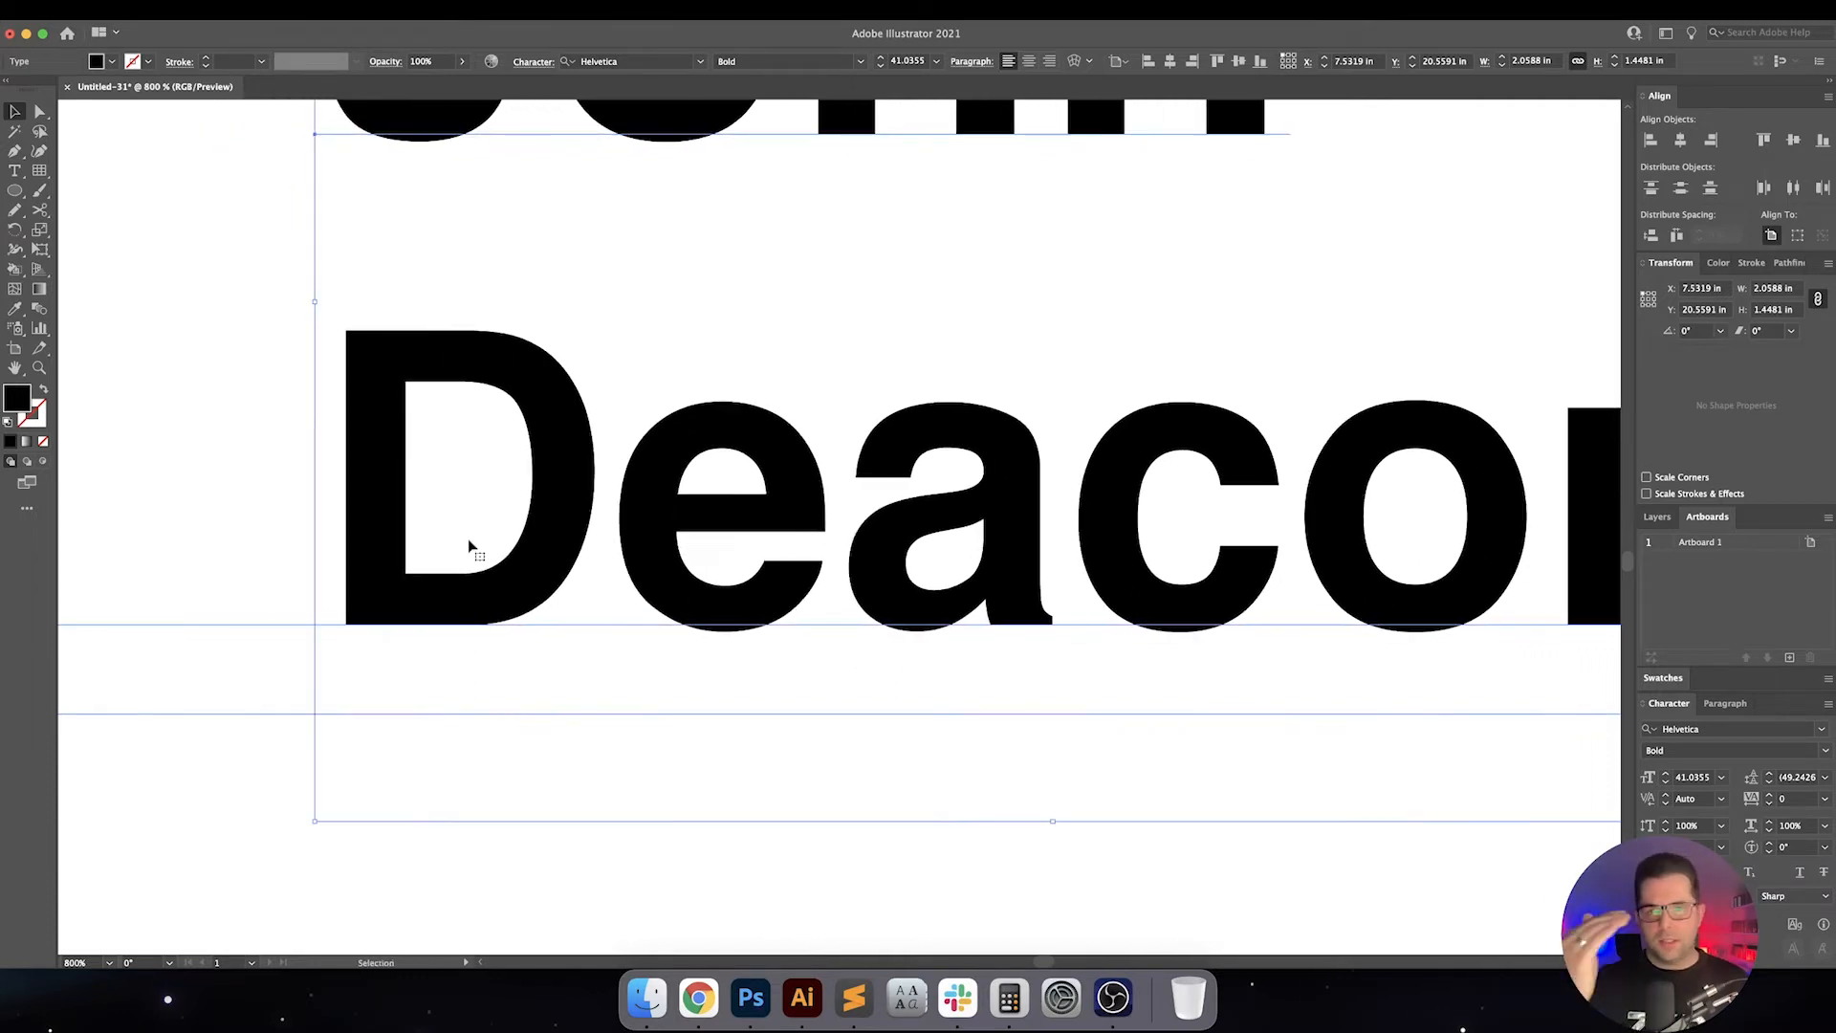
pyautogui.click(281, 562)
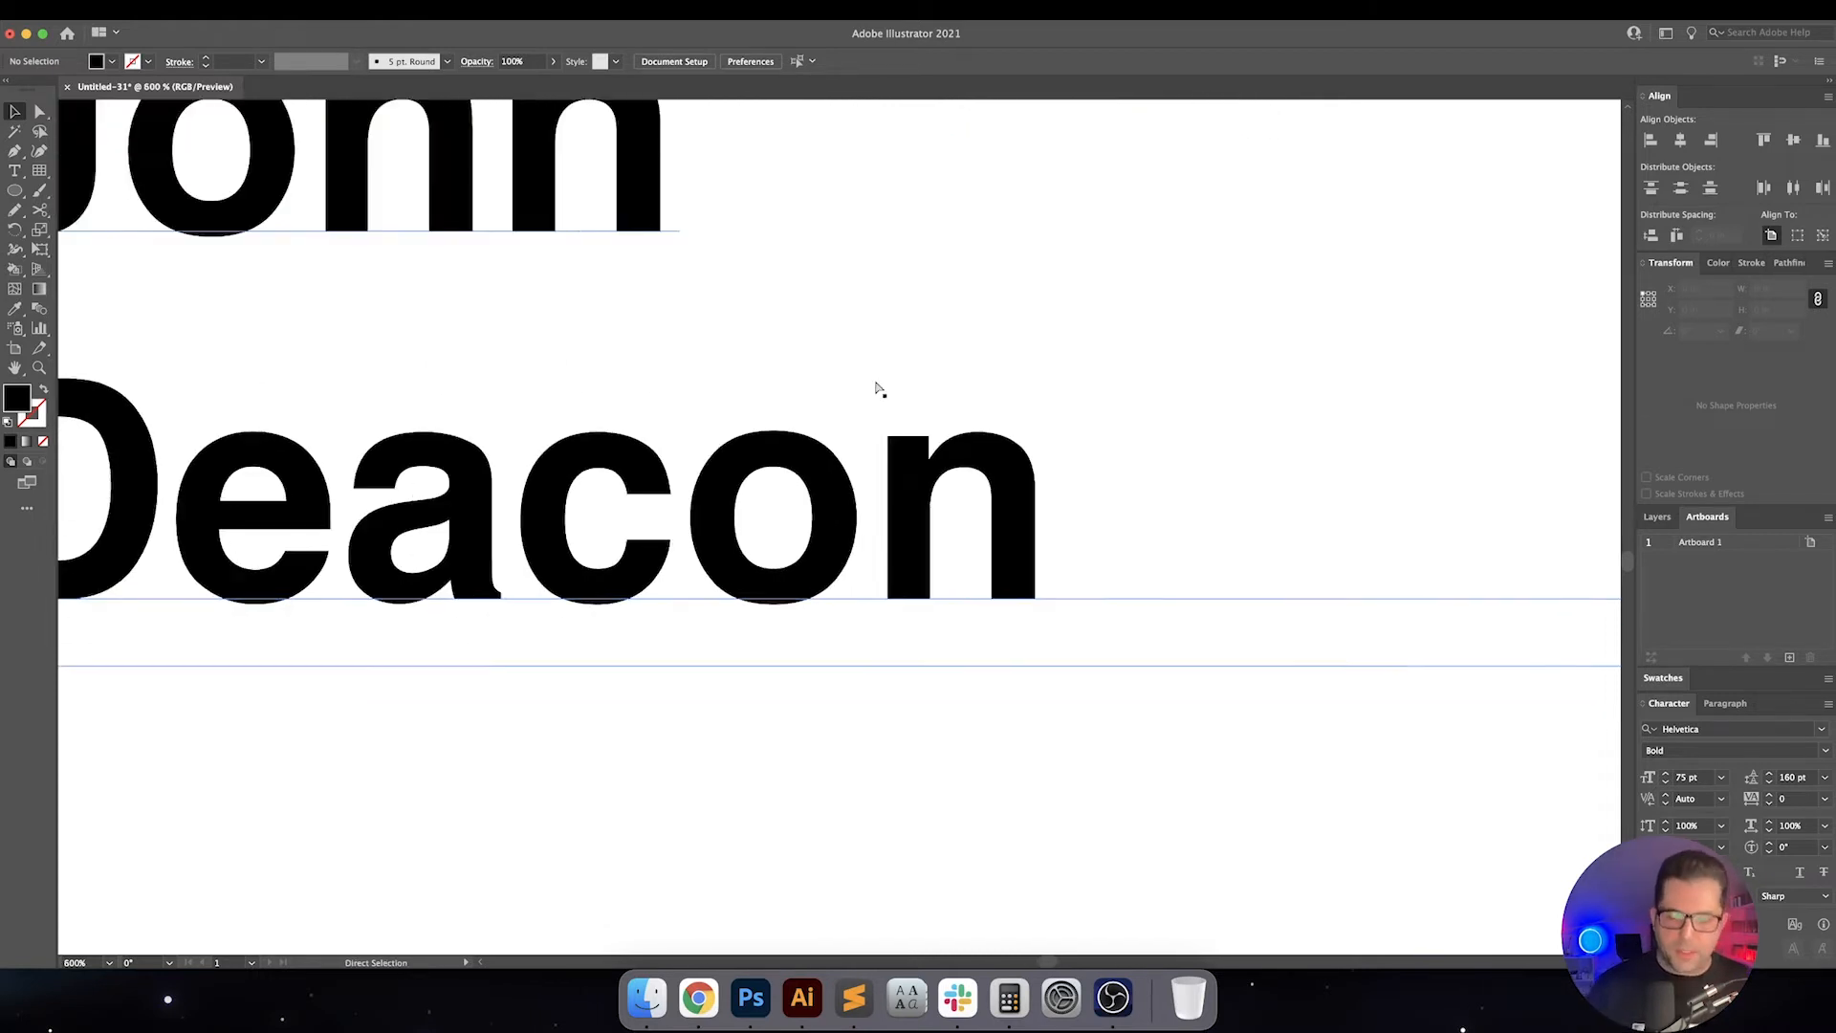
pyautogui.scroll(-3)
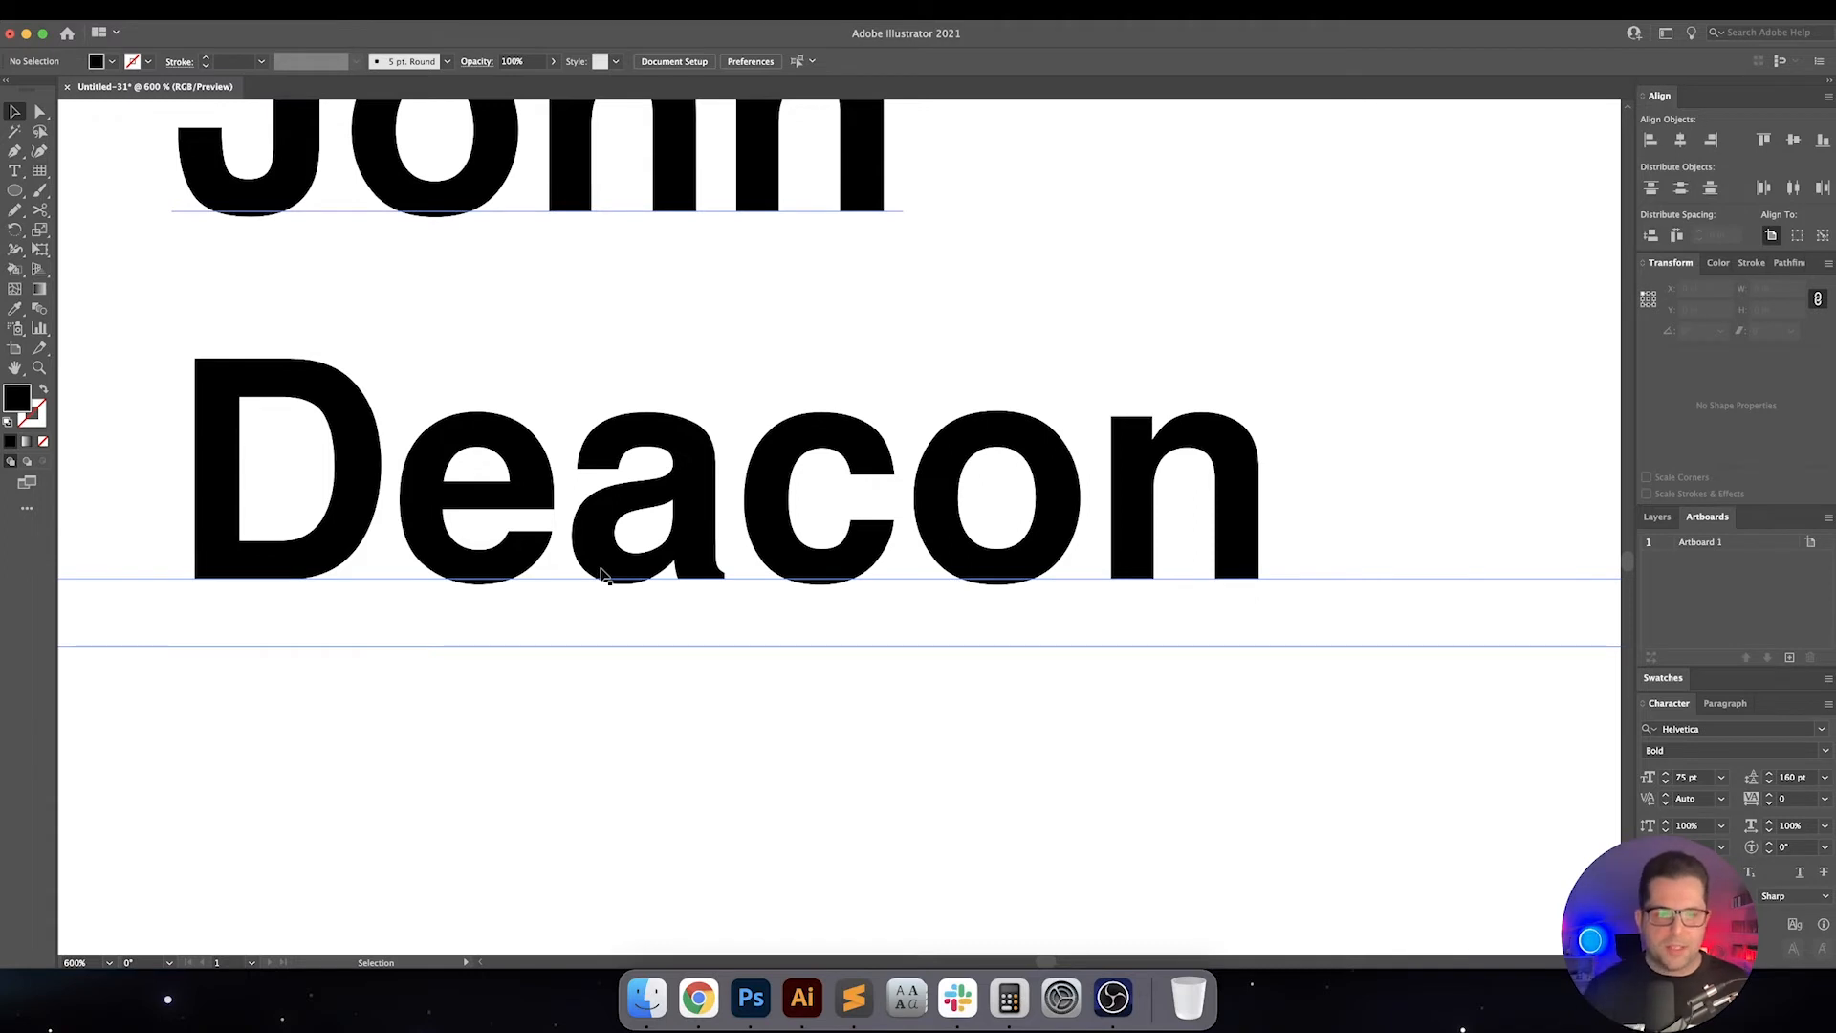
pyautogui.moveTo(838, 557)
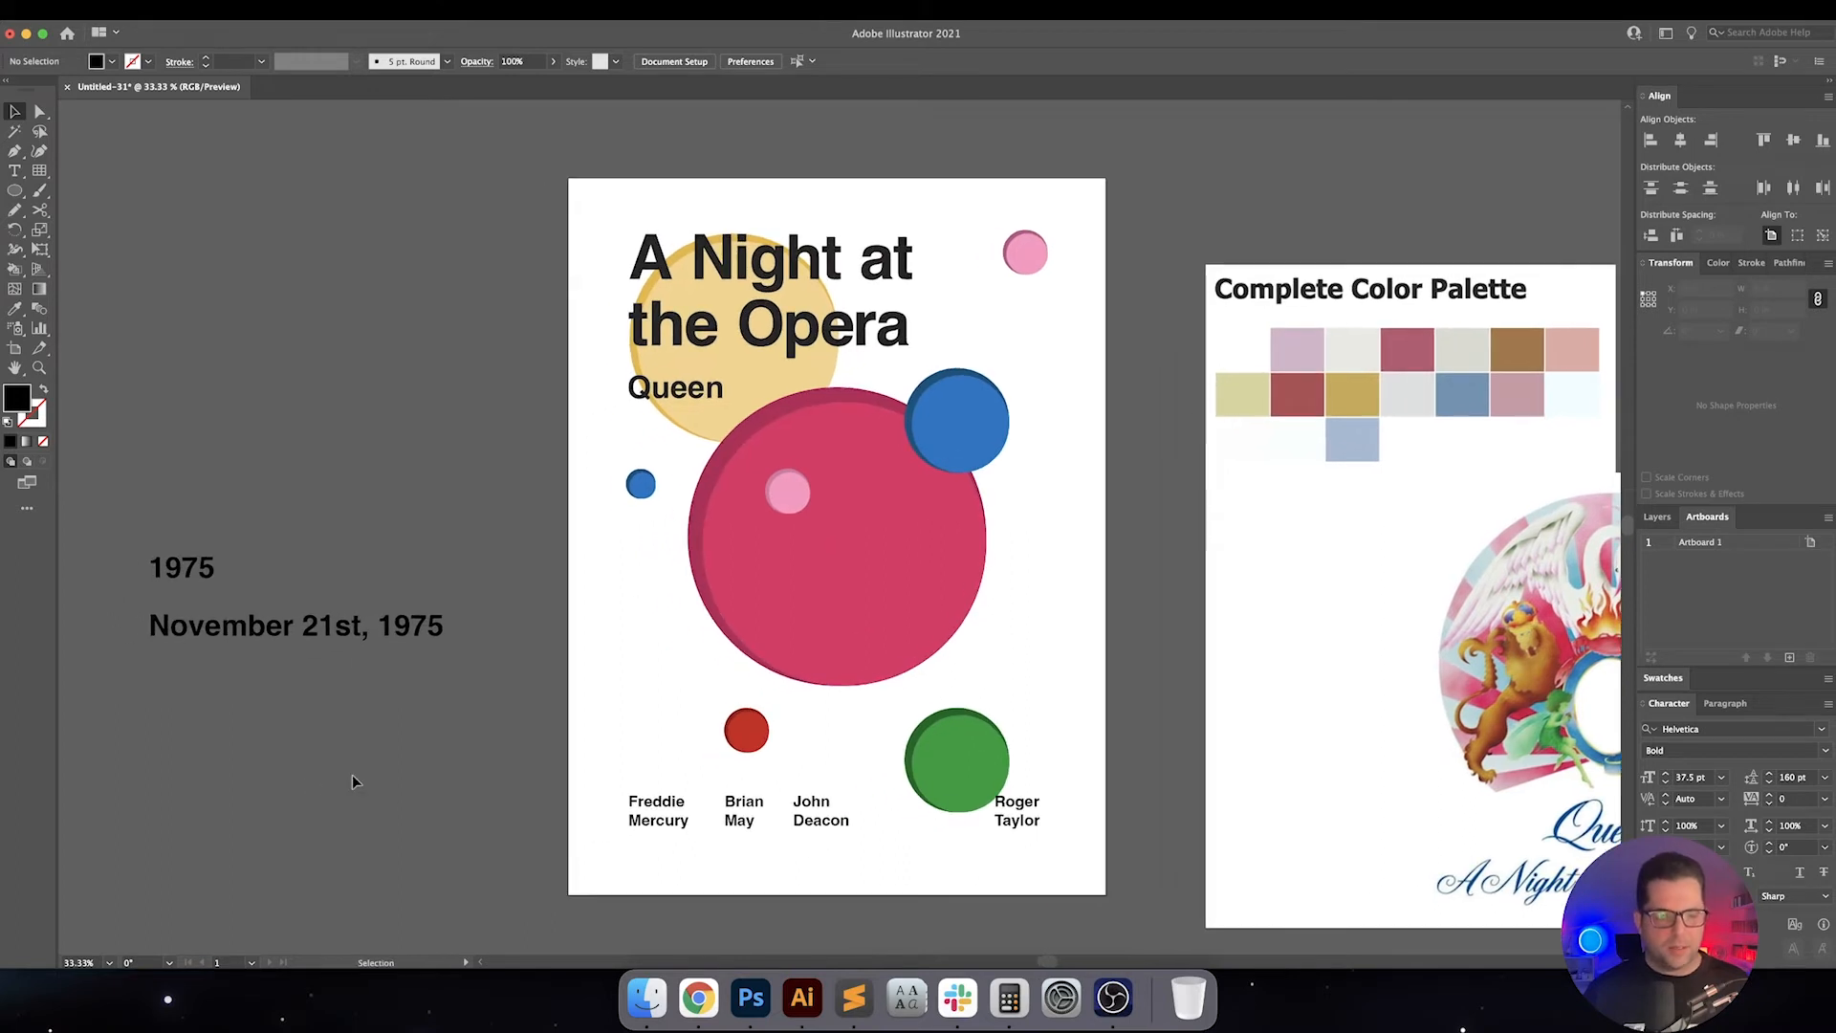
# Drag the November 21st, 1975 date onto the poster, rotate it vertical and size it to 75 pt
pyautogui.click(294, 624)
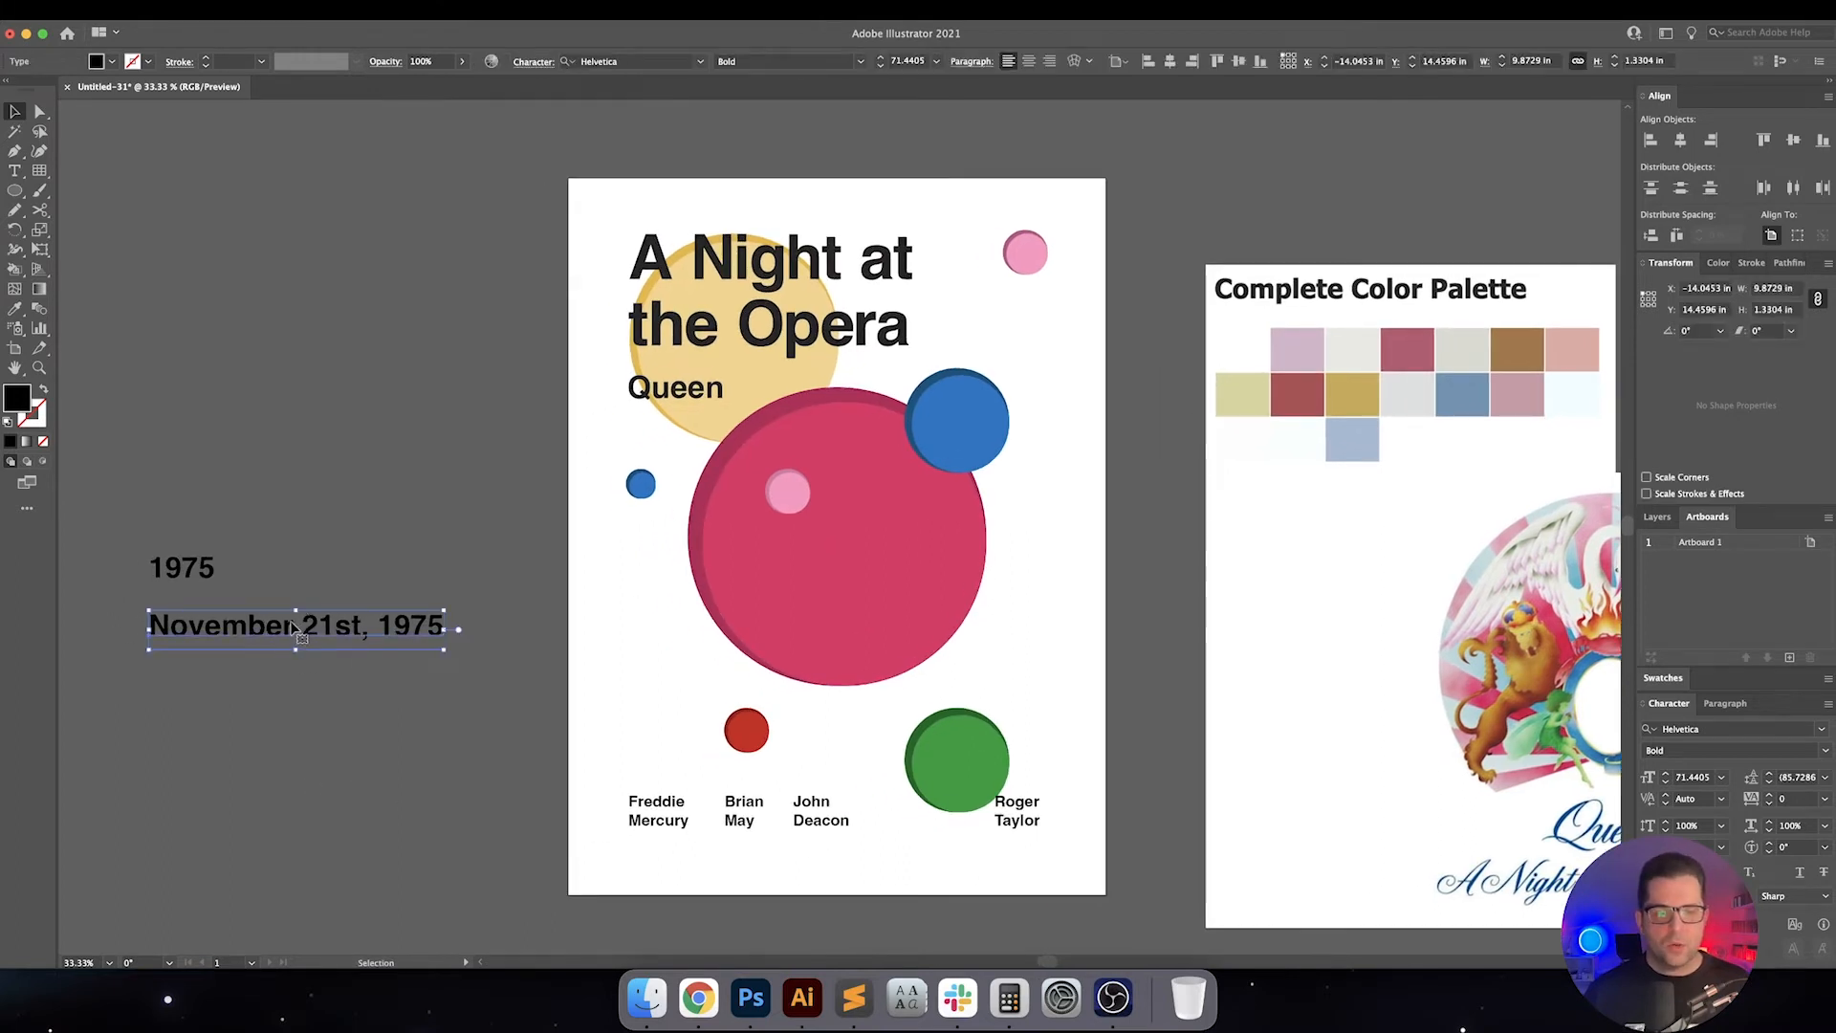
pyautogui.moveTo(294, 623); pyautogui.dragTo(796, 655)
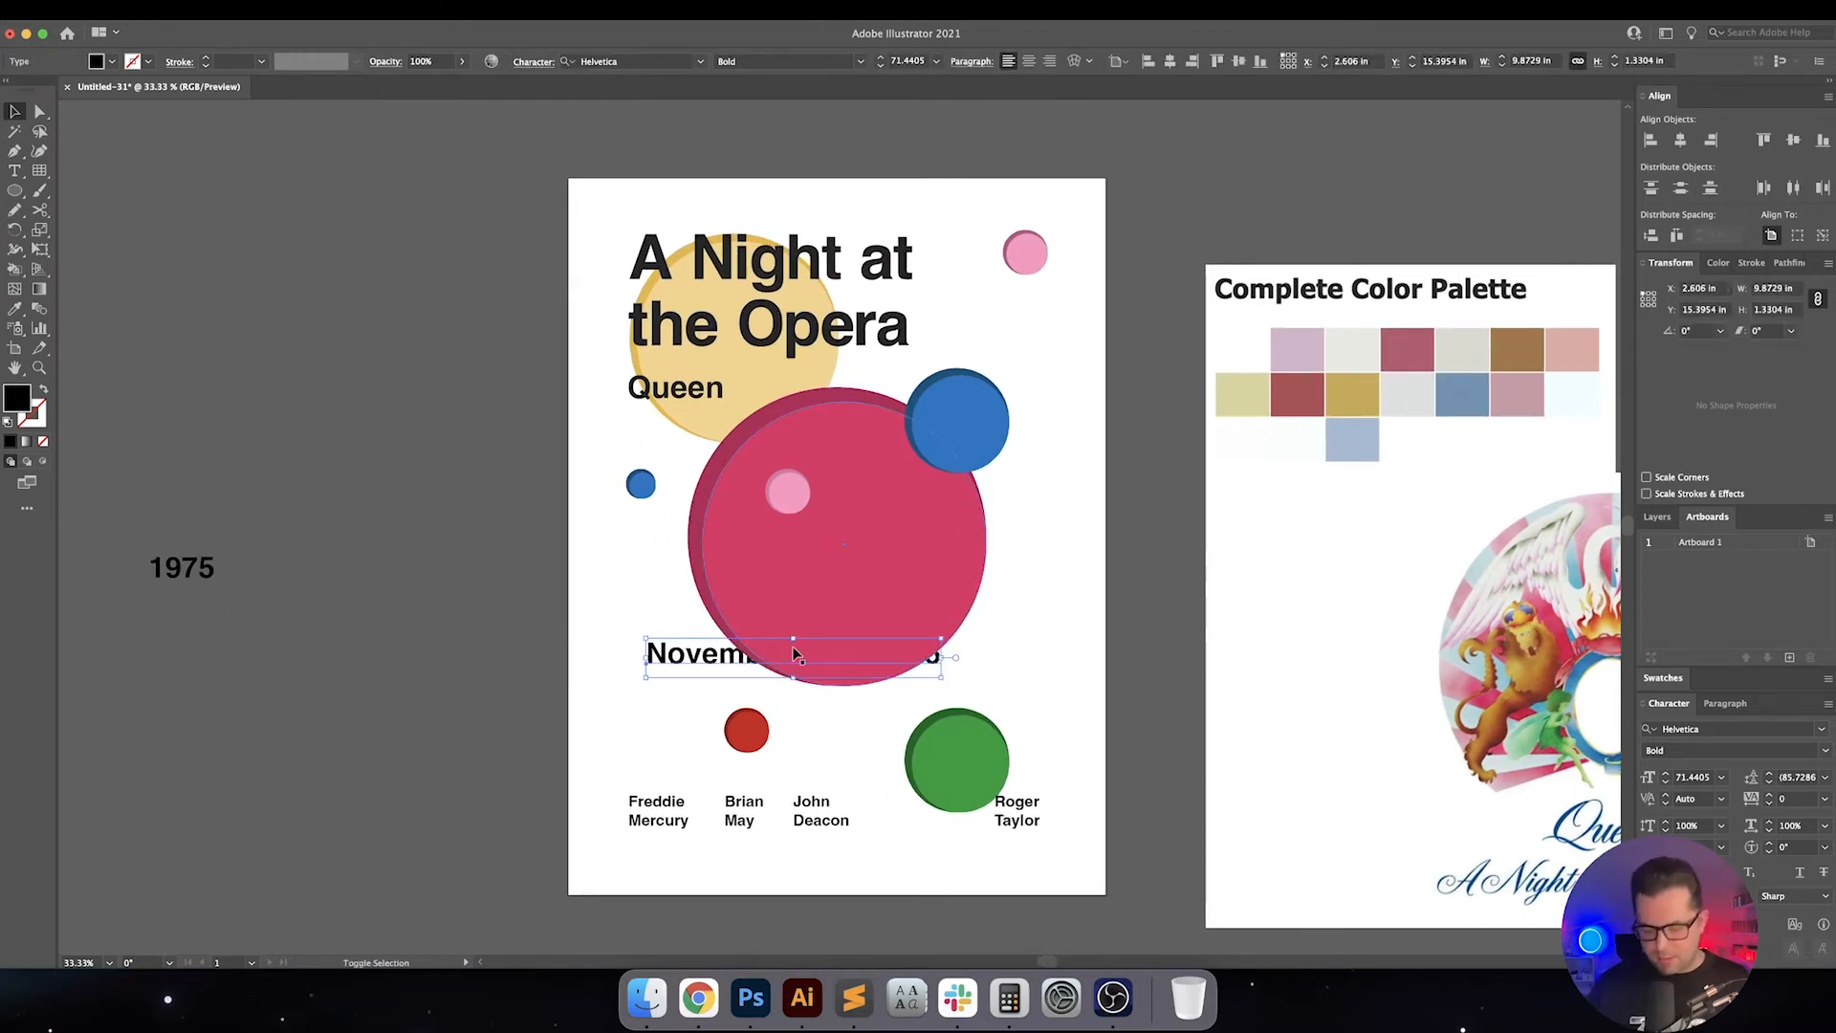
pyautogui.moveTo(795, 654); pyautogui.dragTo(862, 625)
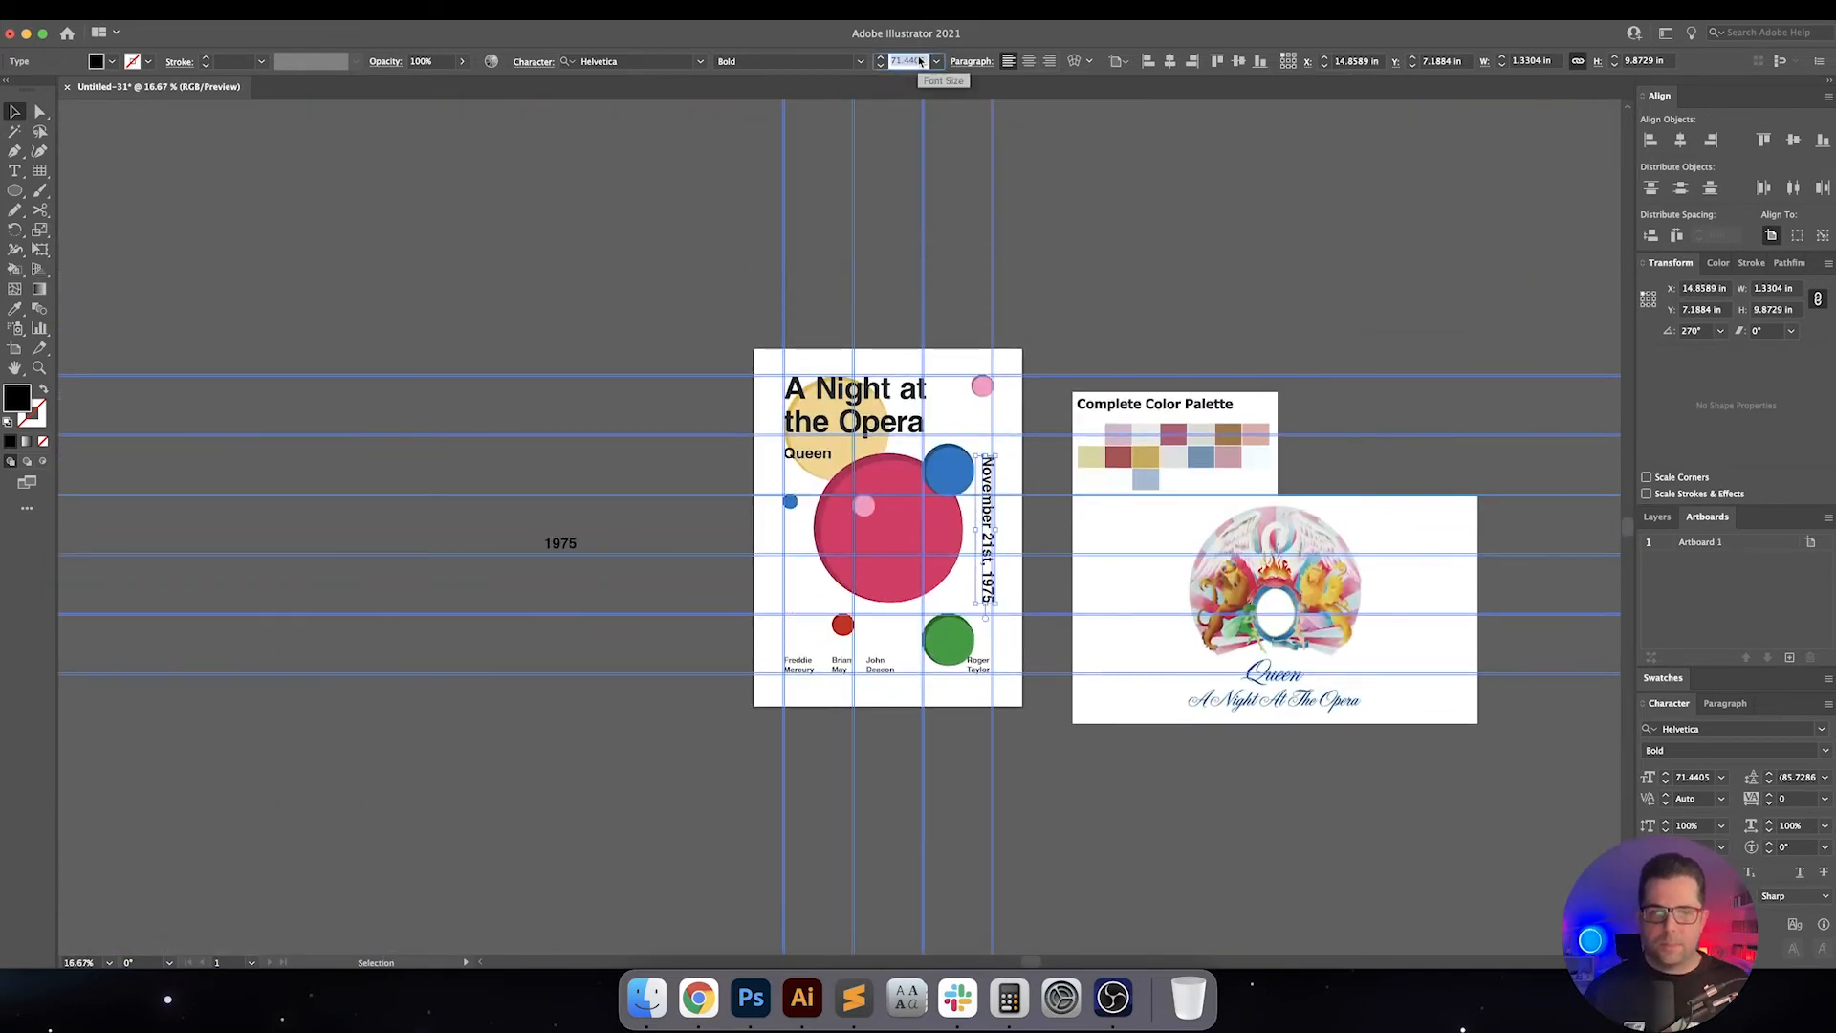
pyautogui.write('75 pt')
pyautogui.click(1800, 777)
pyautogui.write('160')
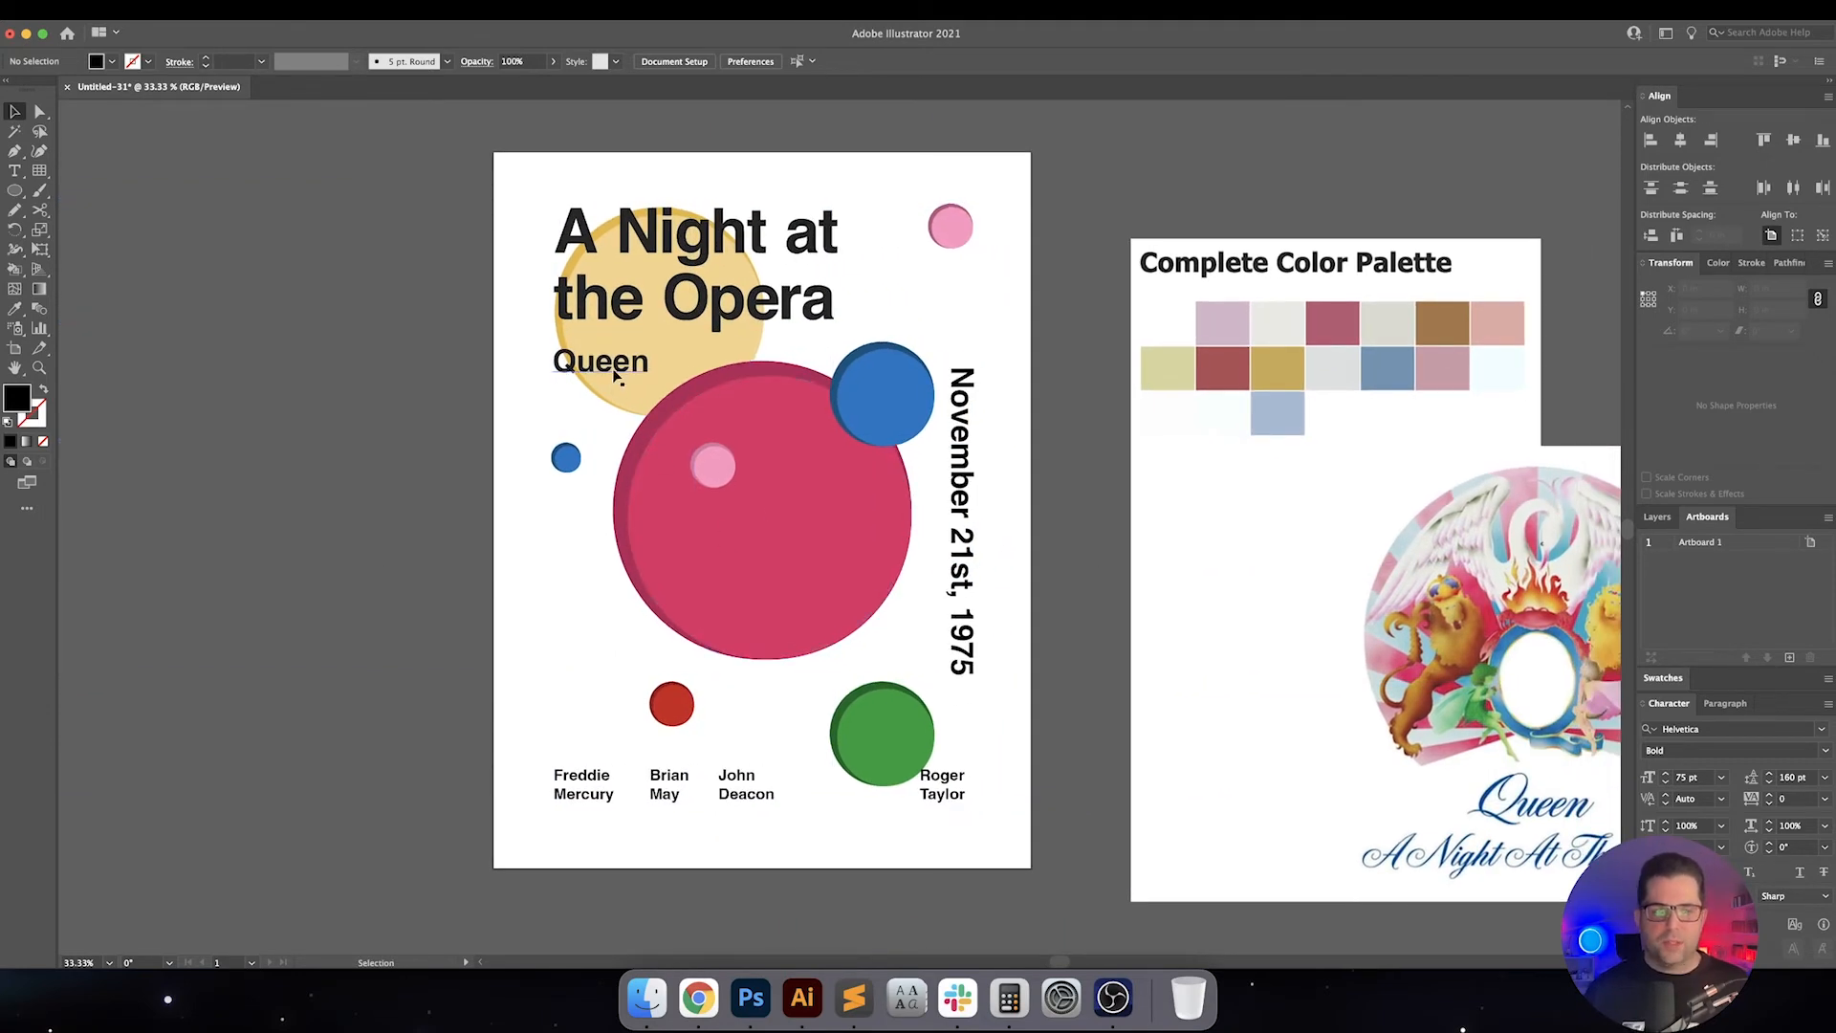
# Move Queen down just above the band names, then snap the date's top to the title guide
pyautogui.moveTo(609, 362); pyautogui.dragTo(609, 607)
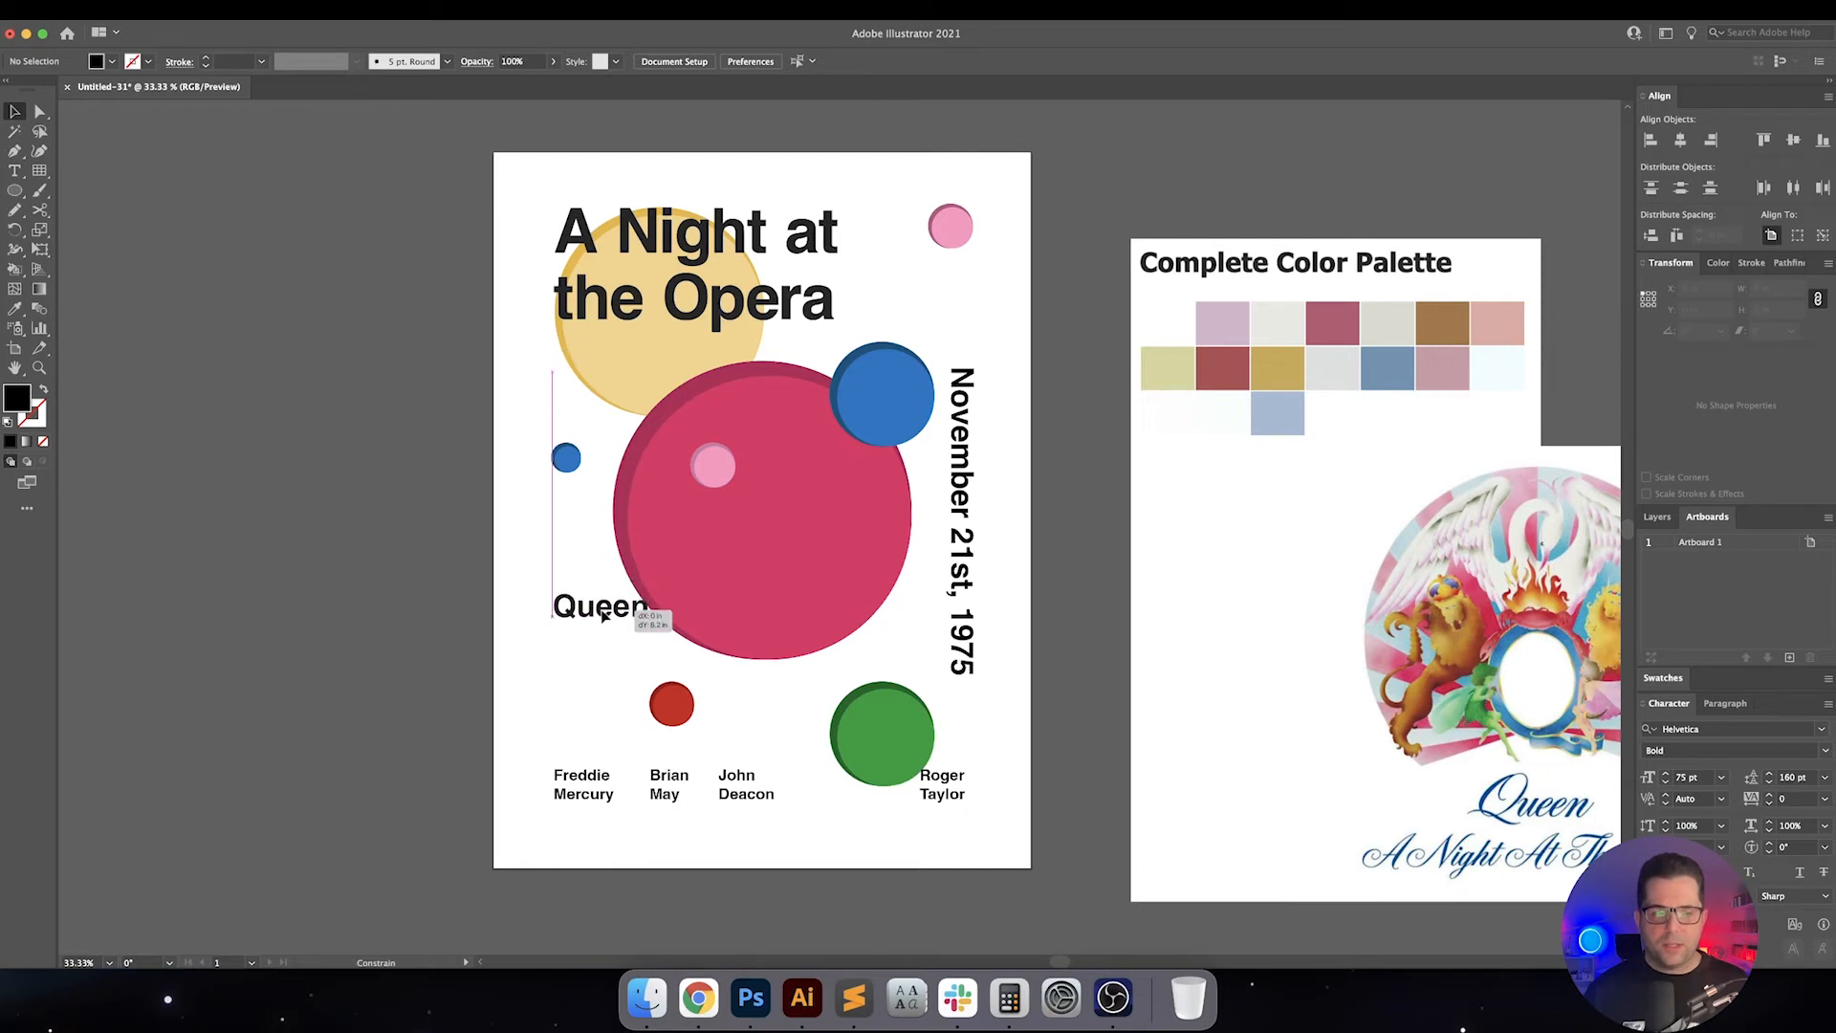
pyautogui.moveTo(603, 607); pyautogui.dragTo(602, 649)
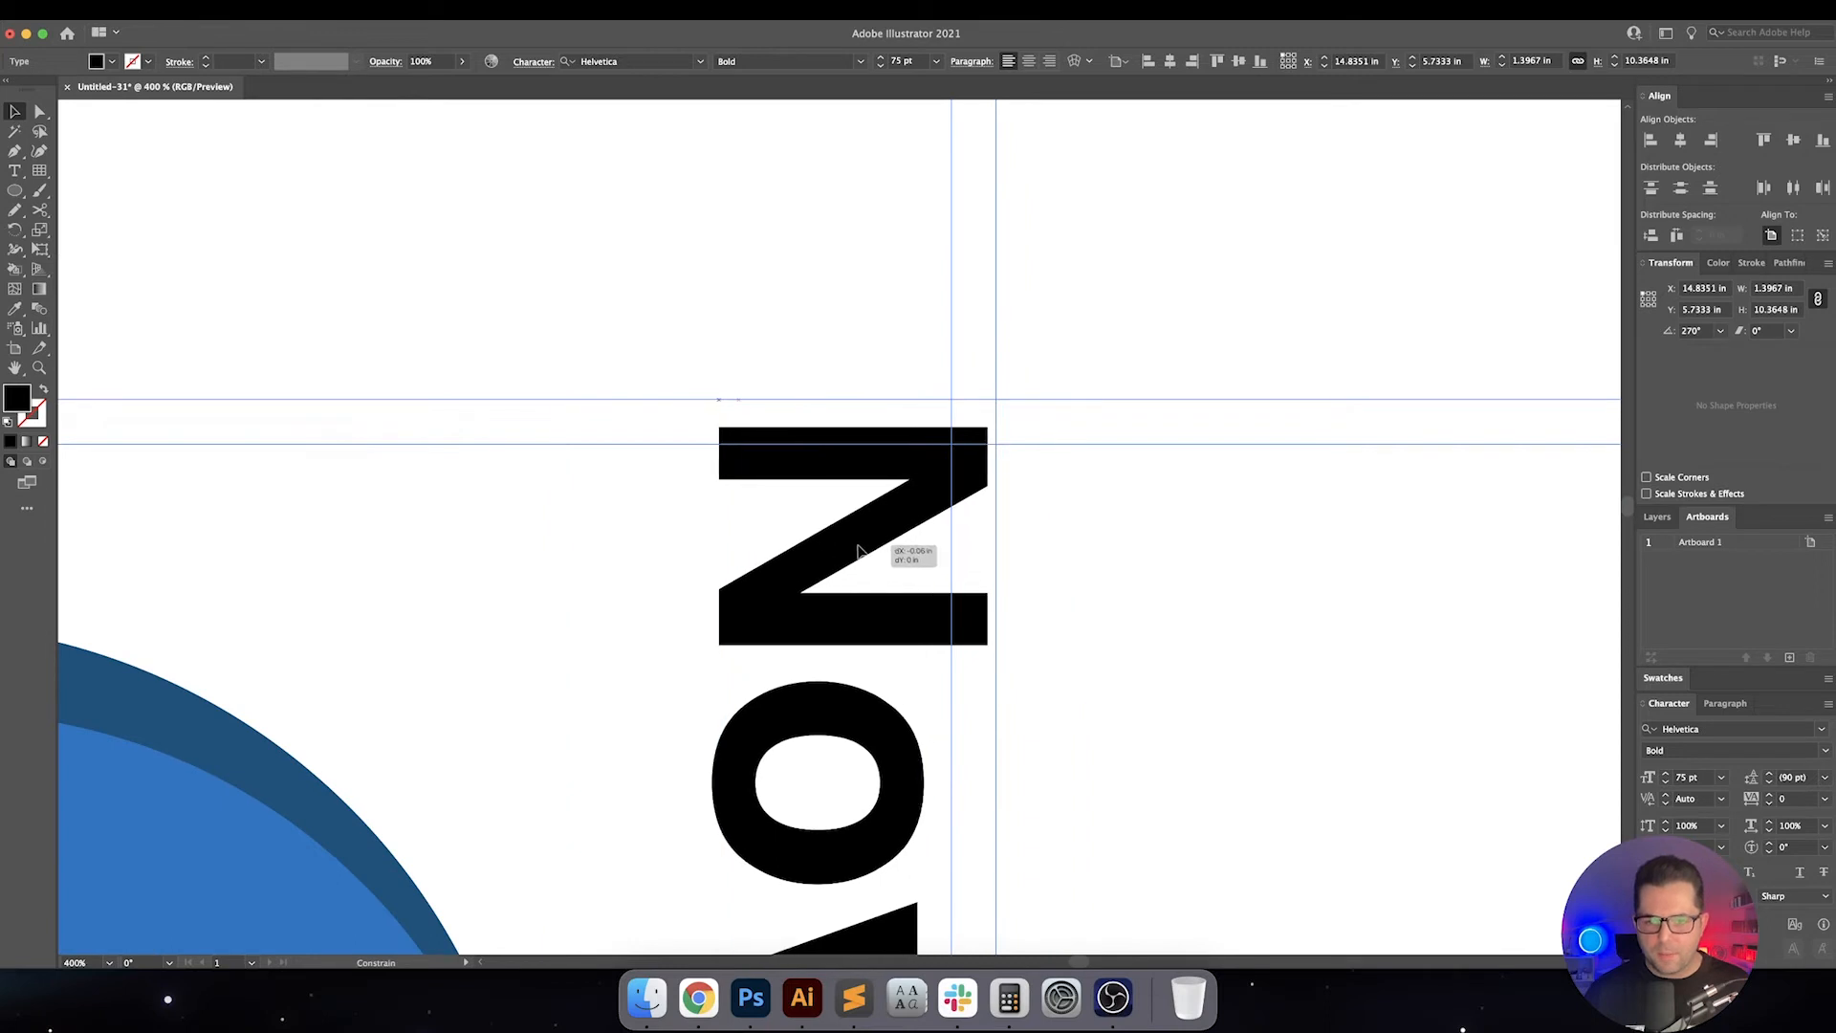
pyautogui.moveTo(855, 533); pyautogui.dragTo(857, 551)
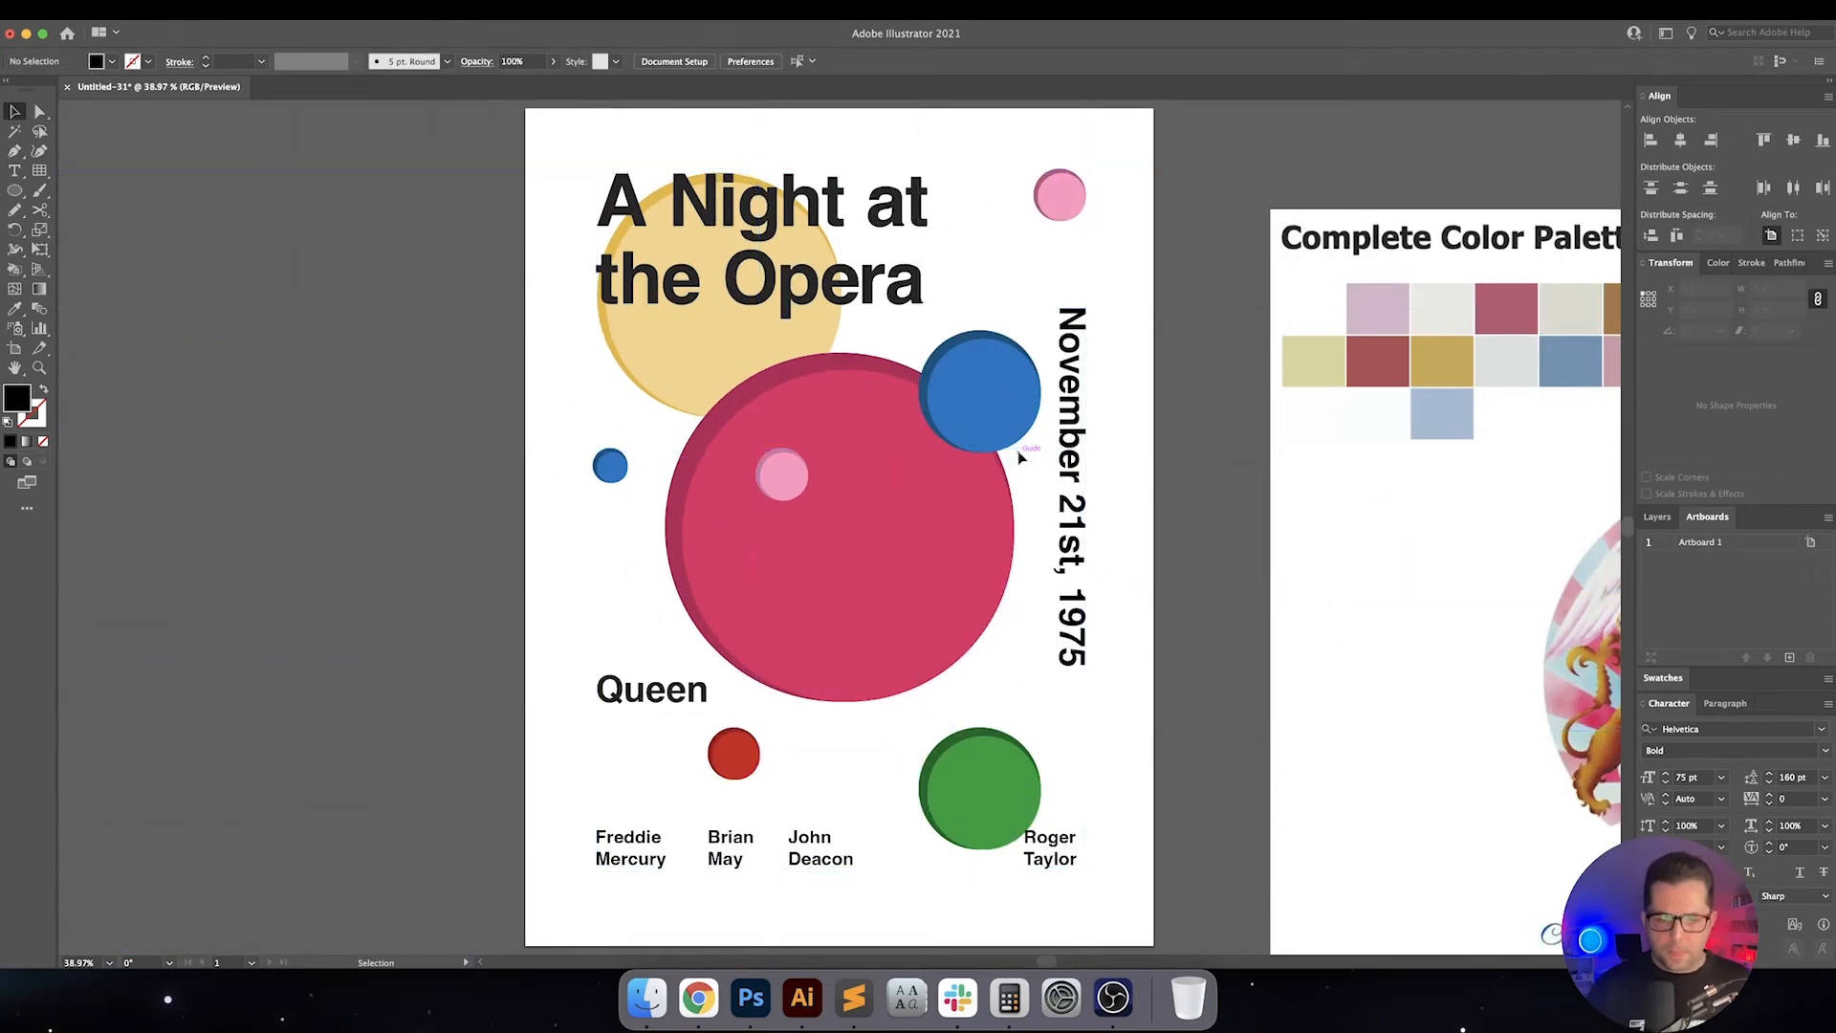
# Tighten the vertical date's kerning to -75 and -120 so it runs shorter
pyautogui.scroll(-3)
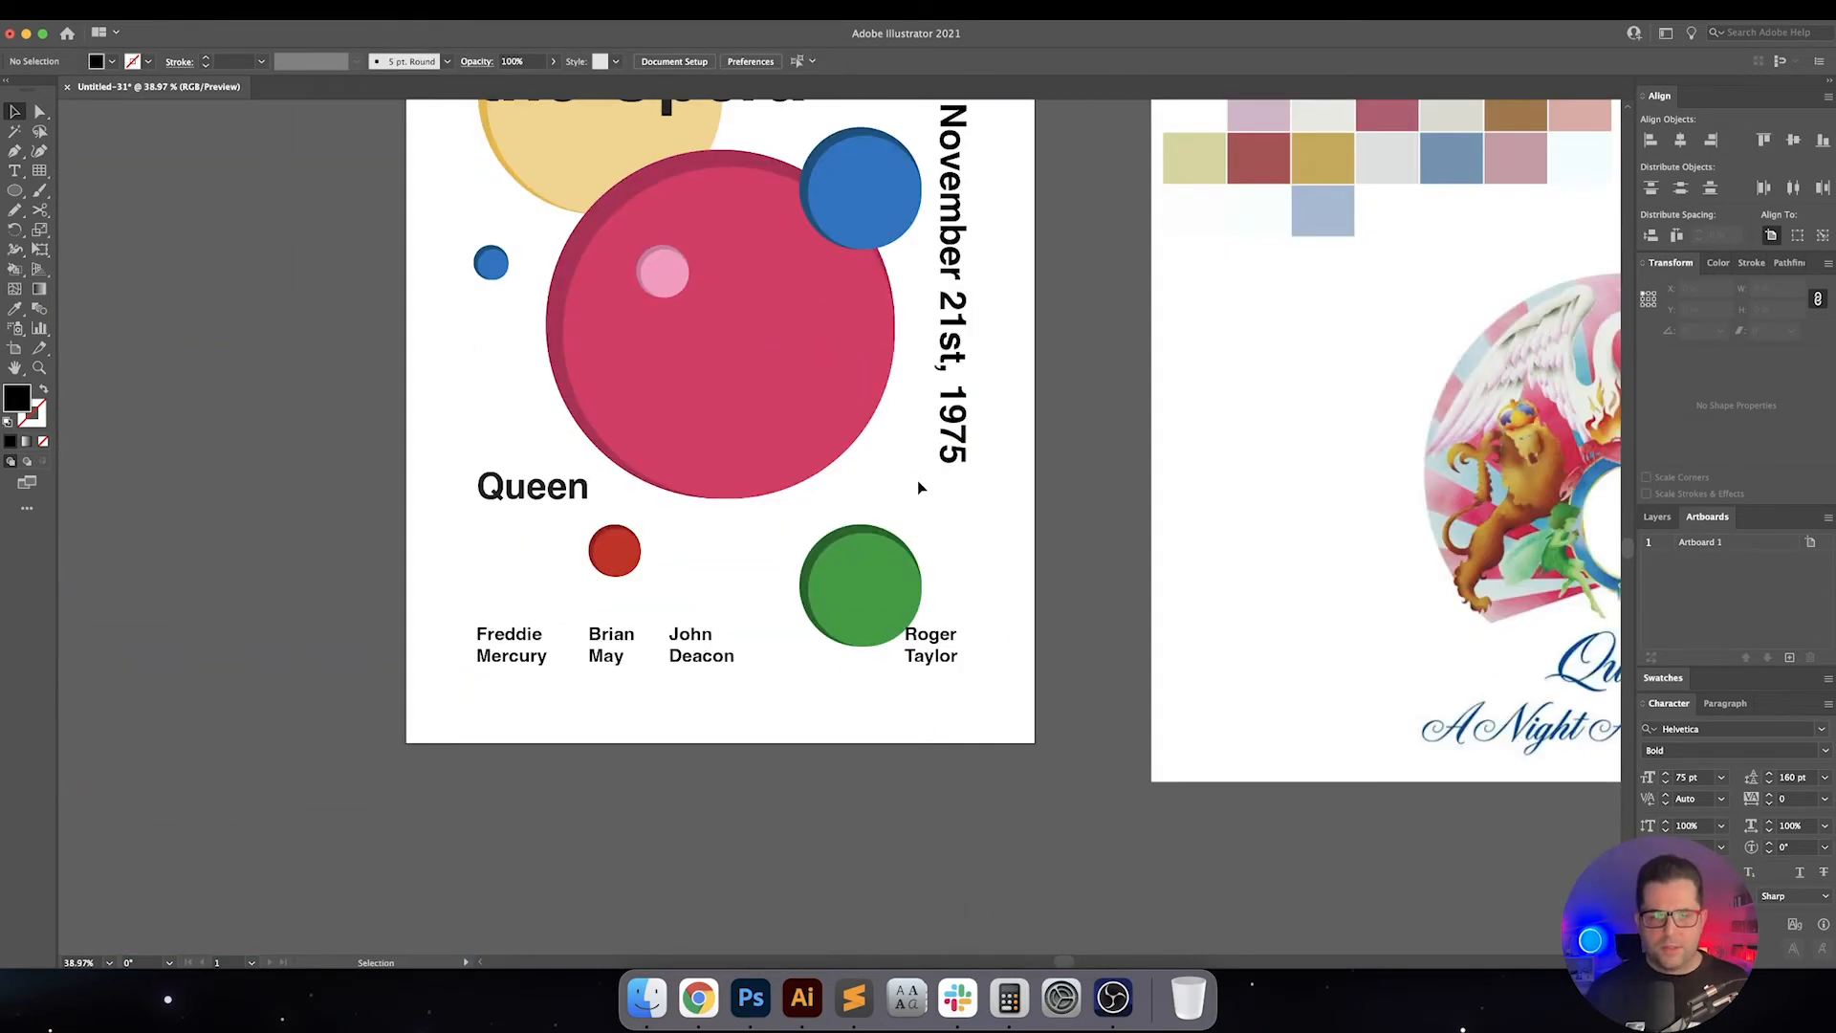
pyautogui.click(702, 644)
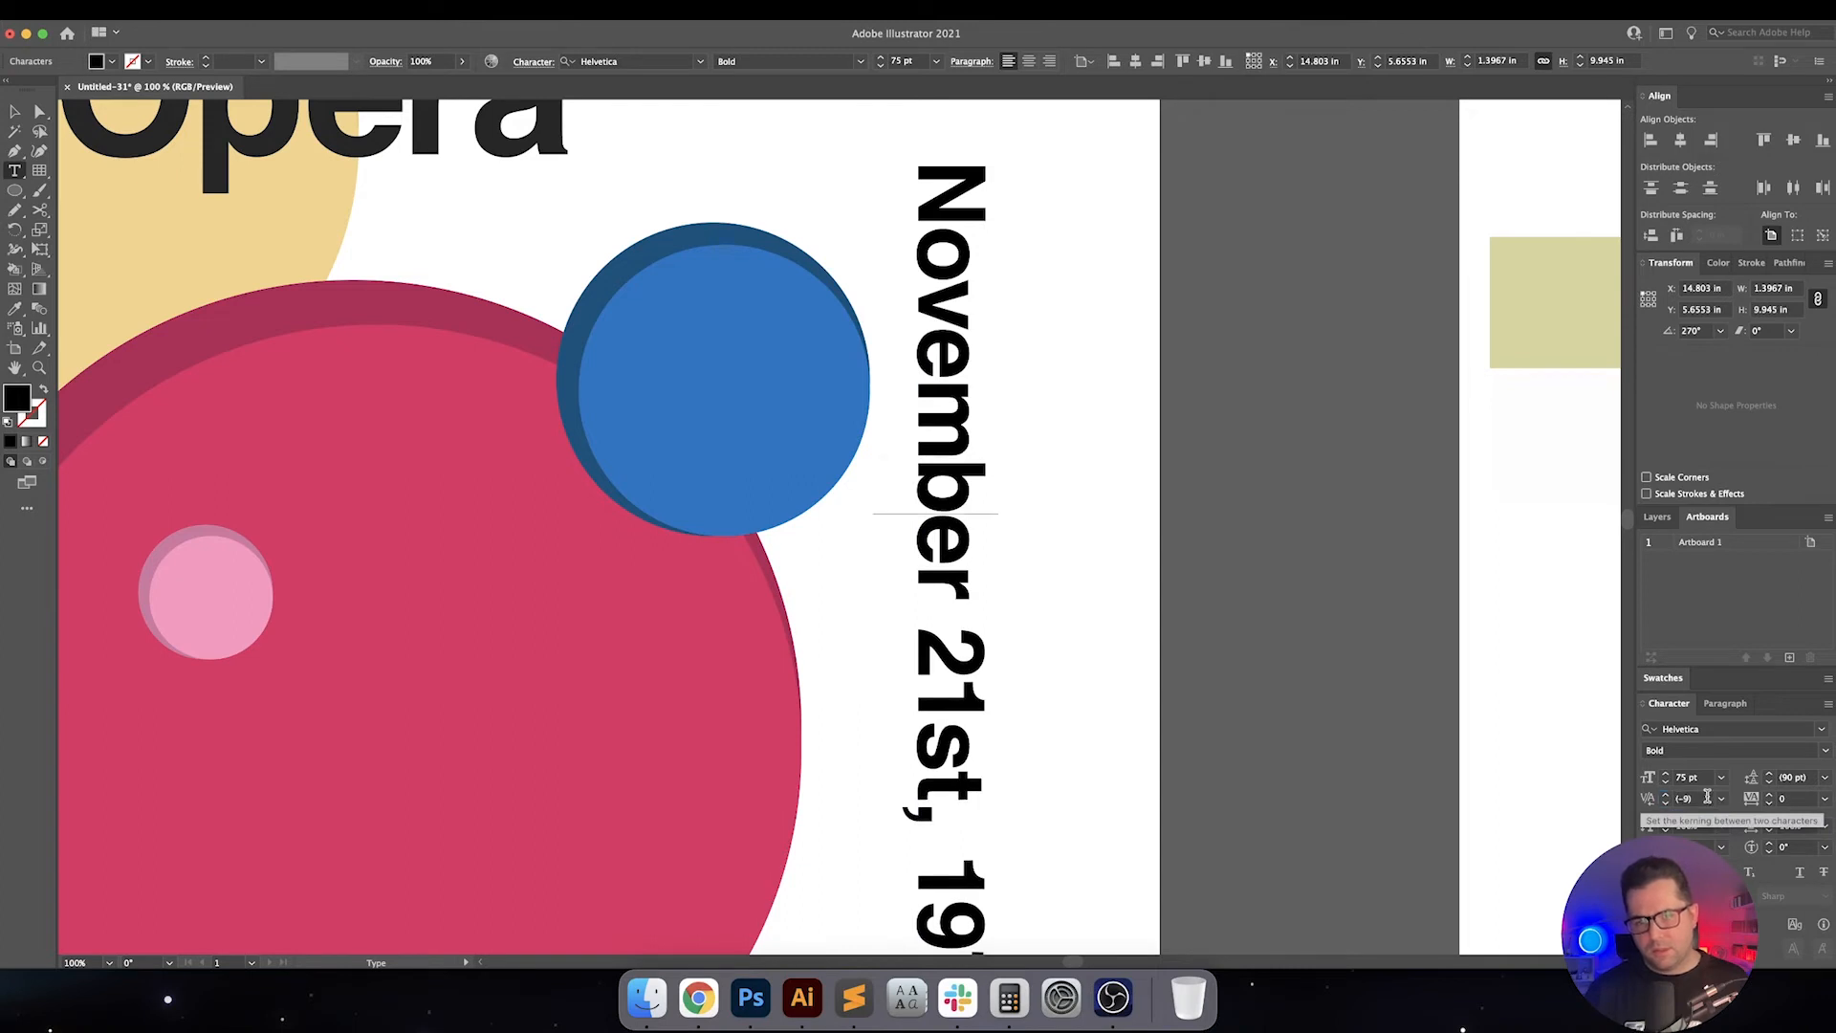
pyautogui.write('-75')
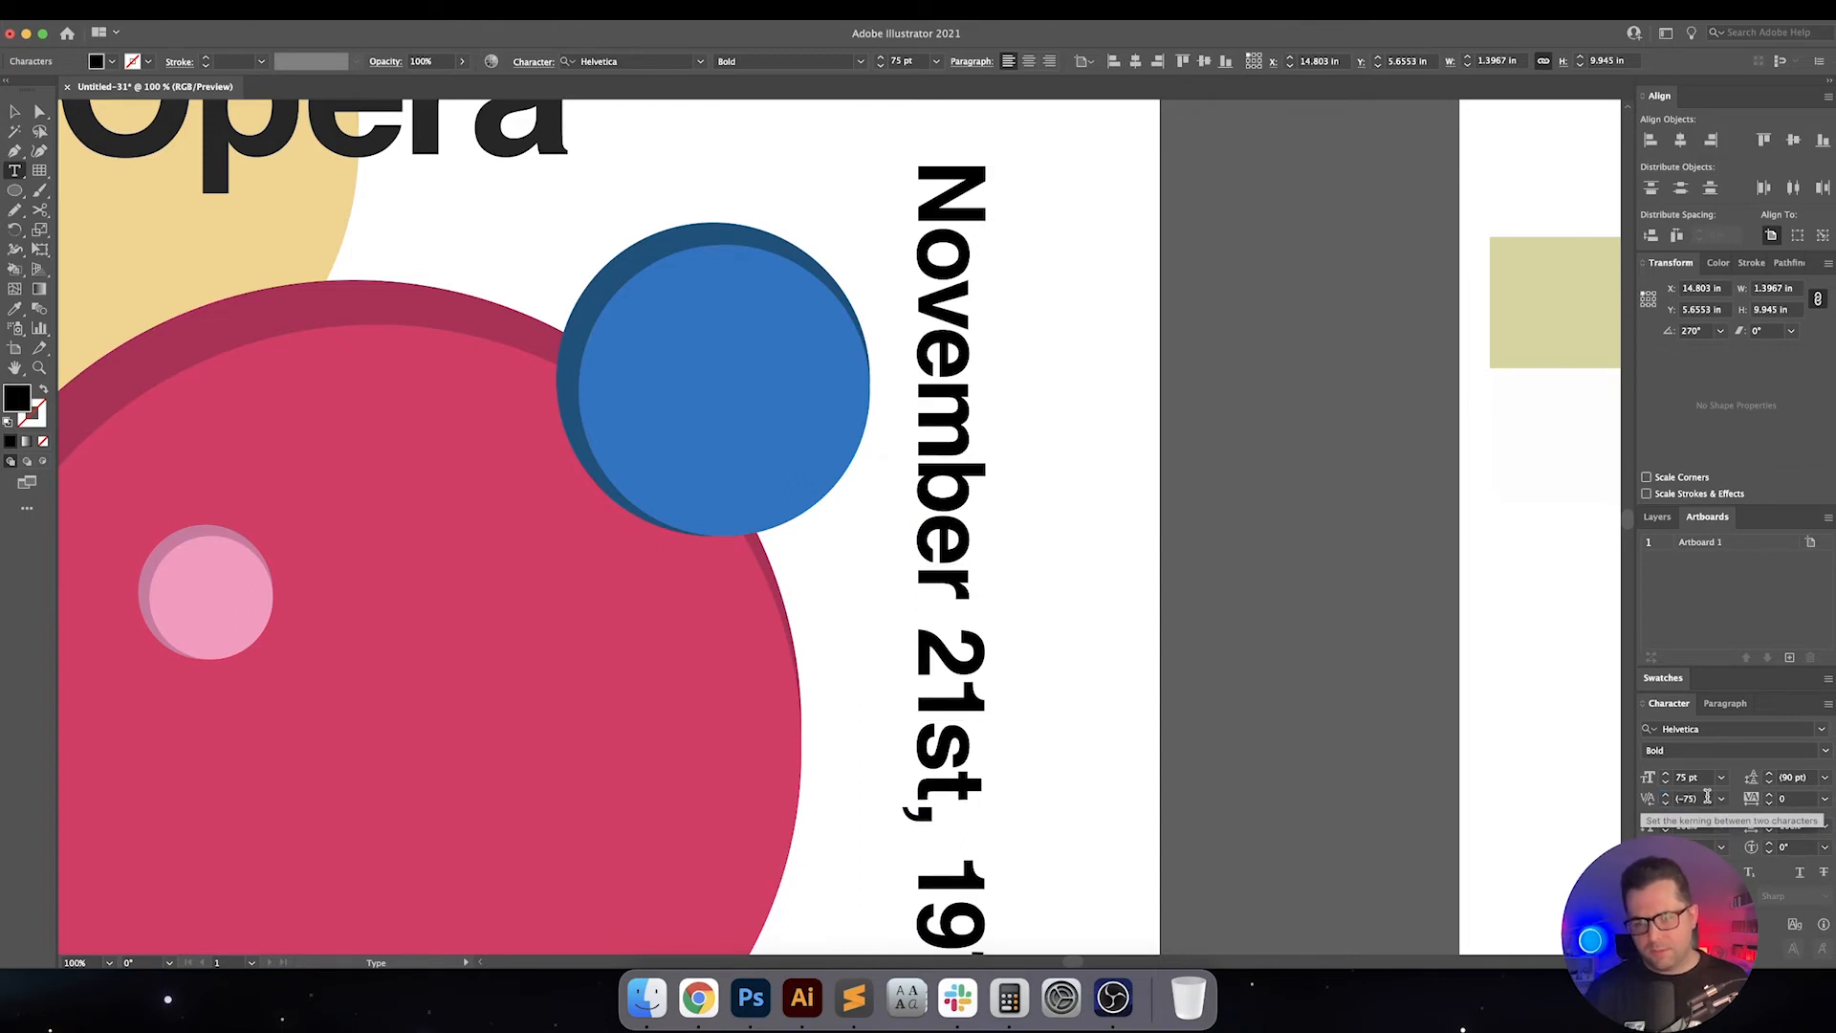
pyautogui.write('-120')
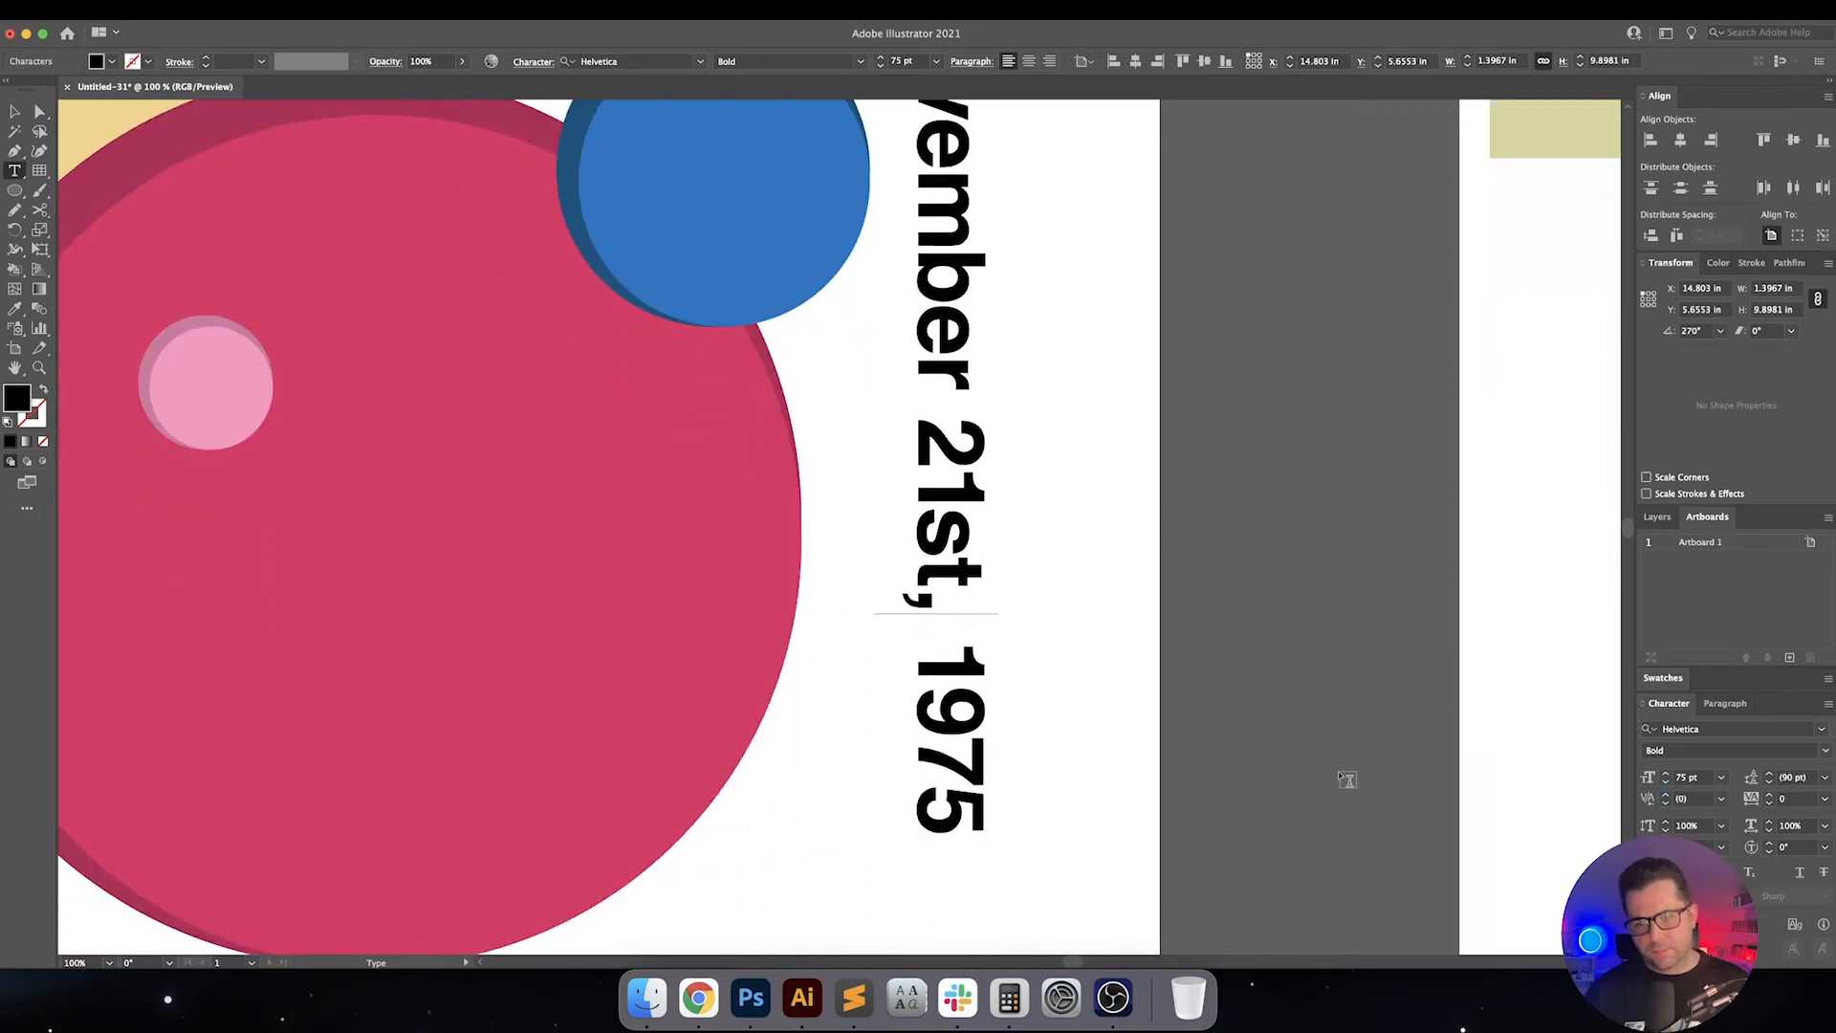
pyautogui.scroll(-3)
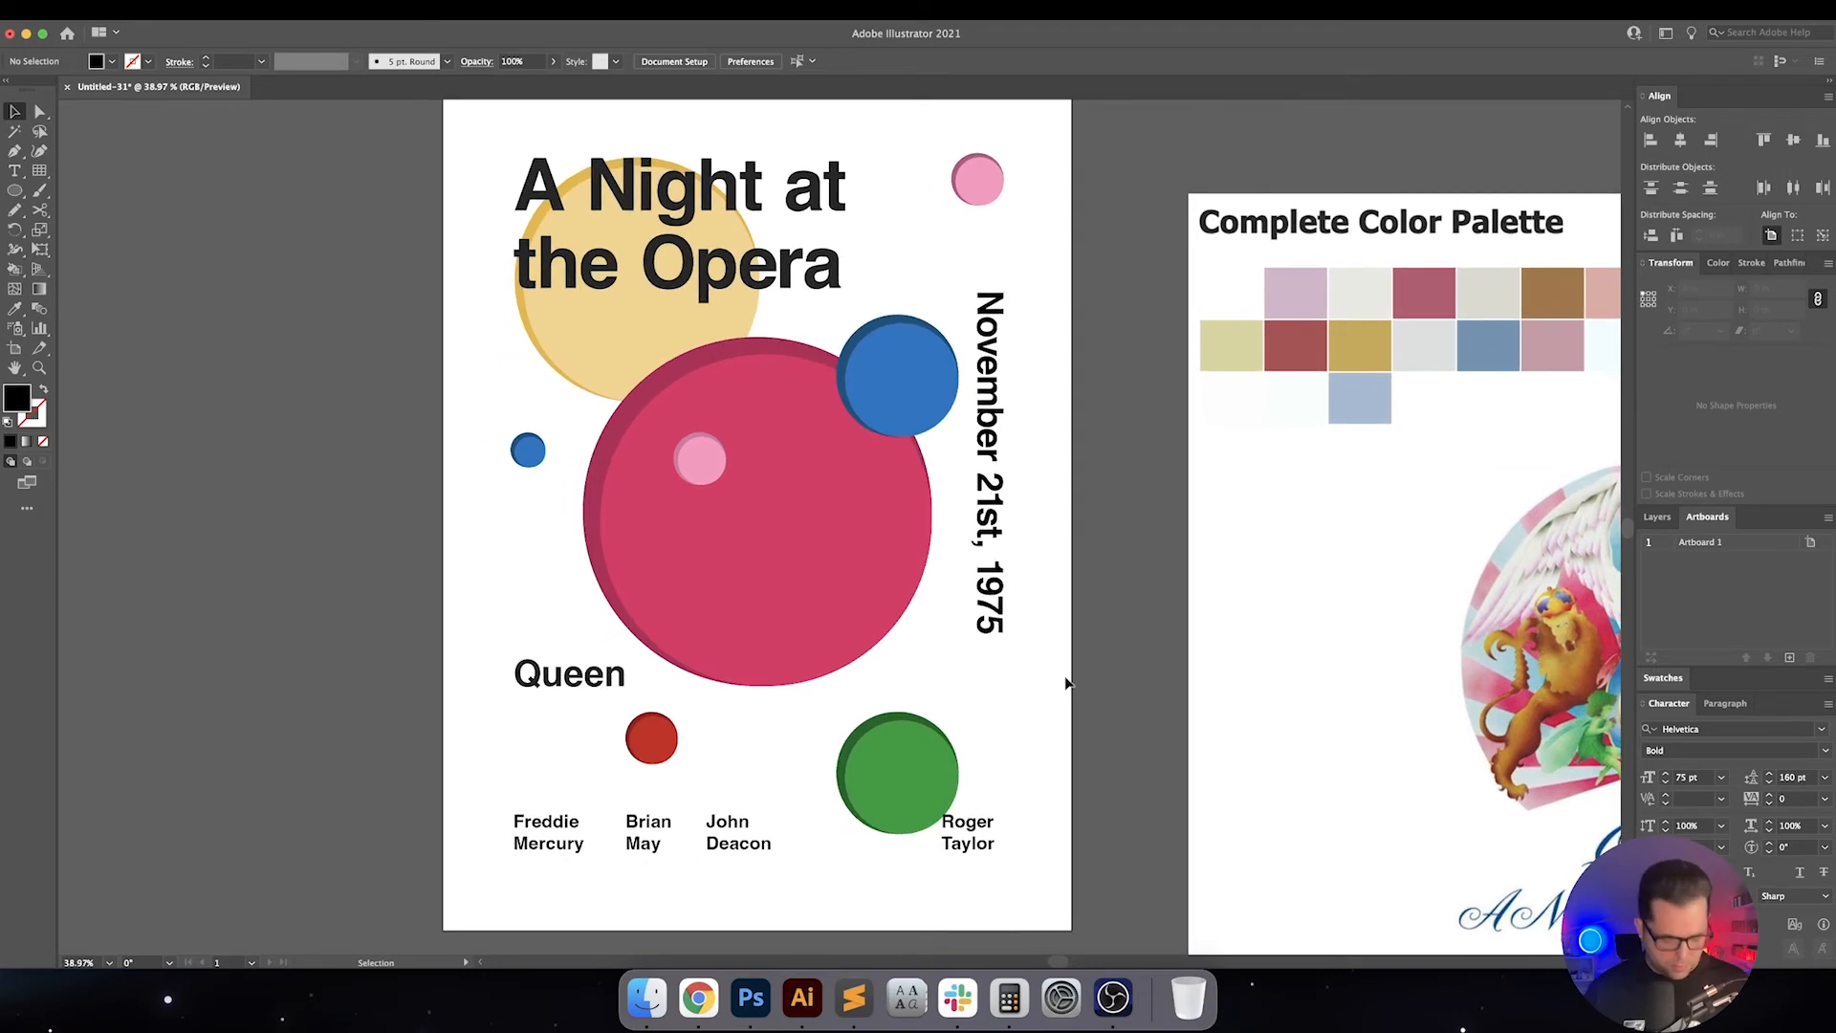
# Select the Queen text and set its tracking to -40
pyautogui.click(570, 673)
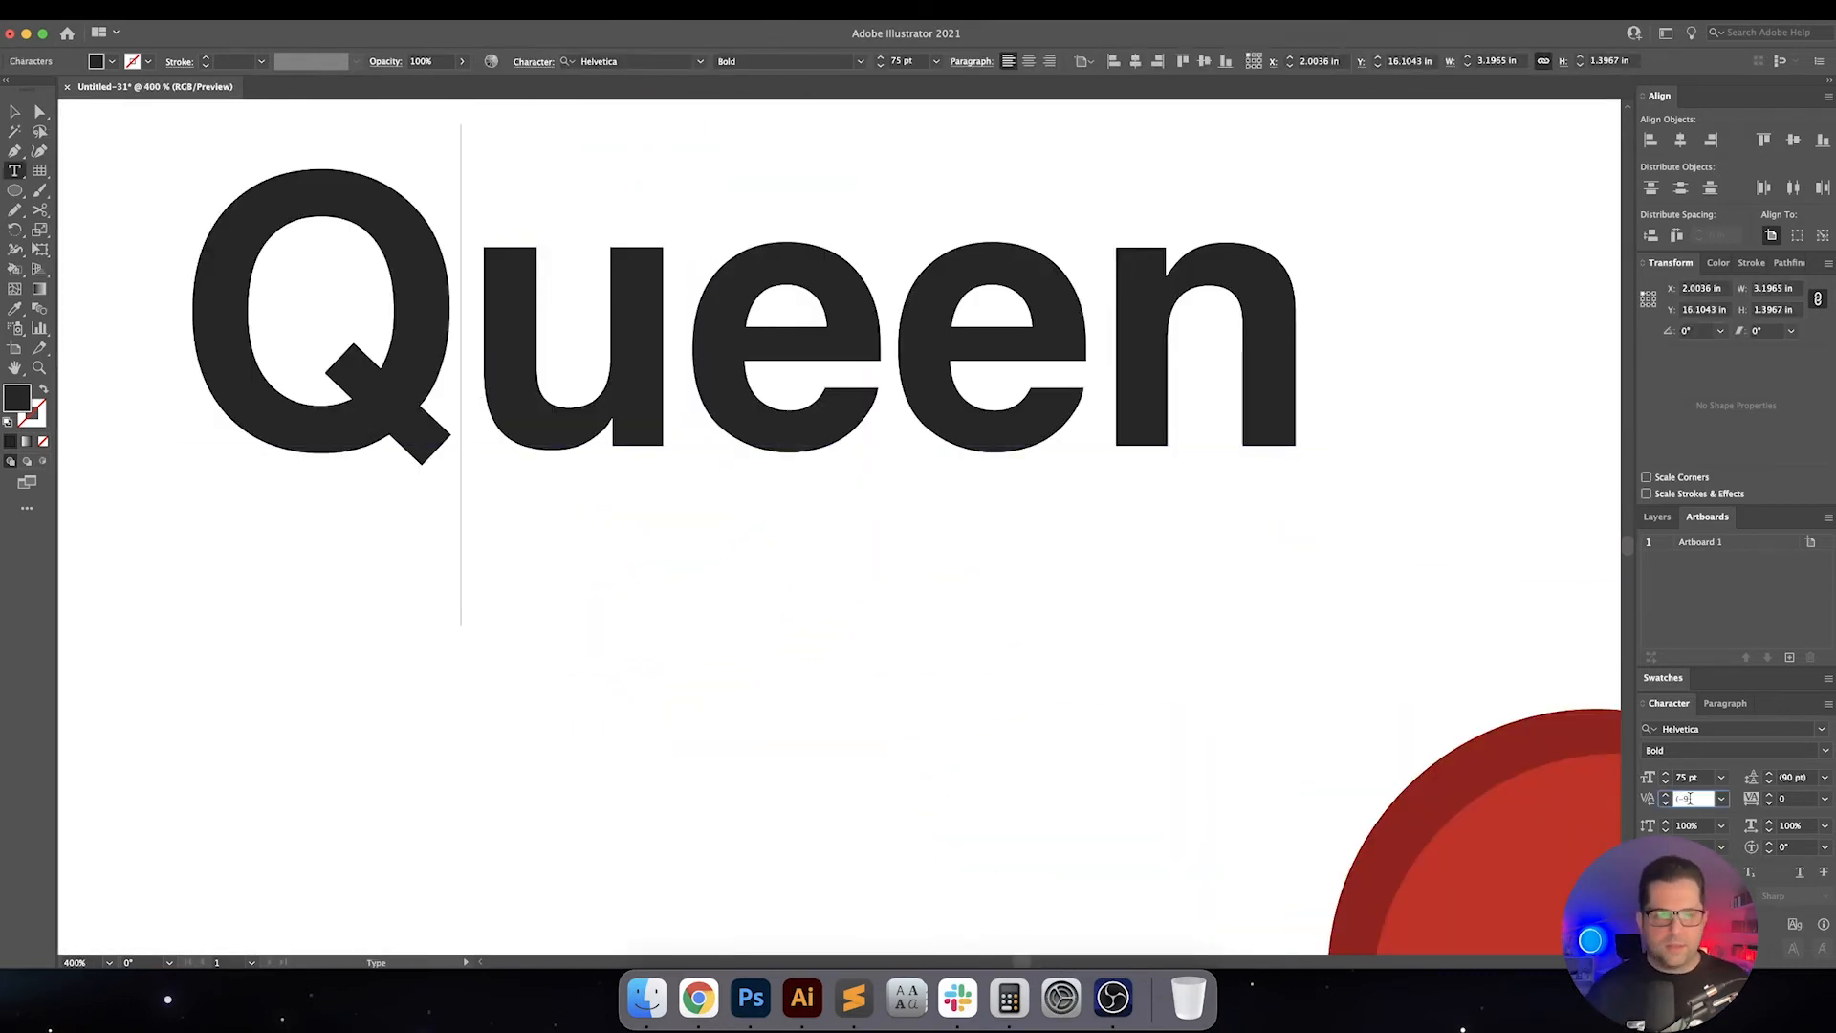
pyautogui.write('-40')
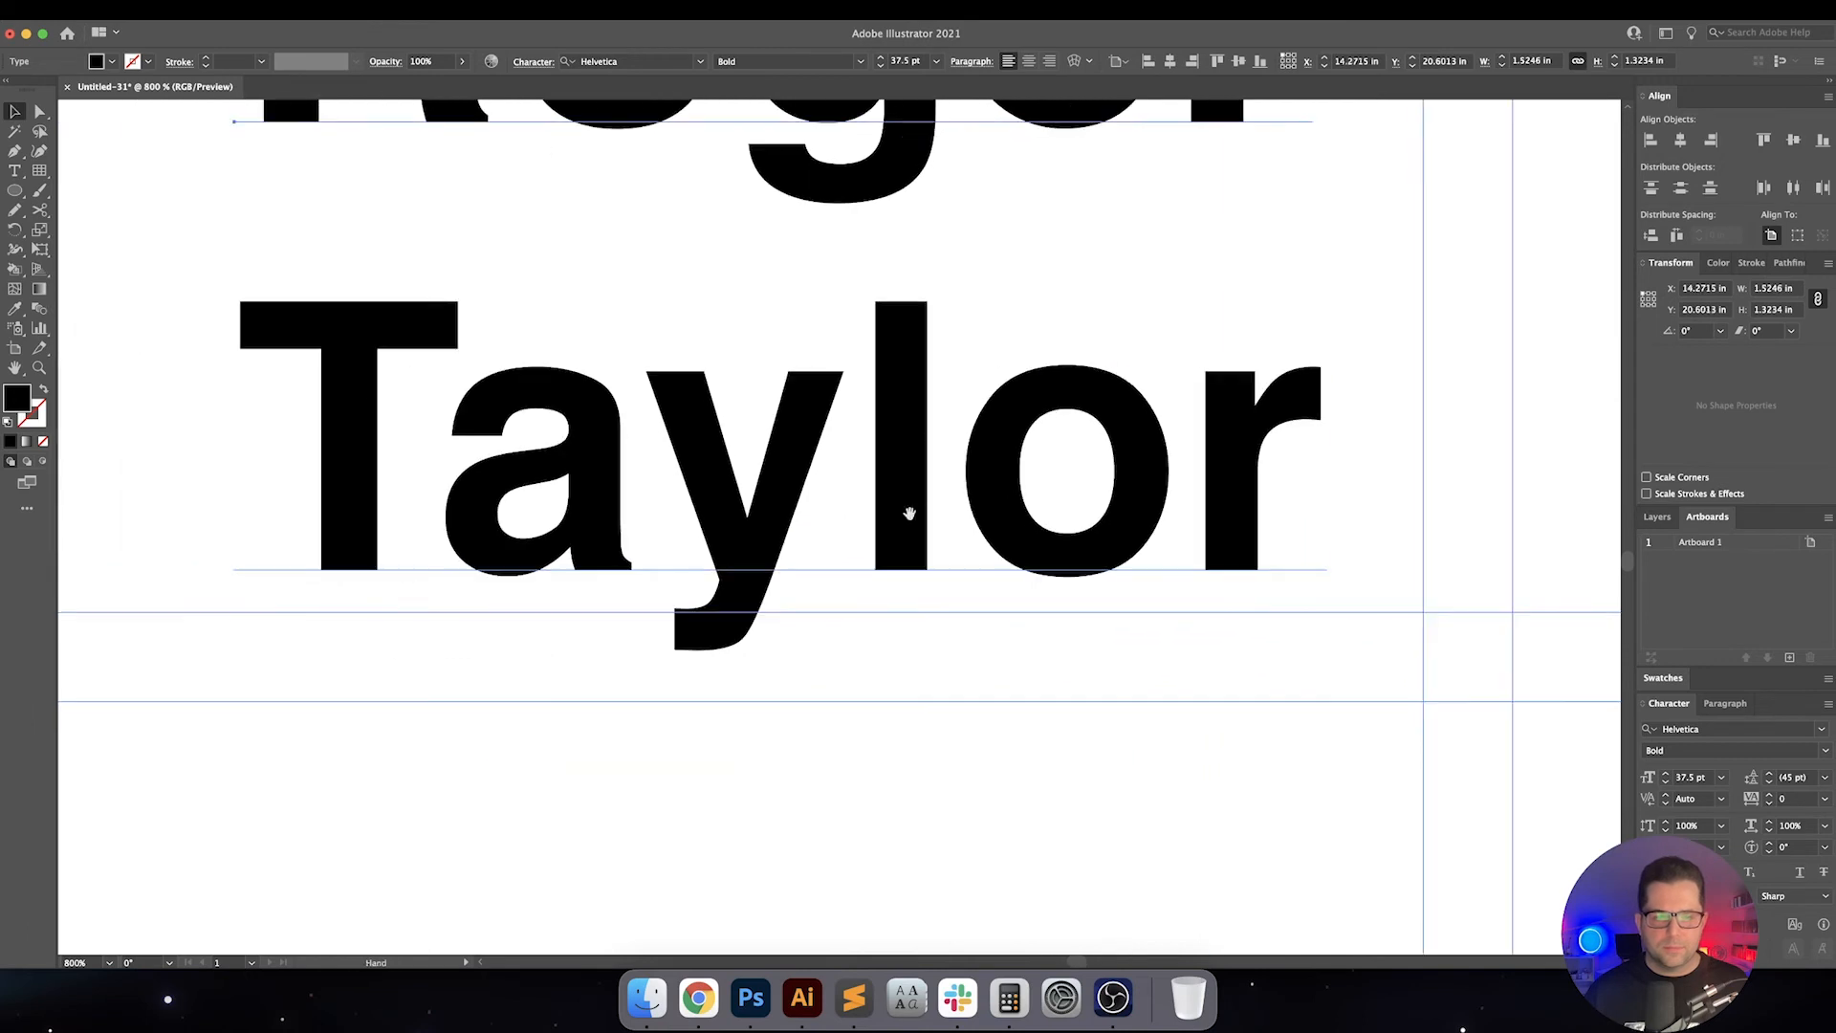
pyautogui.moveTo(906, 513); pyautogui.dragTo(381, 534)
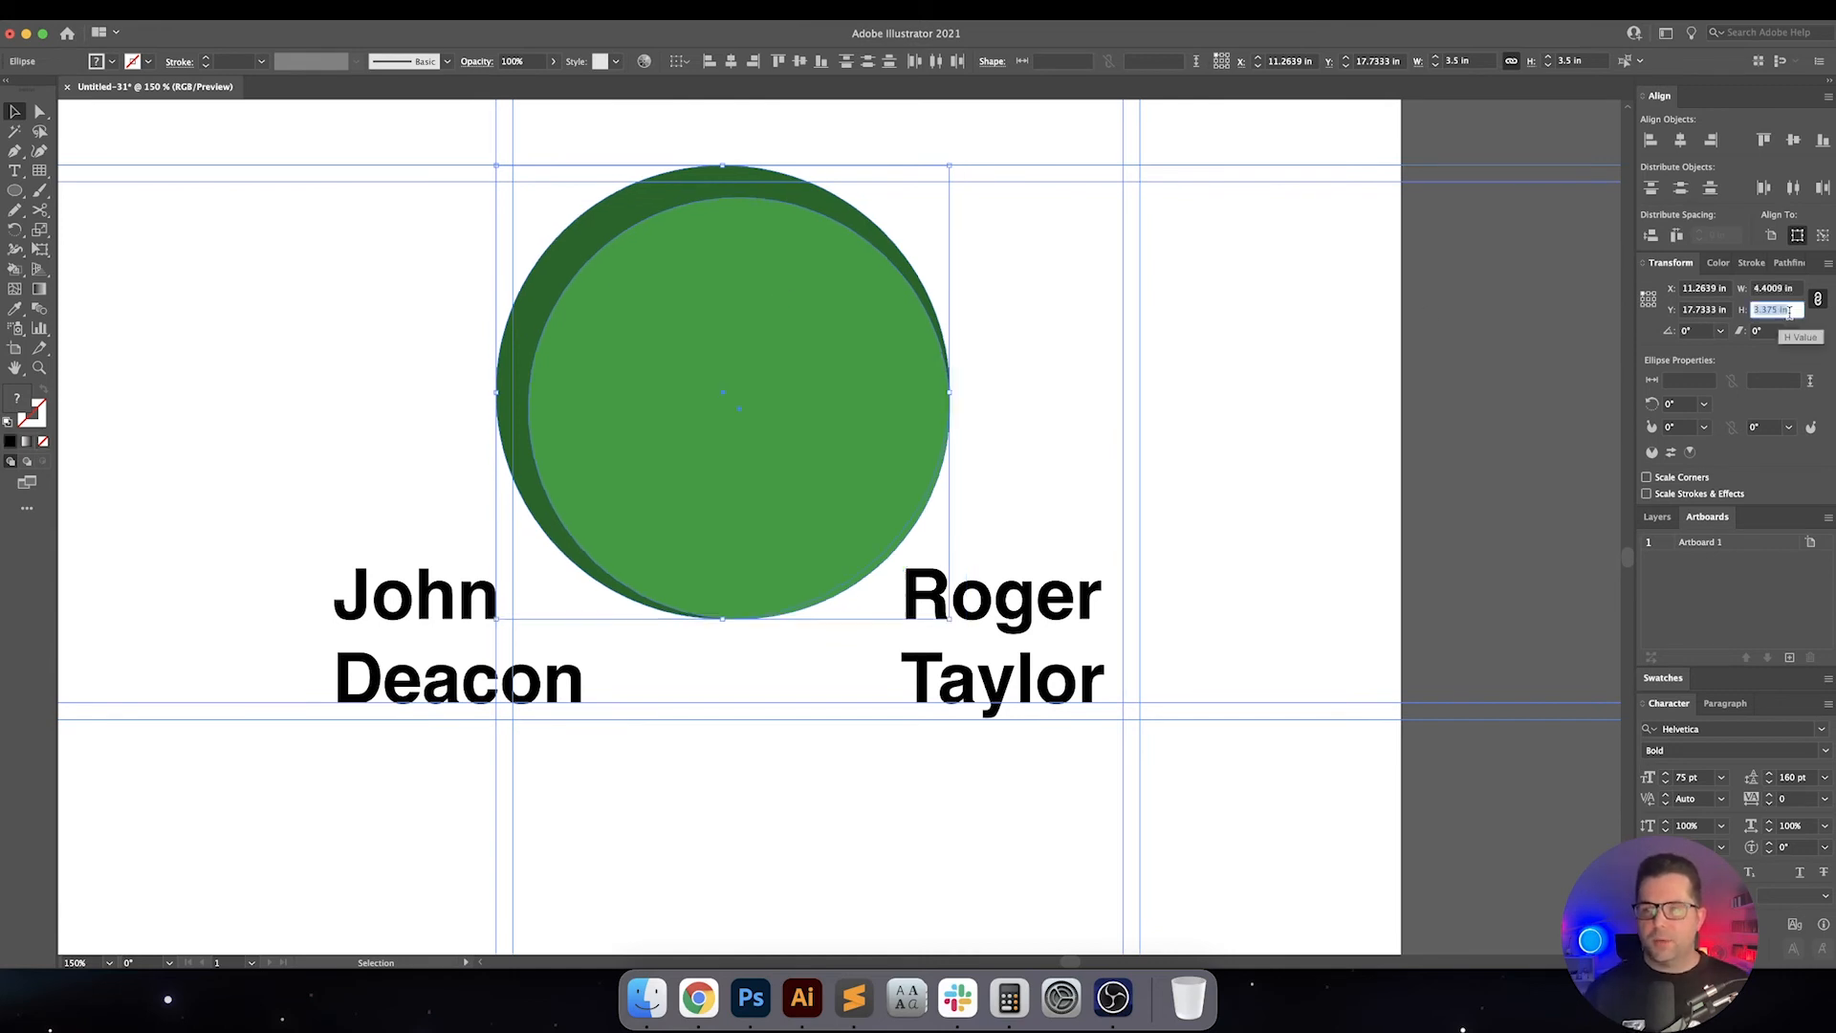
# Set the green circle above Roger Taylor to 3.25 in width and height
pyautogui.write('3.25 in')
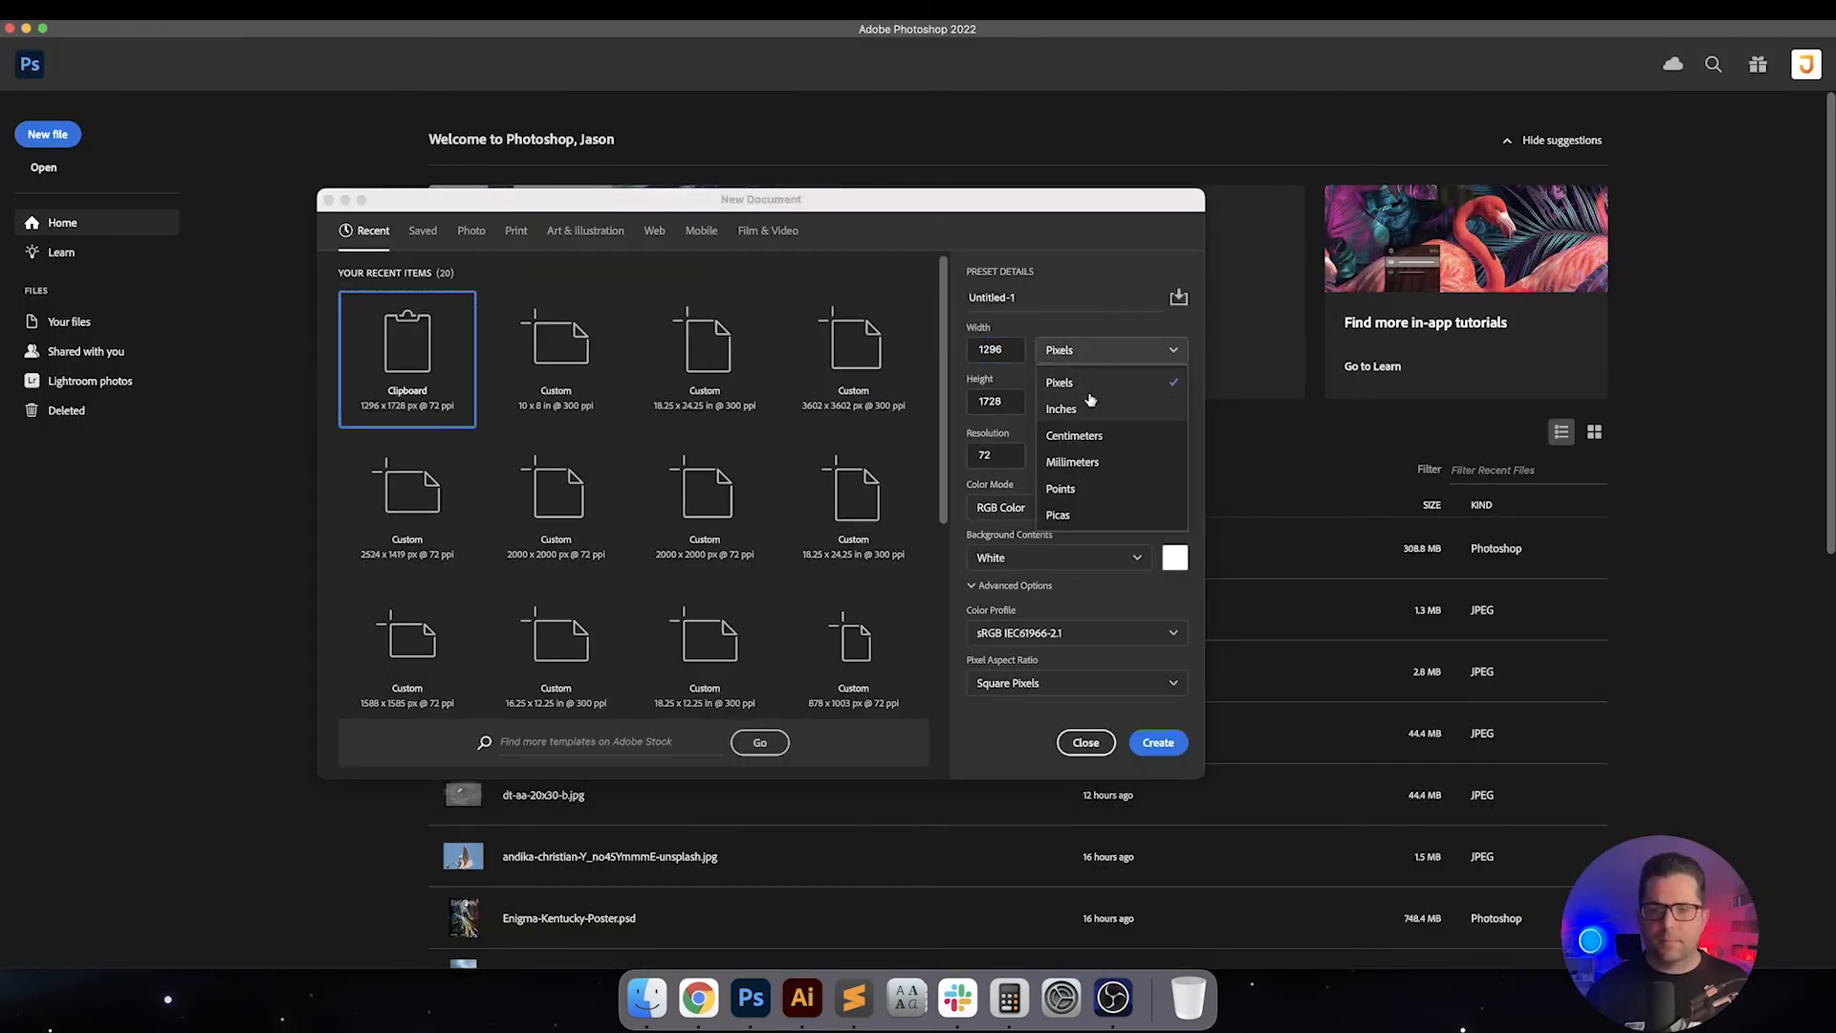
# Set the new 18×24 in, 300 ppi document to inches and paste the poster as a smart object
pyautogui.click(1061, 407)
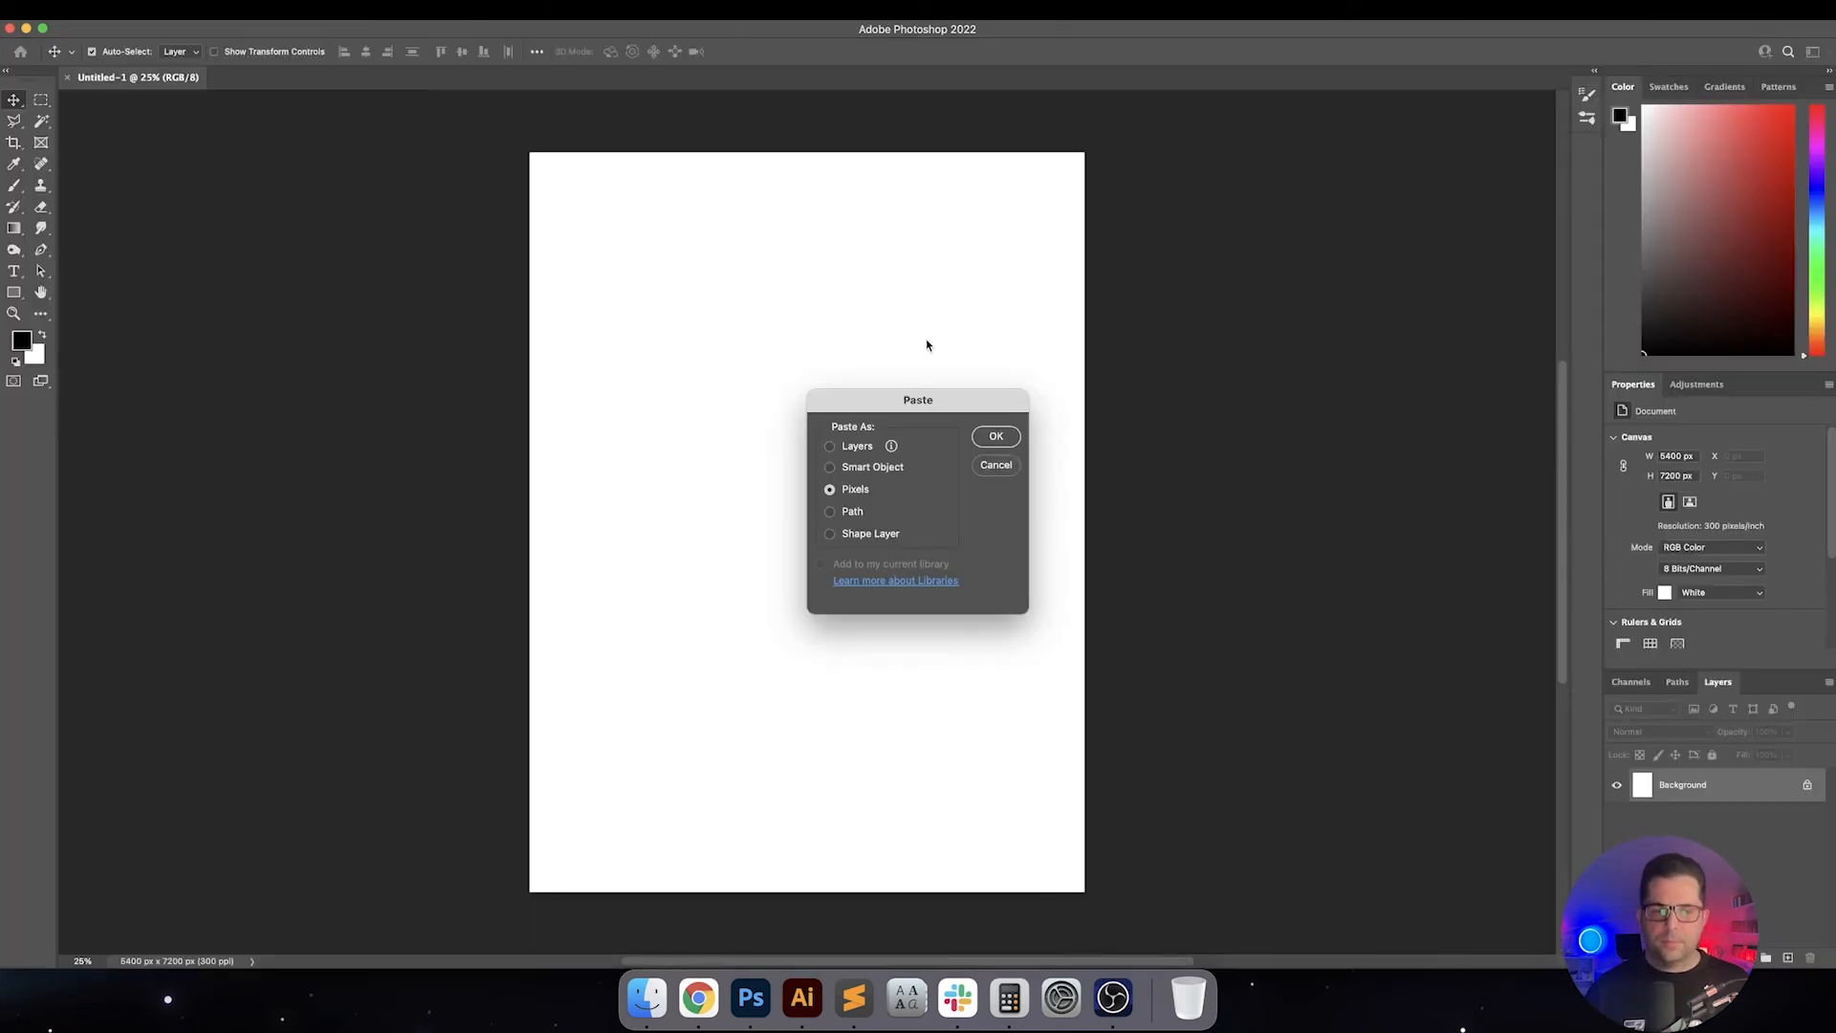
pyautogui.click(995, 436)
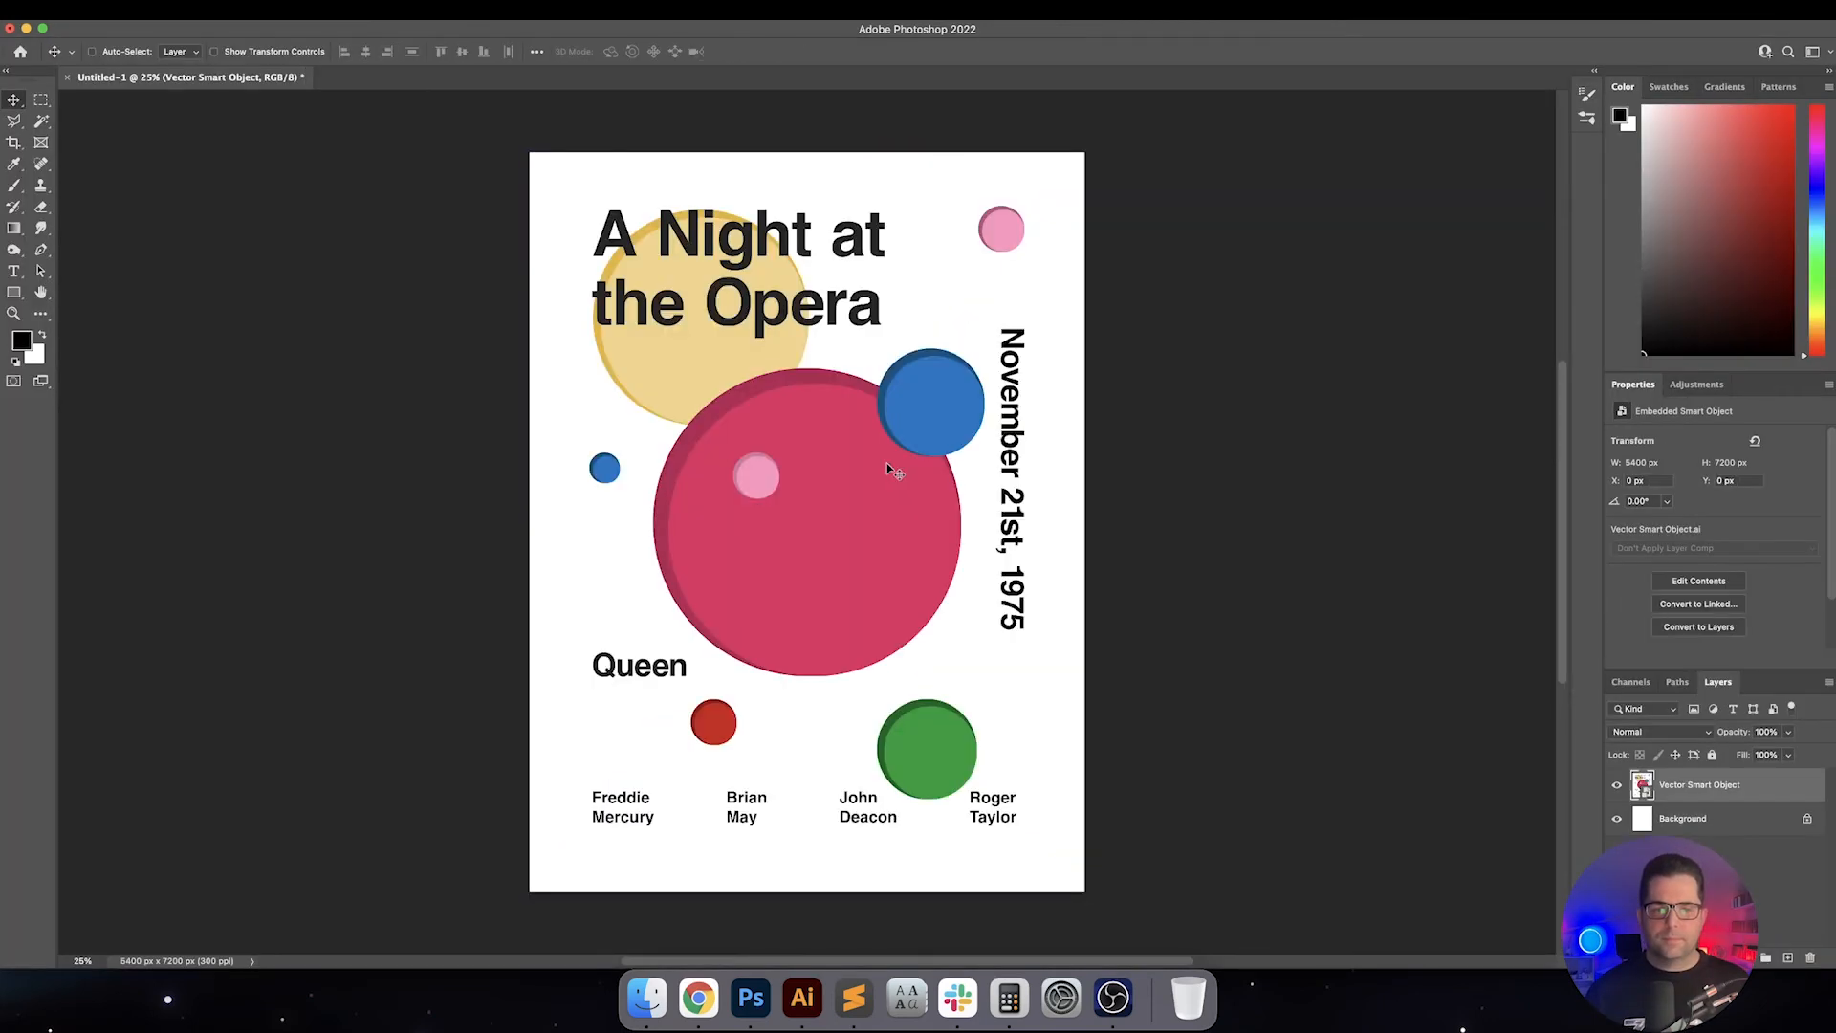
pyautogui.moveTo(926, 457)
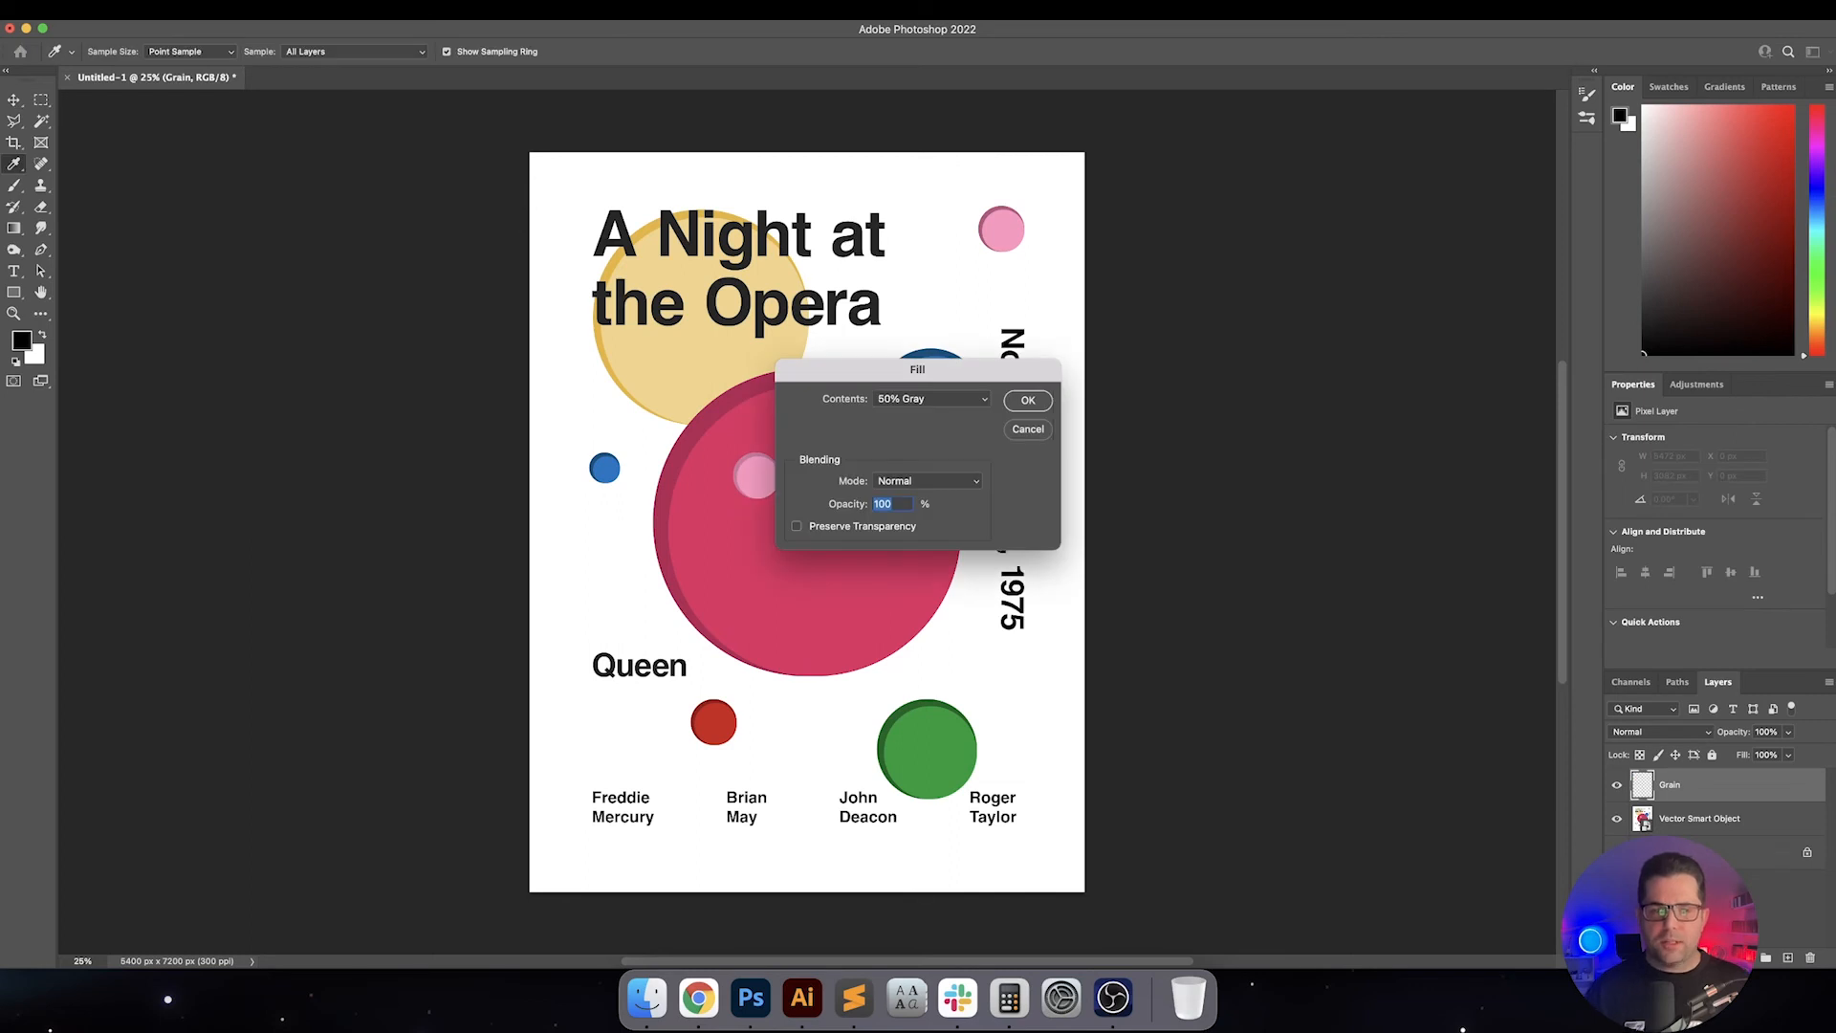
# Fill the Grain layer with 50% gray and apply monochrome Camera Raw film grain to it
pyautogui.click(1027, 400)
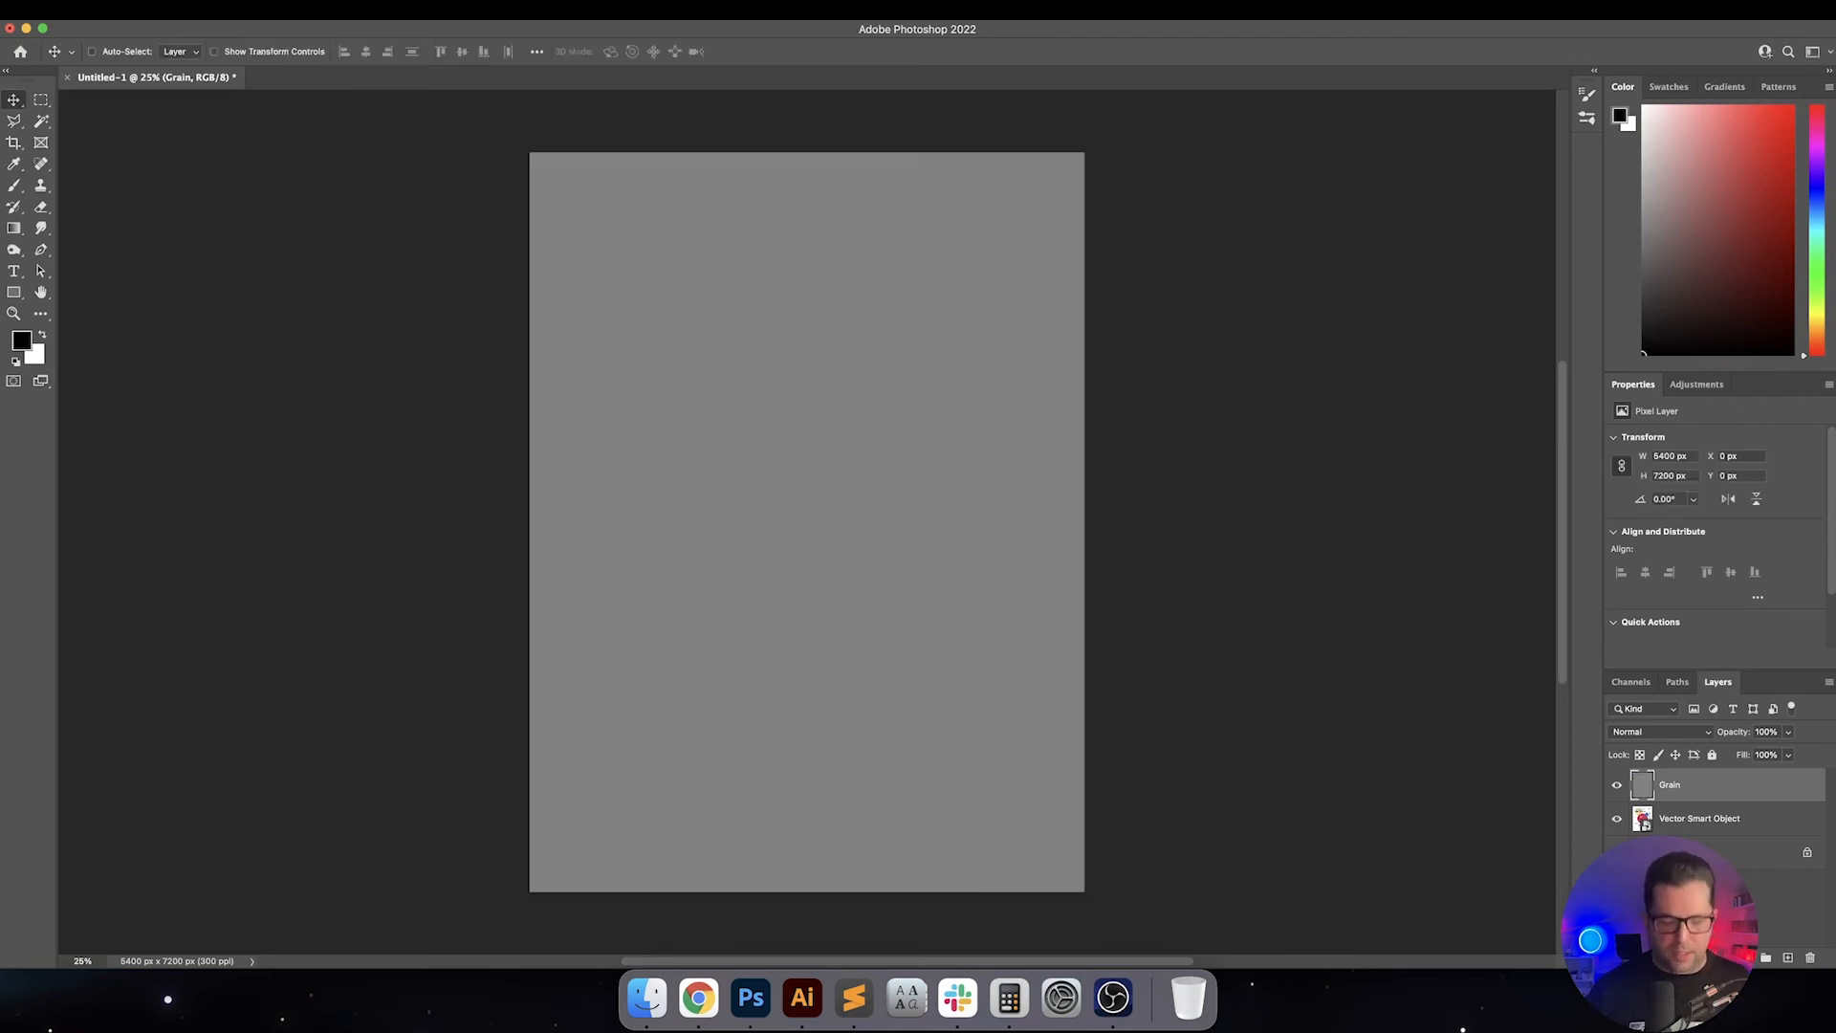
pyautogui.click(358, 21)
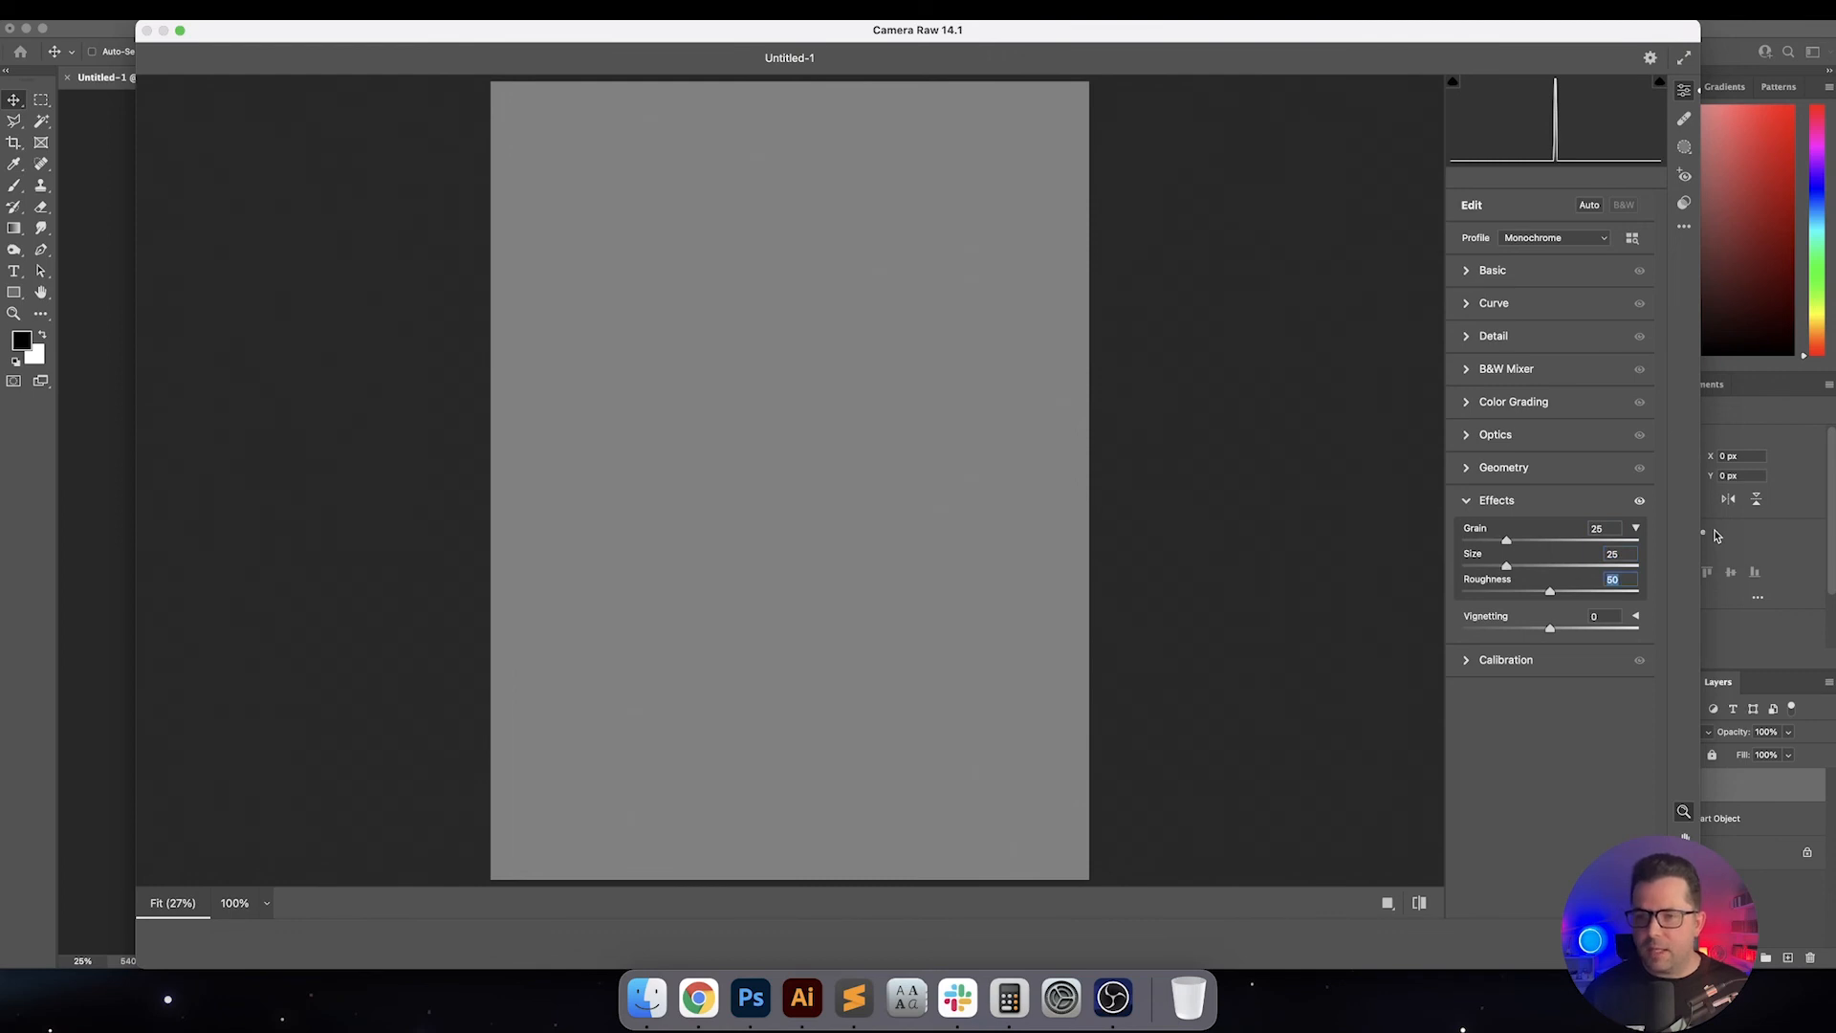
pyautogui.click(234, 903)
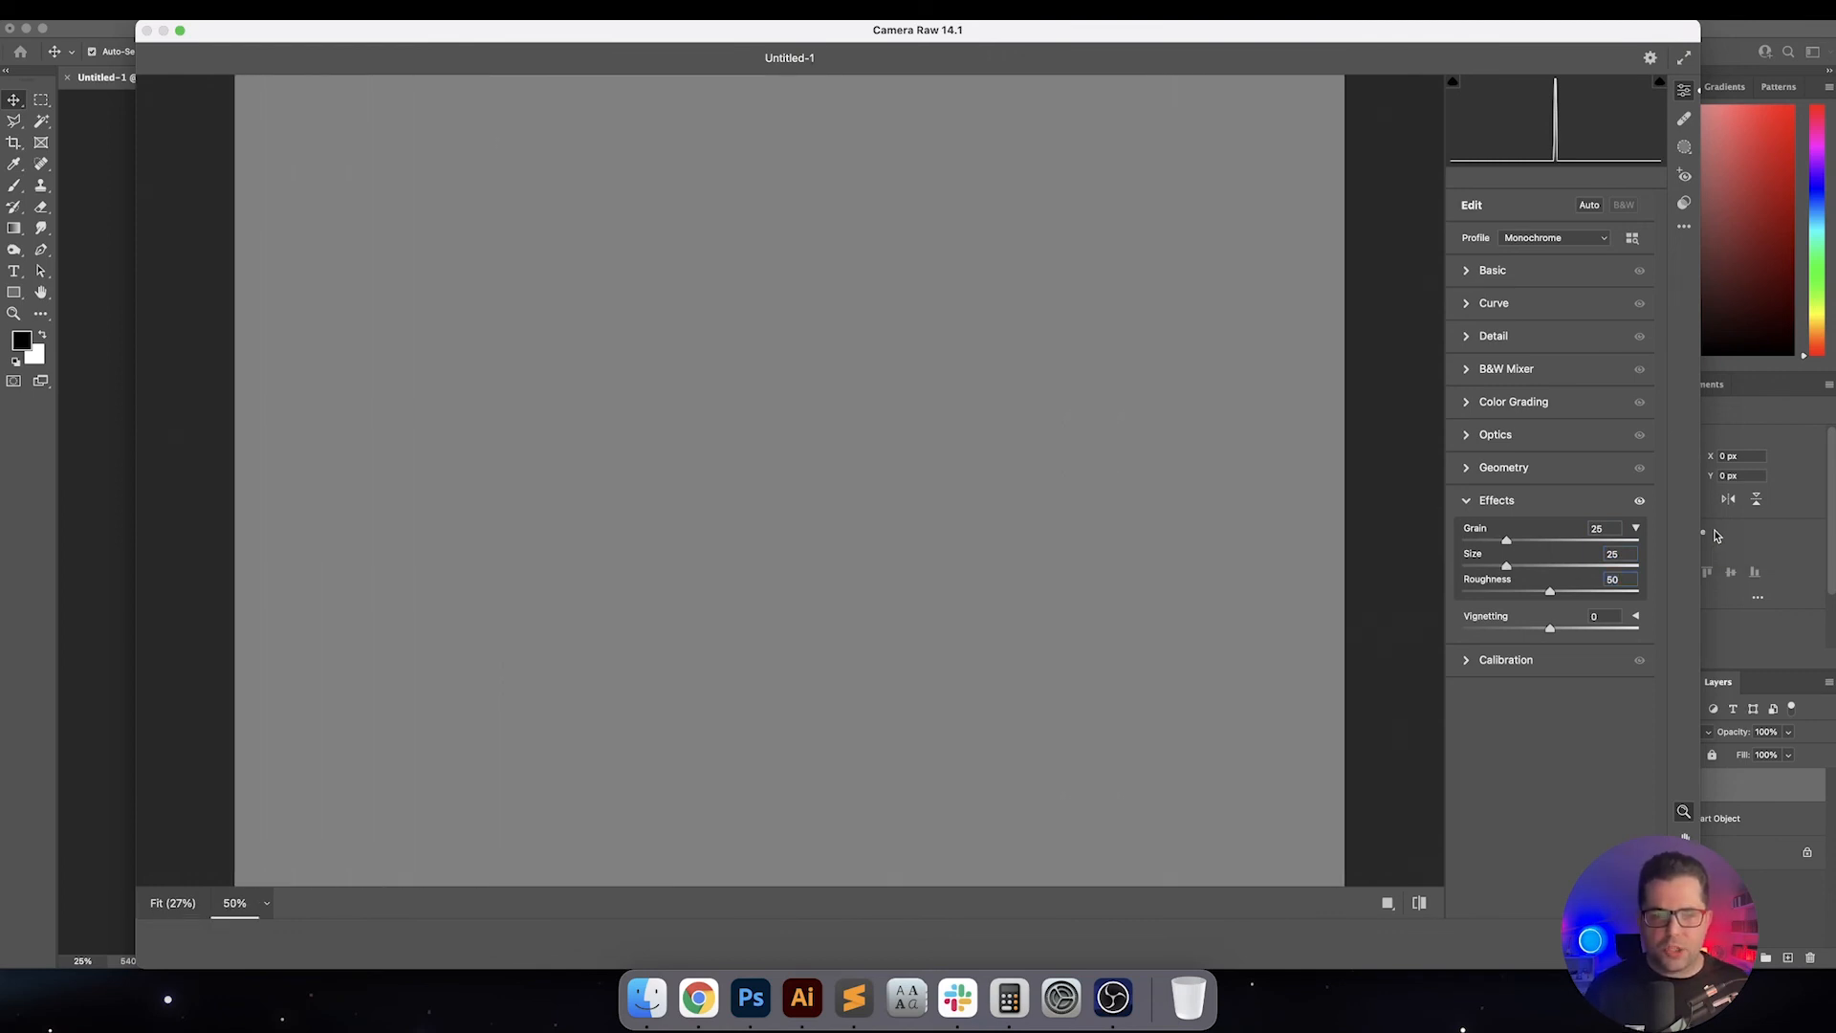
pyautogui.click(233, 903)
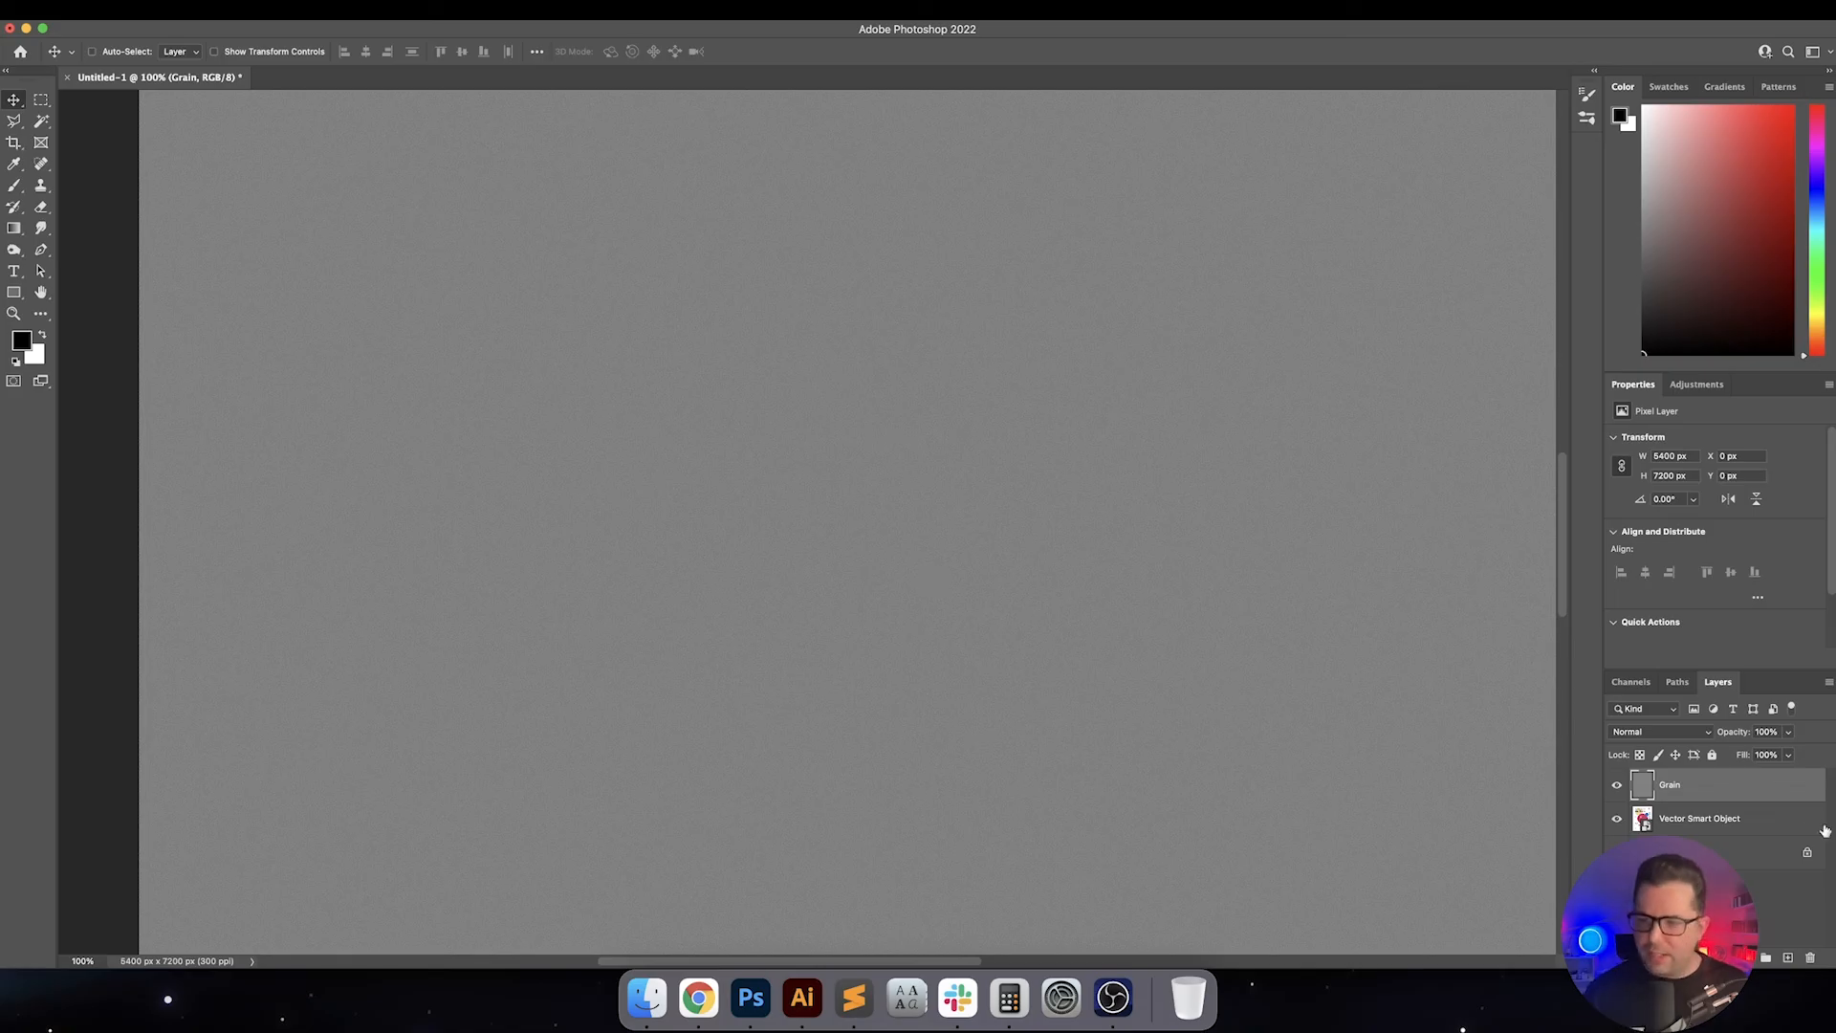
# Select the pasted poster Vector Smart Object layer and delete it
pyautogui.click(1660, 730)
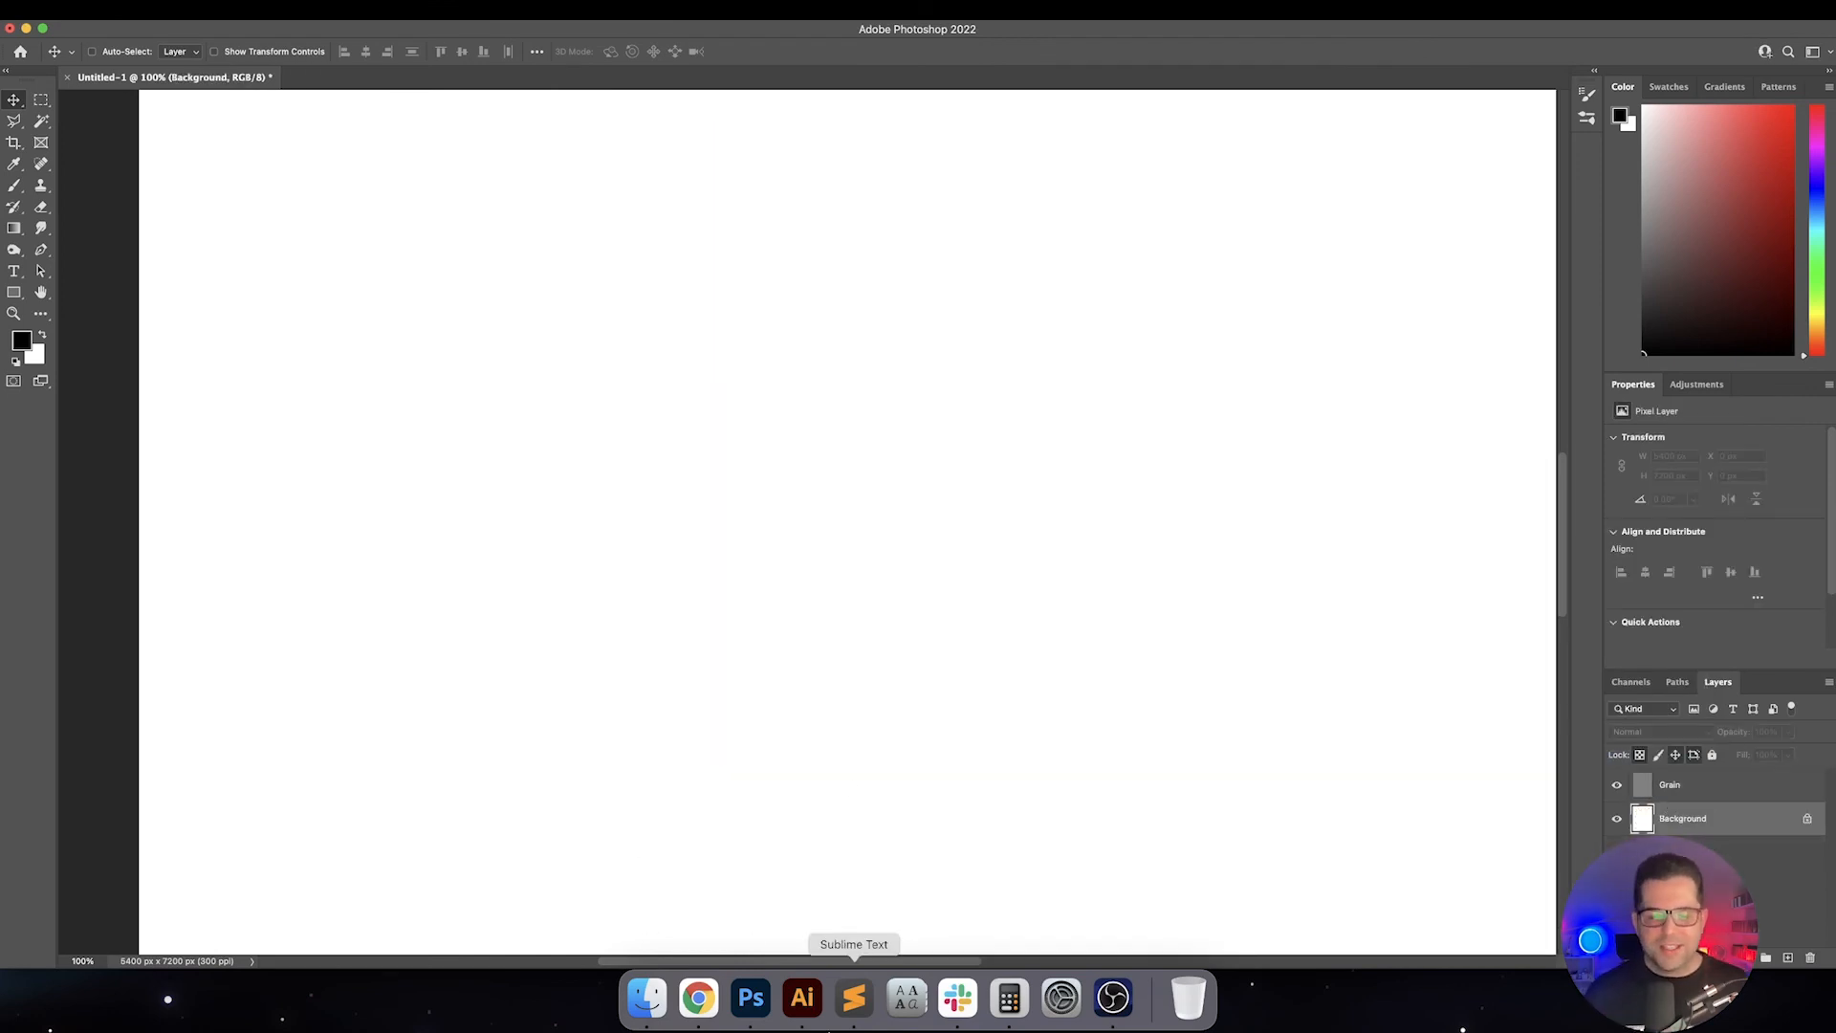
# Recolour the poster background rectangle to the pale off-white FDFFEB in Illustrator
pyautogui.click(802, 999)
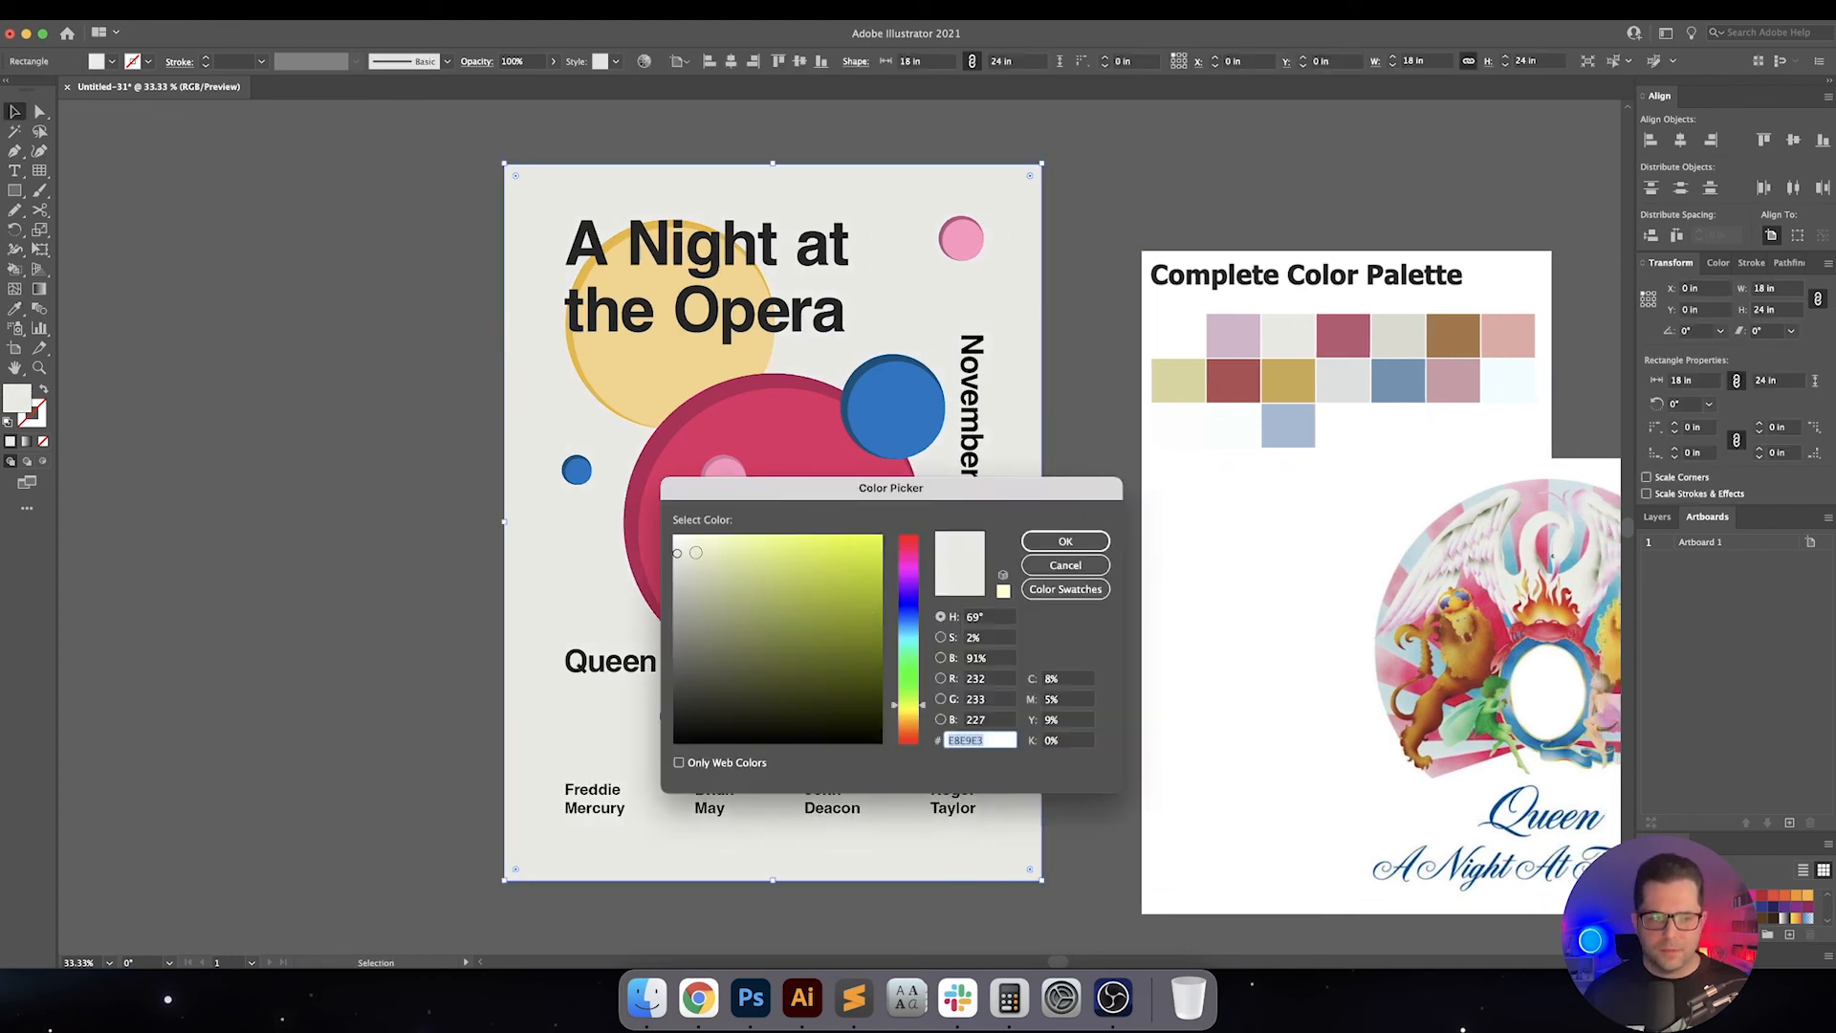
pyautogui.click(691, 530)
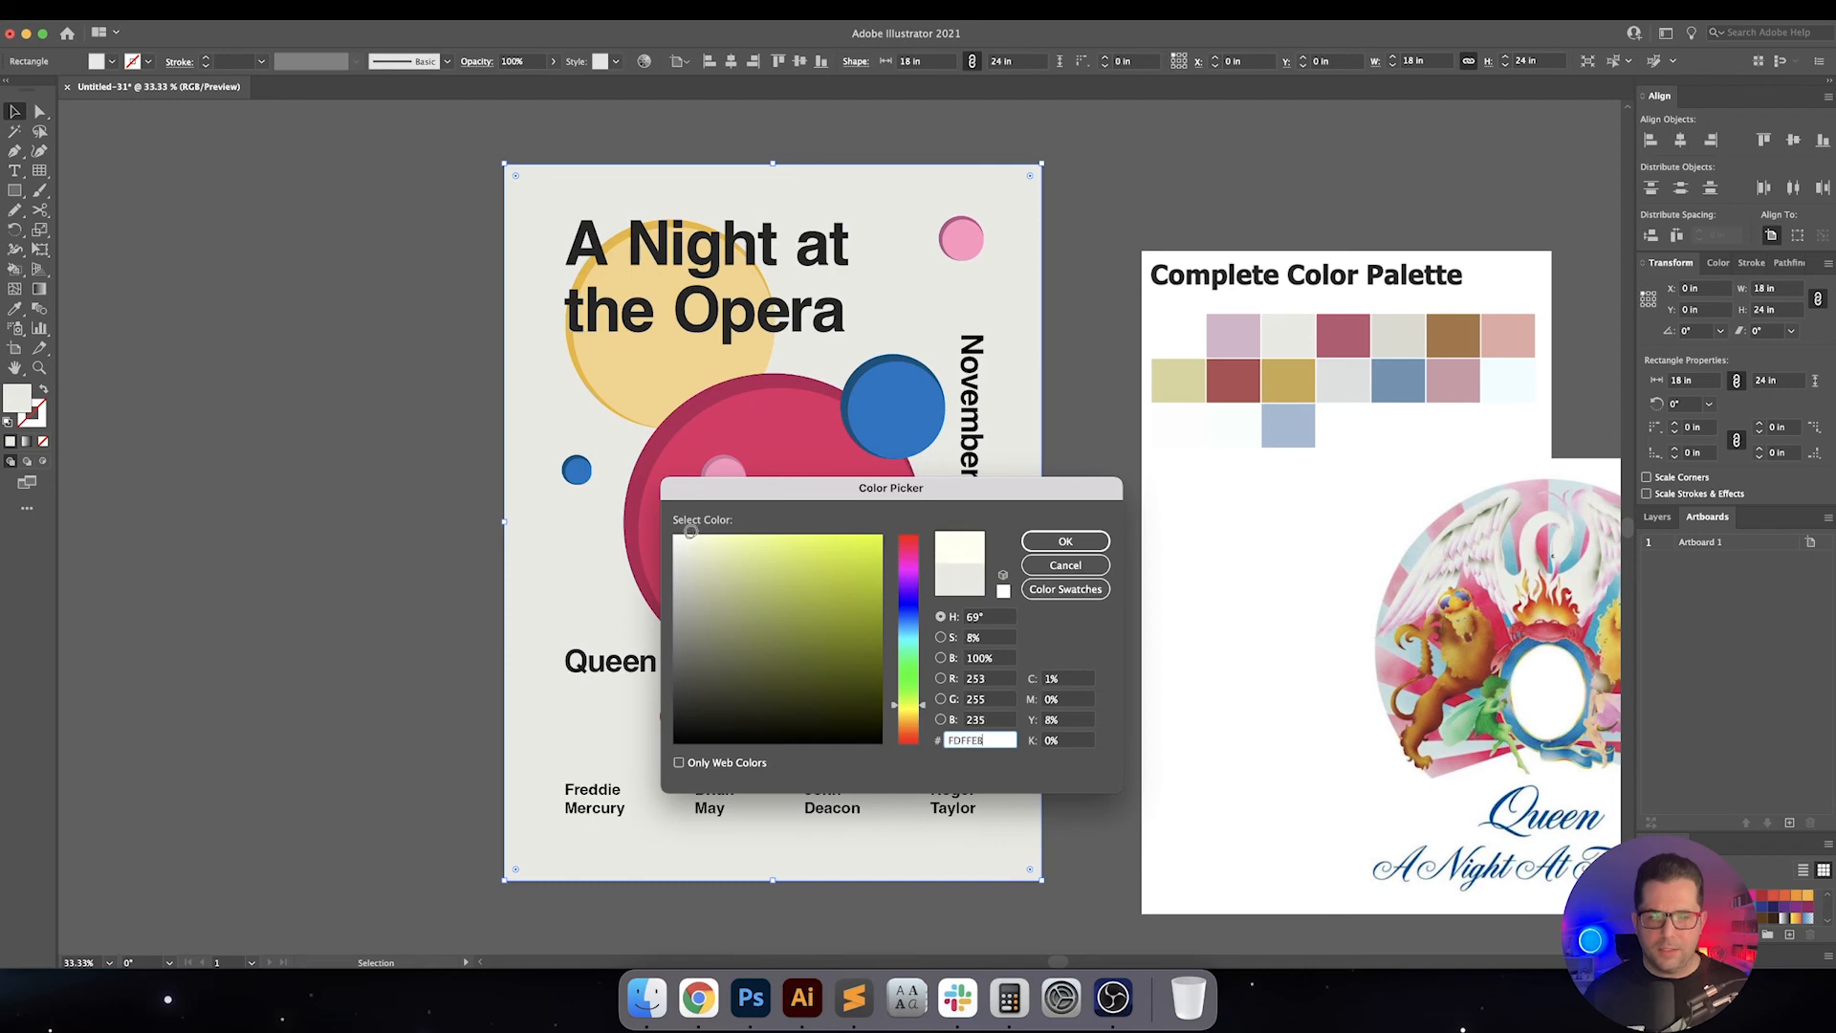
pyautogui.click(1064, 539)
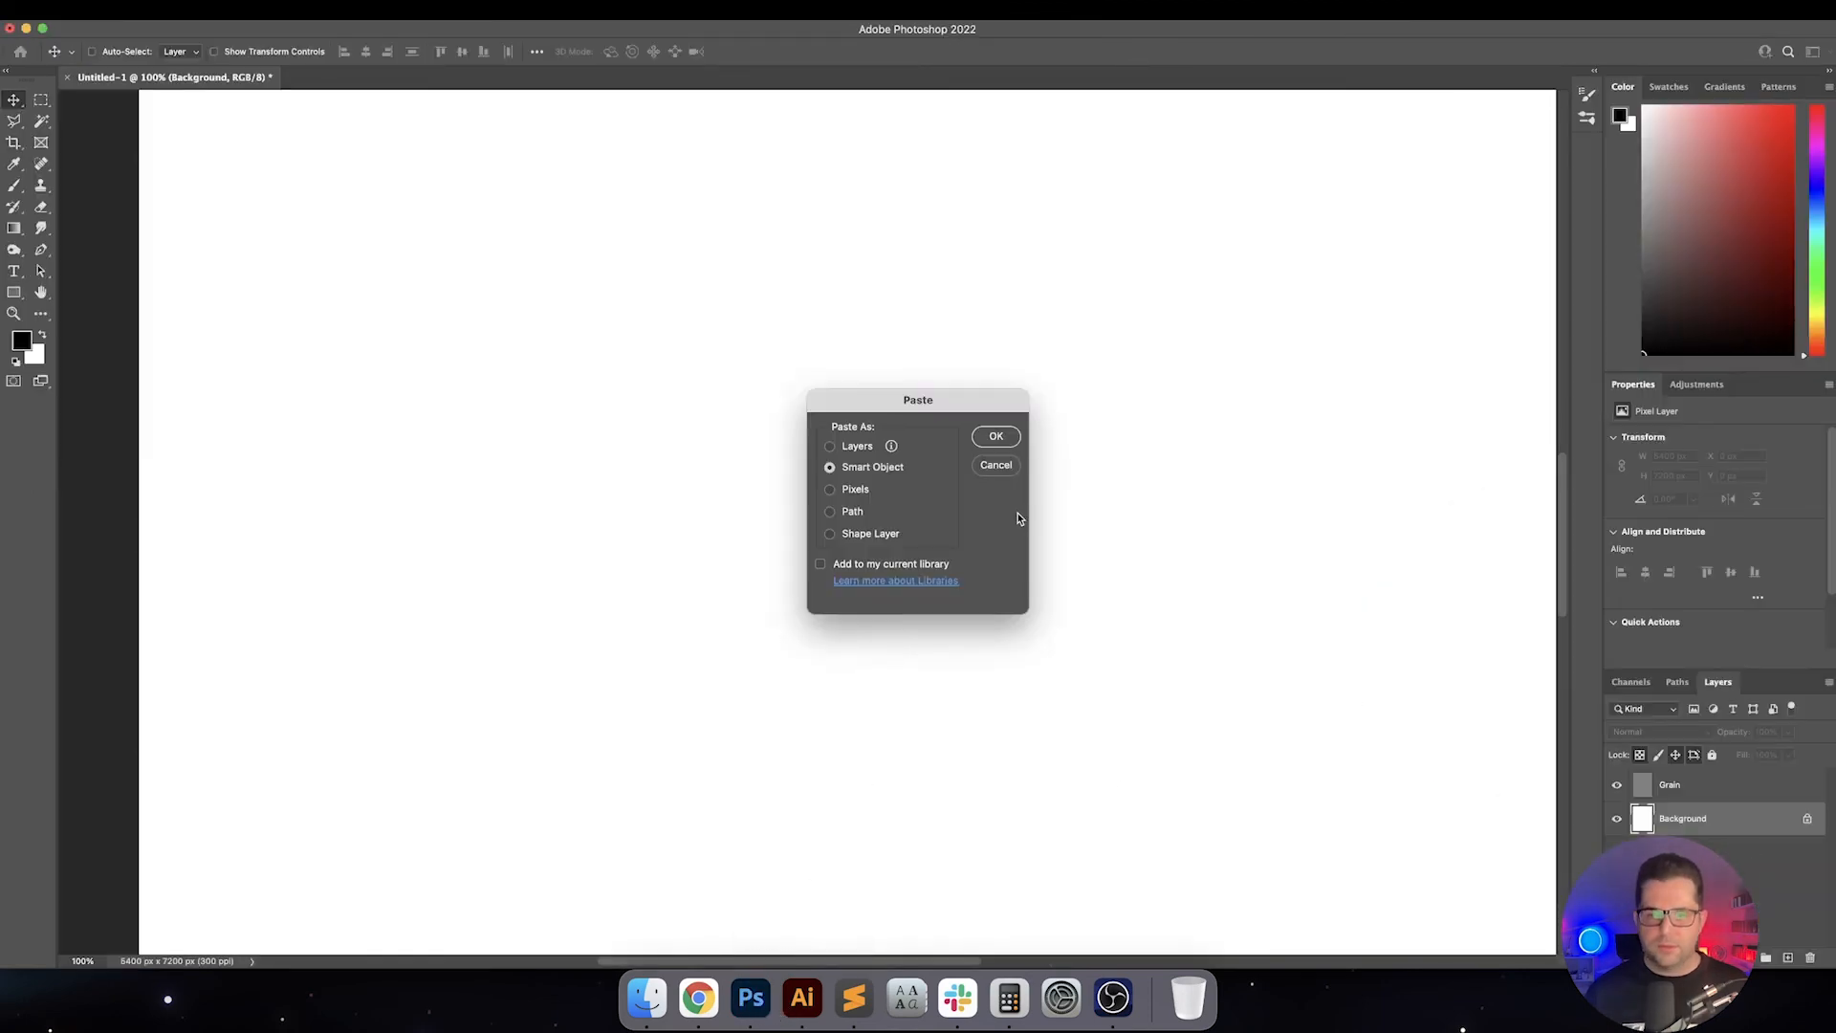
# Paste the off-white poster as a Smart Object beneath the Grain layer and commit its placement
pyautogui.click(995, 436)
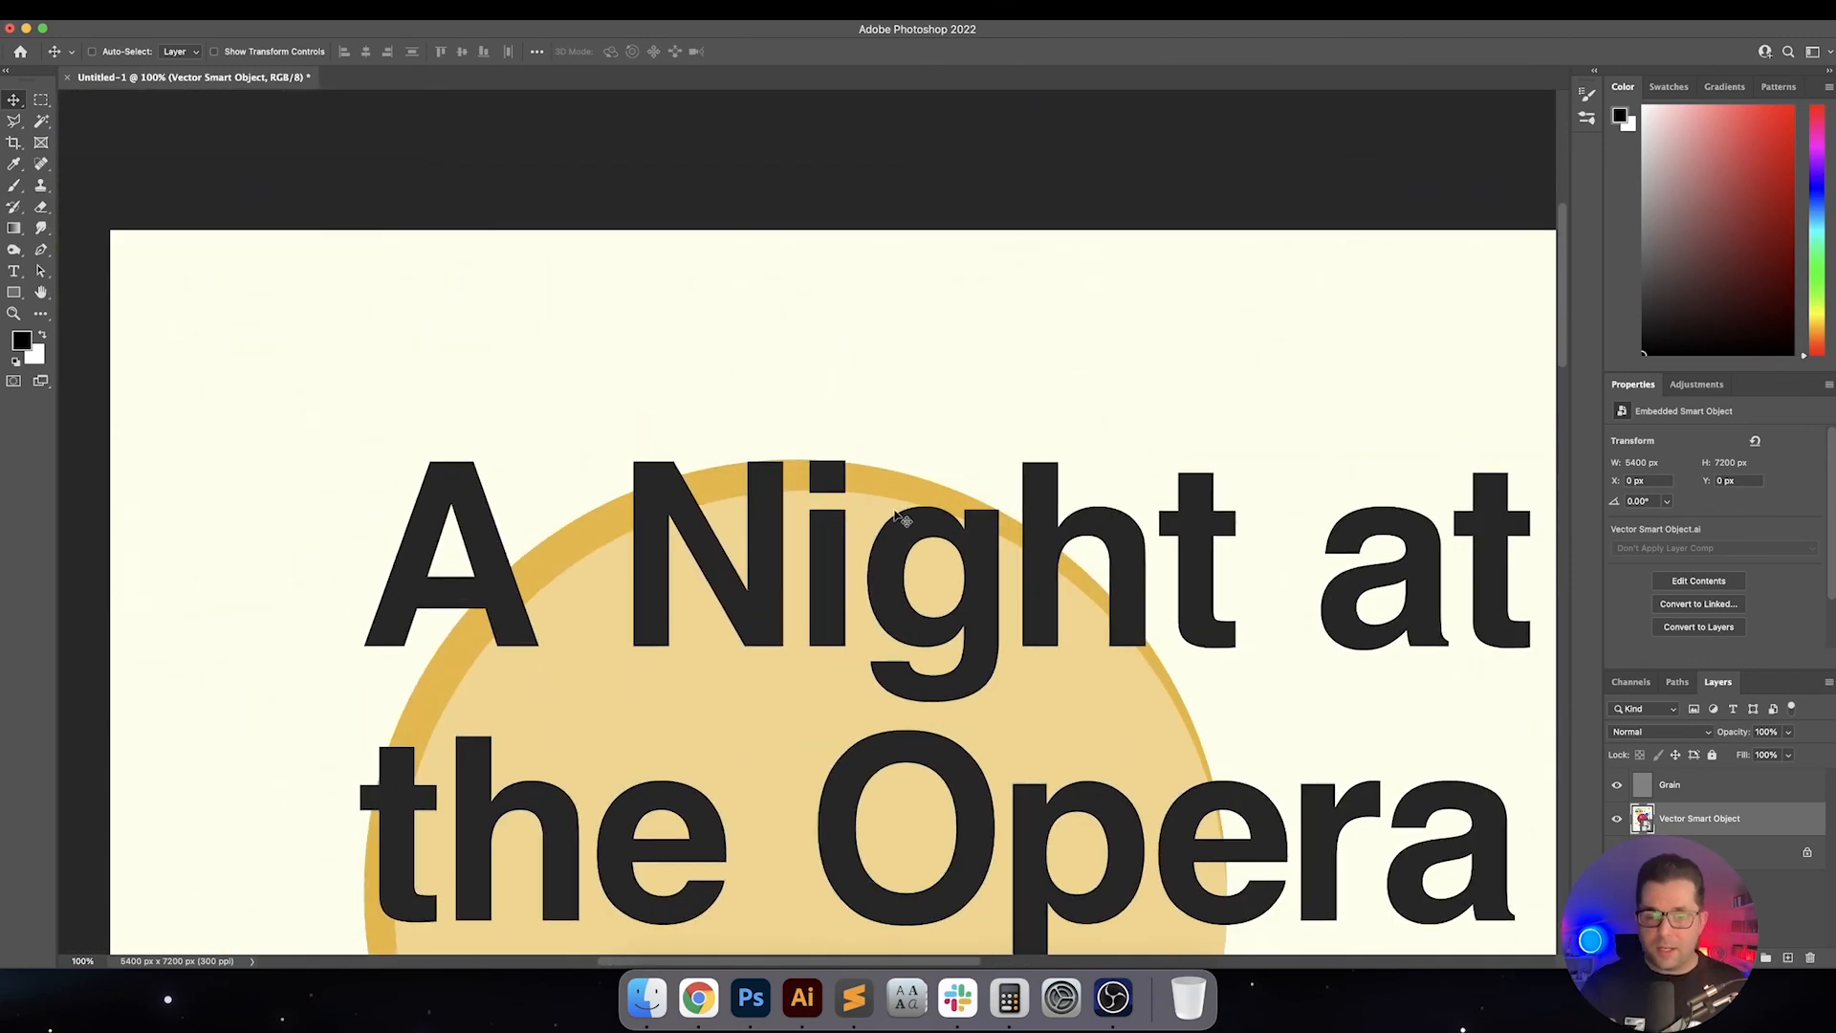
pyautogui.moveTo(1370, 642)
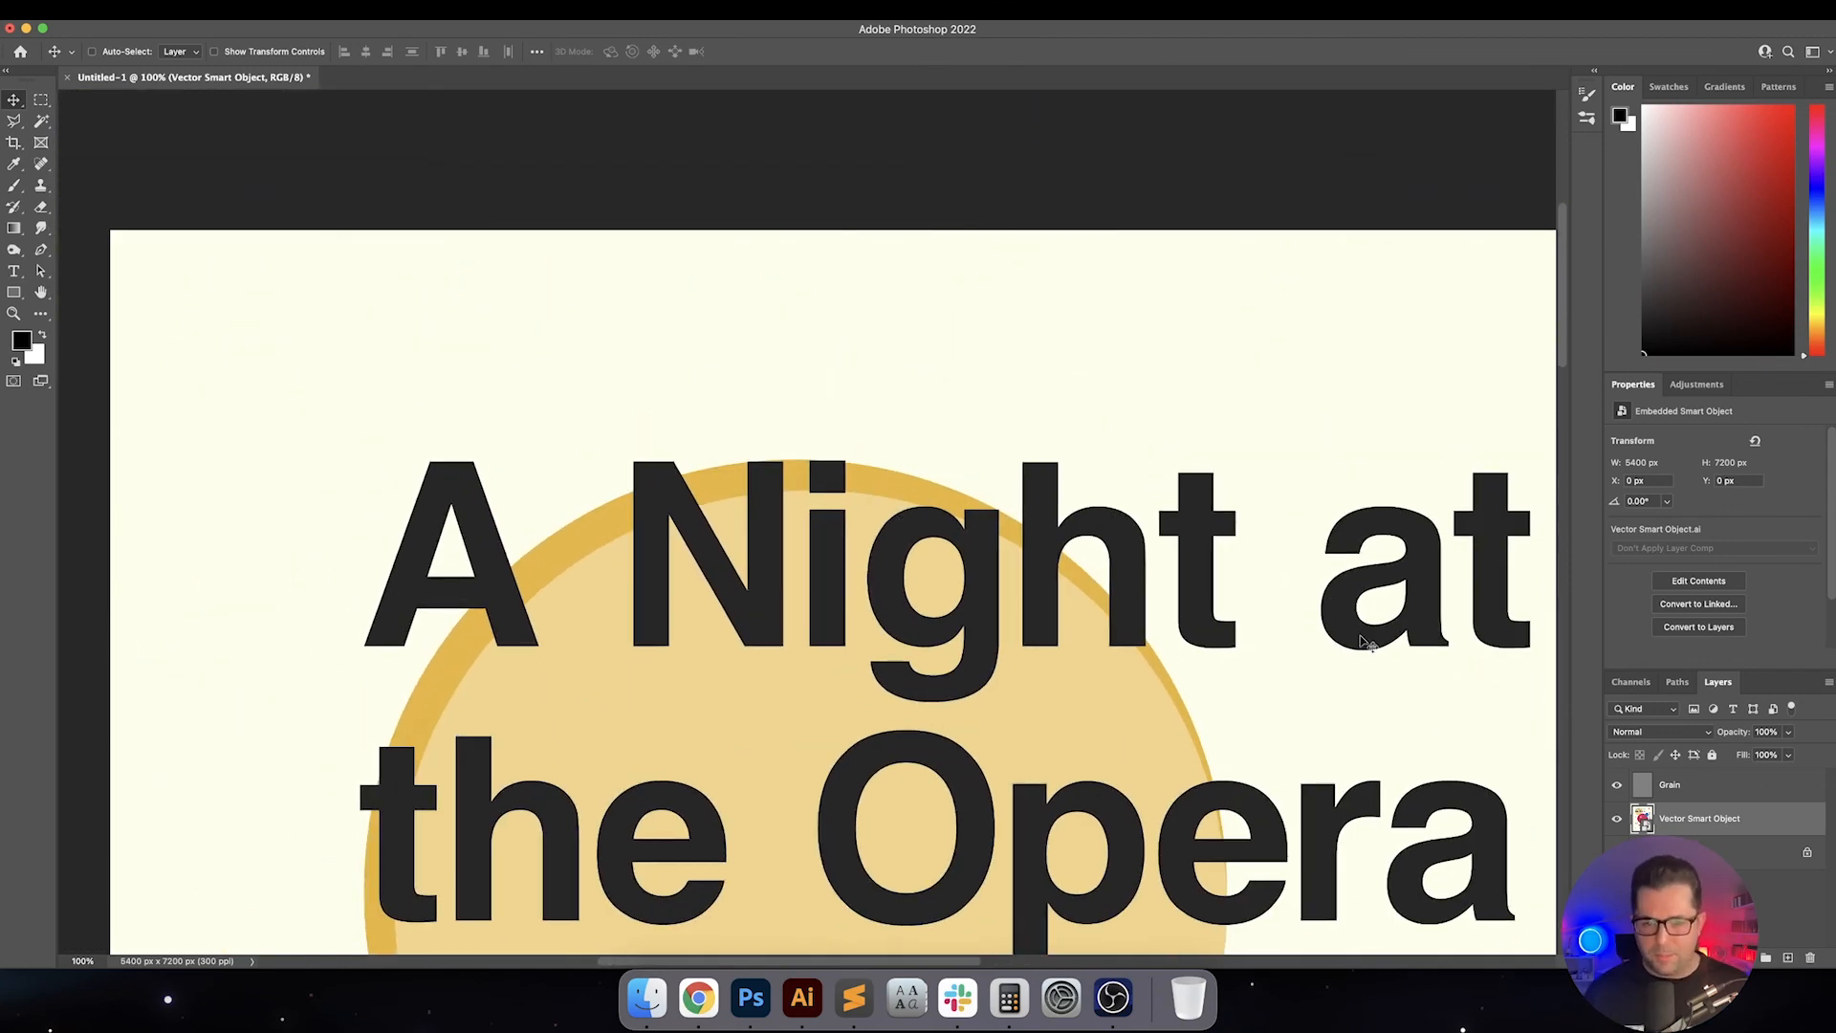
pyautogui.click(1672, 784)
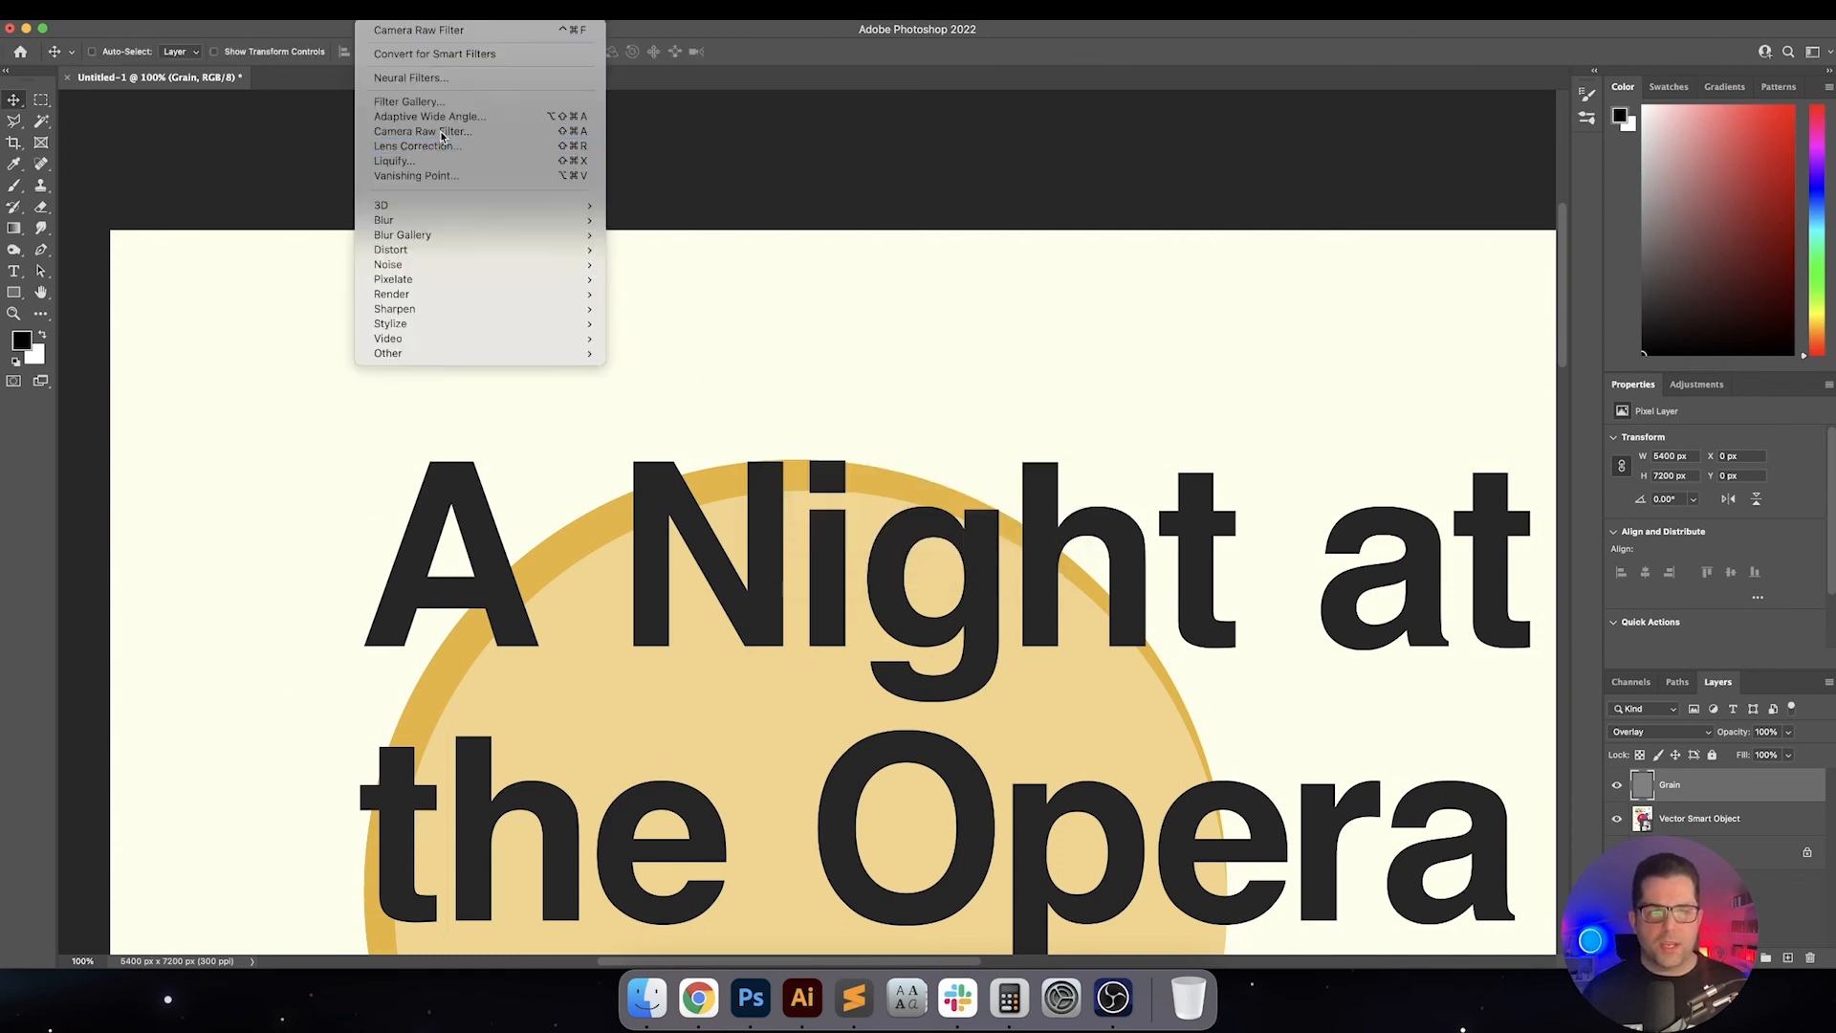
# Blend the Grain layer in Overlay and refine its Camera Raw grain for a subtle printed texture
pyautogui.click(417, 130)
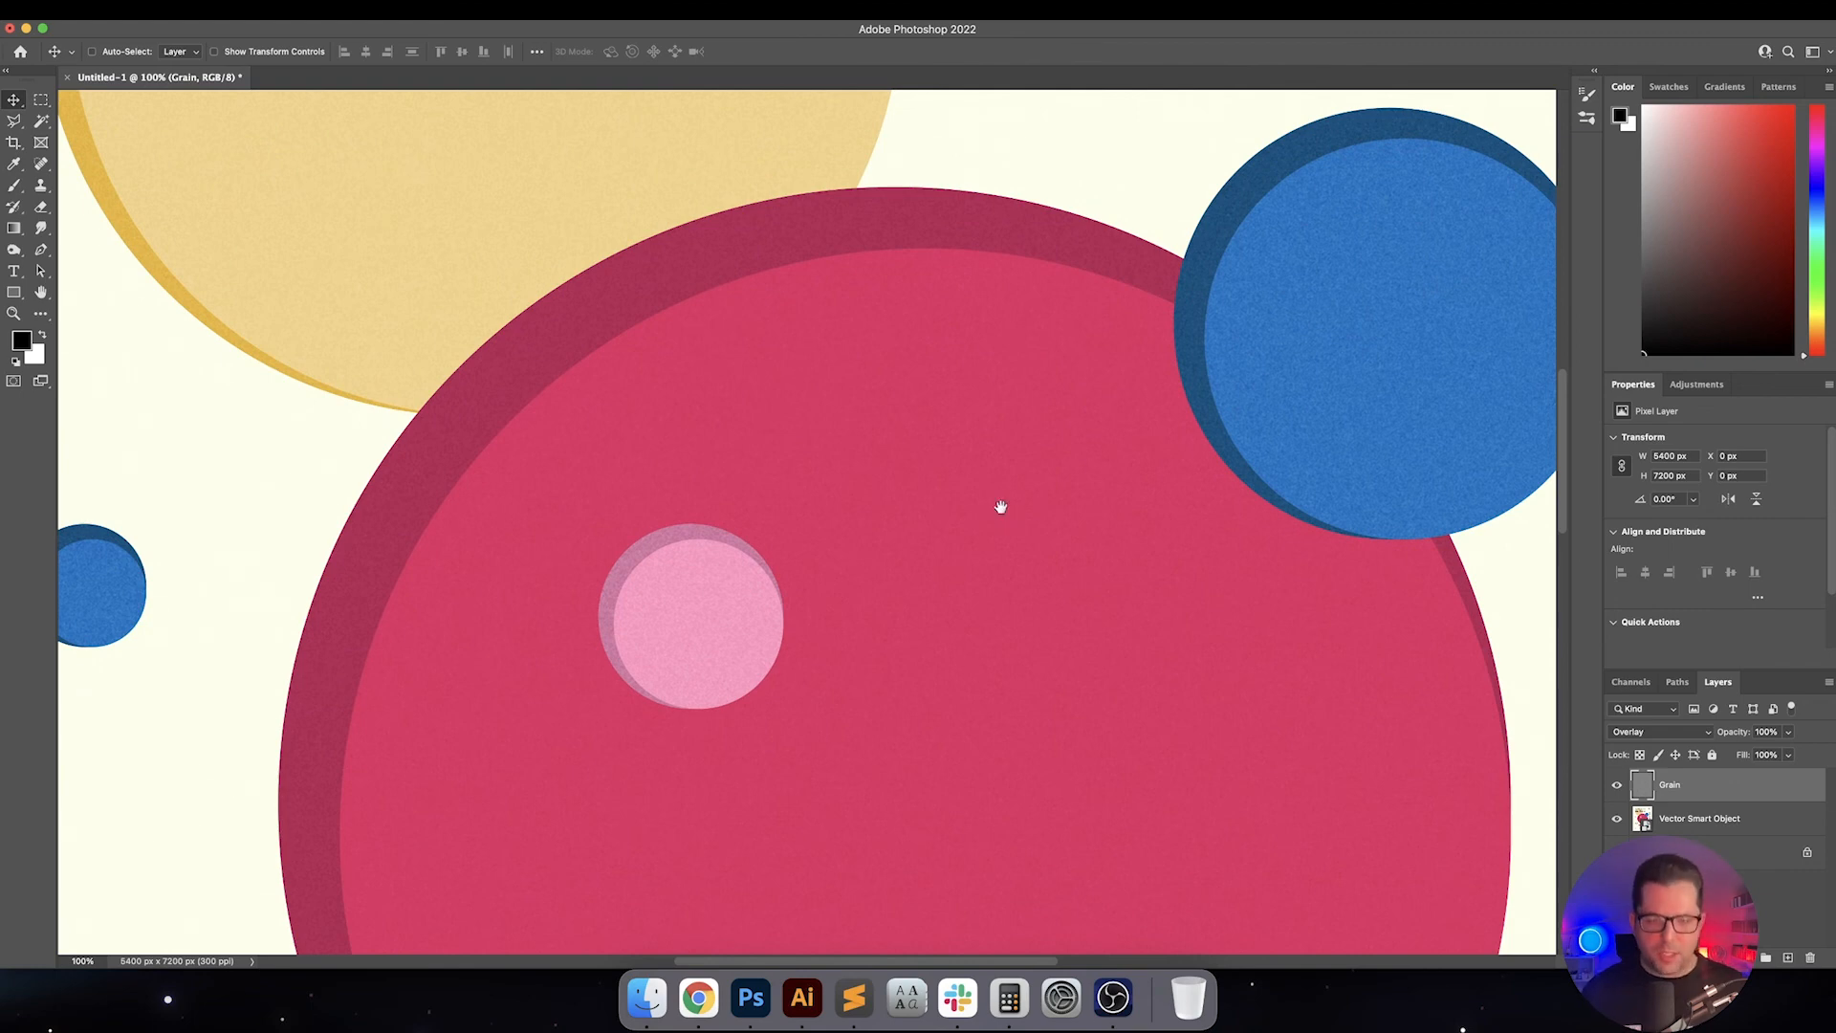
pyautogui.moveTo(1000, 505); pyautogui.dragTo(1108, 682)
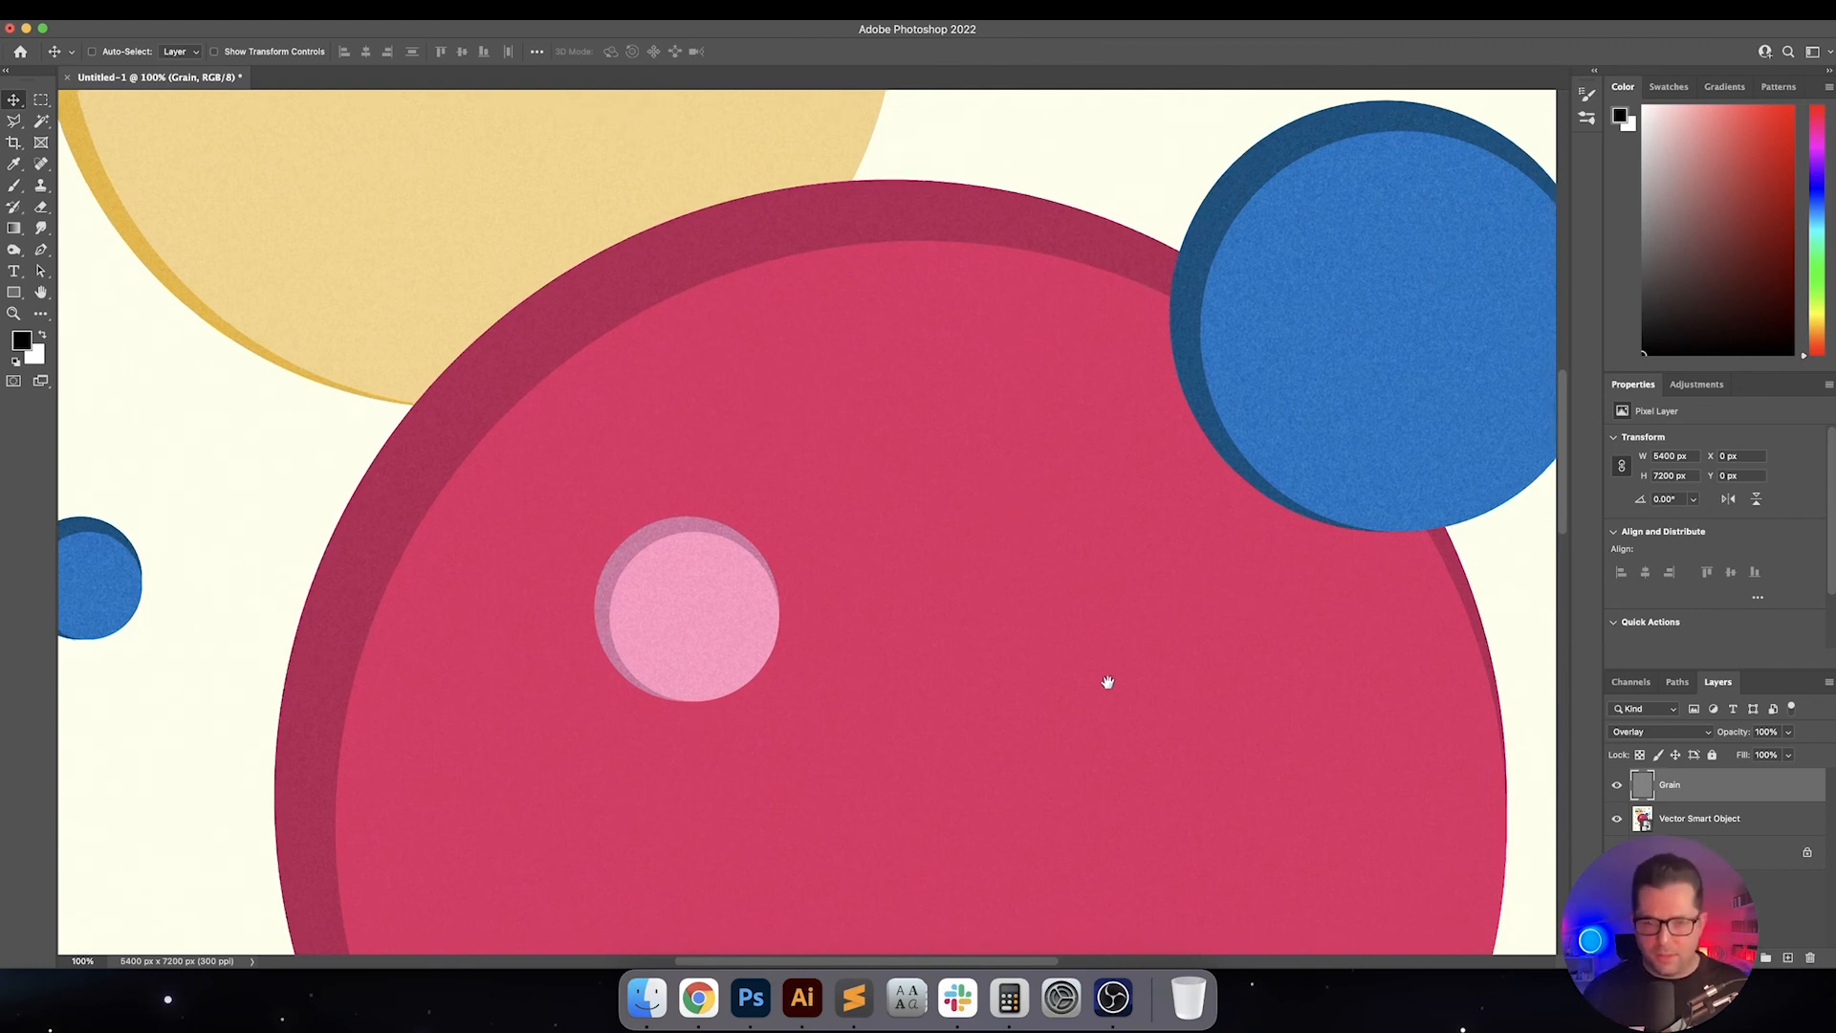
pyautogui.moveTo(1108, 683); pyautogui.dragTo(1127, 373)
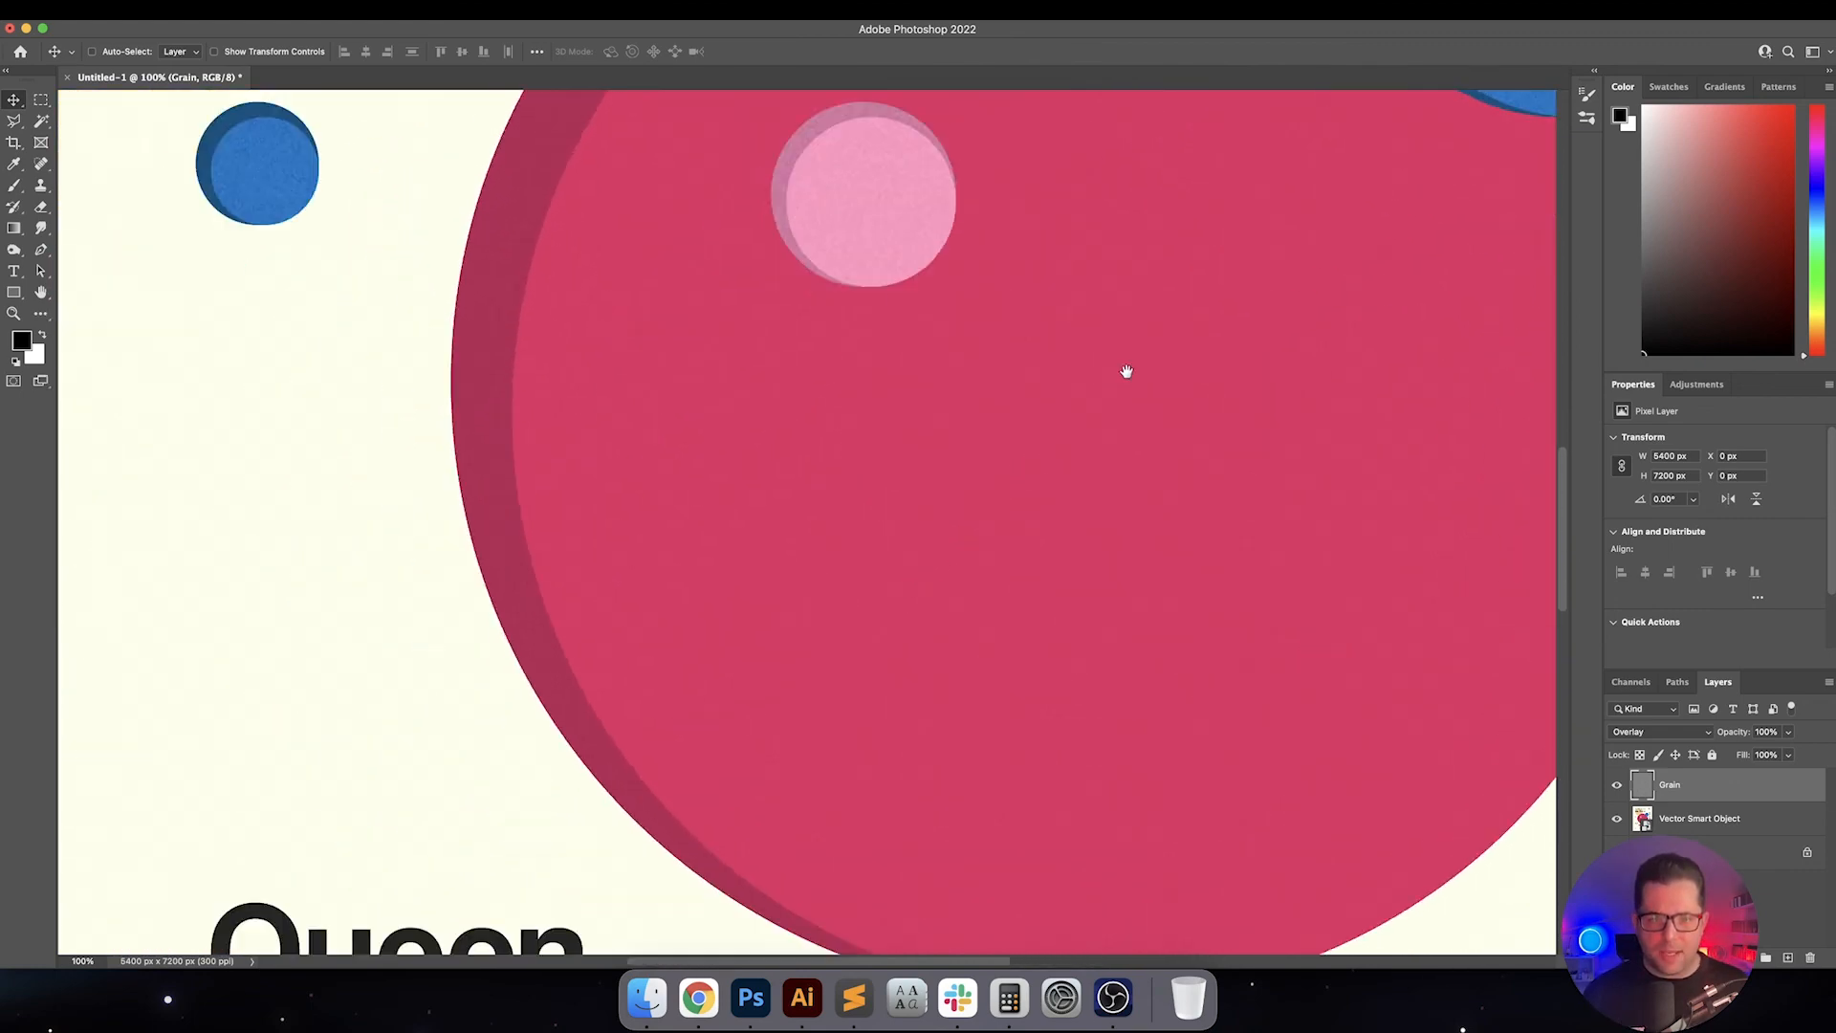